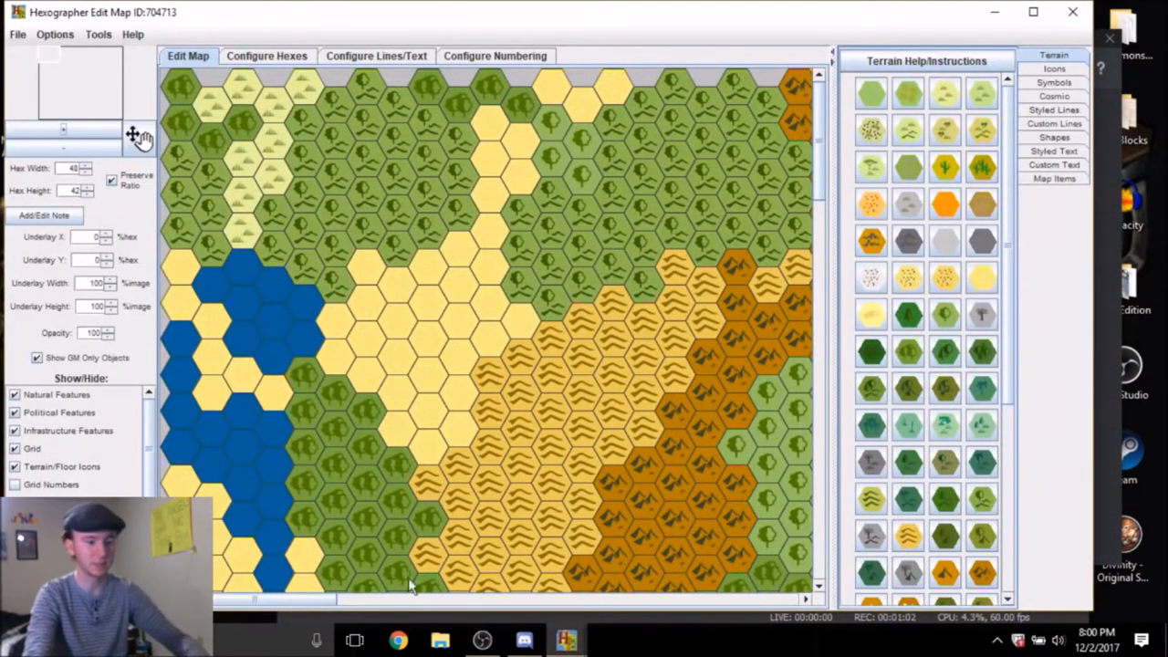
mouse_move(383, 205)
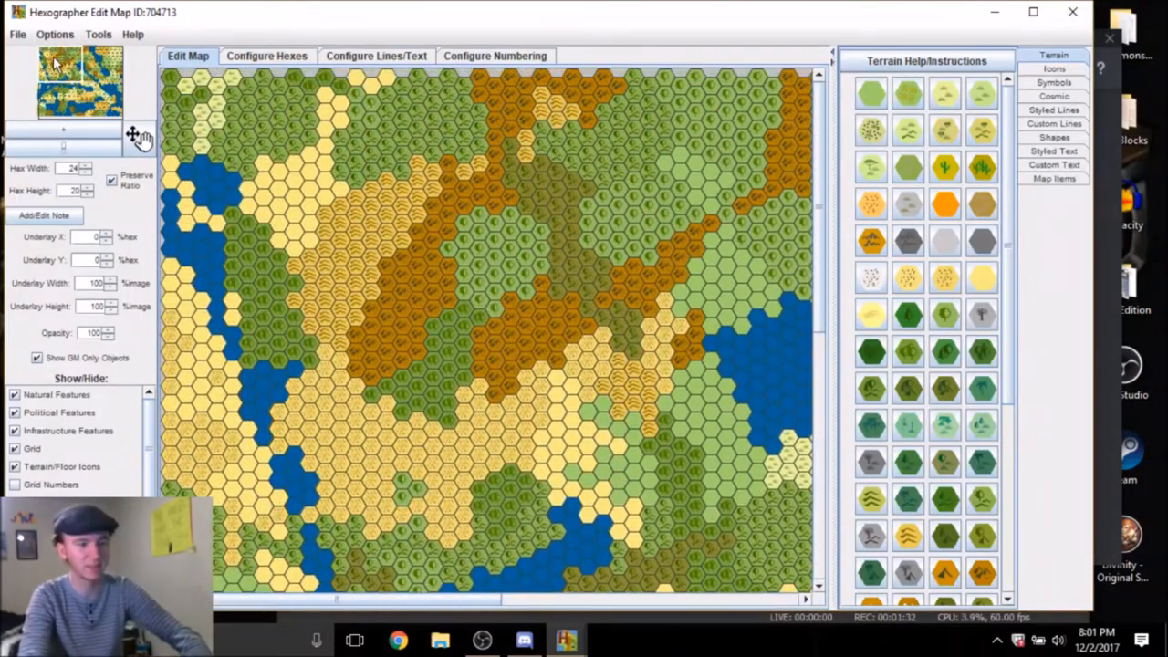
Generate a new random continent map in Hexographer with smaller hexes
left_click(1073, 11)
type("sn")
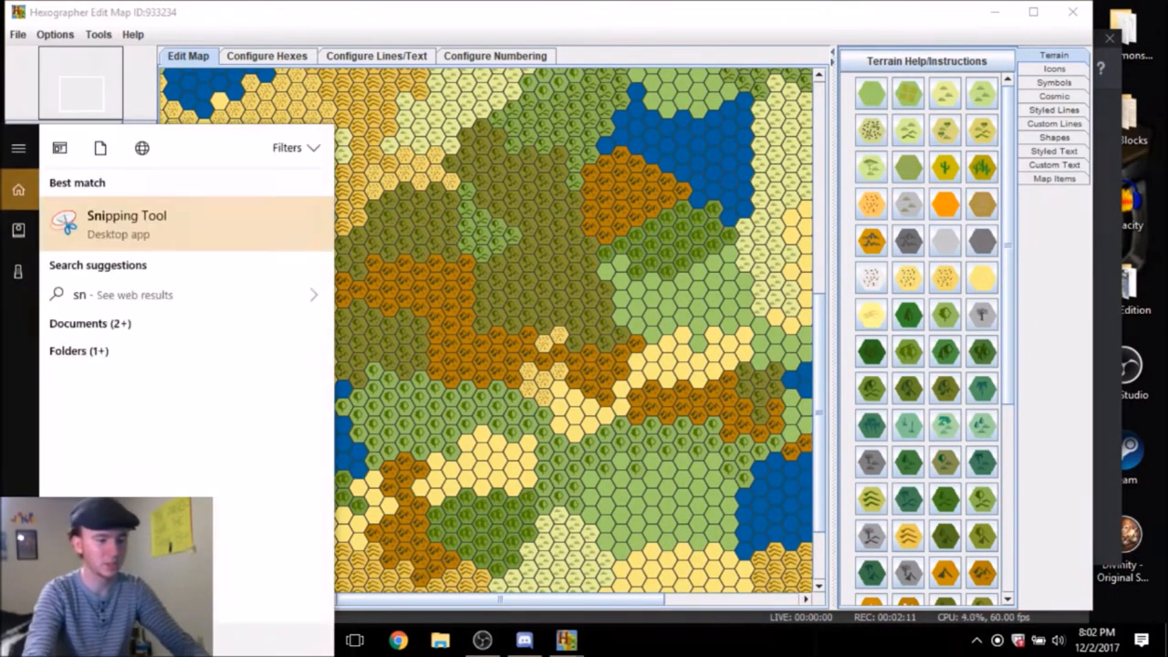
Launch Snipping Tool to capture the generated hex map for Discord
left_click(126, 225)
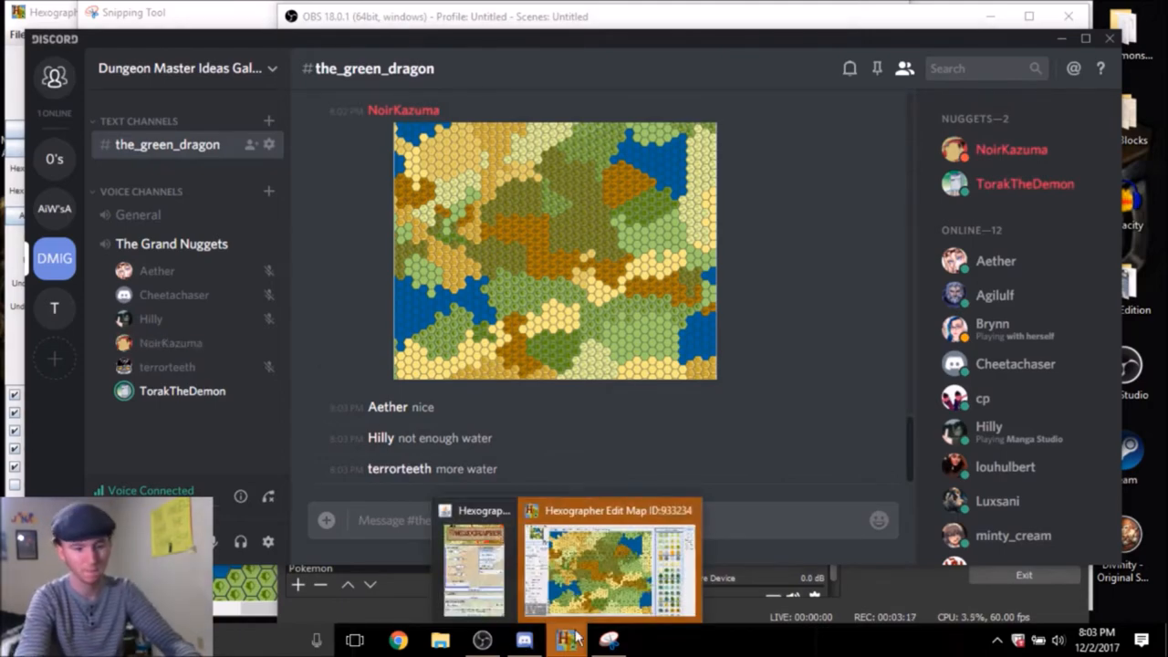
Share the regenerated water-heavy map capture in #the_green_dragon
left_click(610, 556)
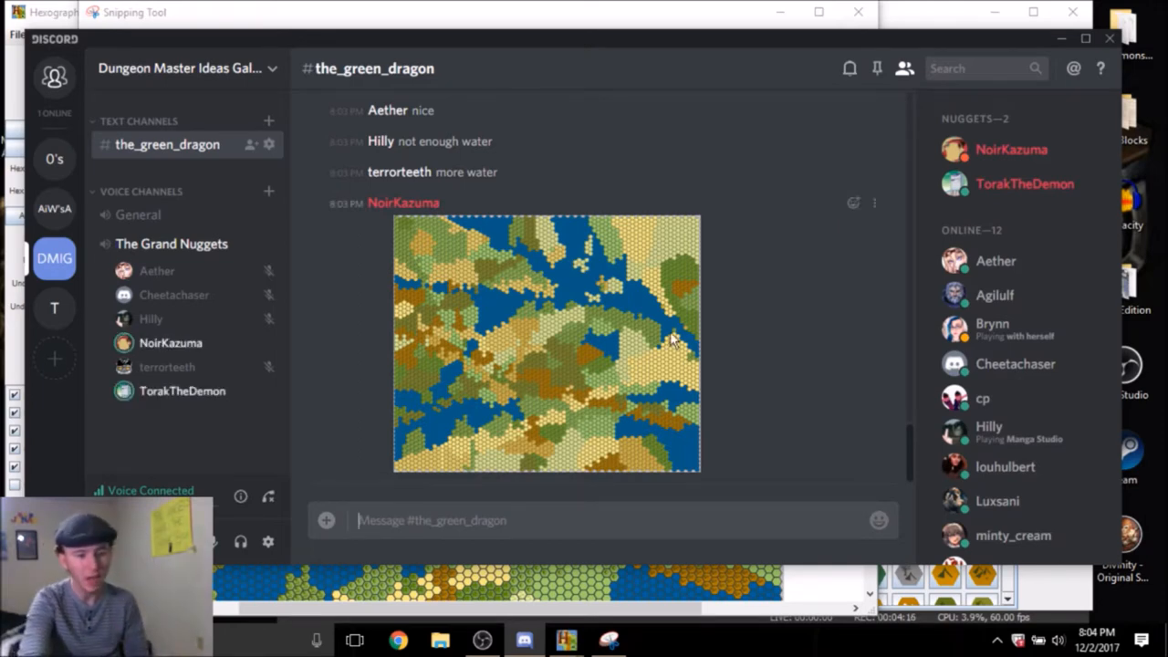
mouse_move(721, 369)
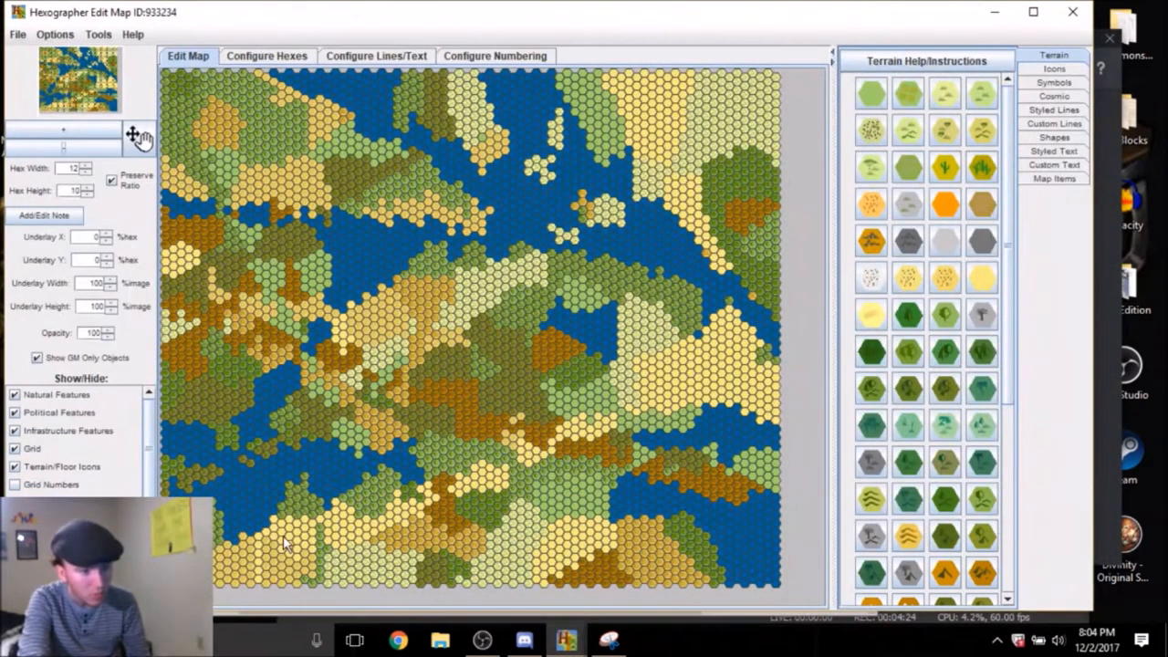
mouse_move(525, 354)
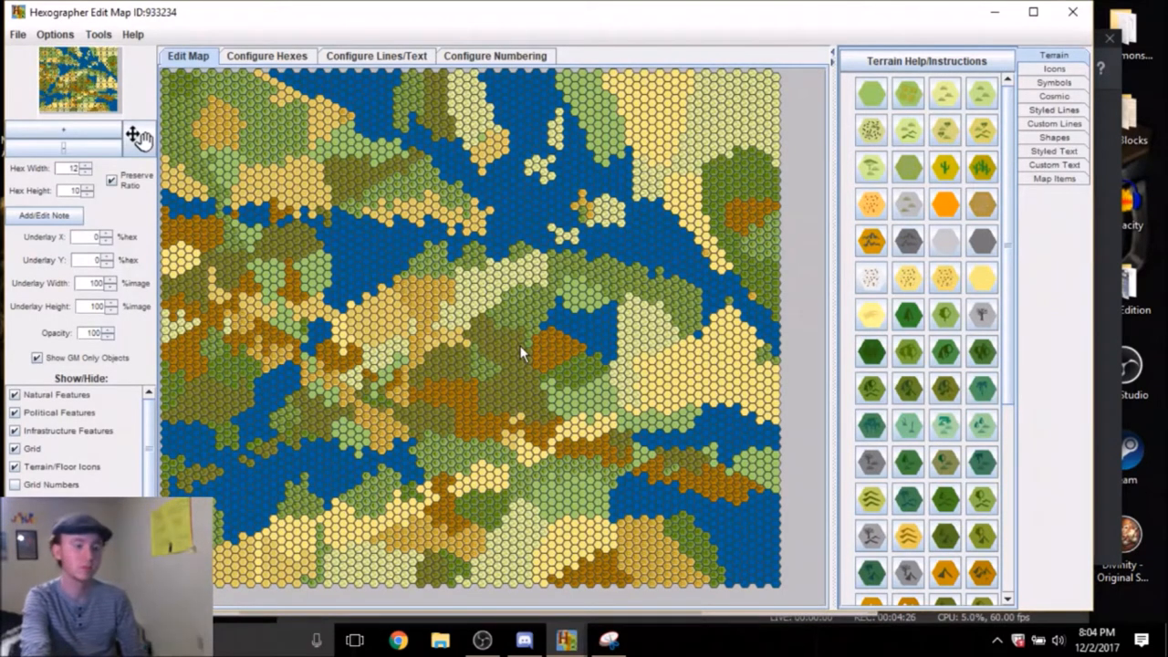
mouse_move(372, 412)
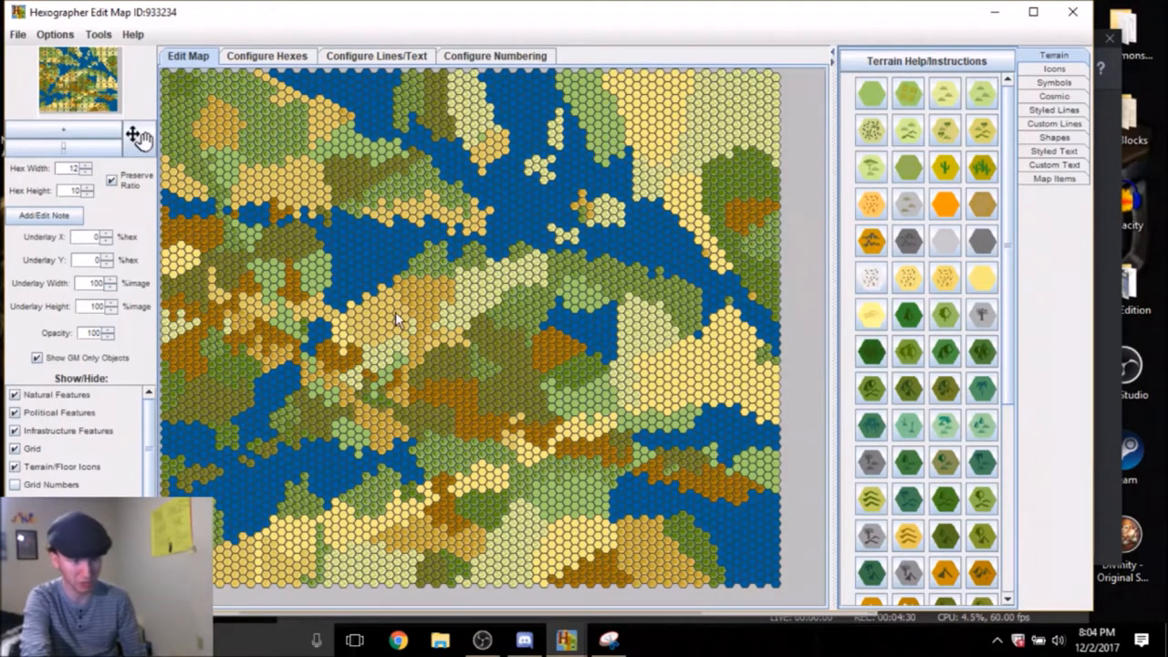
mouse_move(434, 306)
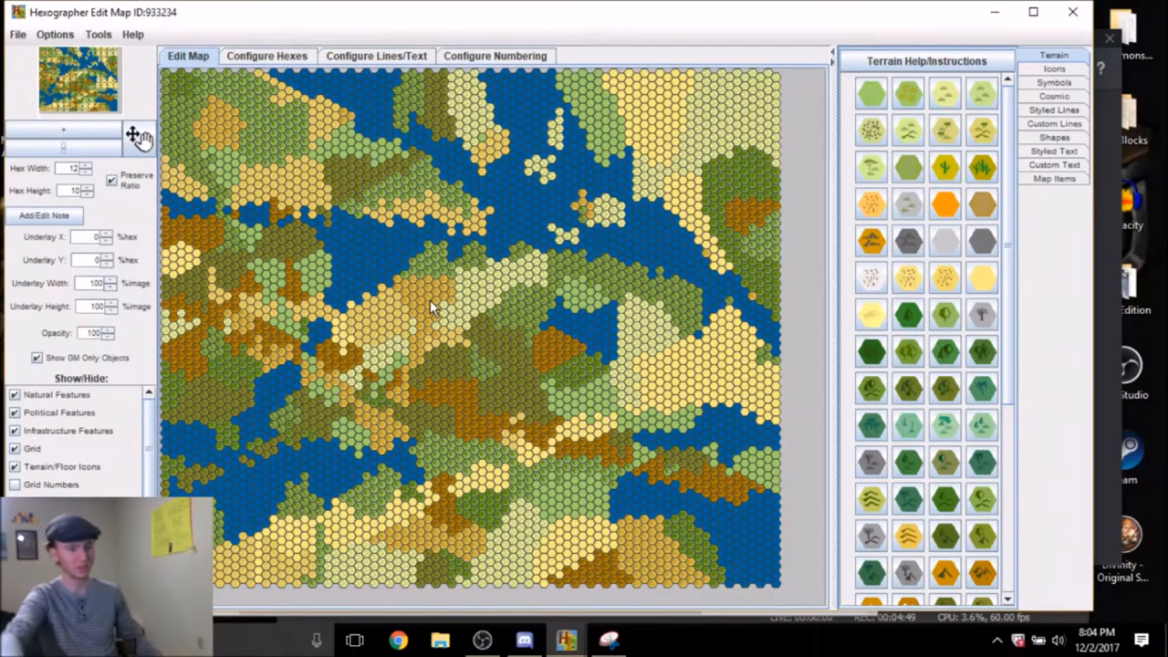
left_click(524, 638)
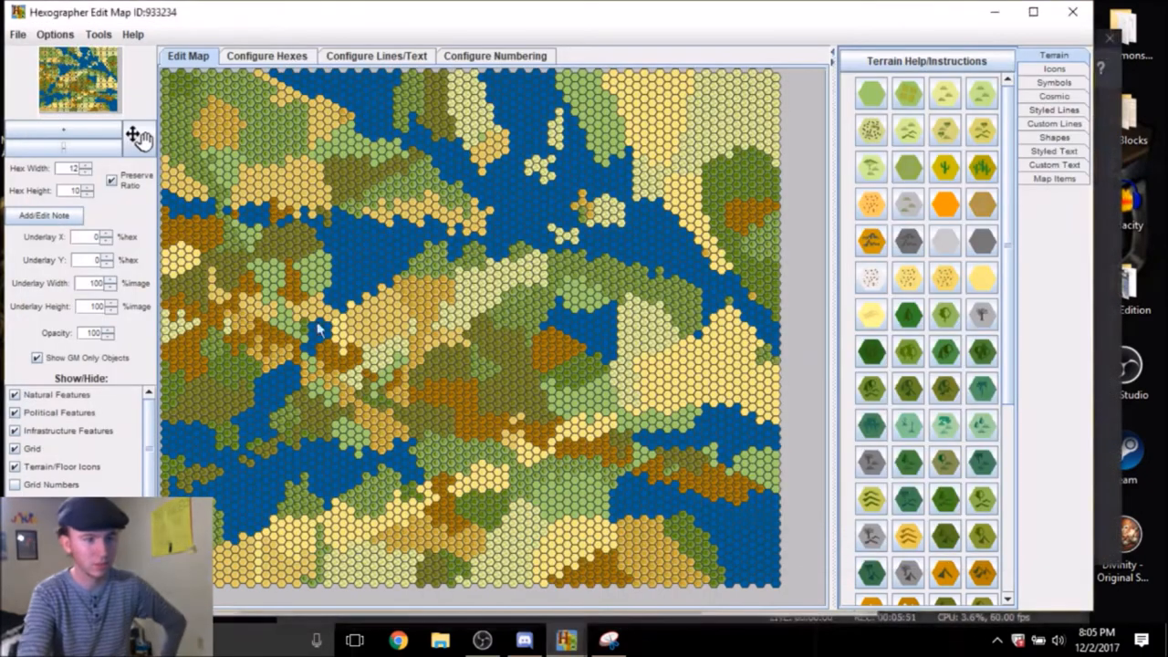
mouse_move(219, 143)
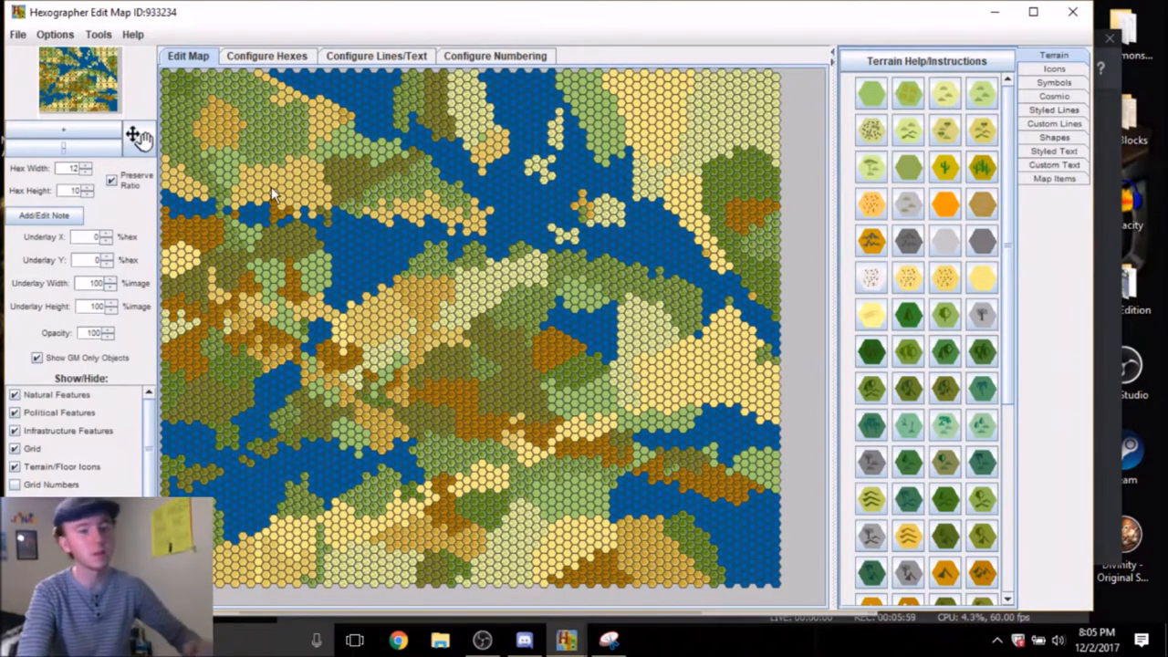
mouse_move(606, 336)
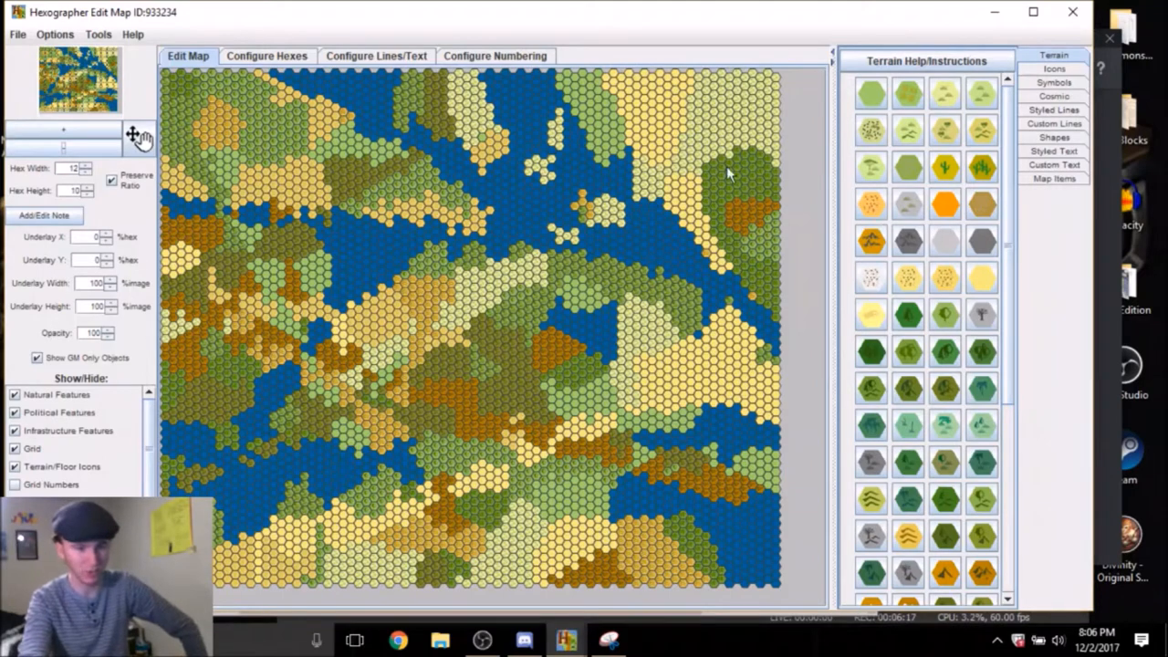
mouse_move(482, 251)
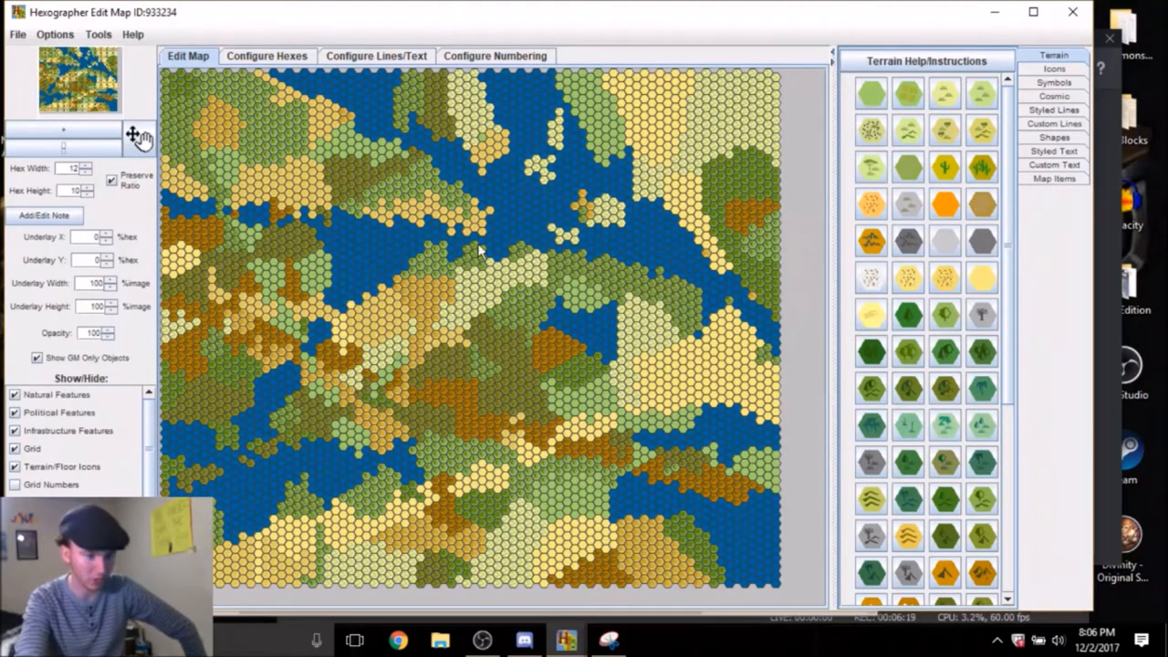
mouse_move(356, 369)
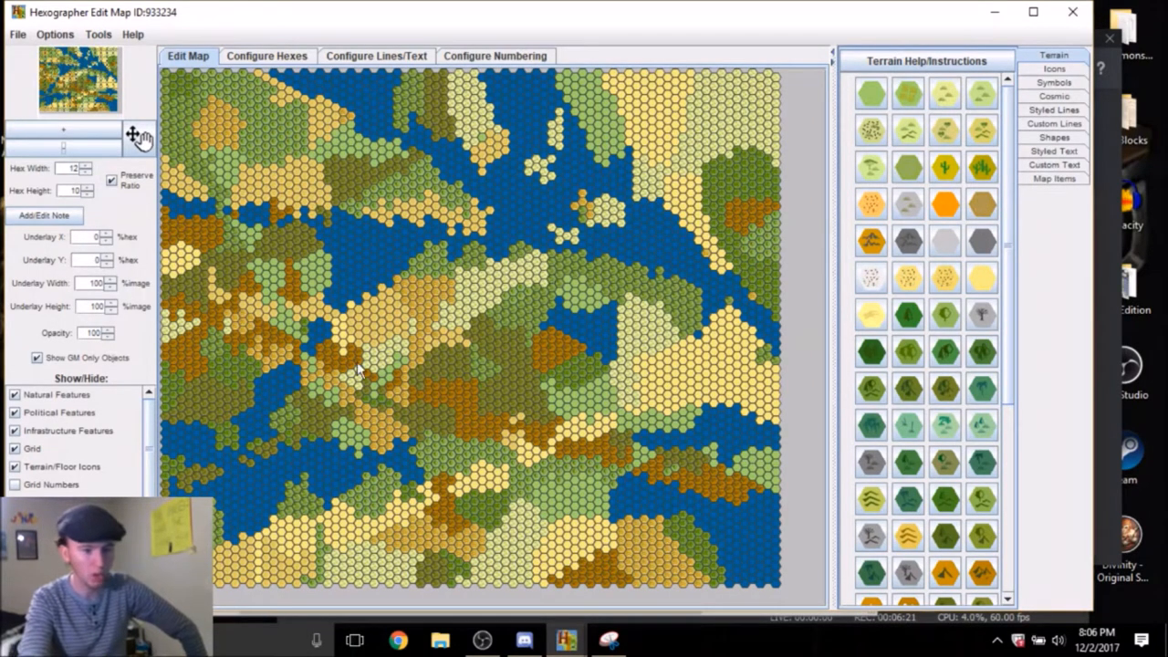
mouse_move(556, 357)
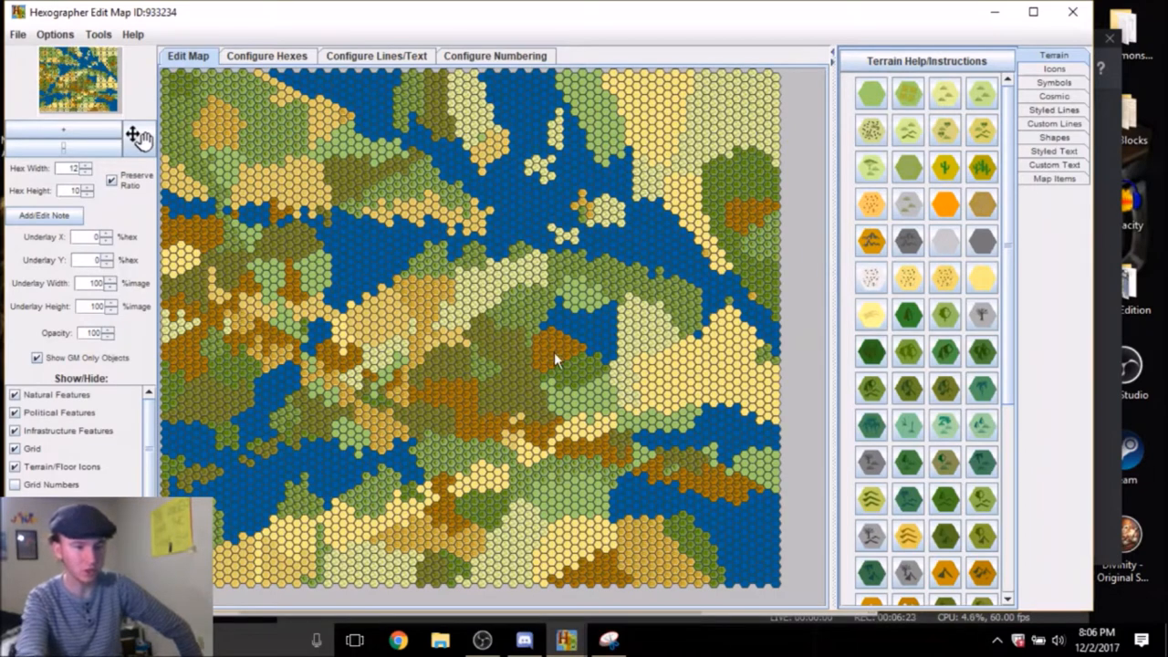
mouse_move(536, 283)
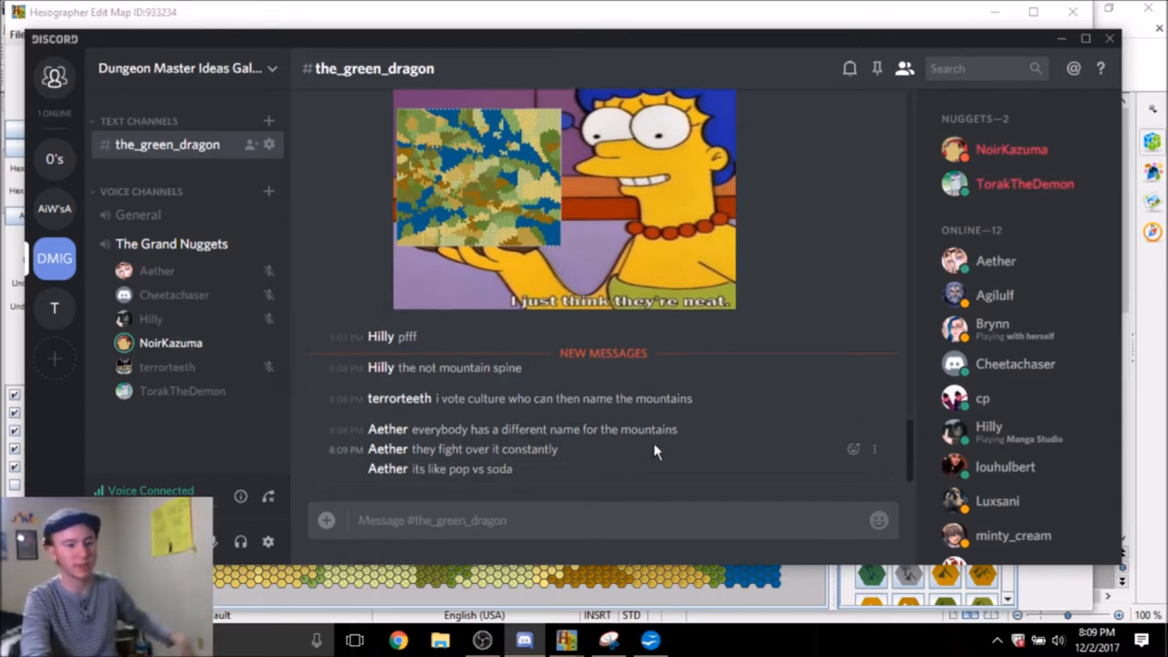
mouse_move(598, 467)
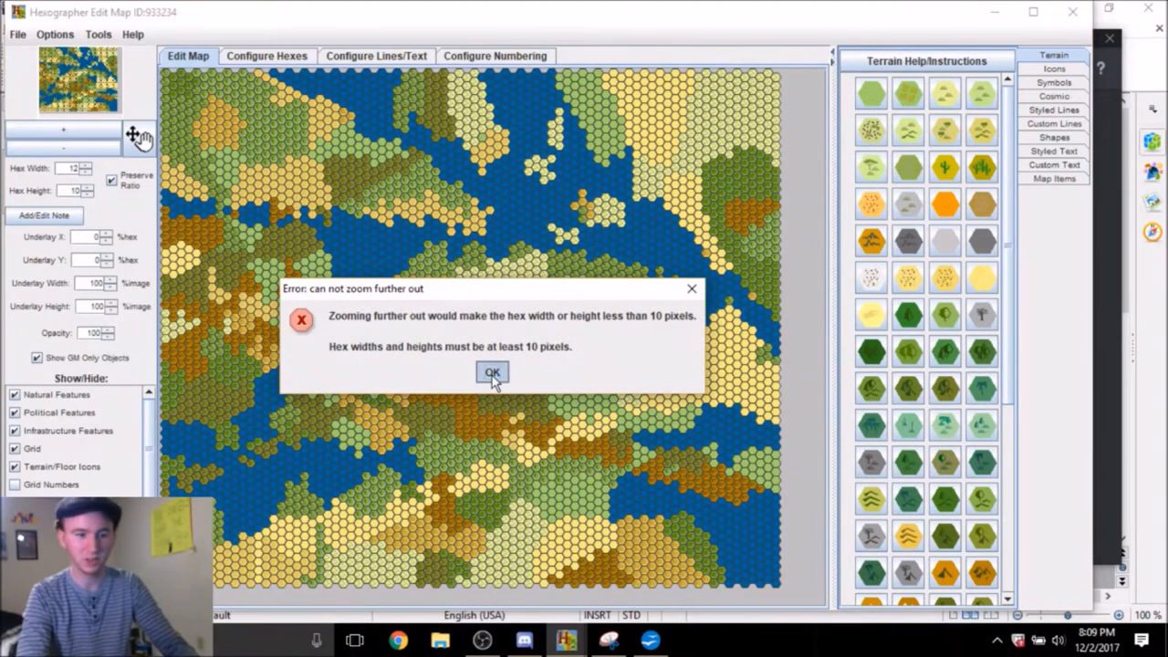
Dismiss the 'can not zoom further out' warning and zoom in to enlarge the hexes
left_click(492, 372)
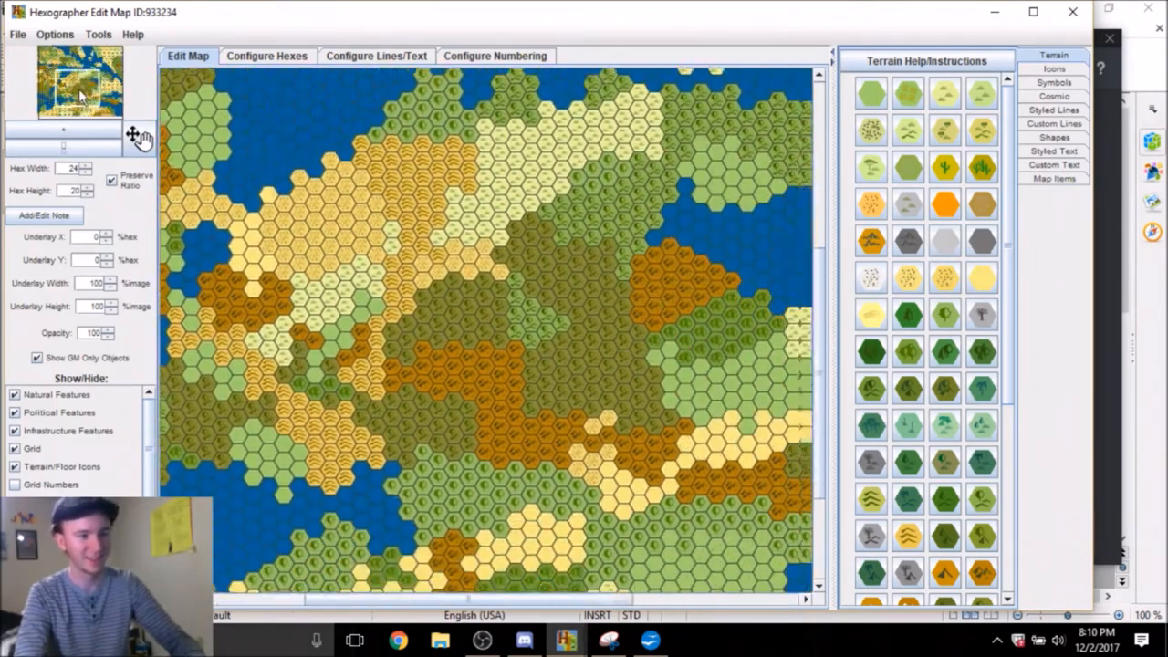
left_click(523, 639)
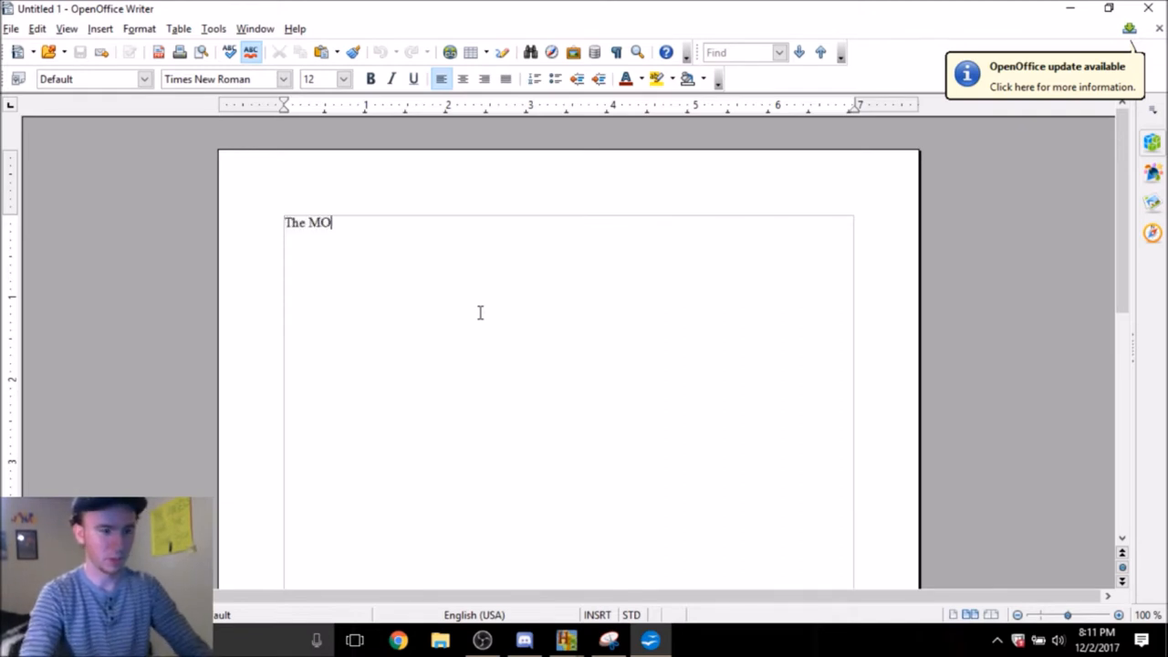
Write the heading 'The MOUNTAINS' and the line 'One group just calls them mountains'
type("UN")
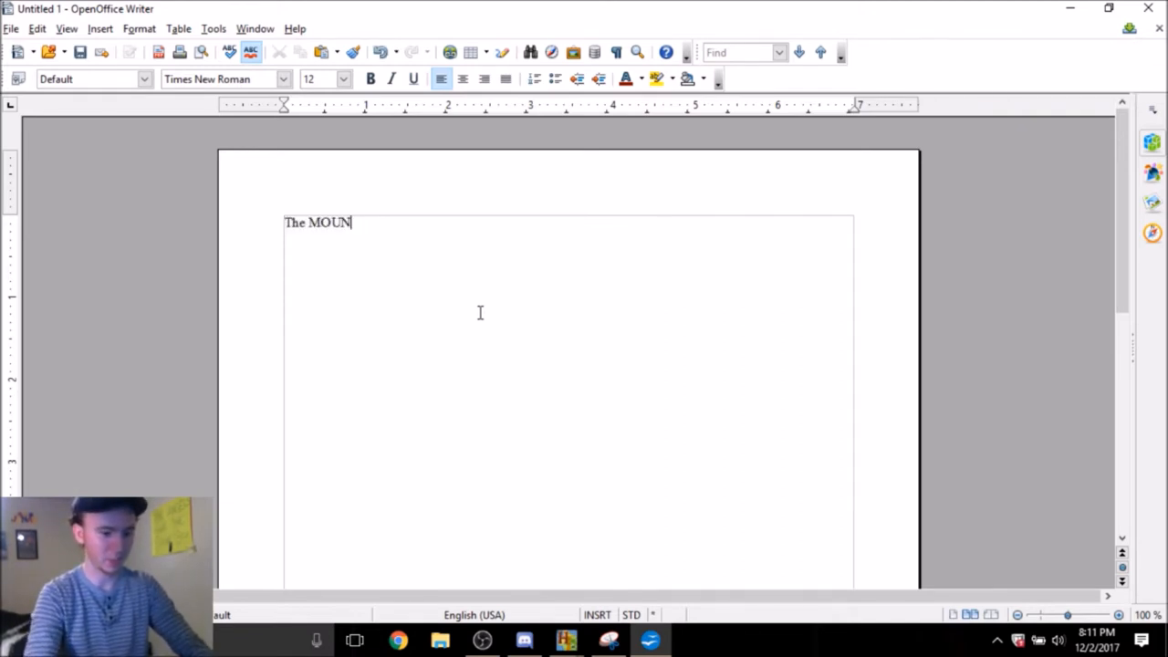
type("TAINS")
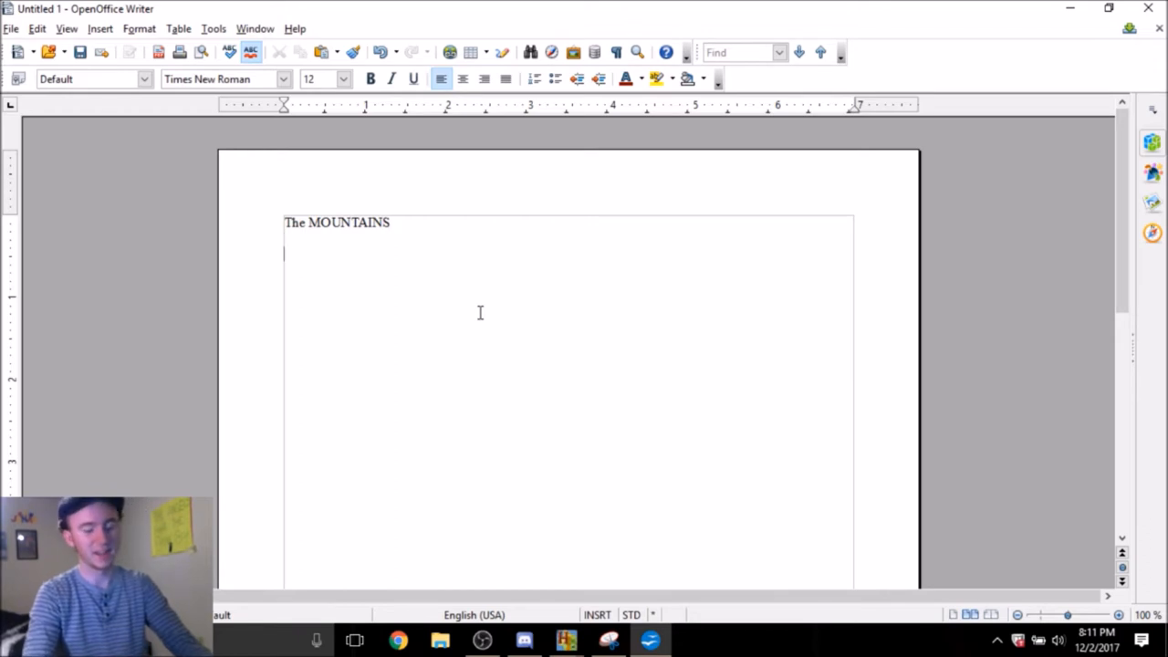
type("One g")
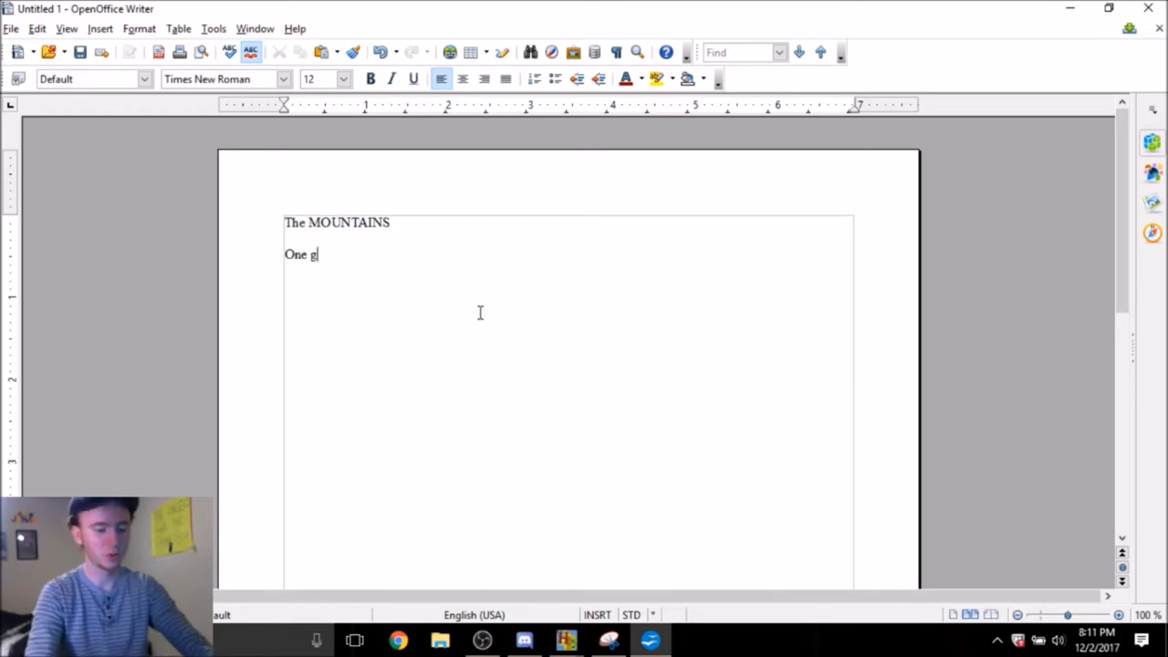
type("roup just call")
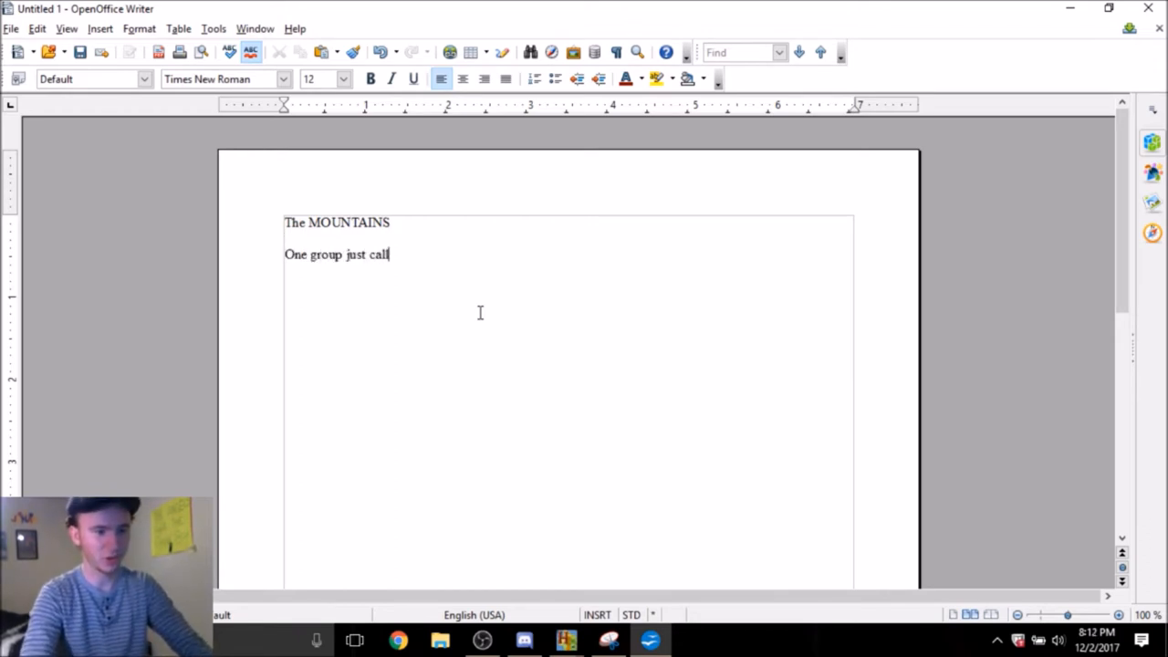
type("s them mountains")
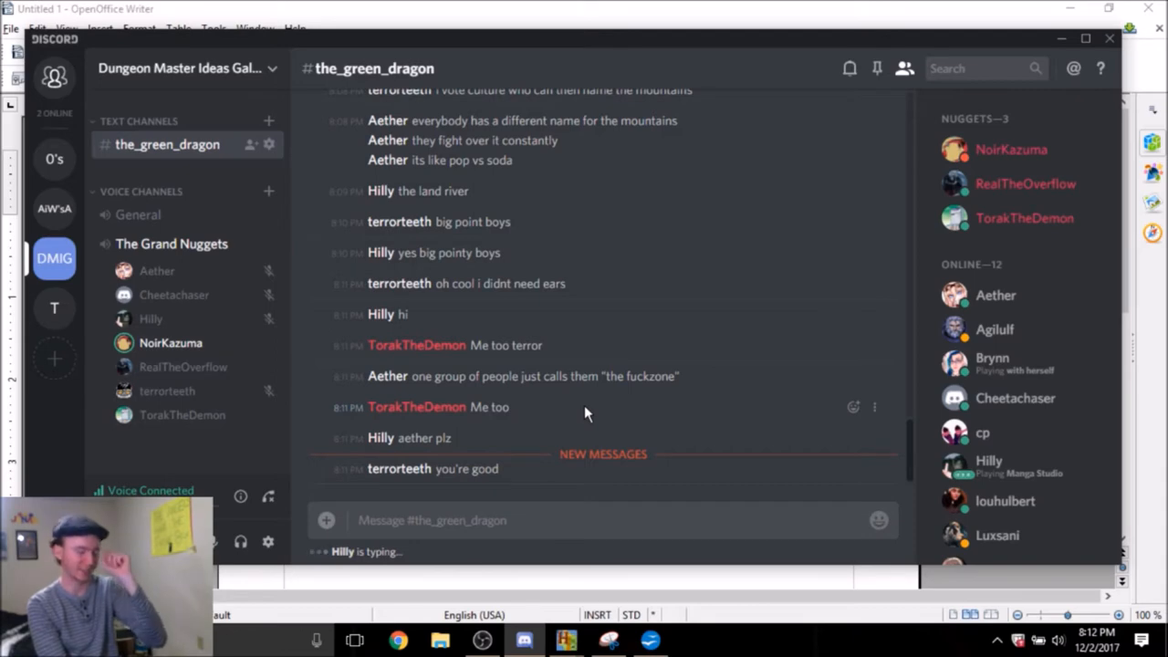
Scroll down #the_green_dragon to read the new messages about naming the mountains
scroll("down", 3)
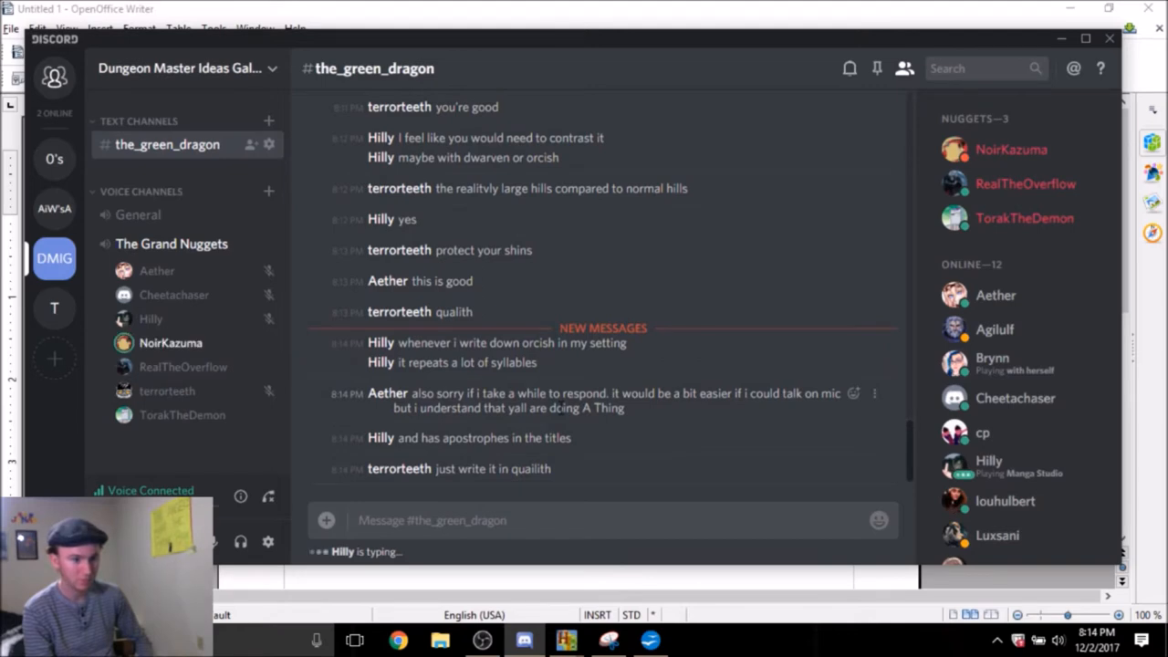
scroll("down", 3)
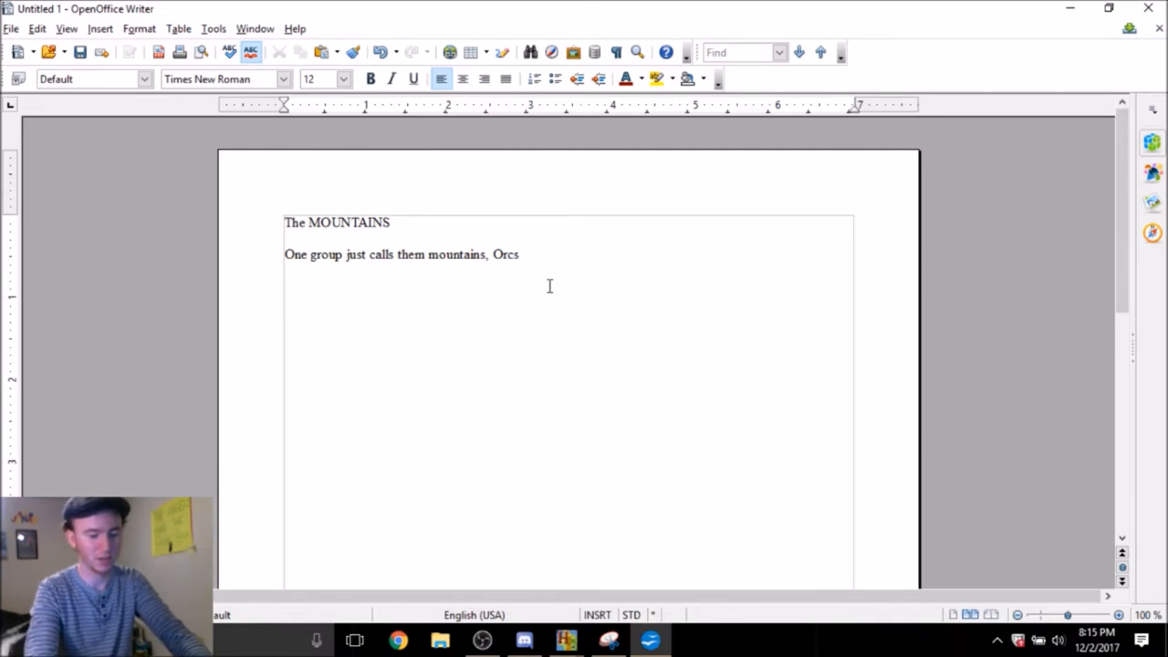
Extend the mountains line with 'call them Do'ruru'
type("call")
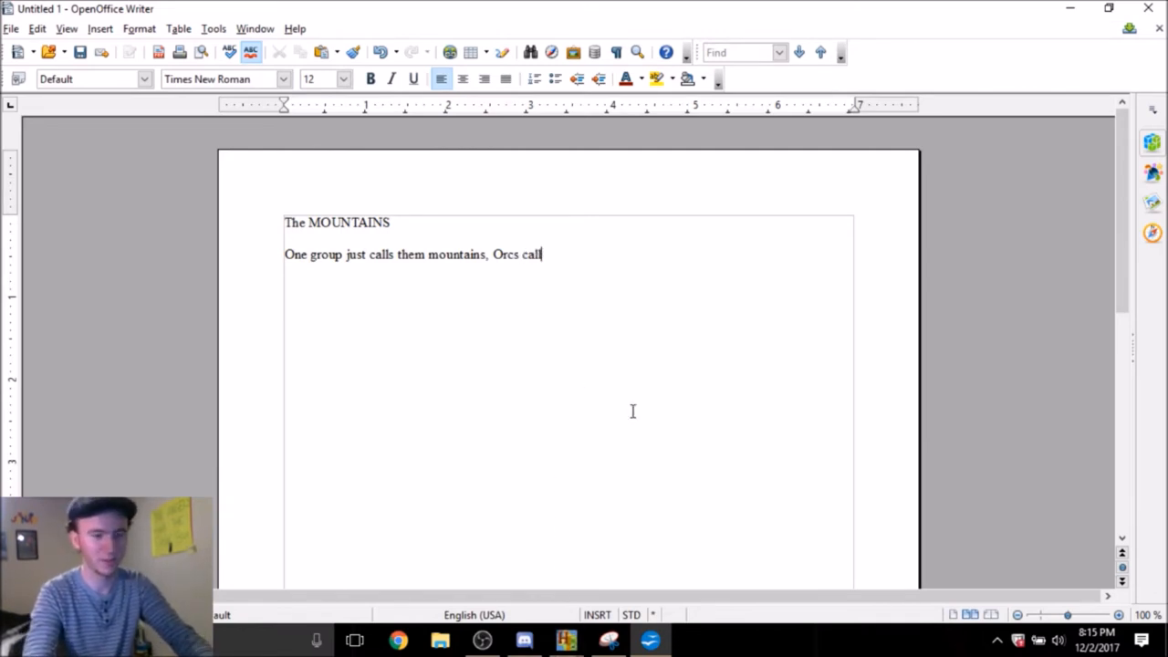
type("them Do'r")
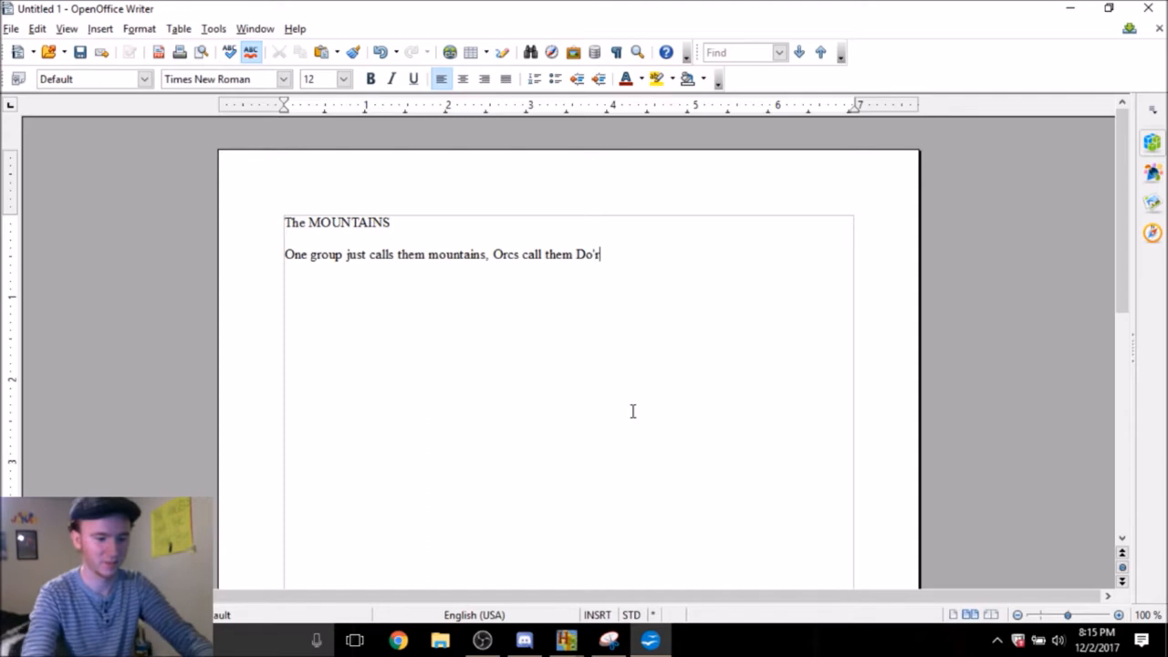
type("uru")
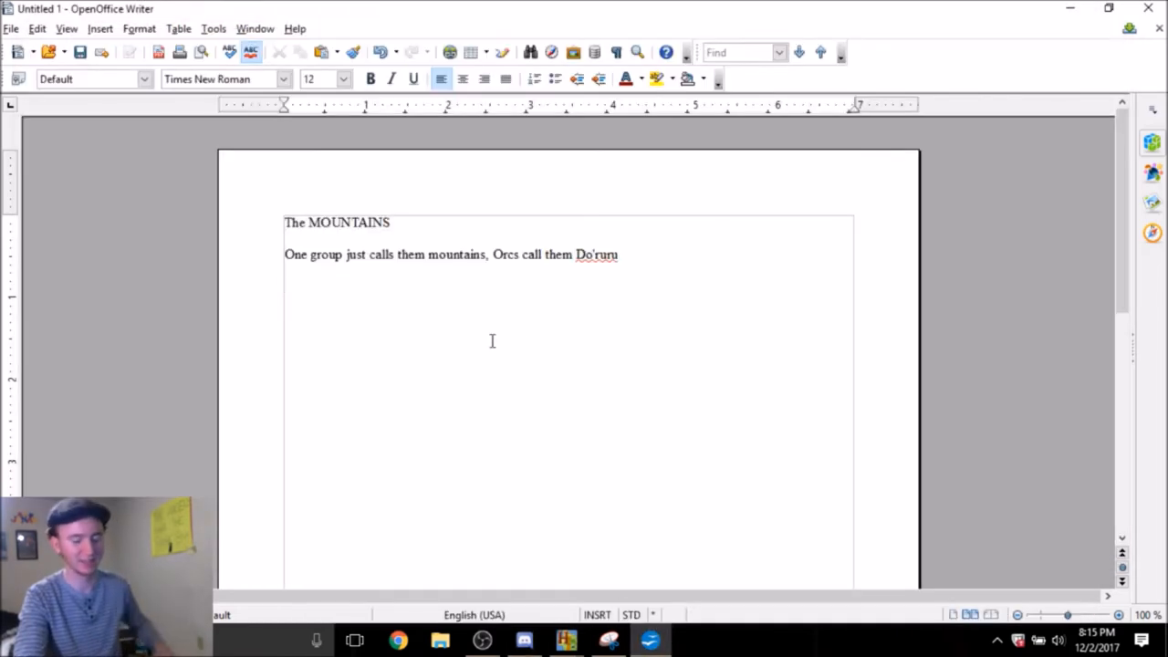
Add a new line 'Maybe halflings live in the mountains?'
type("Maybe halfling")
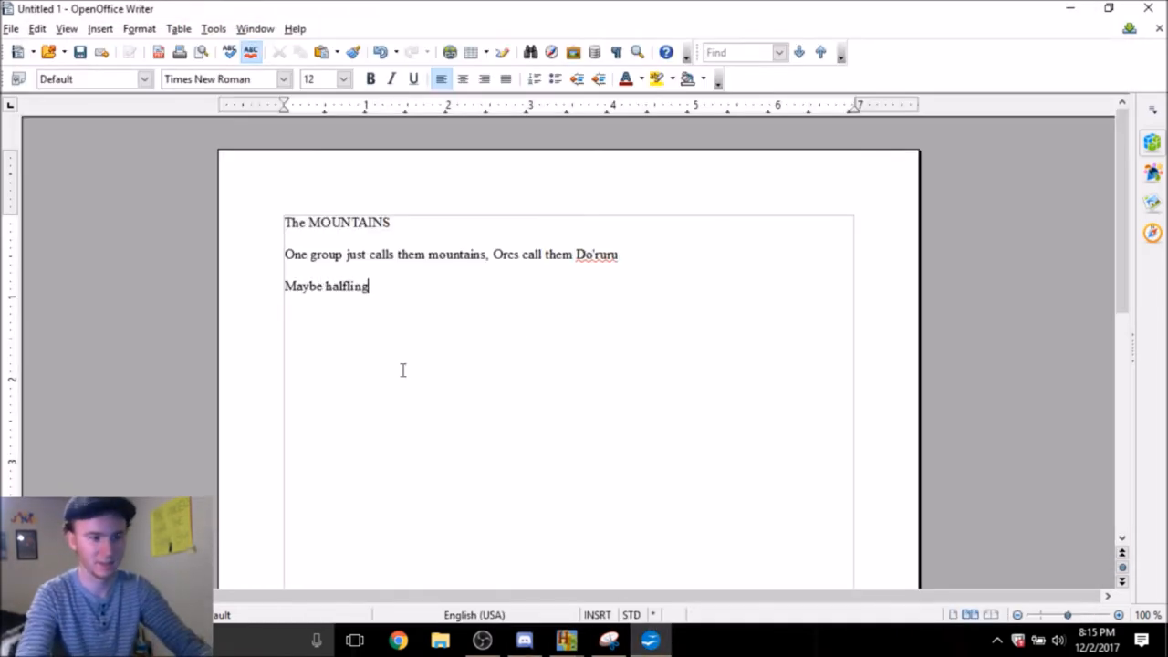
type("s live in the")
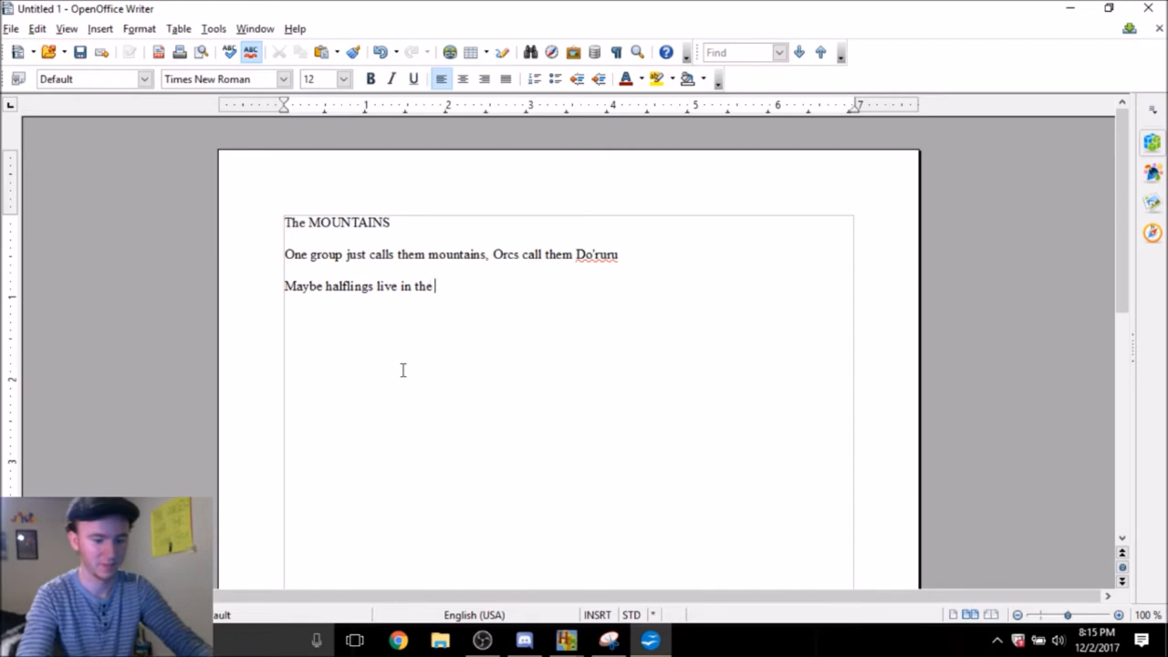
type("mountains?")
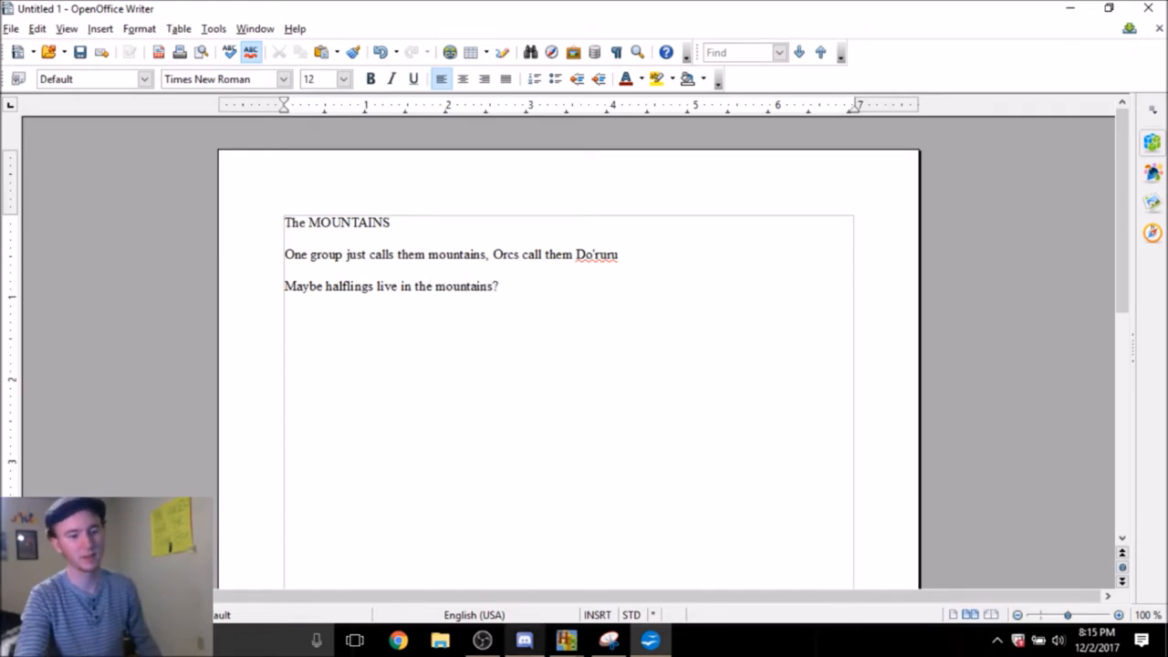
mouse_move(482, 639)
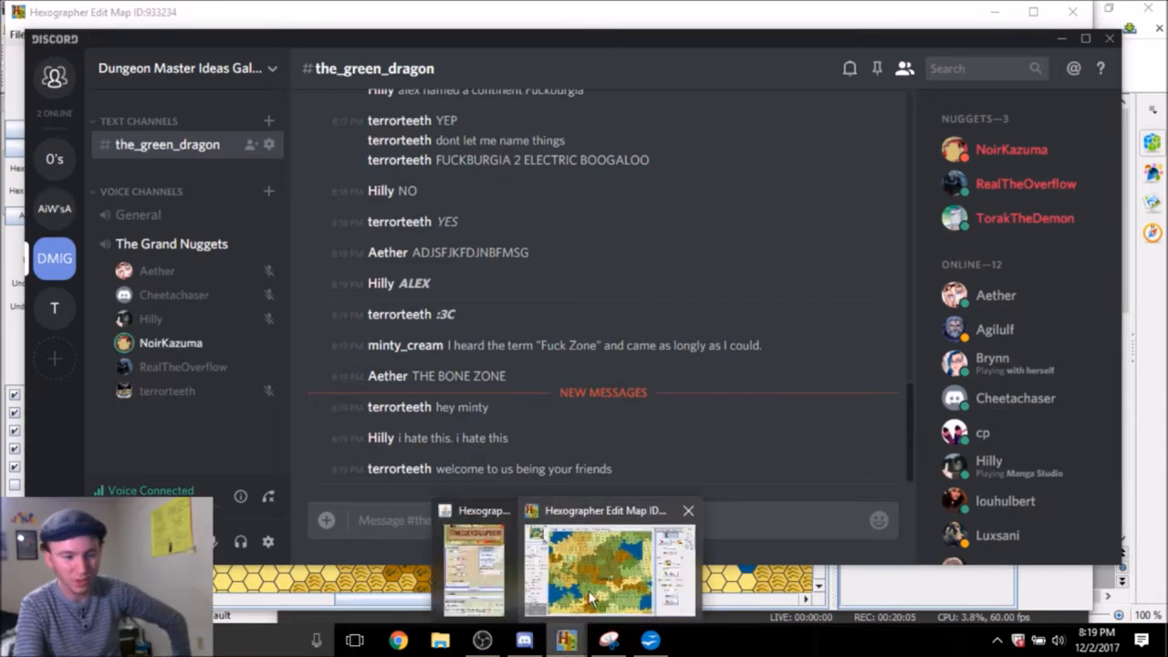
left_click(606, 566)
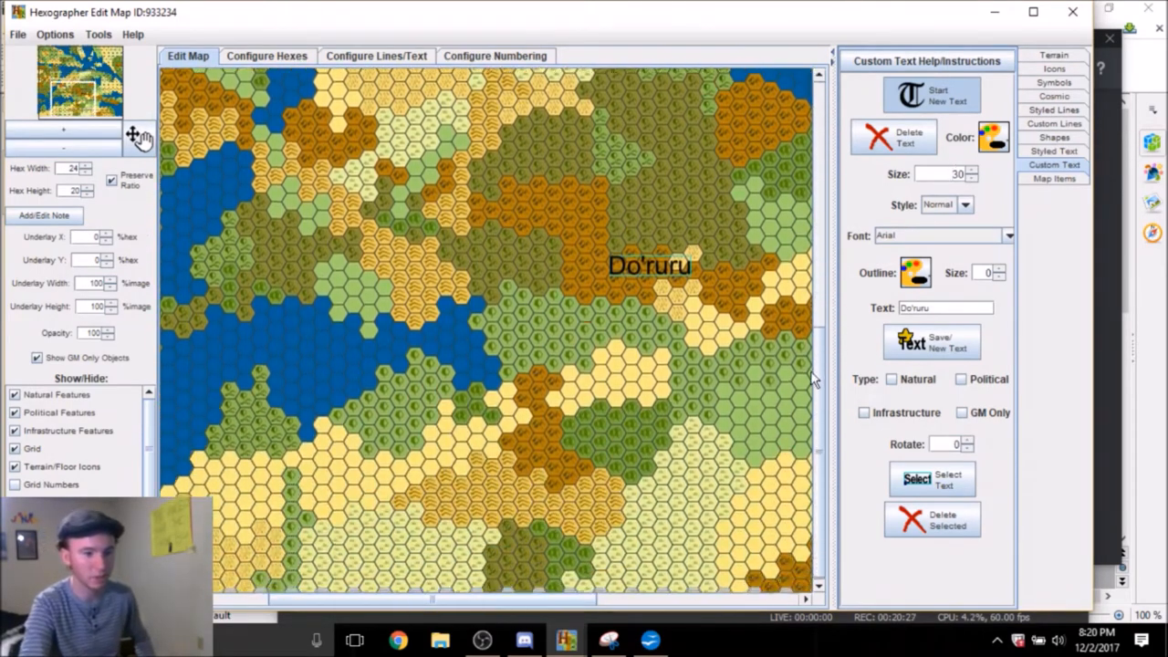
Scroll to the mountain region to place the Do'ruru label
scroll("down", 3)
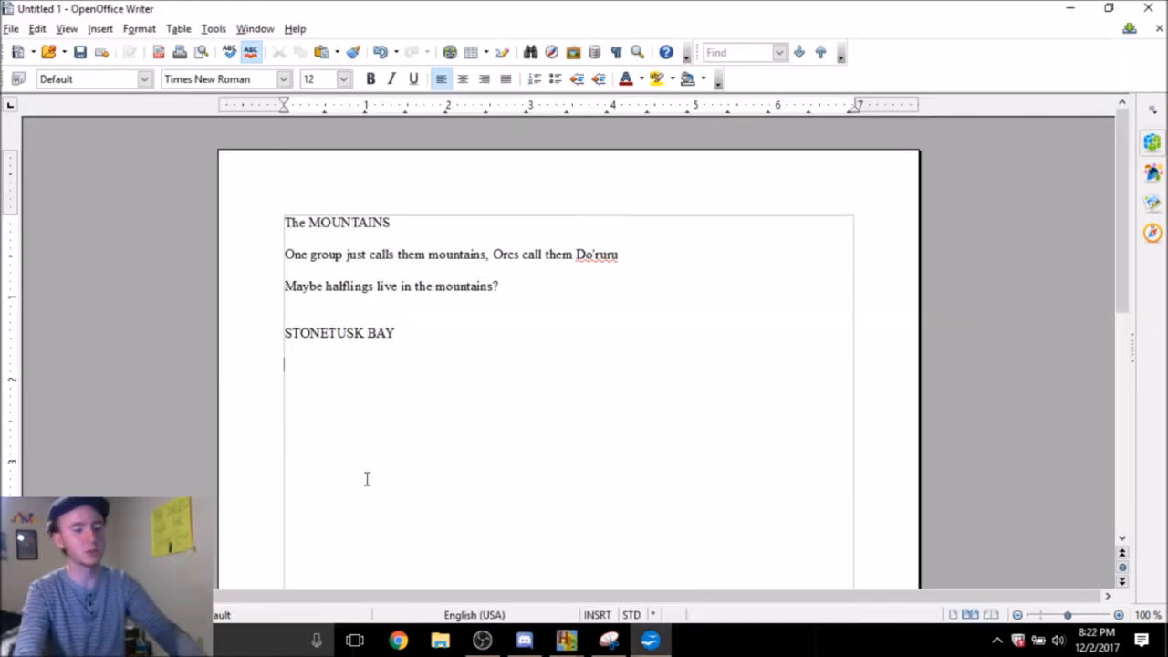
Begin the Stonetusk Bay description with 'Home of th'
type("Home of th")
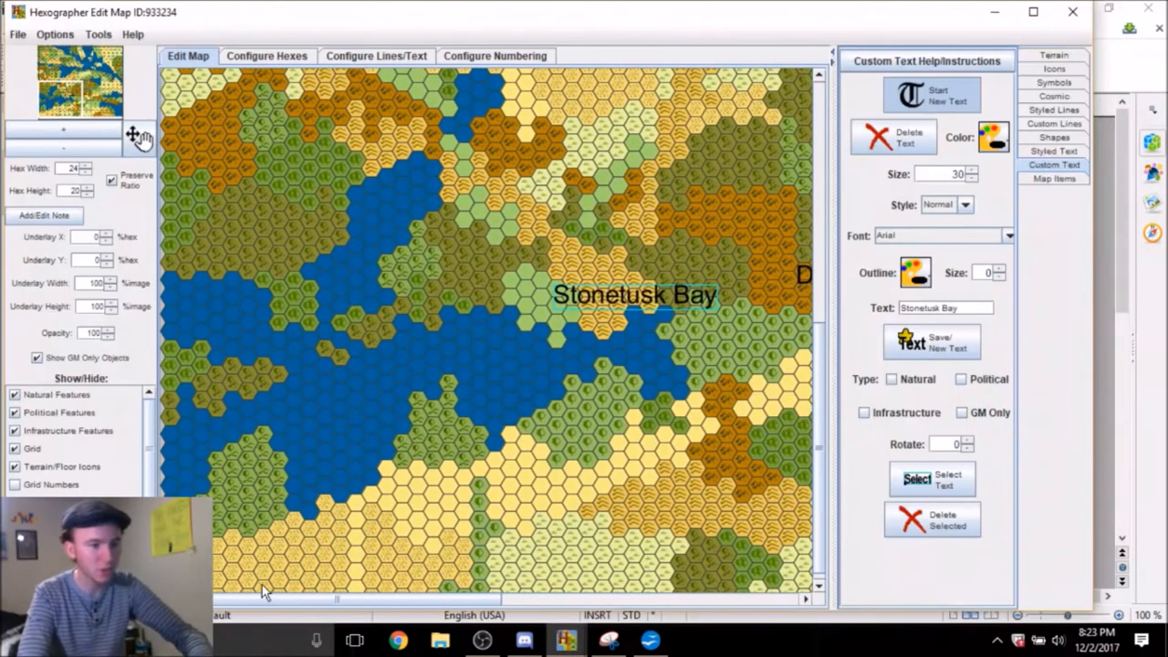
mouse_move(390, 362)
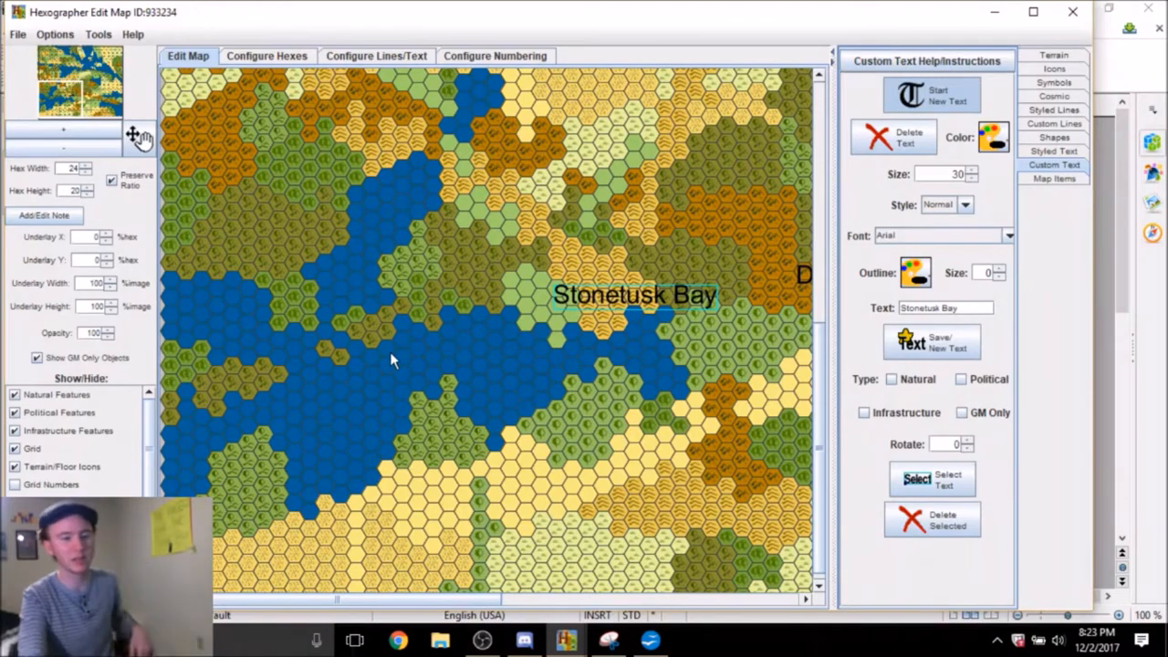
mouse_move(799, 405)
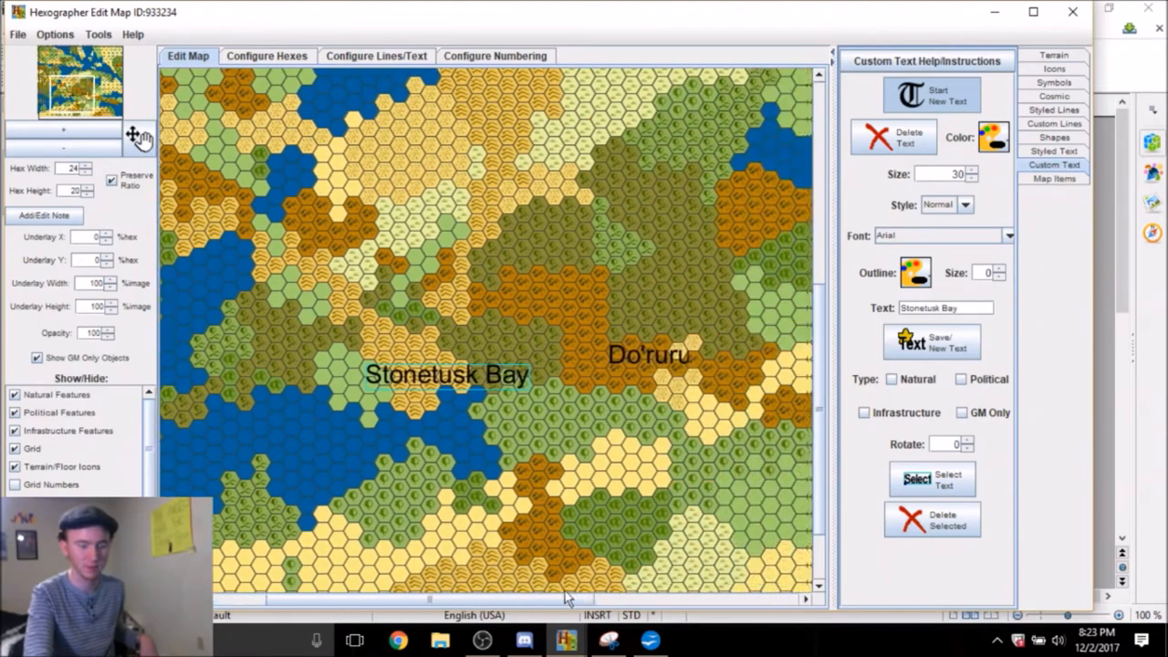
Place the 'Stonetusk Bay' label on the large blue bay
left_click(523, 638)
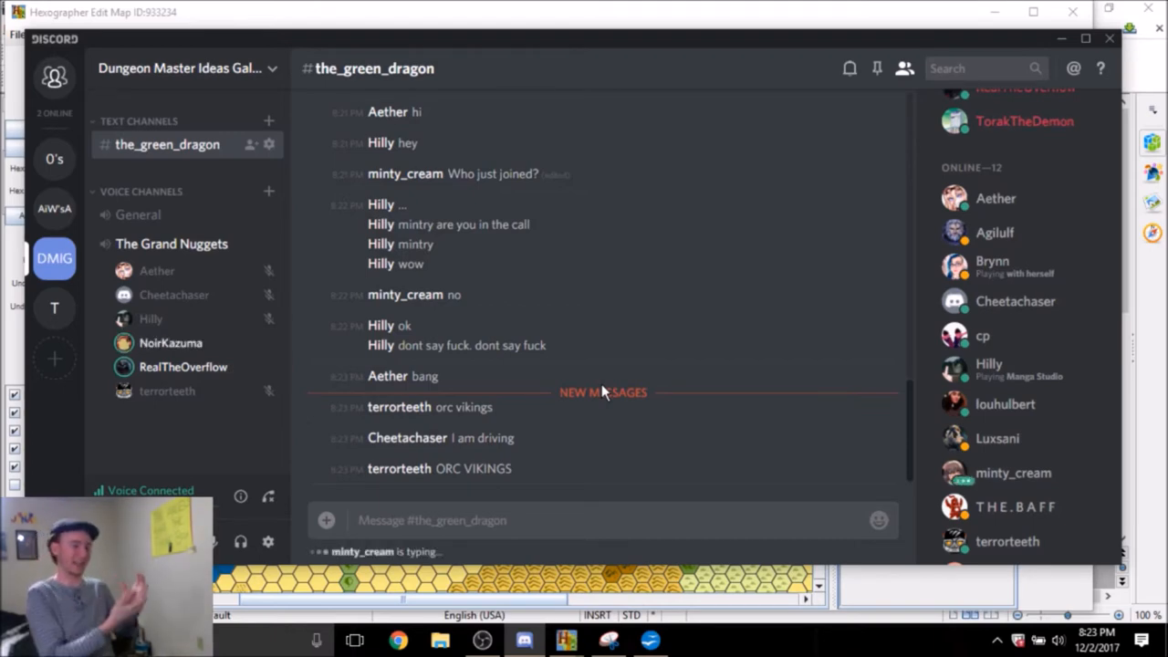
Scroll the #the_green_dragon chat to the new 'ORC VIKINGS' messages
scroll("down", 3)
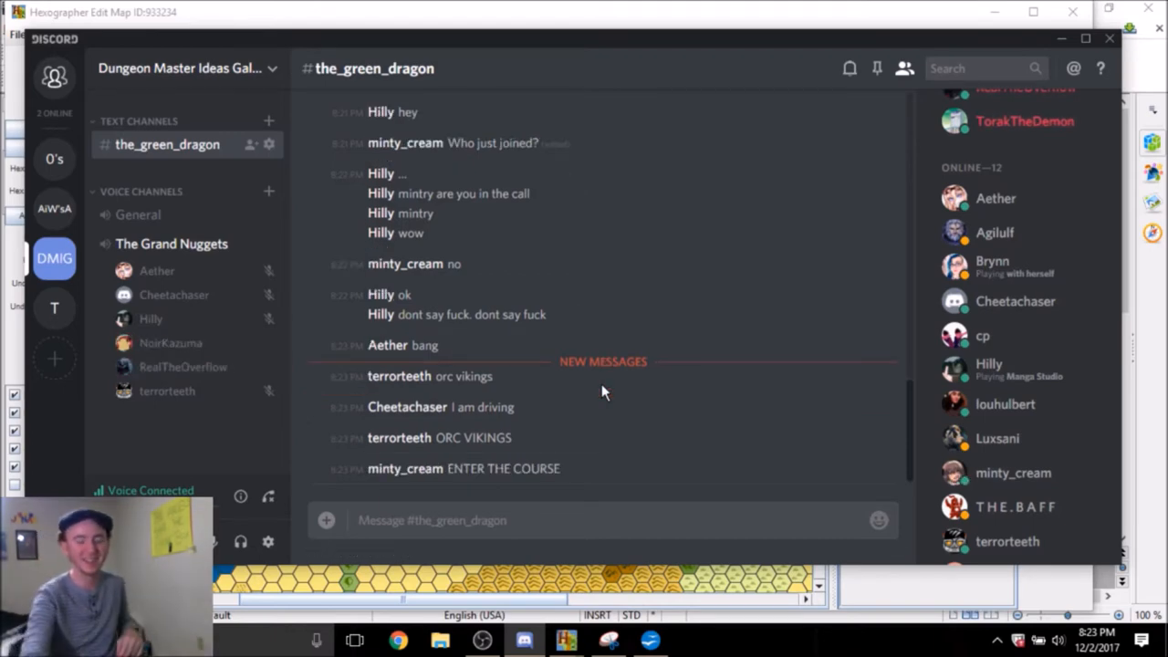
mouse_move(511, 354)
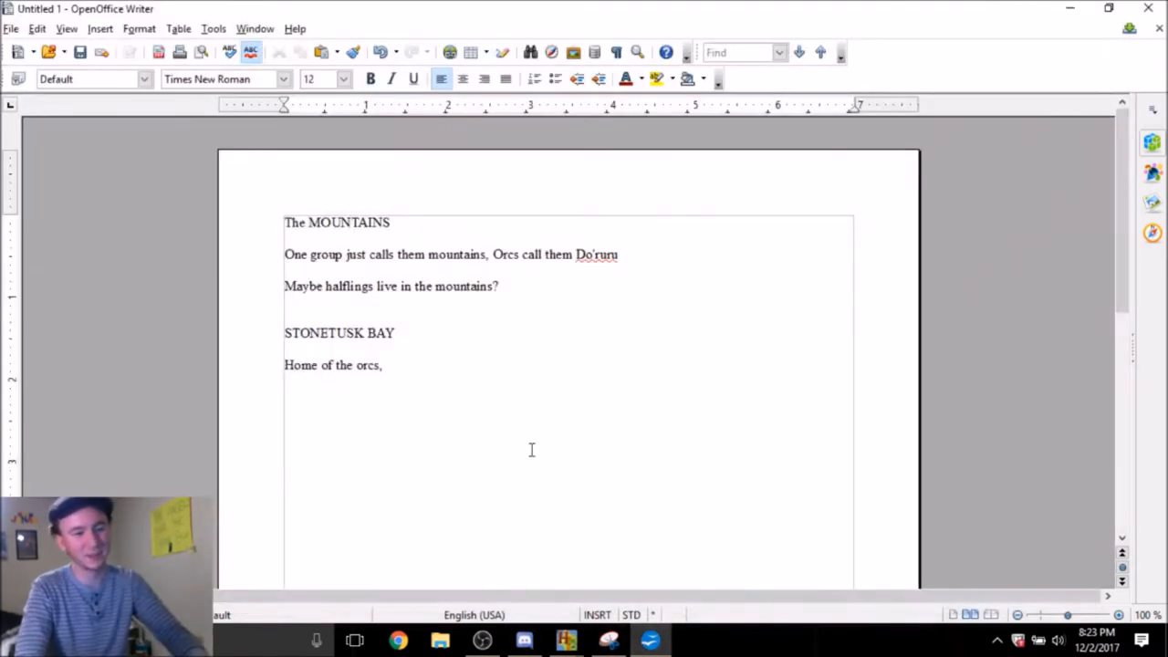
Write 'Home of the orcs, the orc vikings,' under the STONETUSK BAY heading
type("the orc vikings")
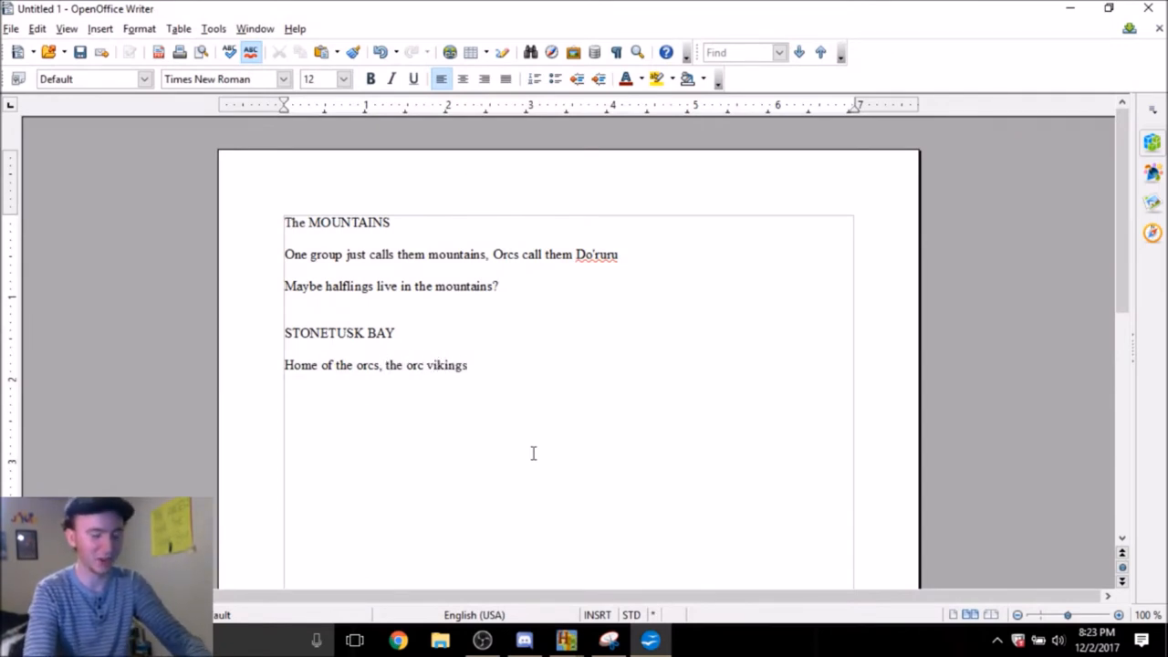
type(",")
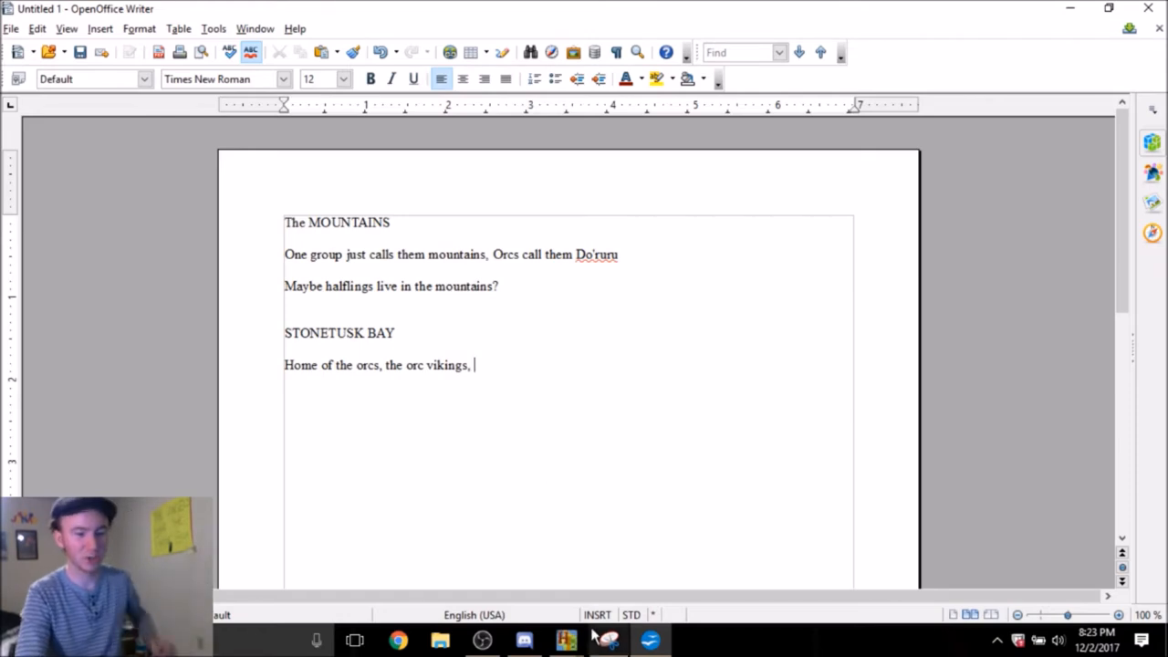
left_click(565, 639)
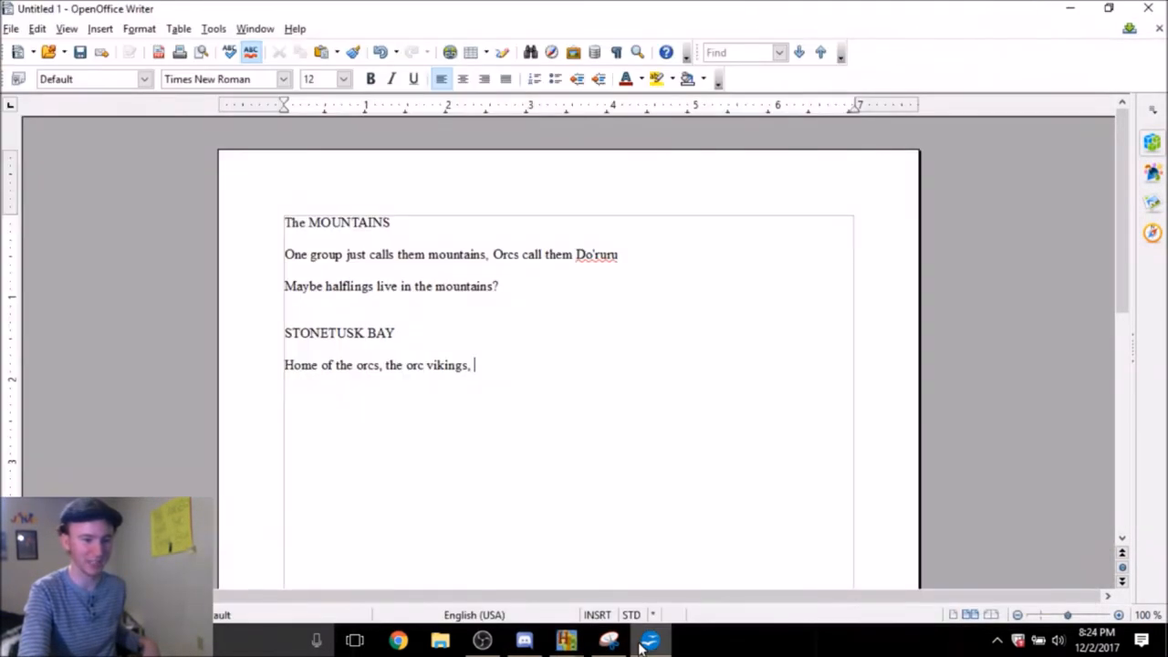
Glance at the OBS Studio recording preview and return to the Writer notes
left_click(481, 638)
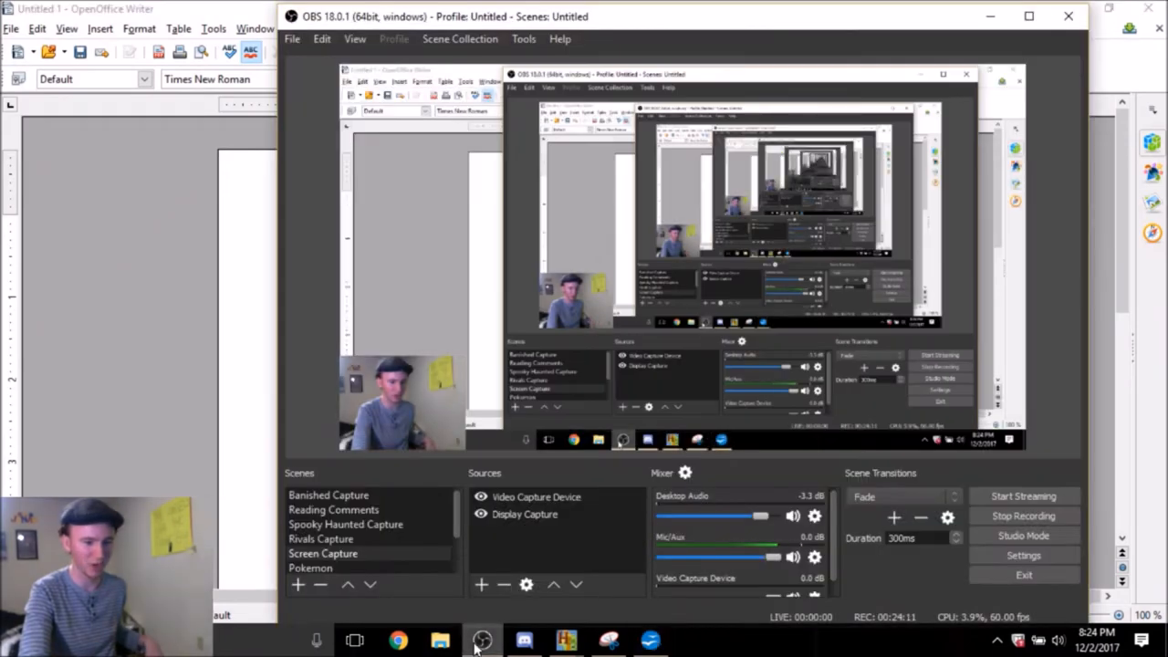
left_click(523, 639)
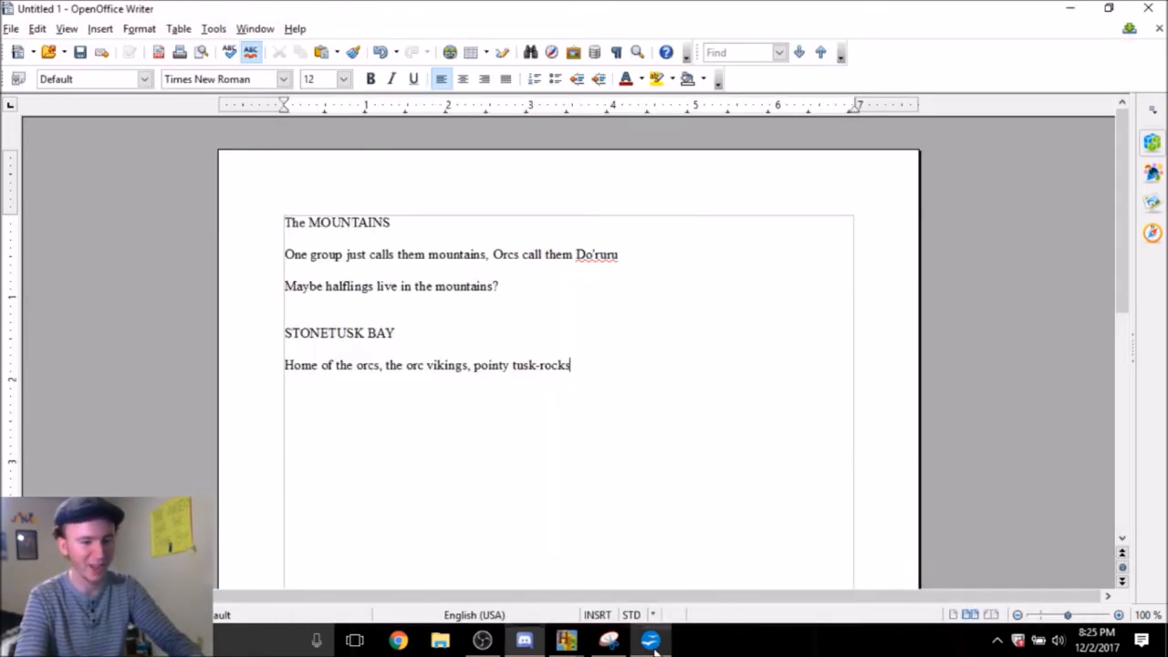
mouse_move(668, 356)
type(",")
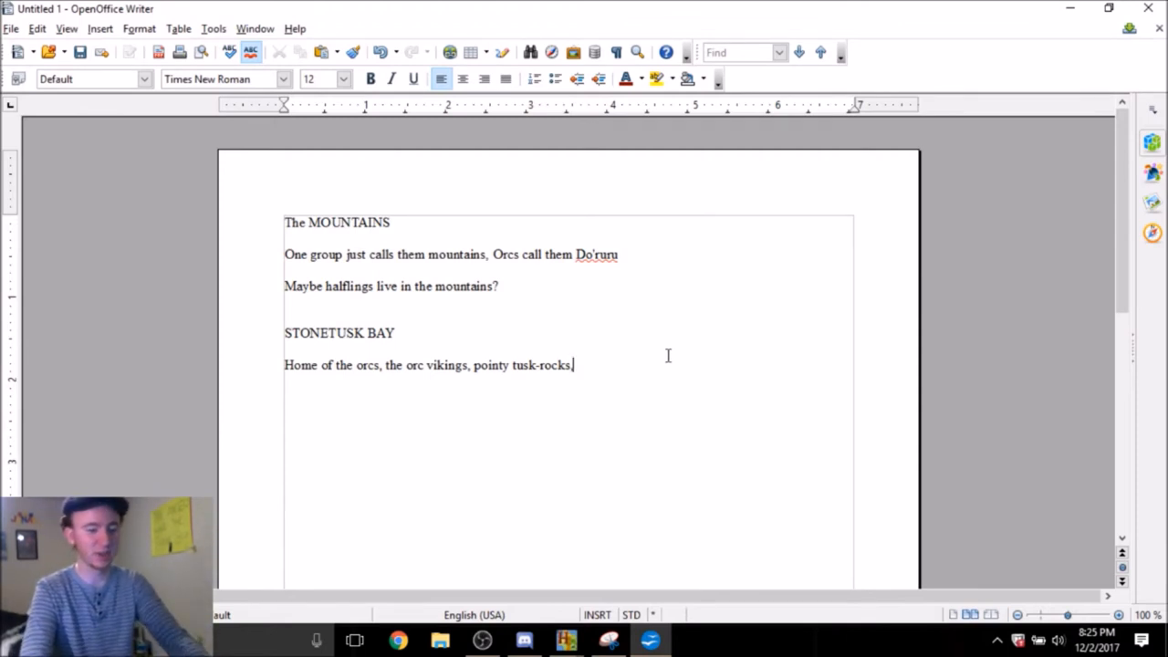
Finish the line with 'maybe orcs hold the tusk-rocks to be sacred?' and return to the map
type("maybe orcs hold the tusk-rocks to be sacr")
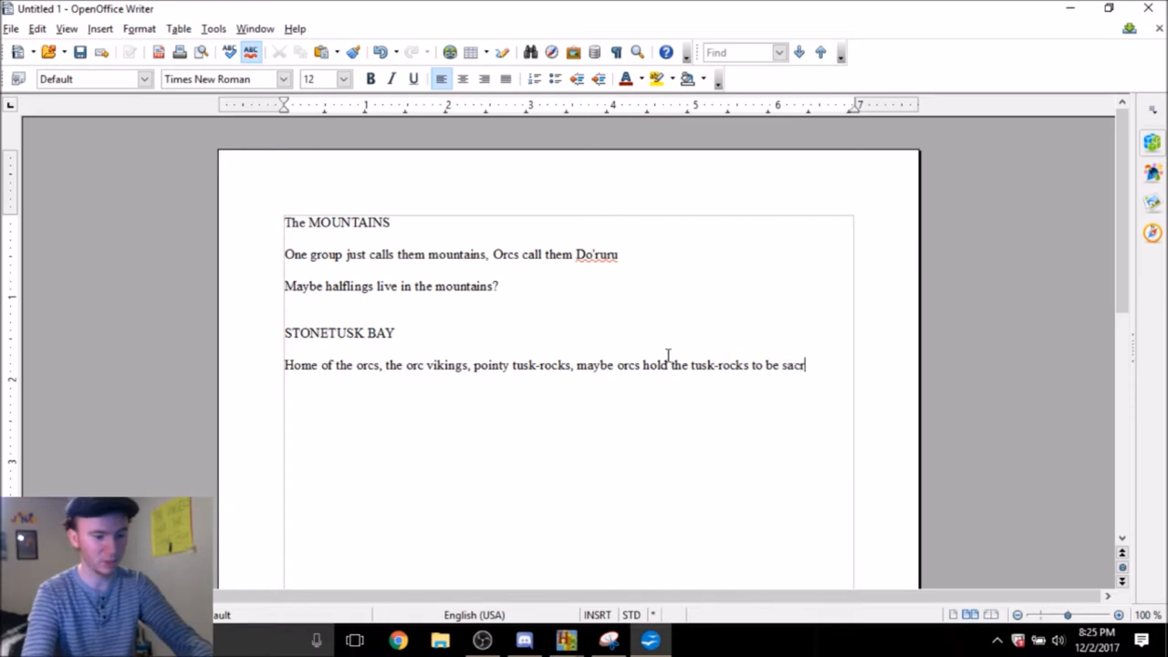
type("ed?")
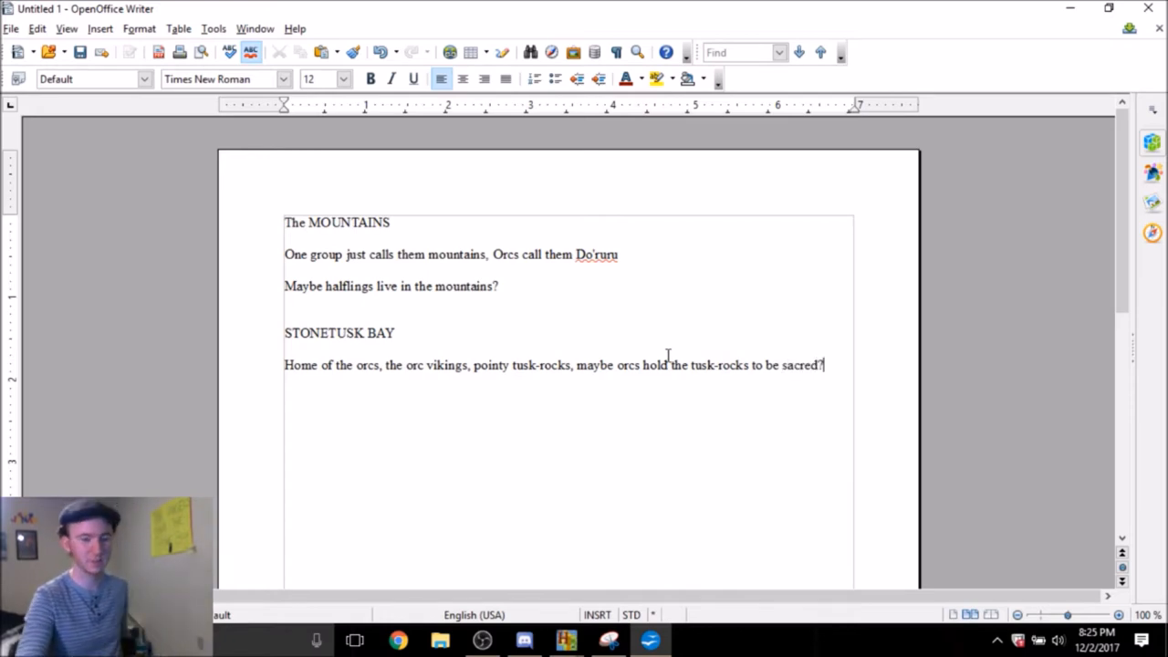
left_click(566, 638)
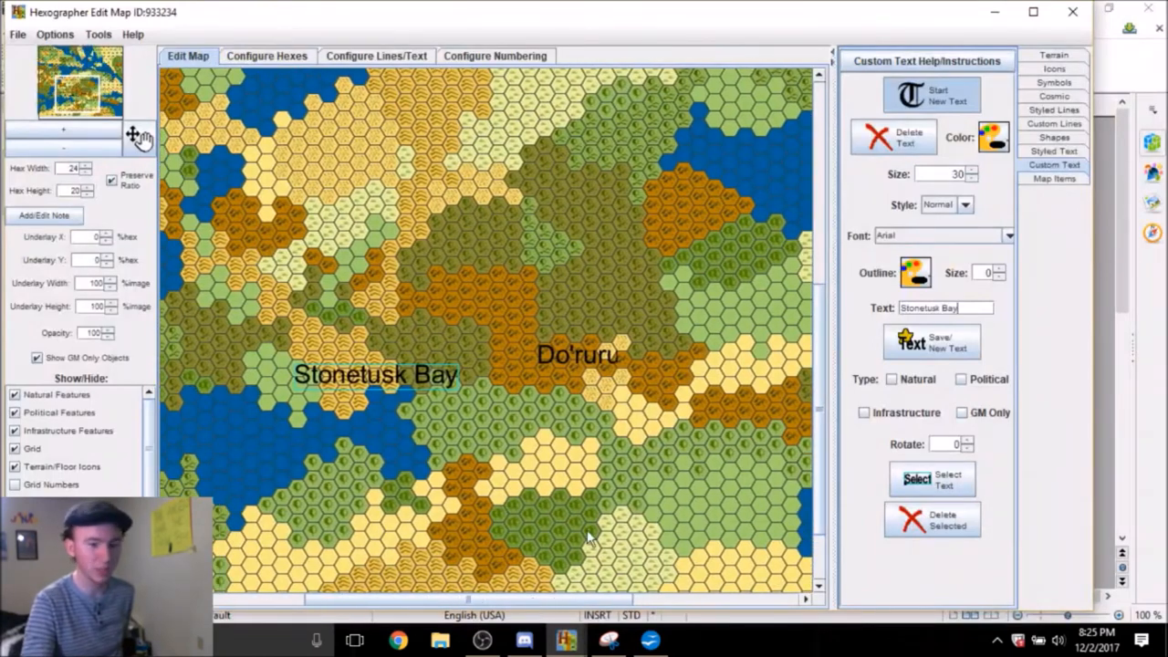
Bring the Discord #the_green_dragon chat about orcs and halflings to the front
left_click(930, 343)
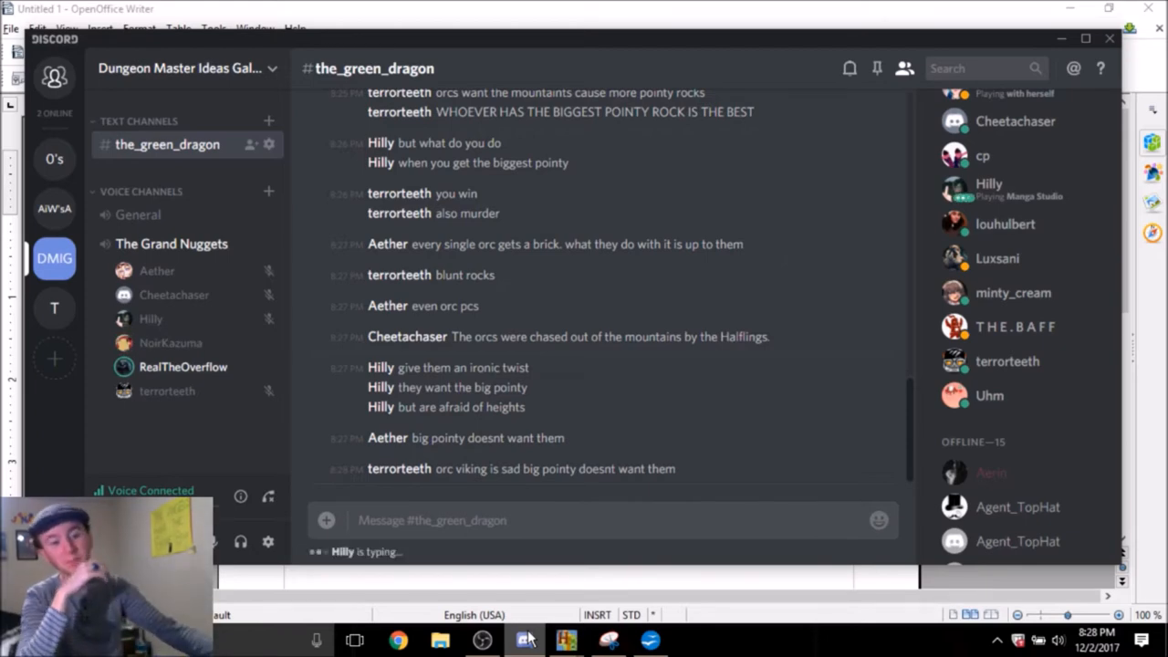
mouse_move(712, 648)
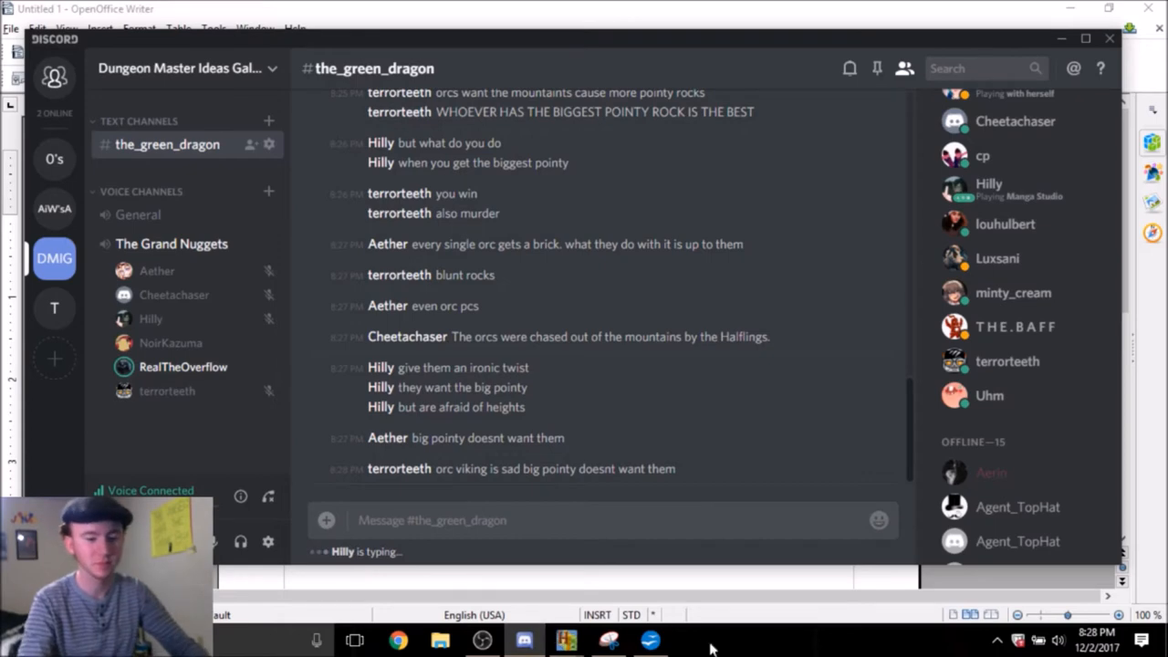
Write 'Orcs were chased out of the mountains by halflings.' and begin 'they want their origin'
left_click(608, 639)
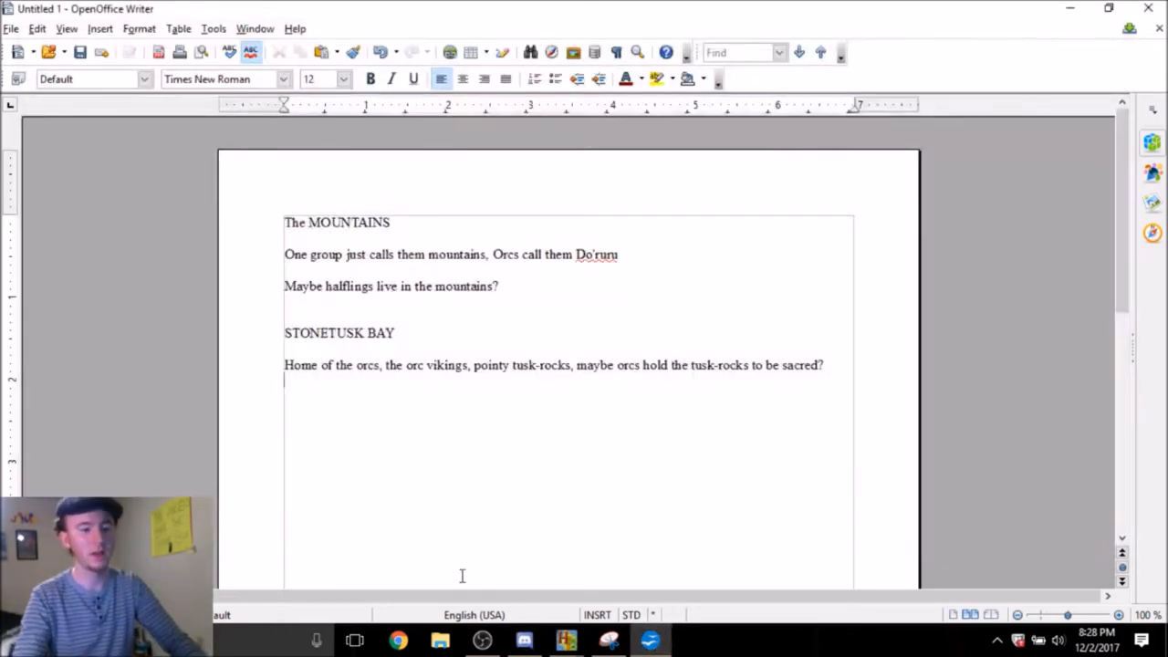
type("Orcs were ch")
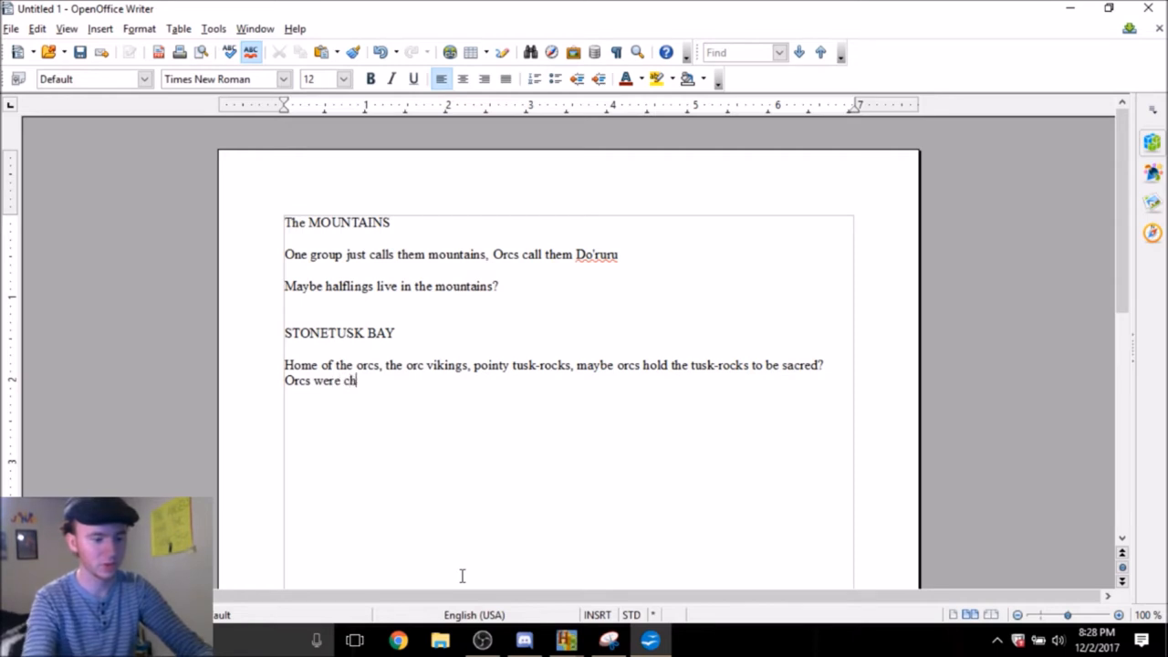
type("ased out of the mo")
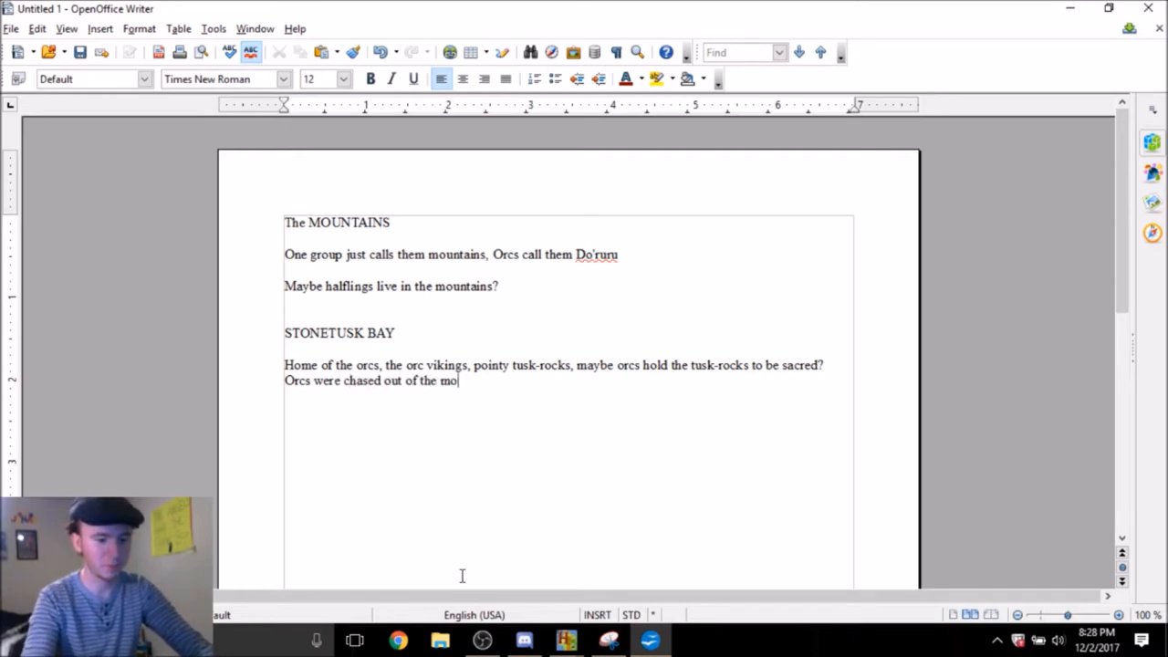
type("untains by half")
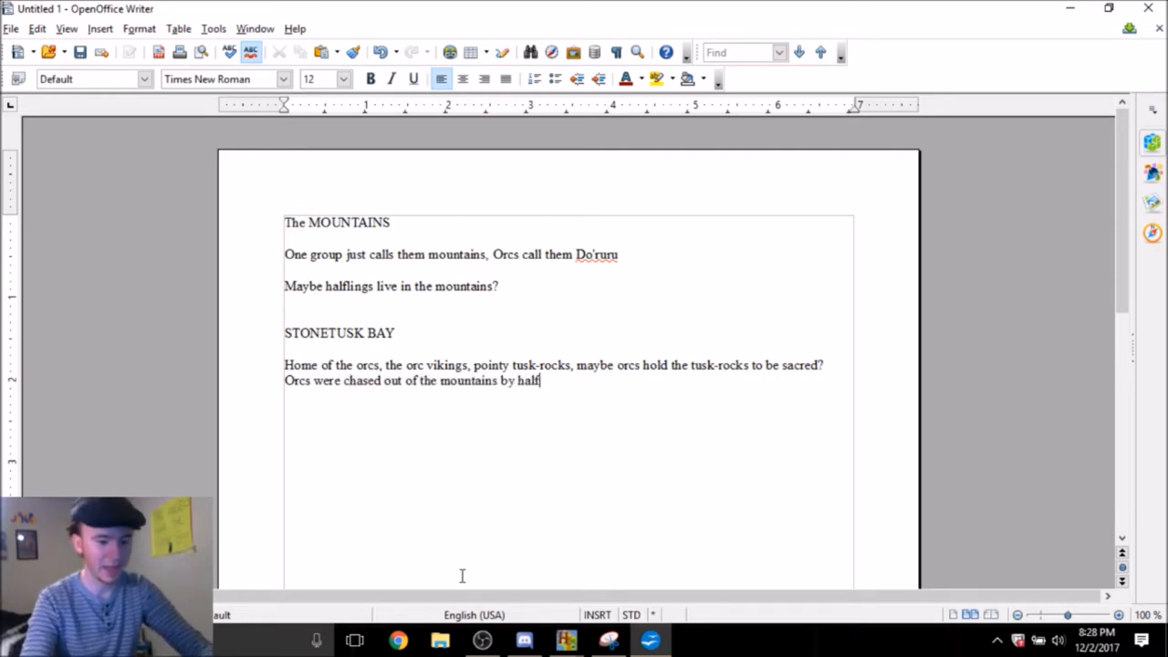
type("lings")
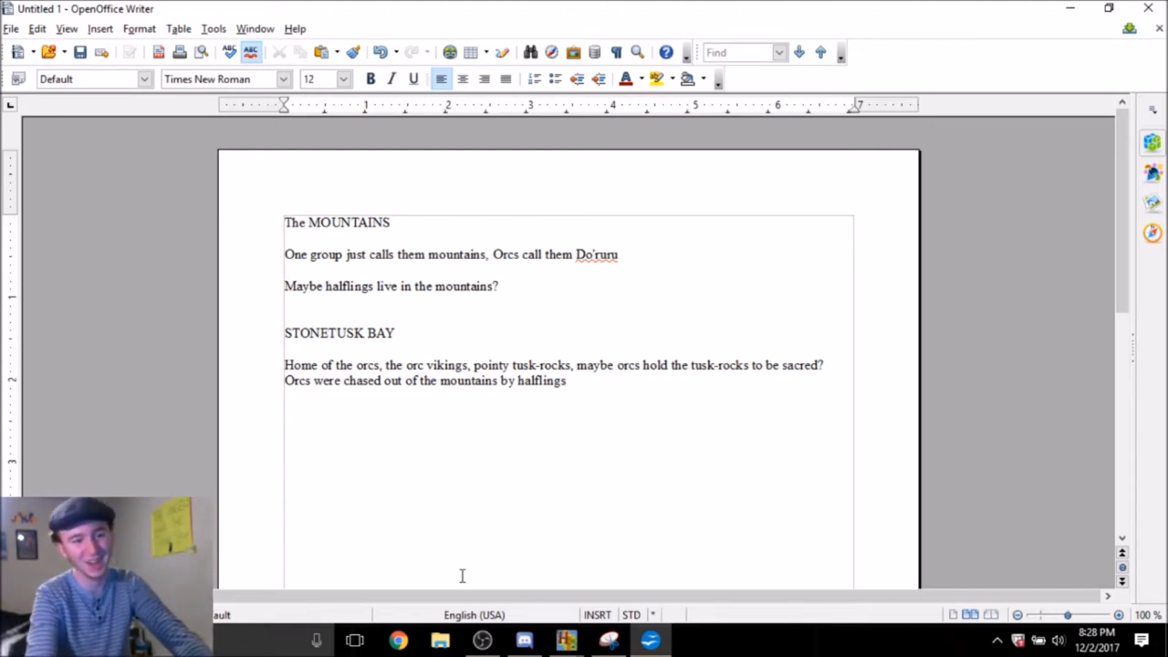
type(".")
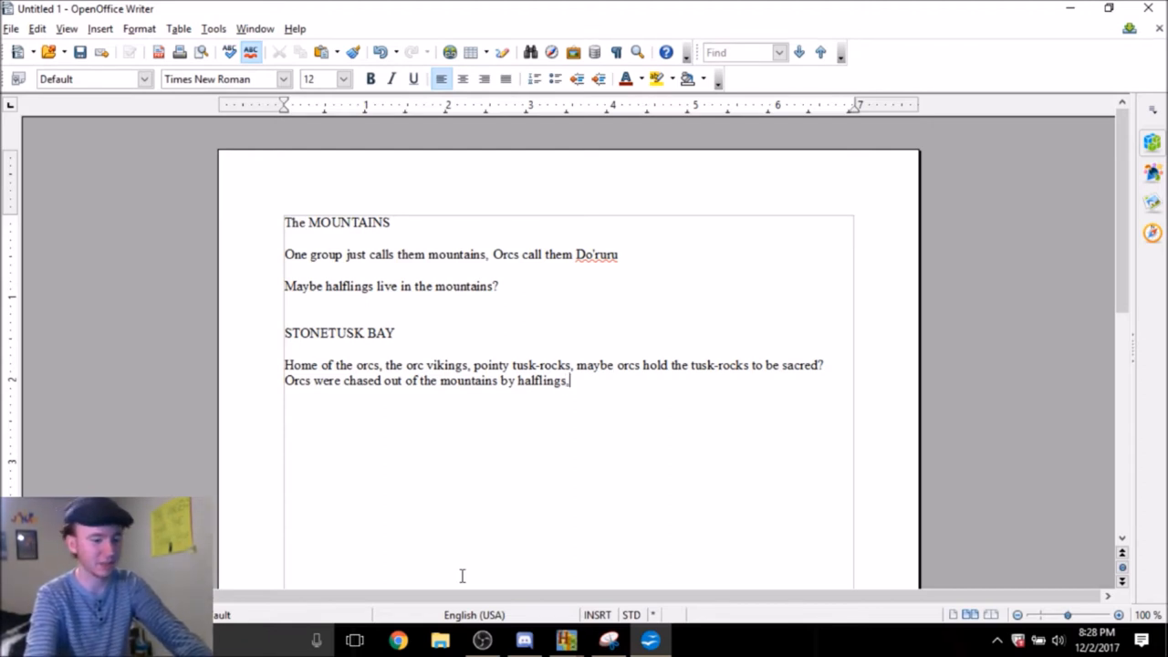
type("they want their")
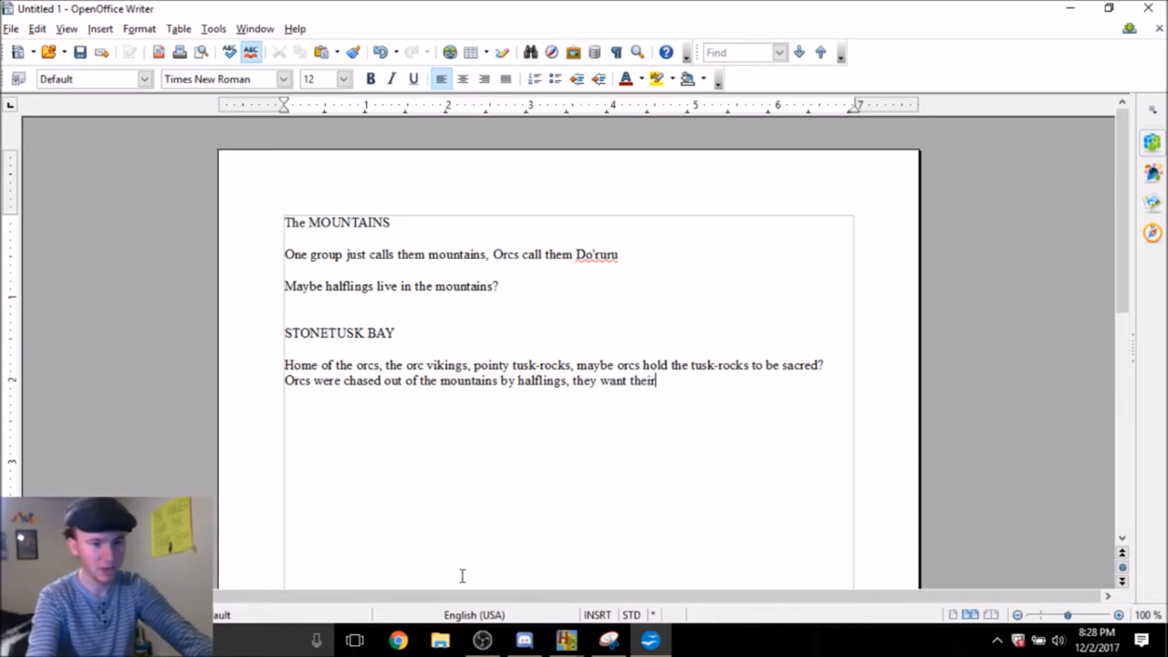
type("origin")
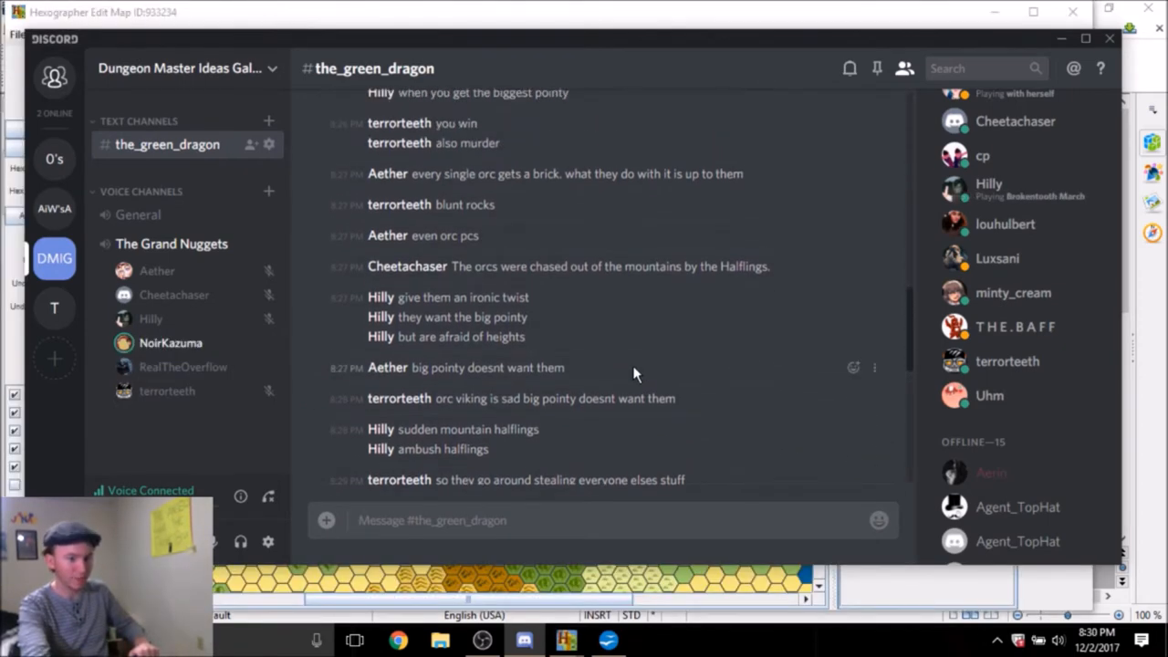
Scroll to the posted hex map in chat and follow the shared kender wiki link
scroll("down", 3)
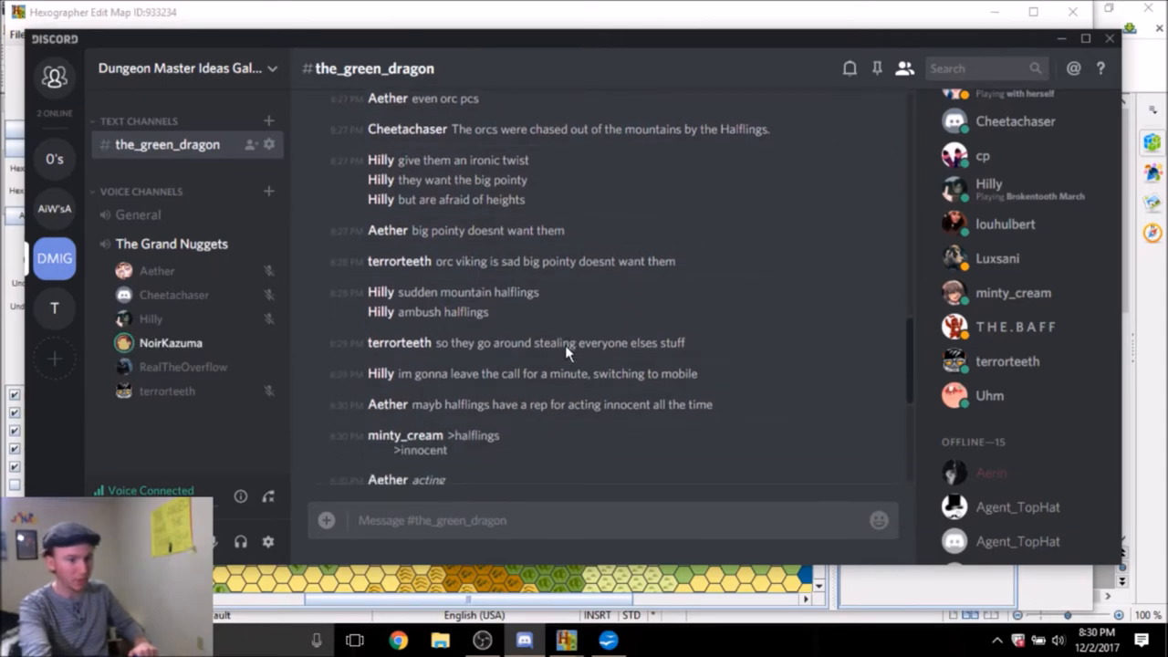
scroll("down", 3)
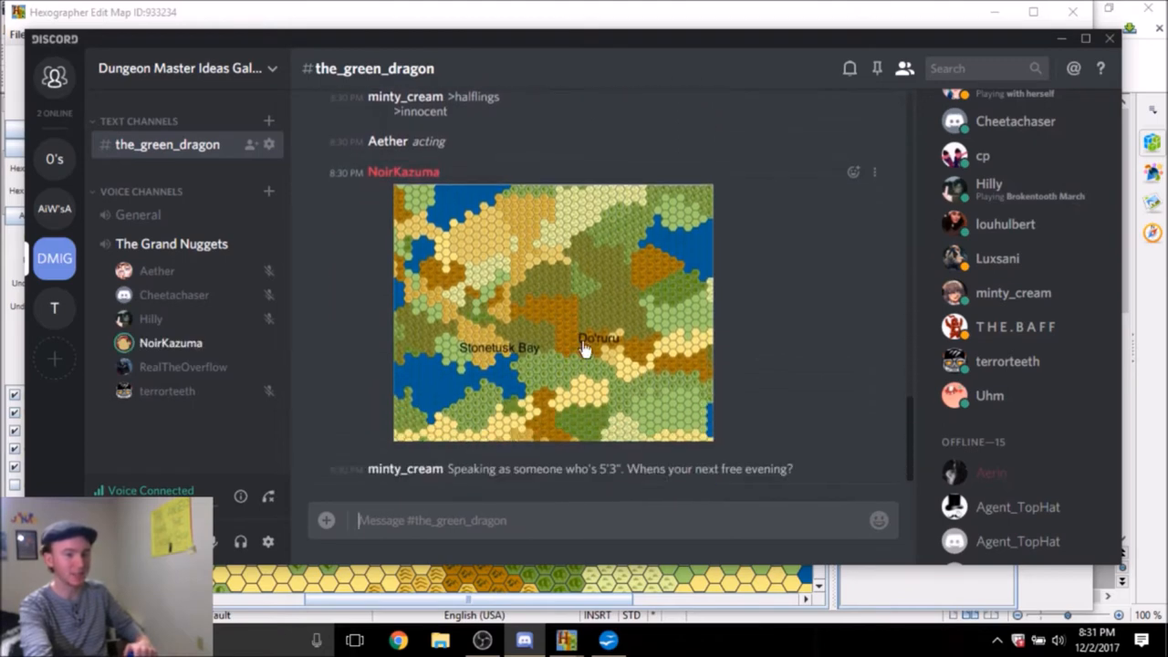
mouse_move(733, 365)
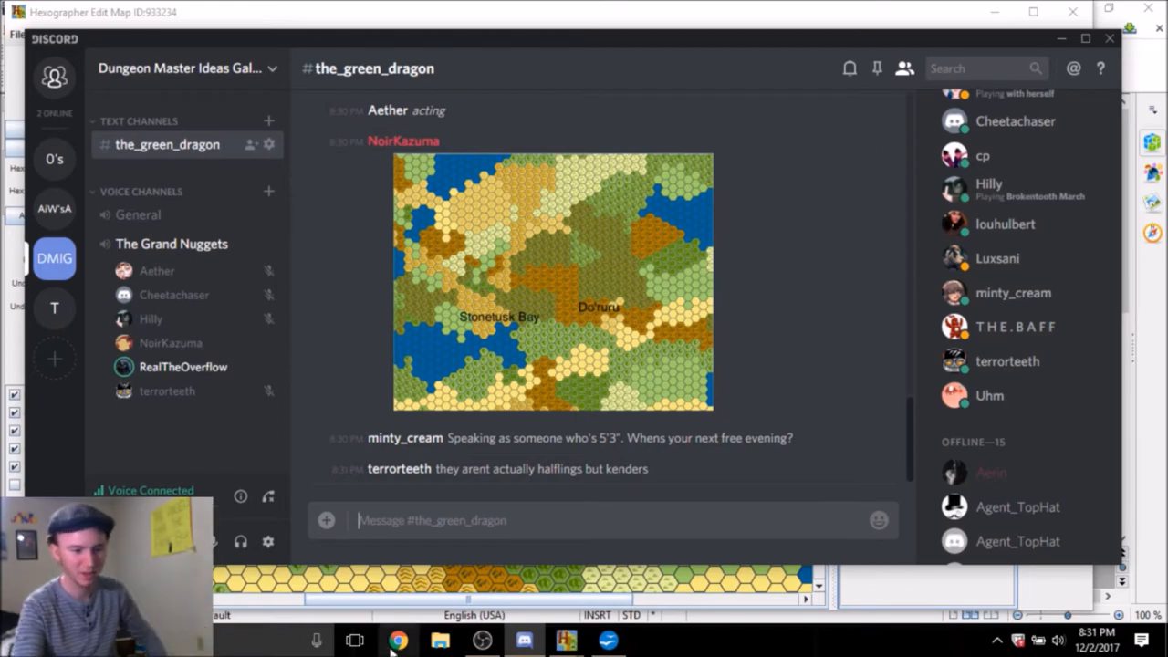
left_click(398, 639)
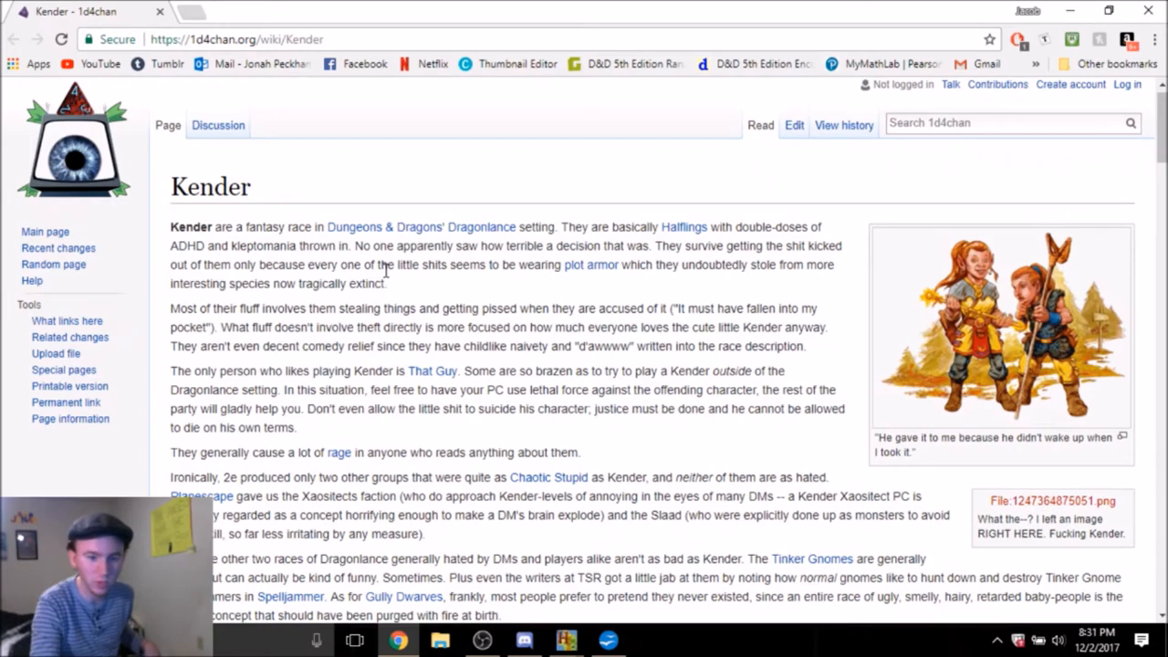
scroll("down", 3)
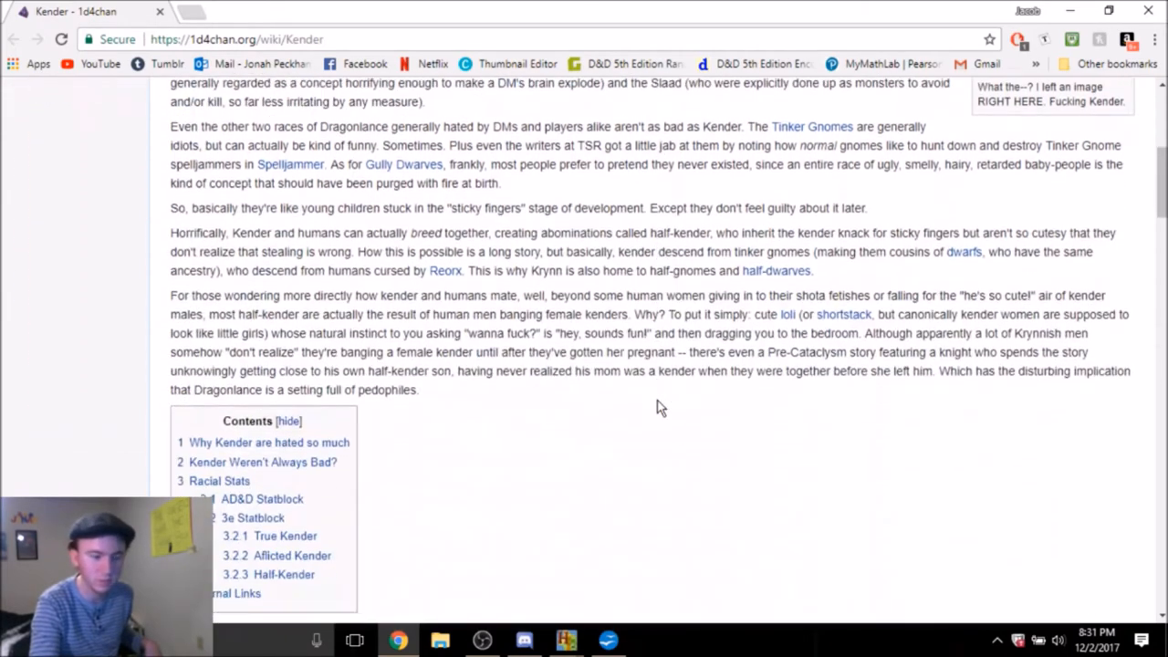
scroll("up", 3)
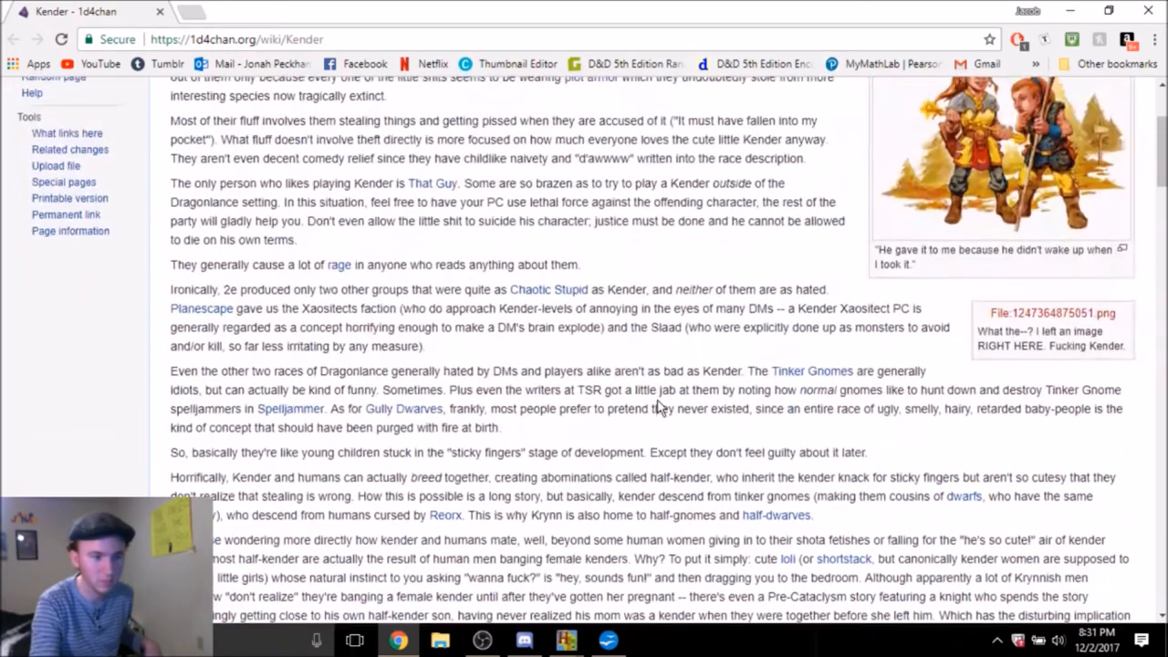
scroll("up", 3)
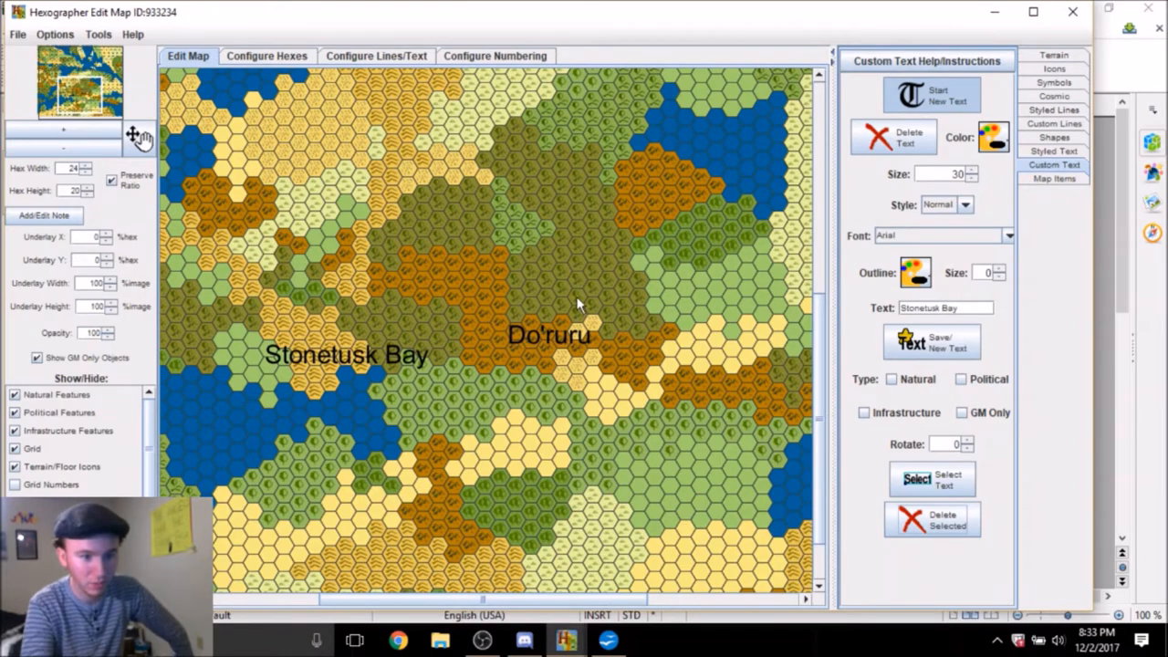
mouse_move(551, 271)
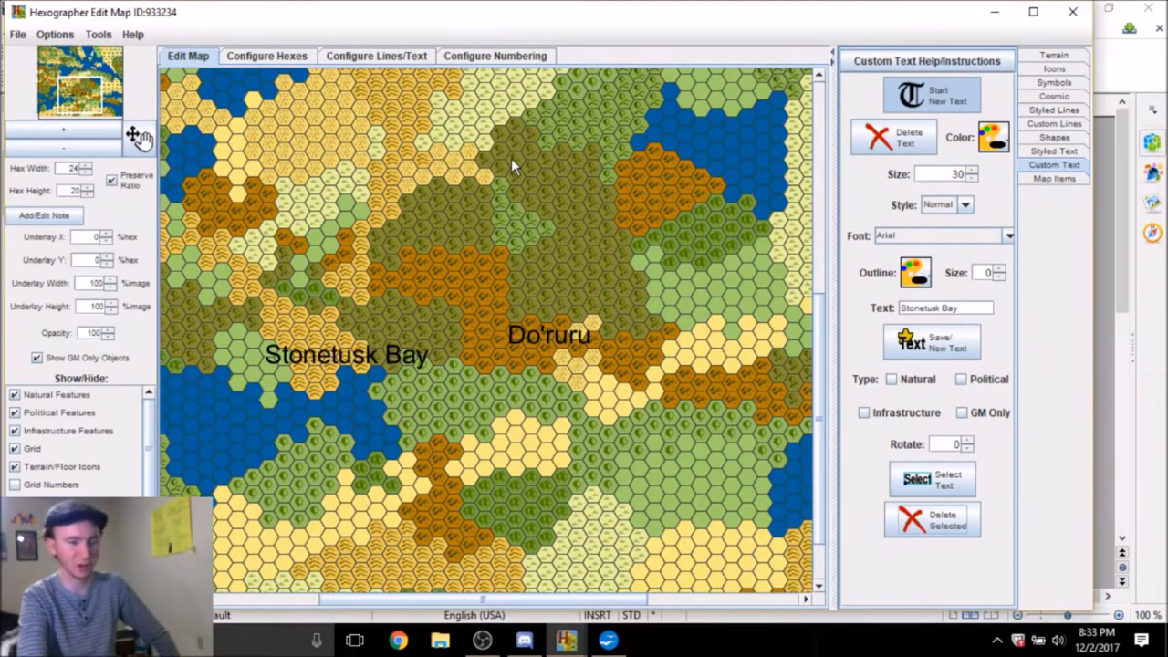
mouse_move(819, 383)
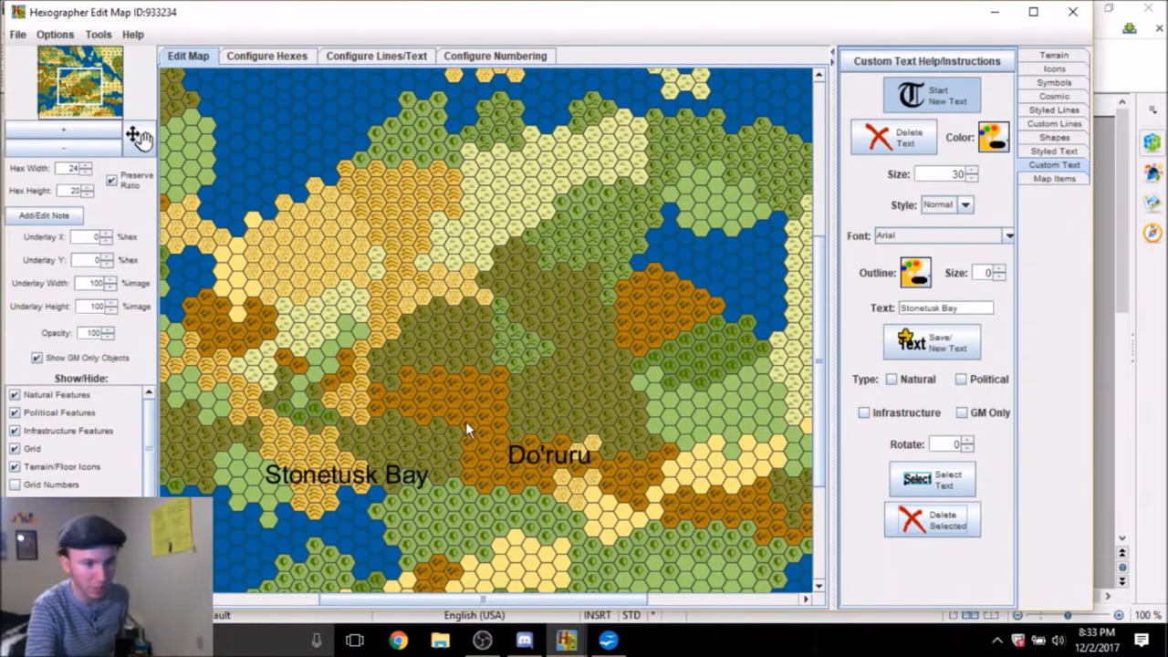
mouse_move(689, 277)
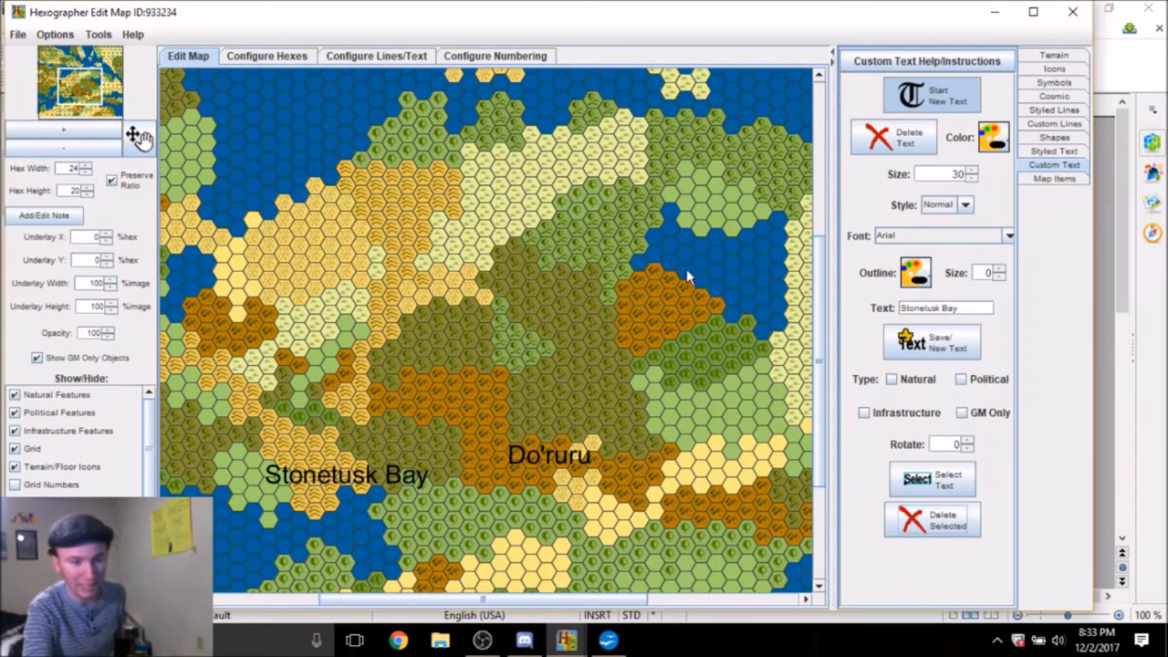
mouse_move(819, 336)
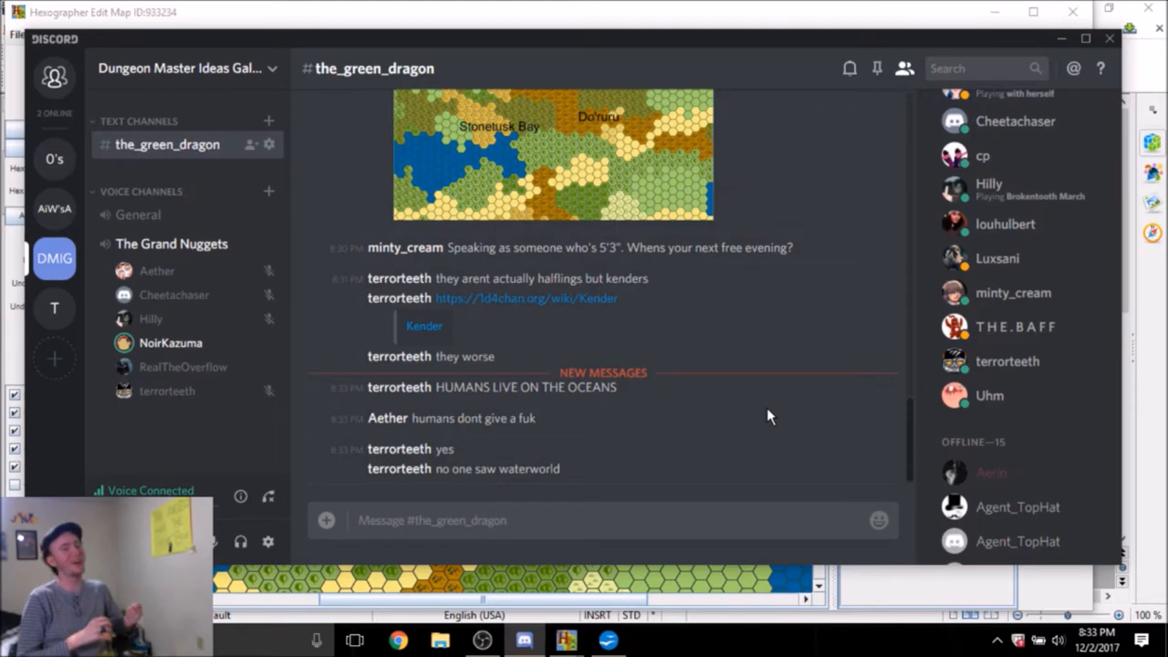
Scroll the chat to the new messages about kenders and humans on the oceans
scroll("down", 3)
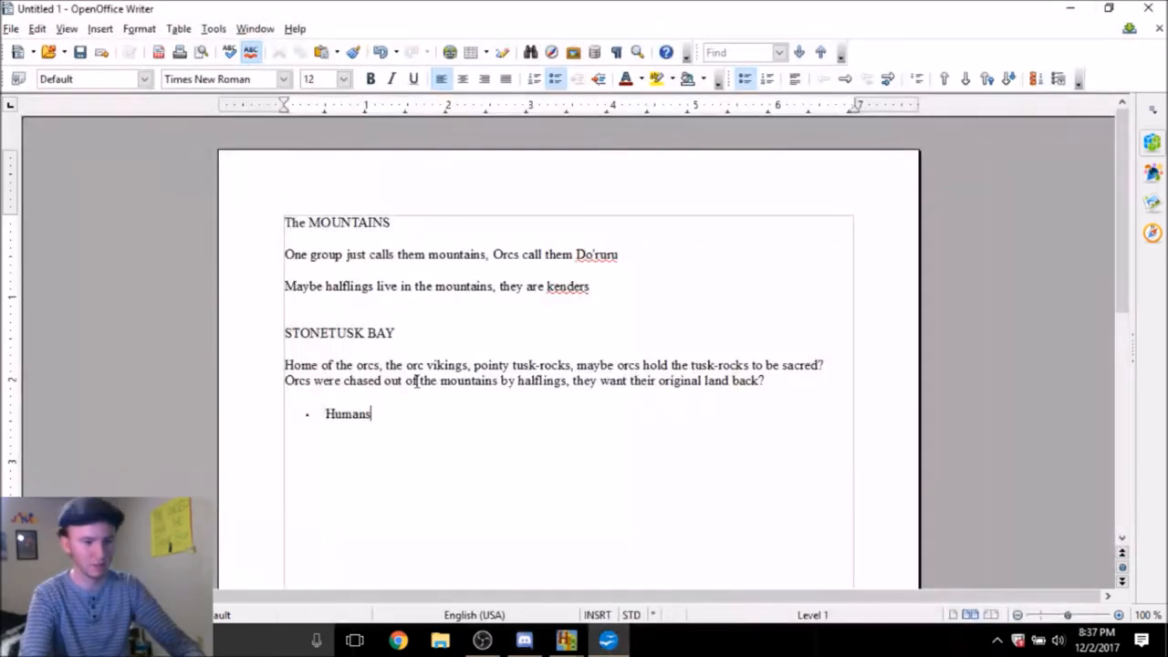
Continue the Humans bullet with 'have fucked off this fucking fuckup world'
type("have fucked the fuck")
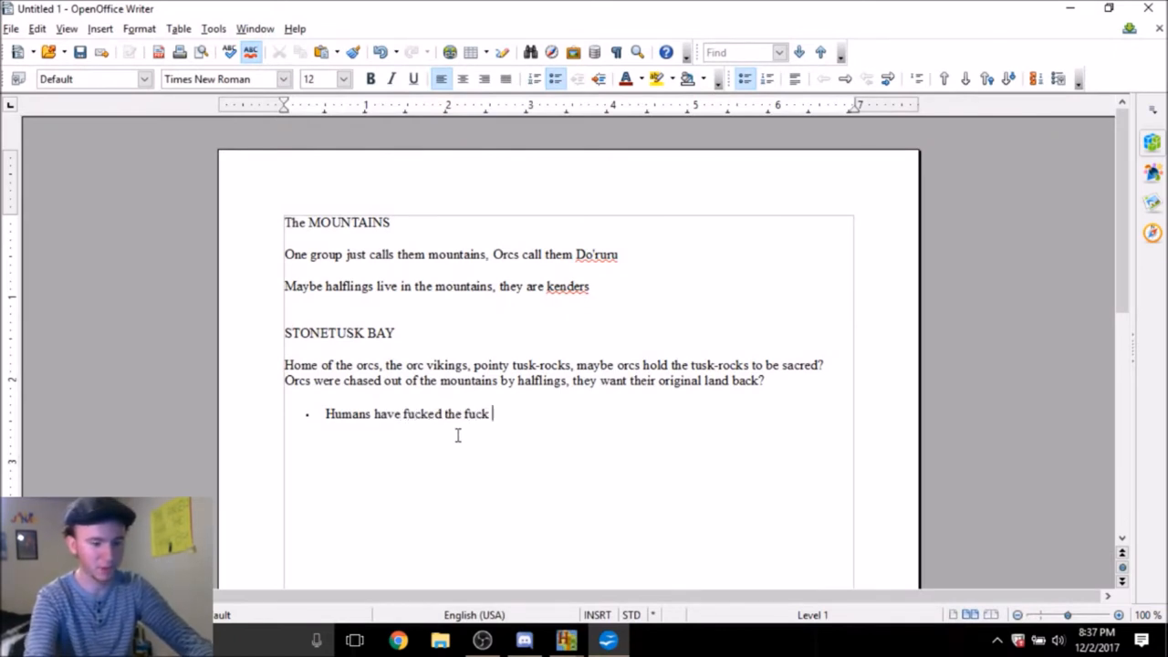
type("off this fucking")
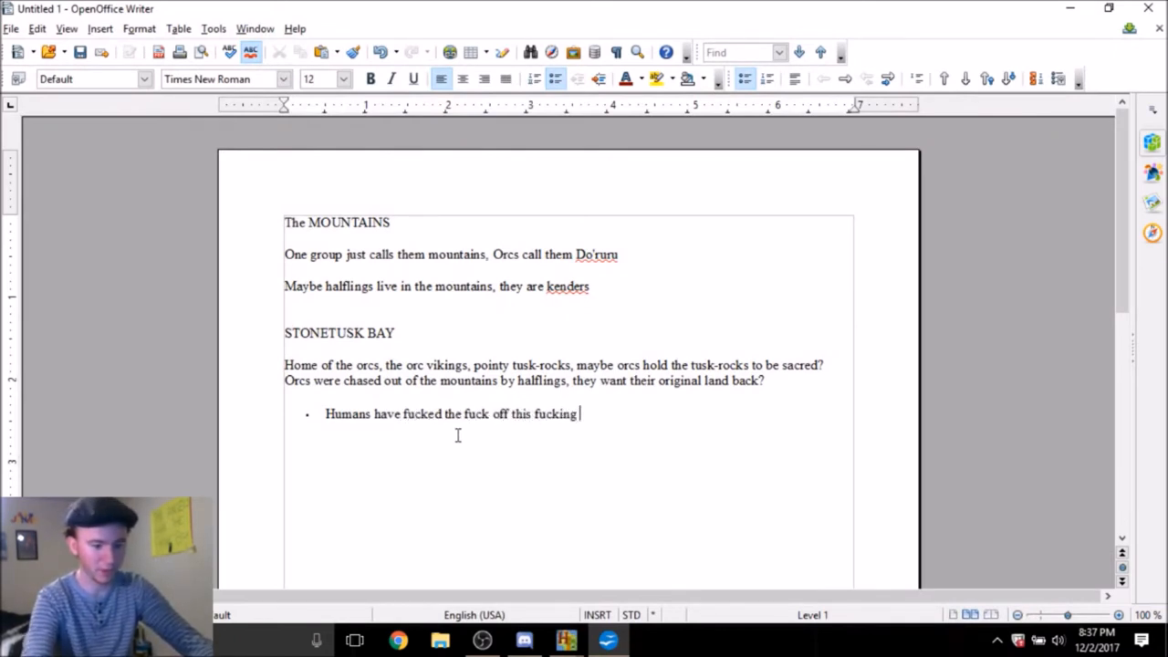
type("fuckup worl")
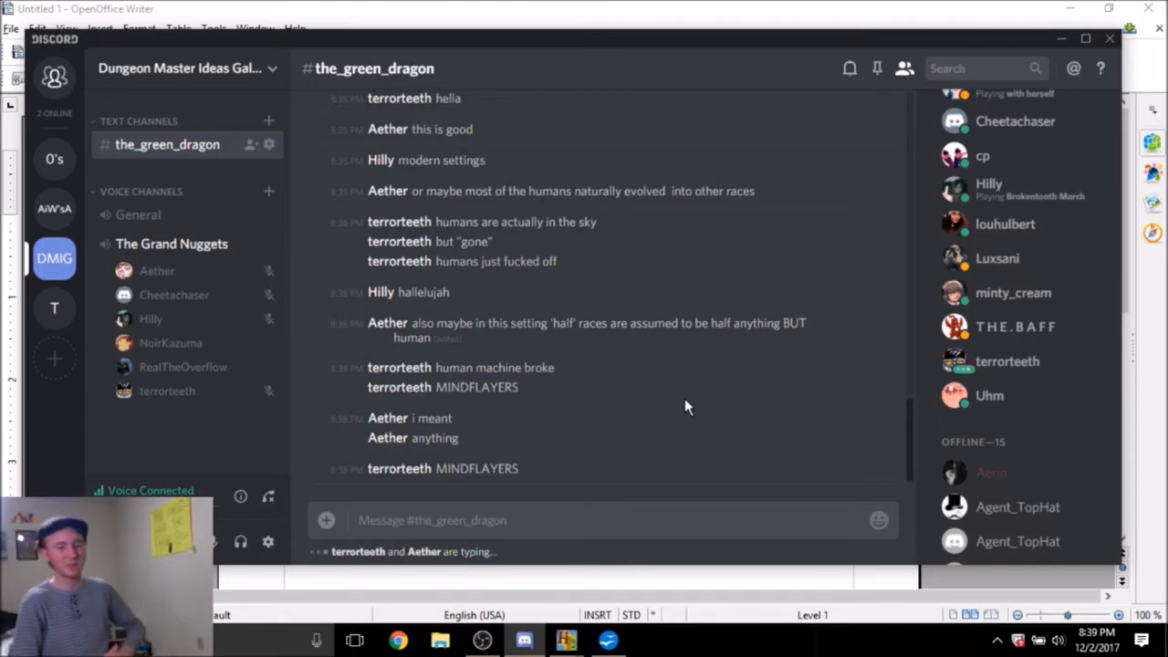
Read the latest drow and mindflayer messages, then bring the Hexographer map forward
scroll("down", 3)
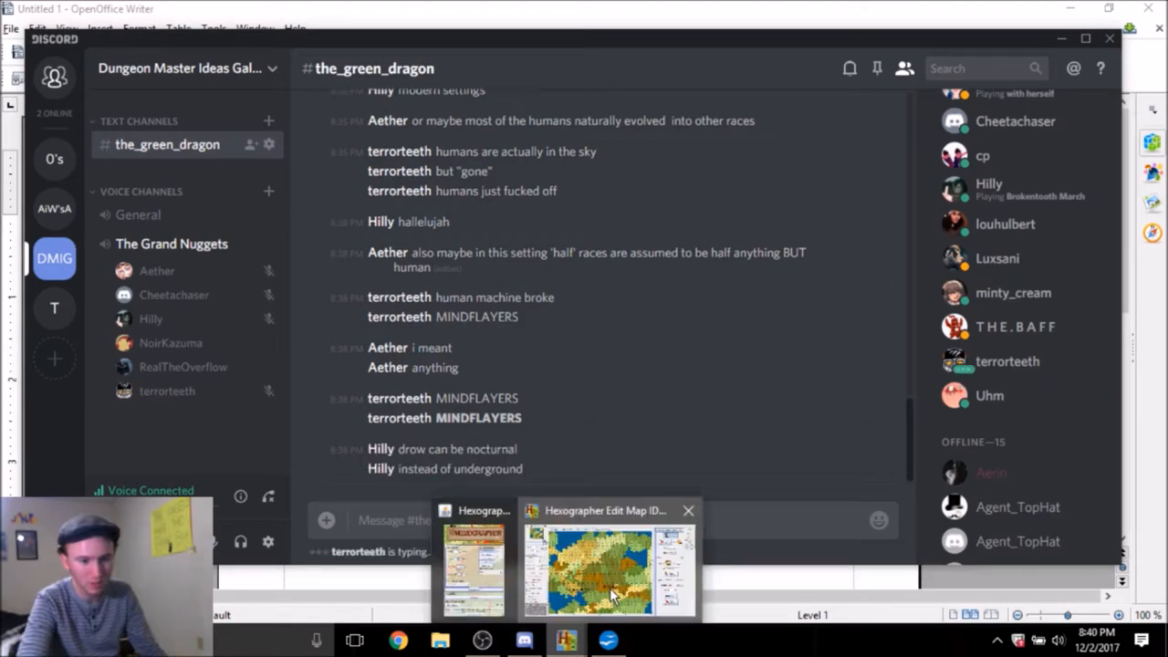
left_click(602, 565)
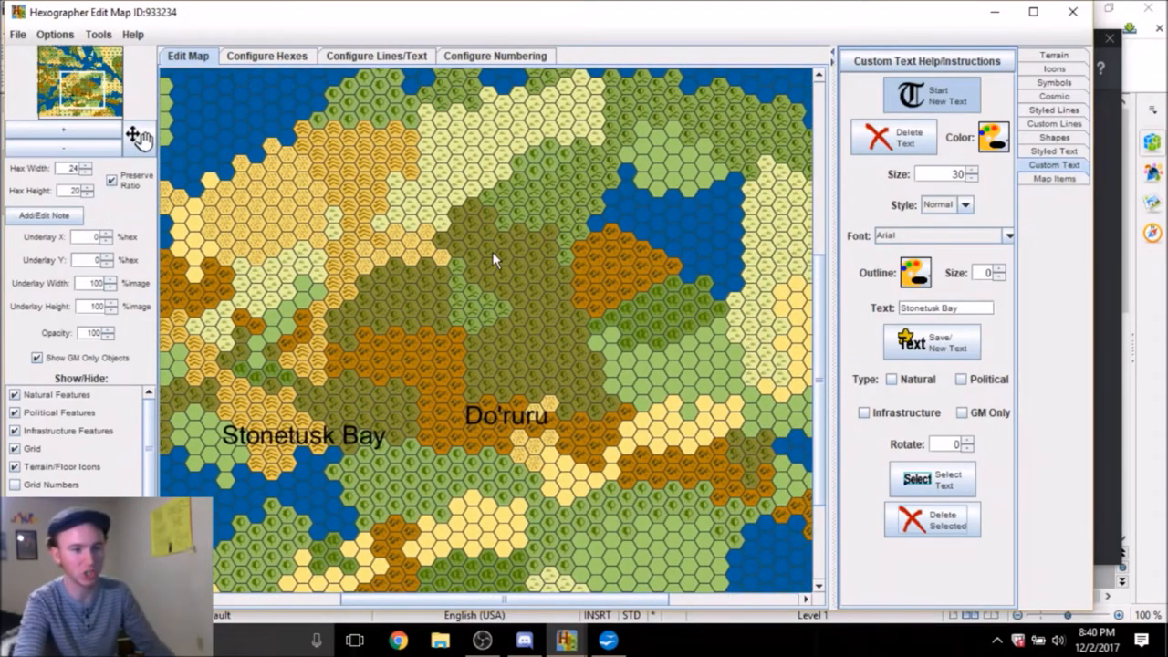
mouse_move(475, 181)
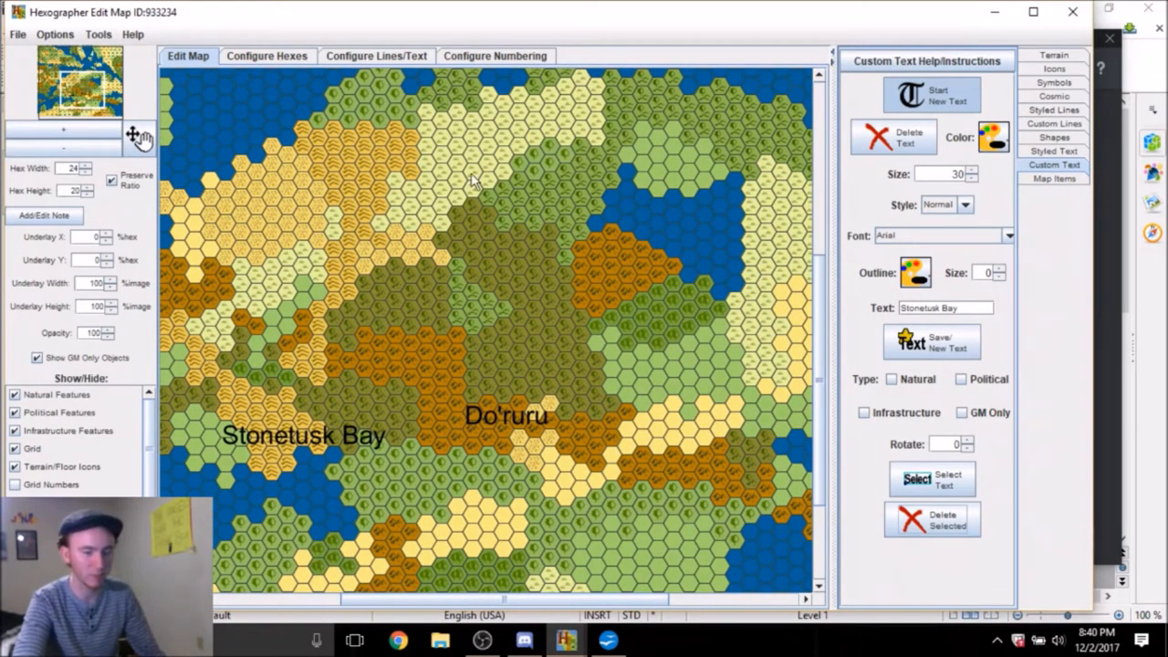
mouse_move(813, 372)
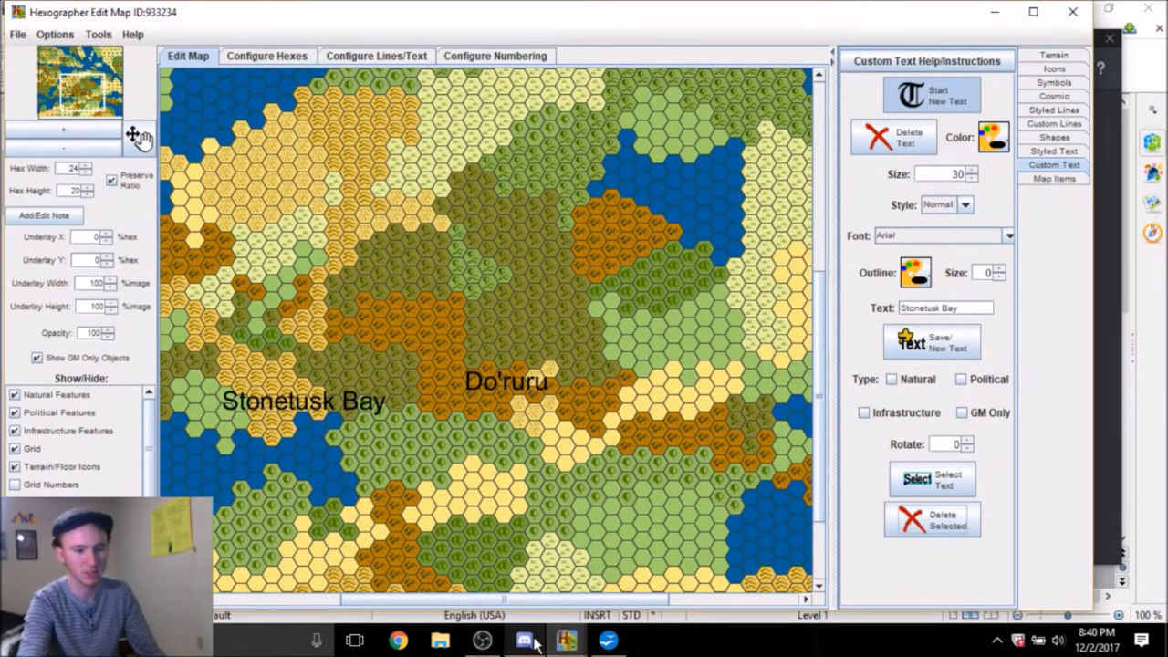
Draw a blue river line from the northern waters toward the centre and a dark line near Do'ruru
left_click(1054, 110)
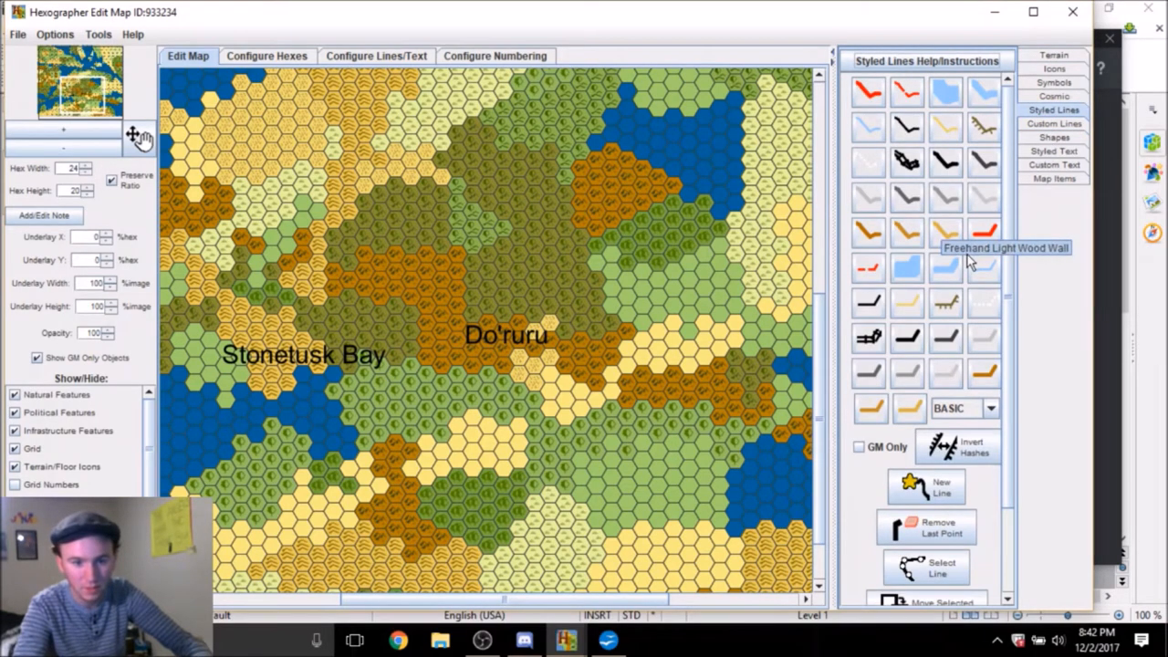
mouse_move(907, 267)
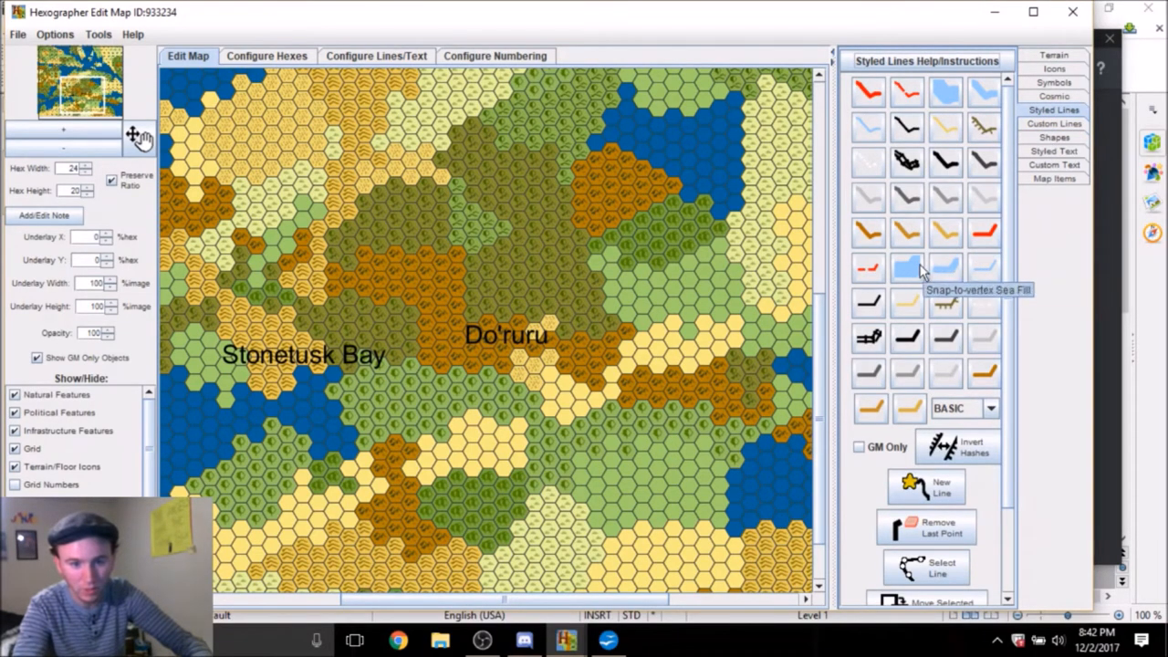
mouse_move(867, 128)
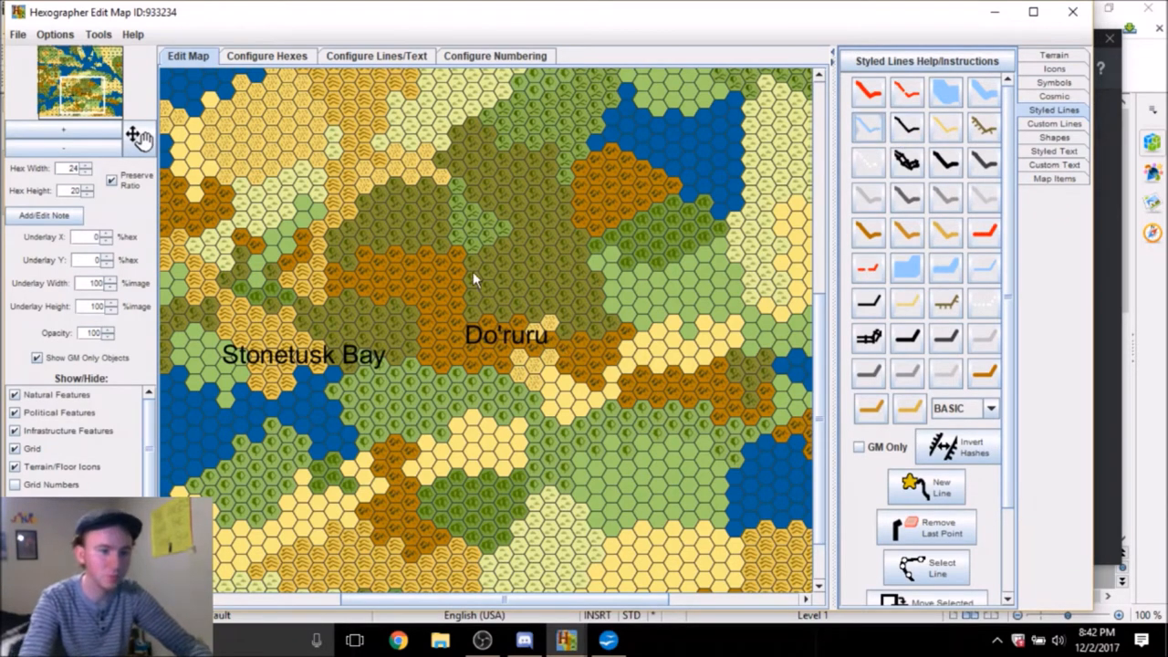
mouse_move(409, 245)
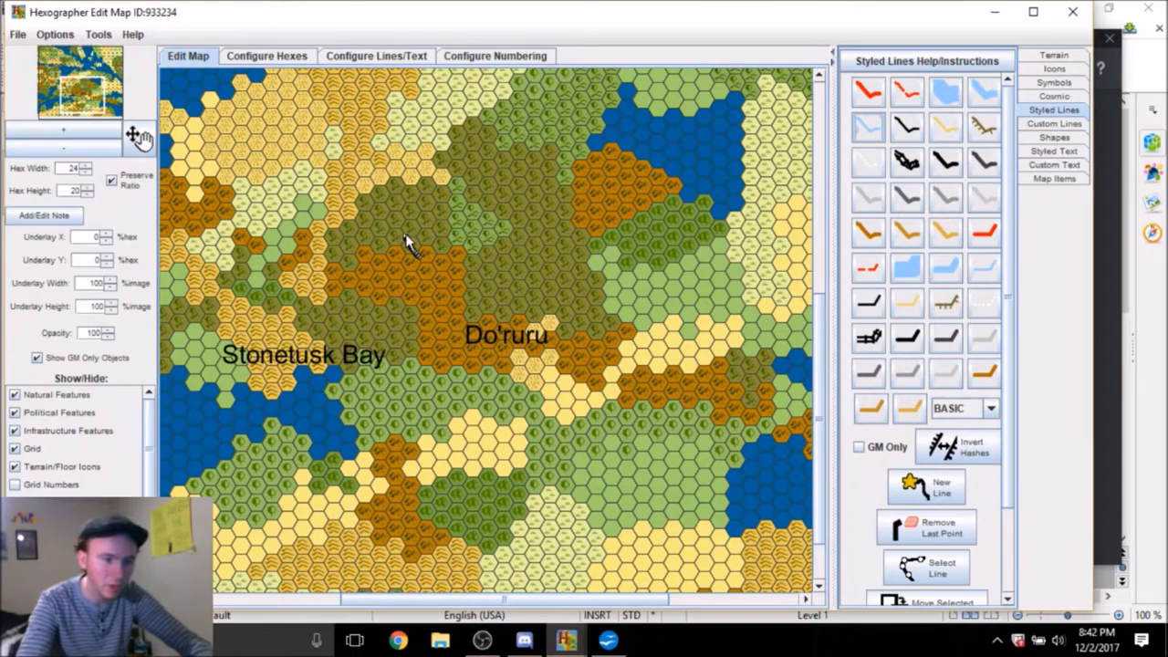
left_click_drag(411, 241, 475, 192)
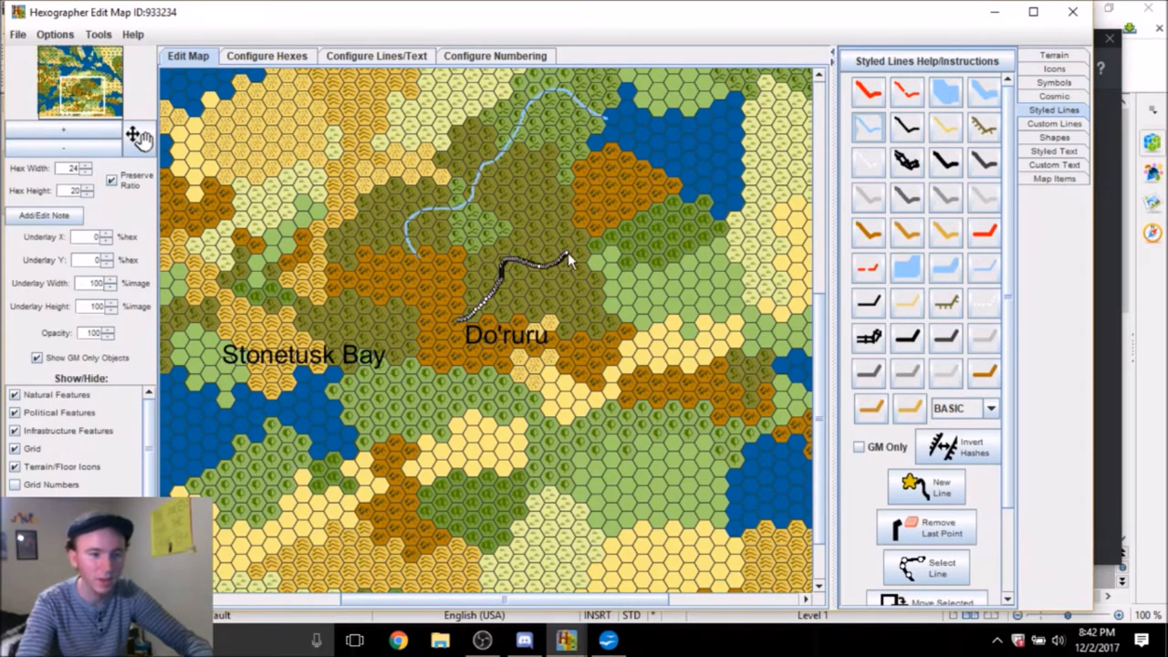
left_click(653, 255)
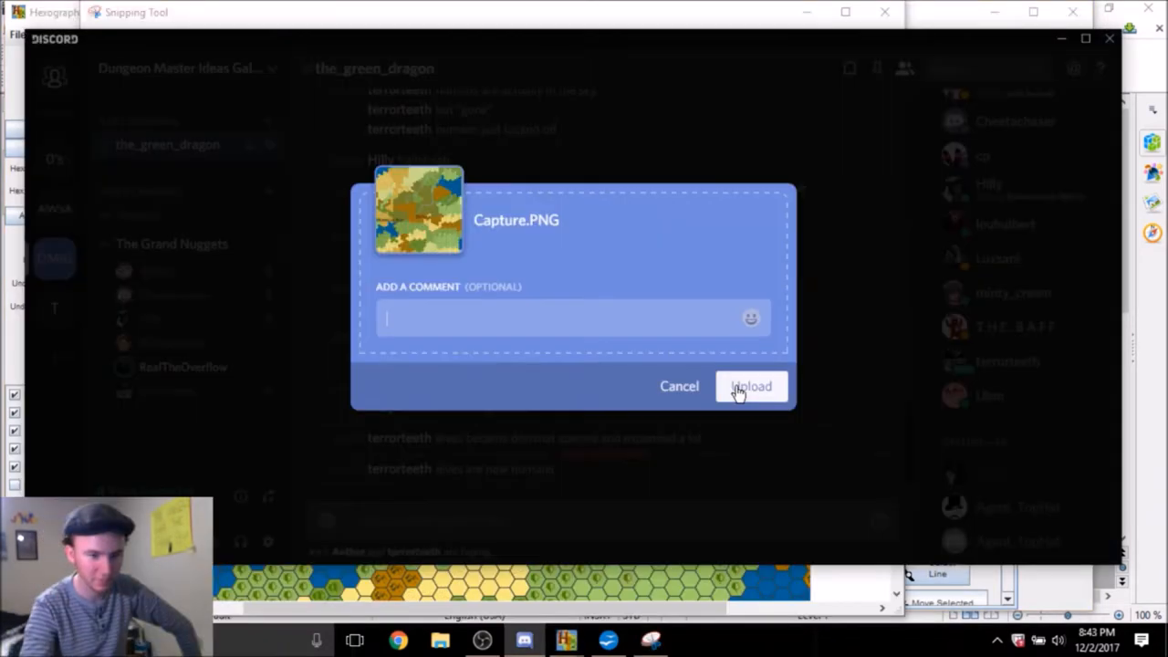
Upload Capture.PNG of the river-marked map to the_green_dragon channel
left_click(750, 387)
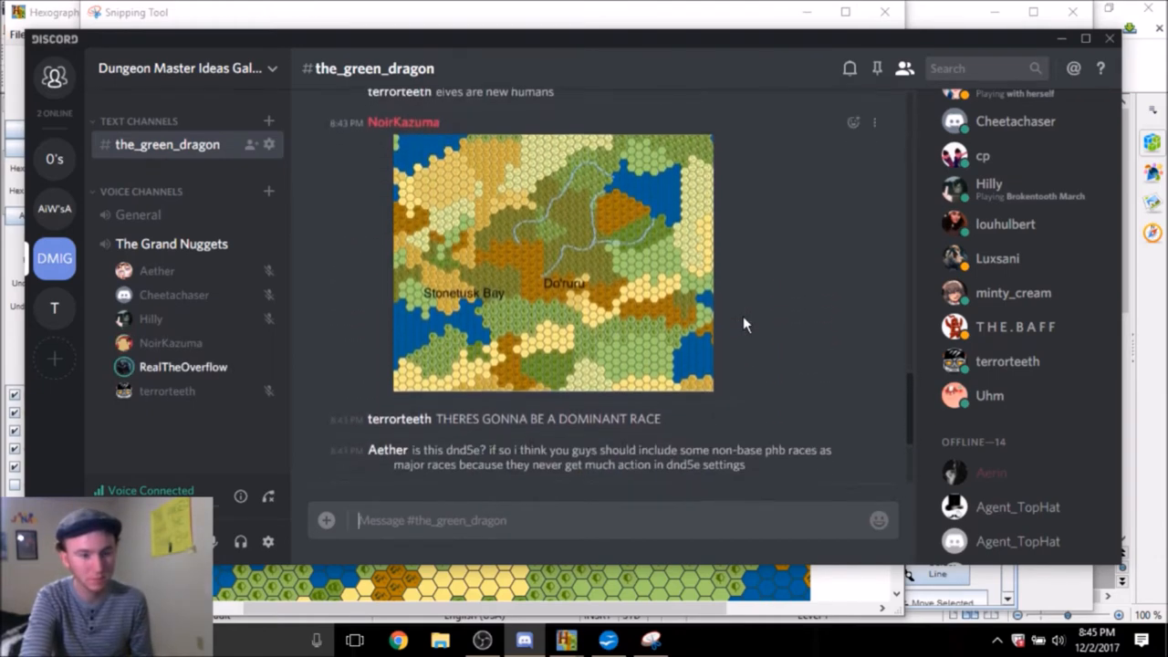
scroll("down", 3)
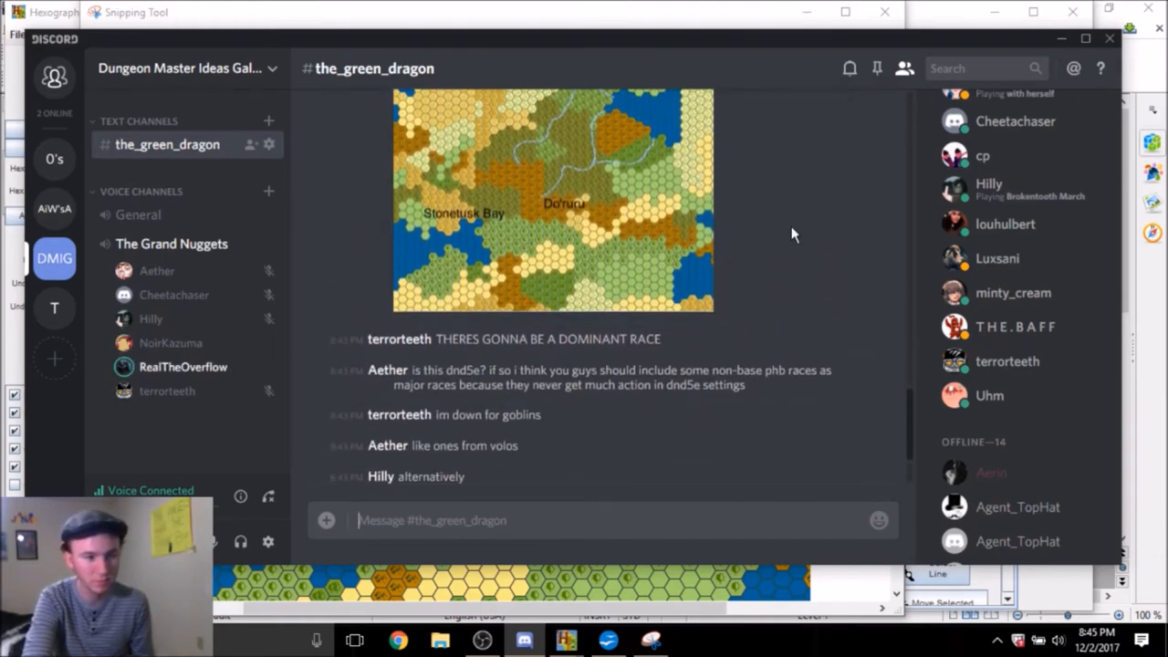
scroll("down", 3)
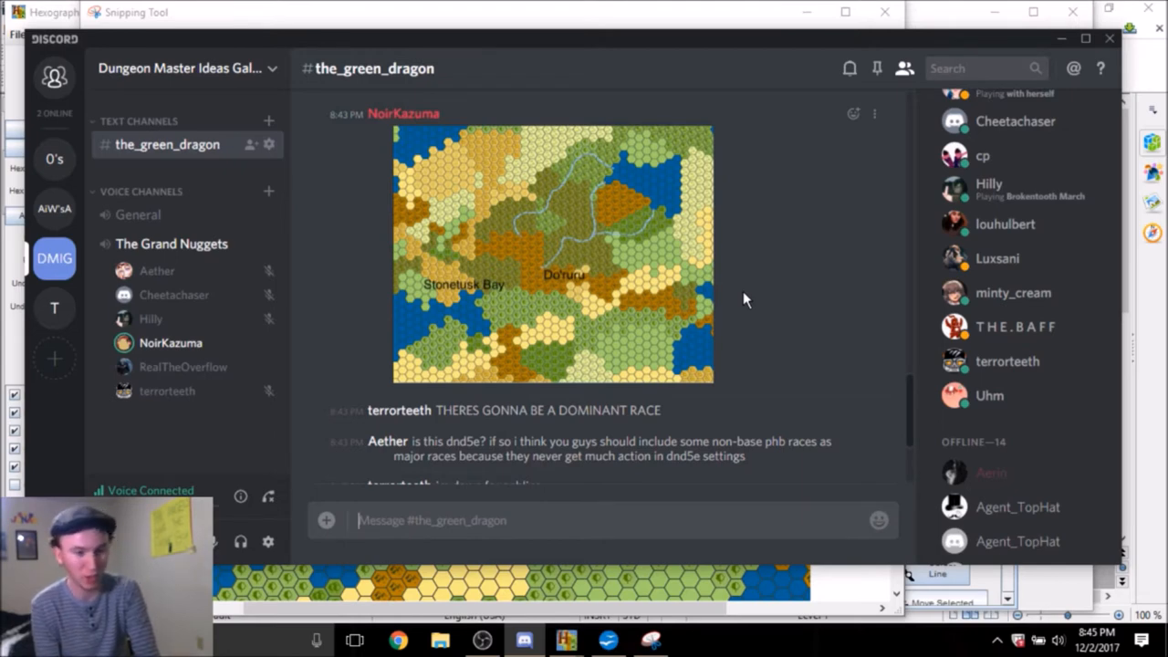
mouse_move(792, 308)
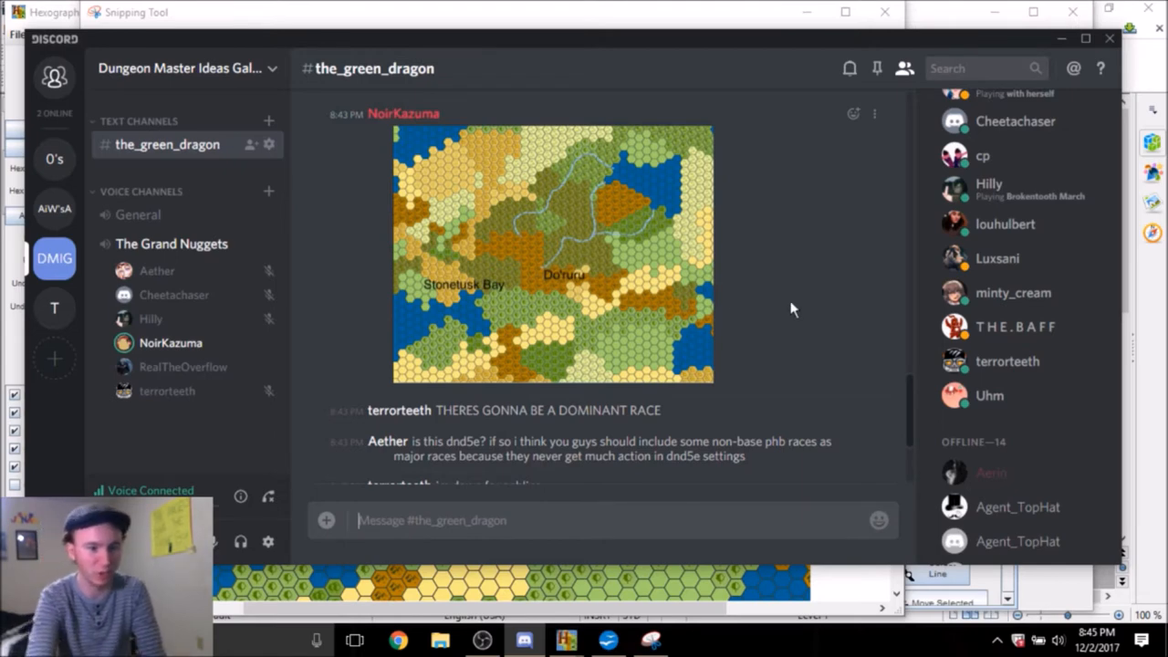
scroll("down", 3)
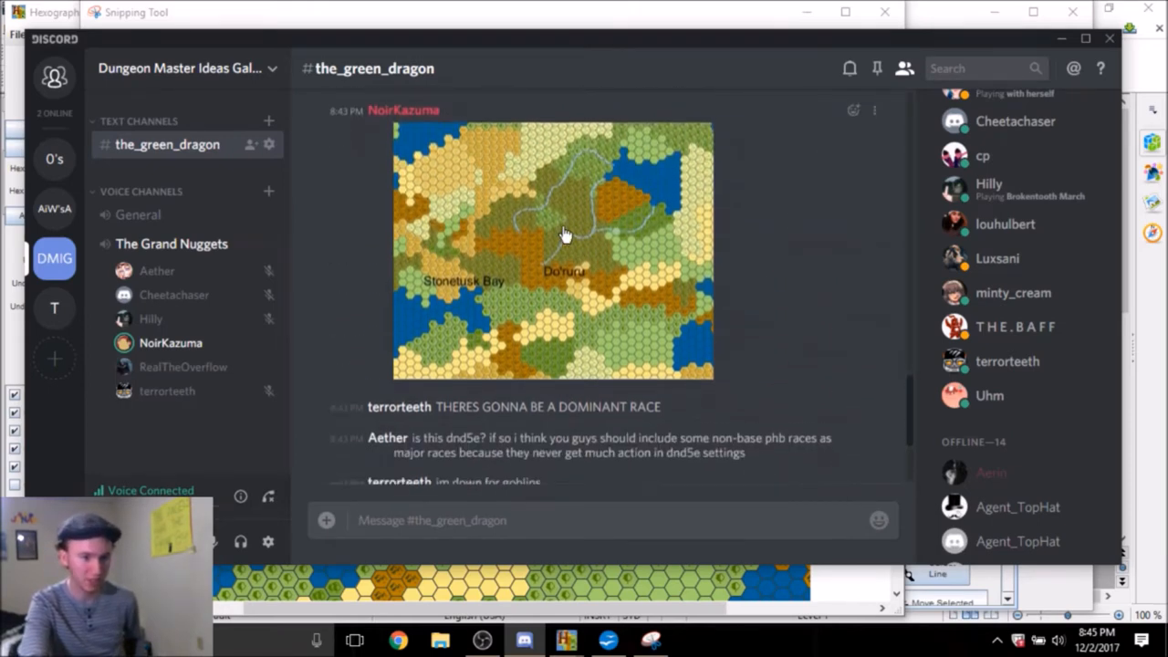
mouse_move(500, 266)
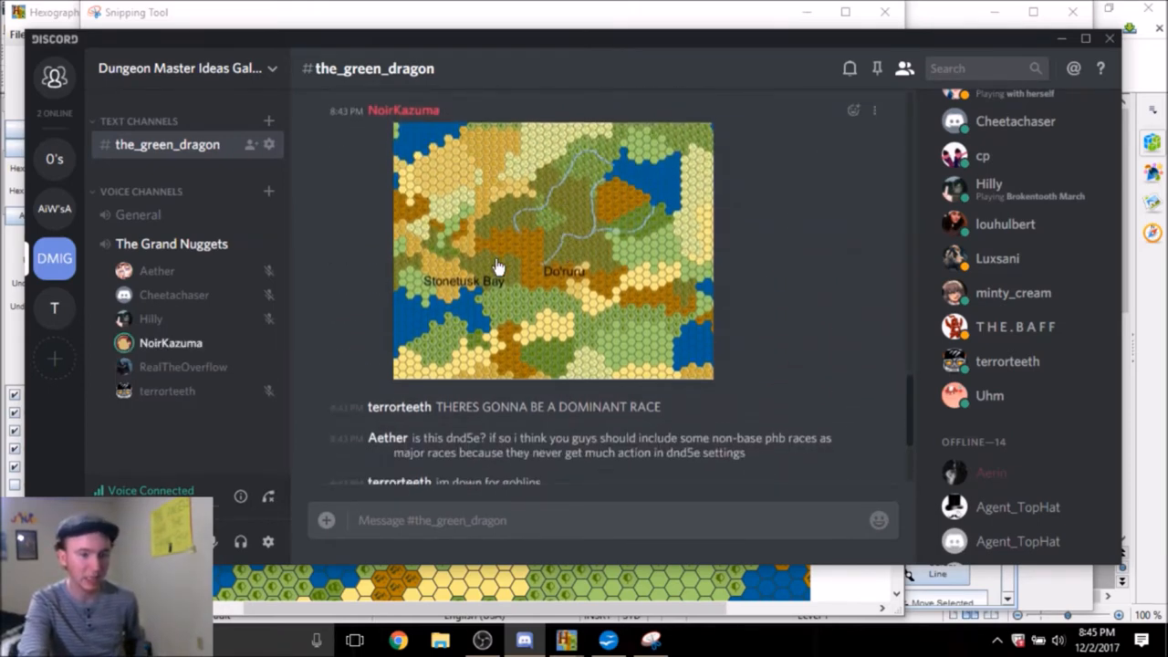
scroll("down", 3)
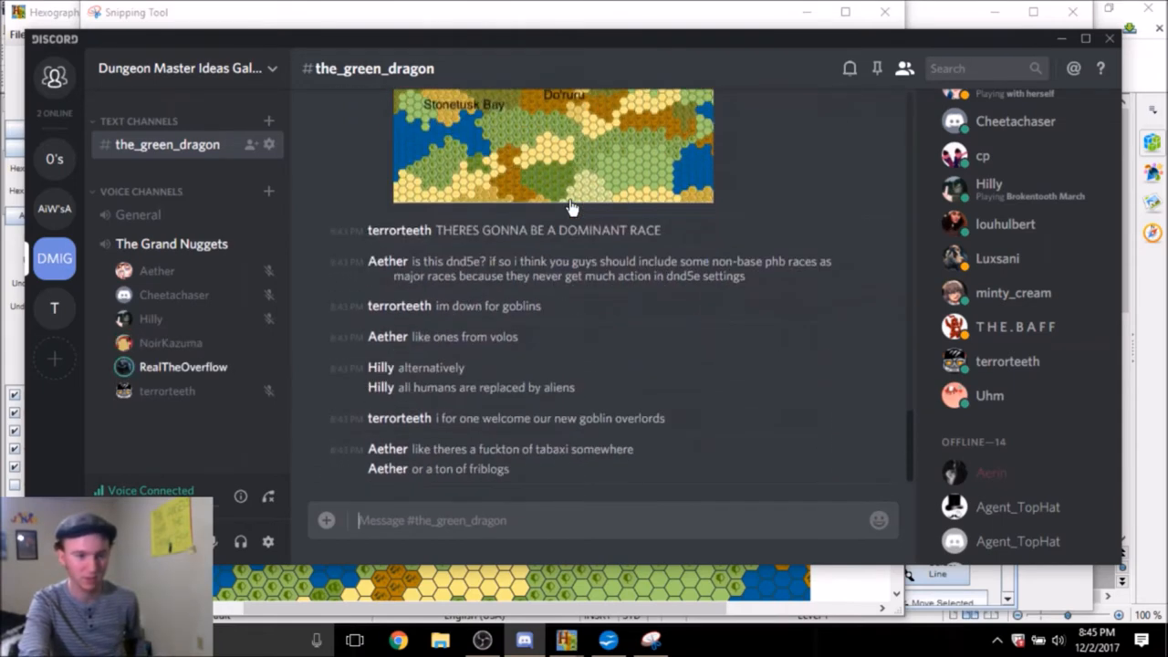
mouse_move(746, 266)
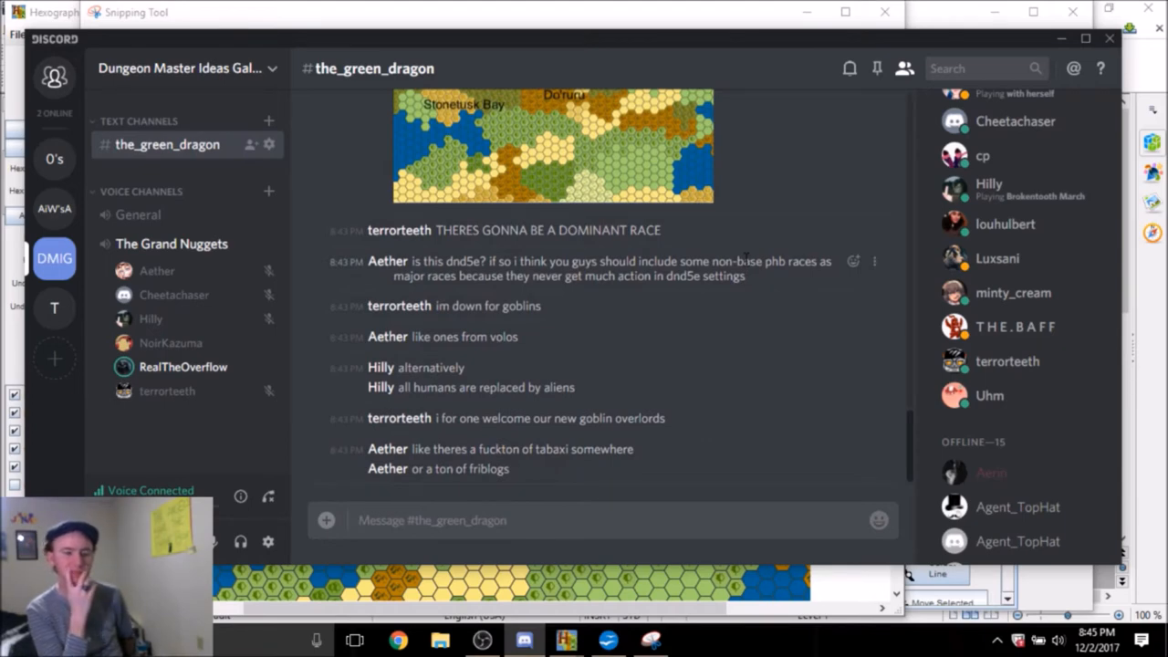
Bring the OpenOffice Writer world notes document to the front
left_click(481, 639)
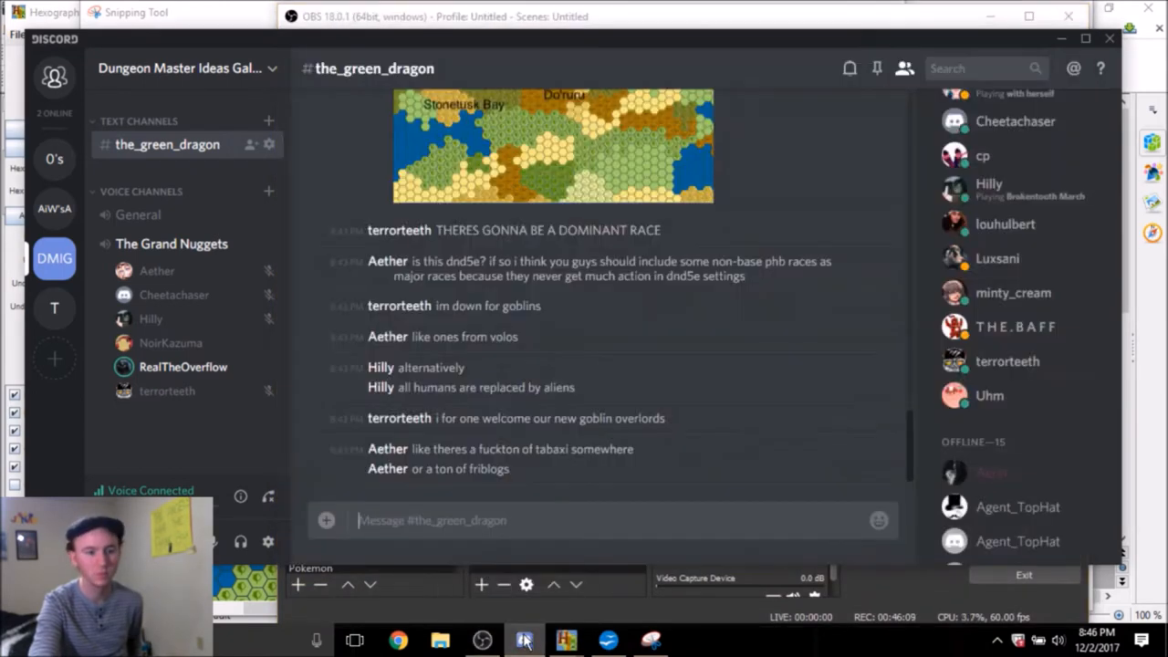
mouse_move(738, 361)
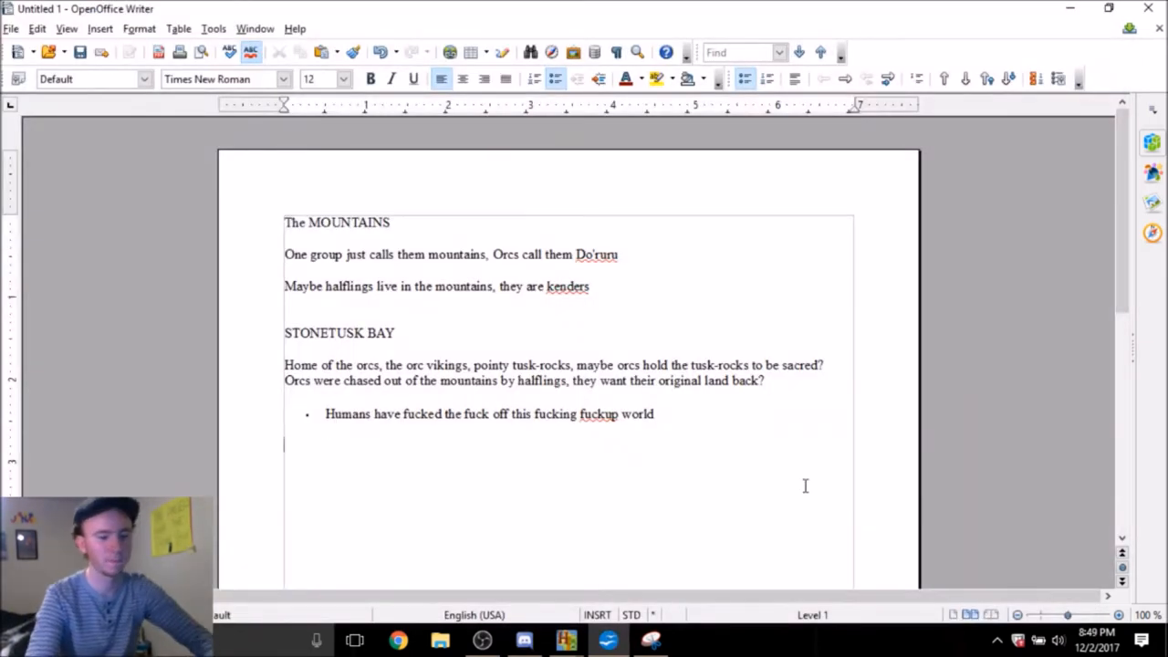
Write a 'Yuan-Ti' heading with a bullet 'Enslaved Lizardfolk, Troglodytes,'
type("Yuan-Ti")
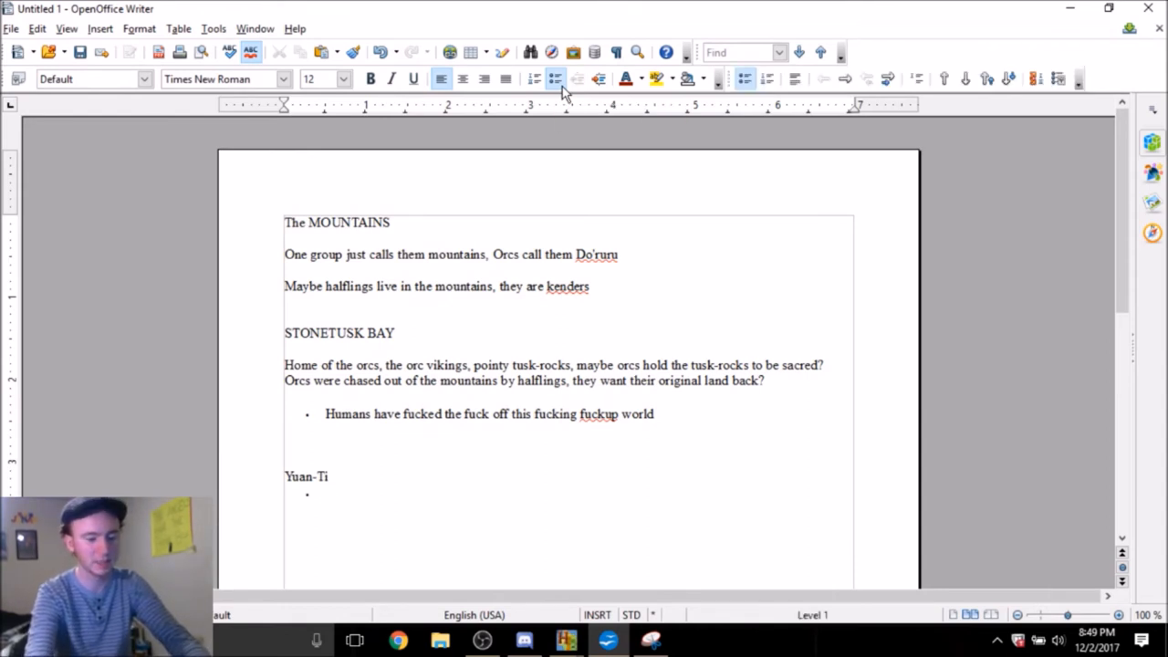
type("Enslaved Li")
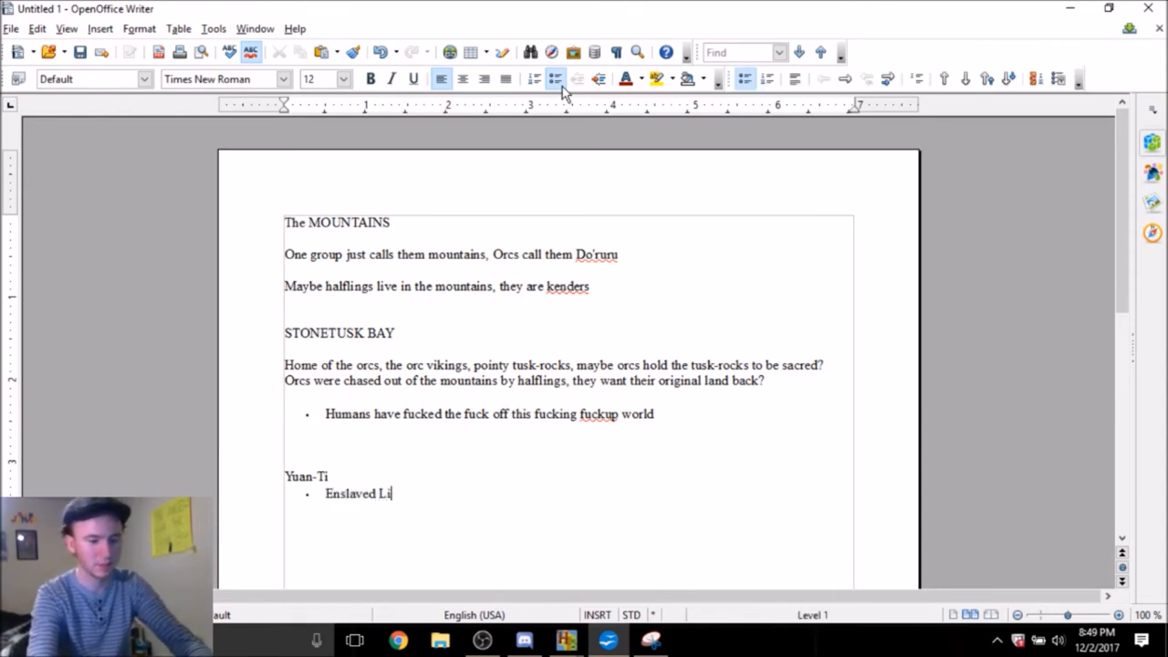
type("zardfolk")
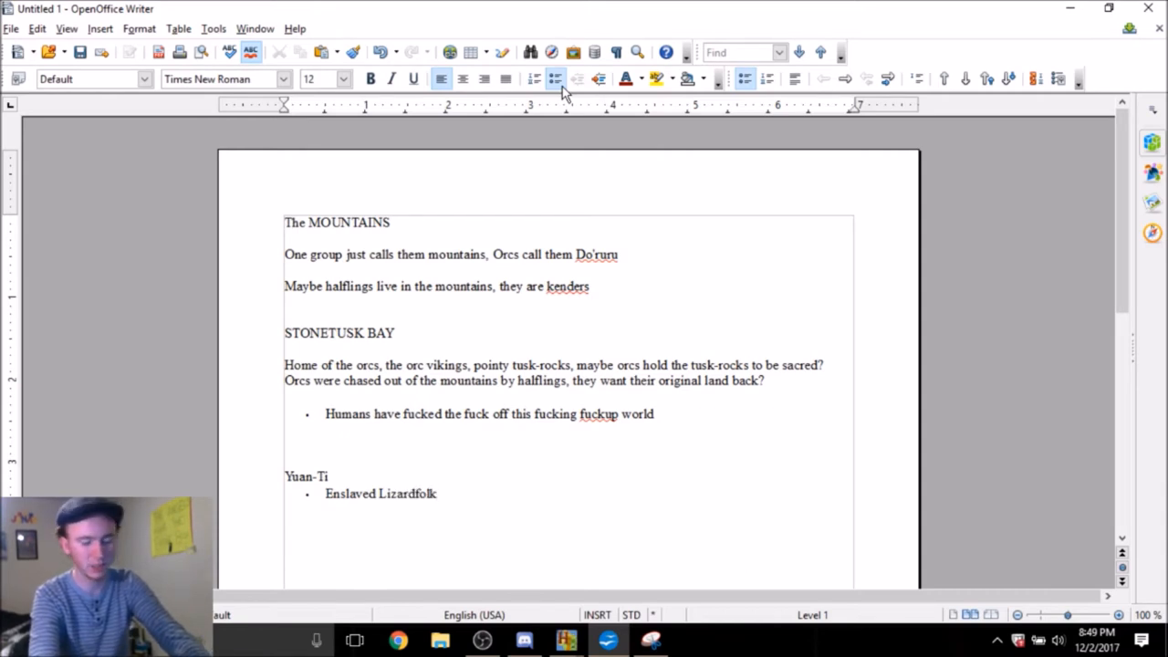
type(",")
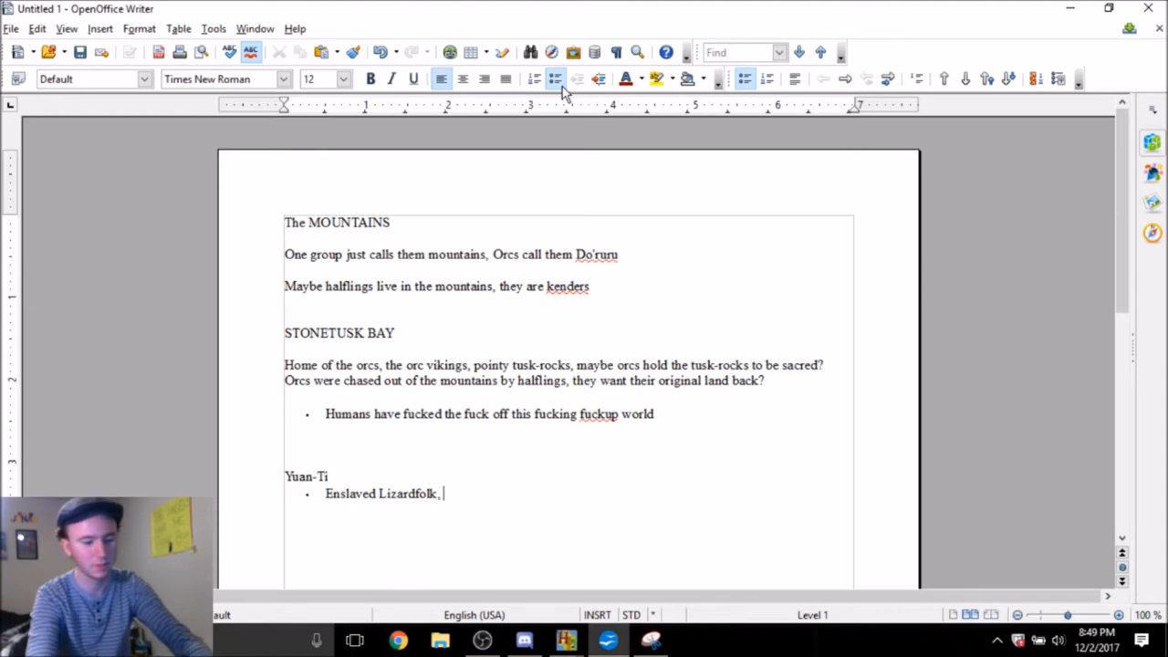
type("Troglodyte")
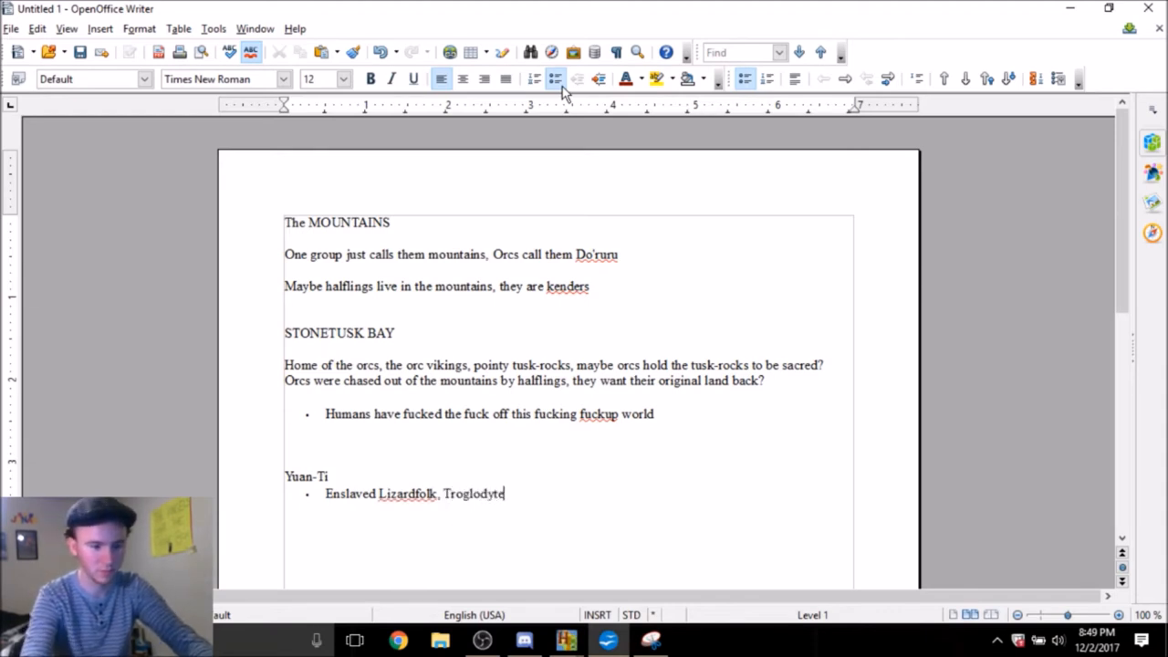
type("s,")
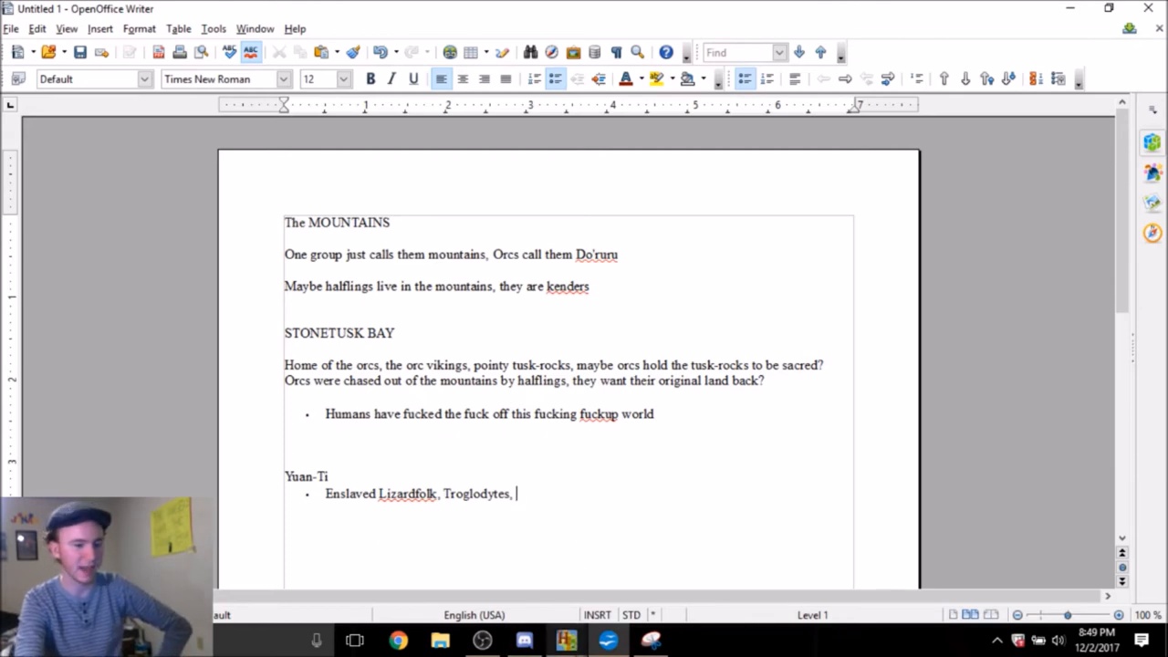
mouse_move(523, 639)
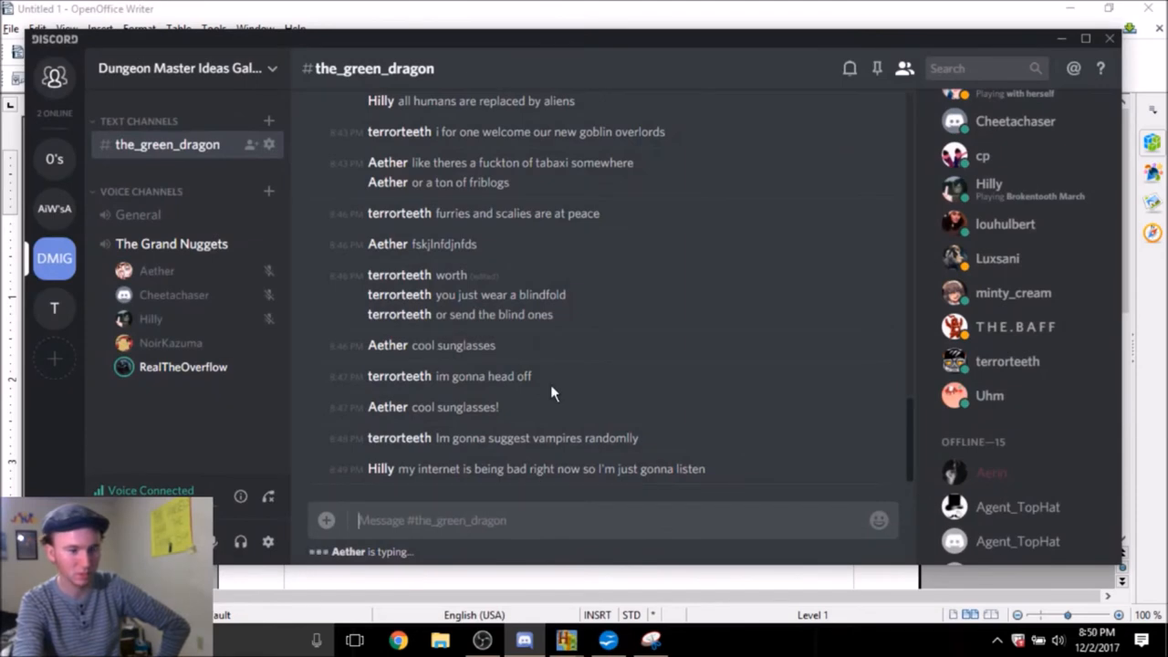
mouse_move(565, 639)
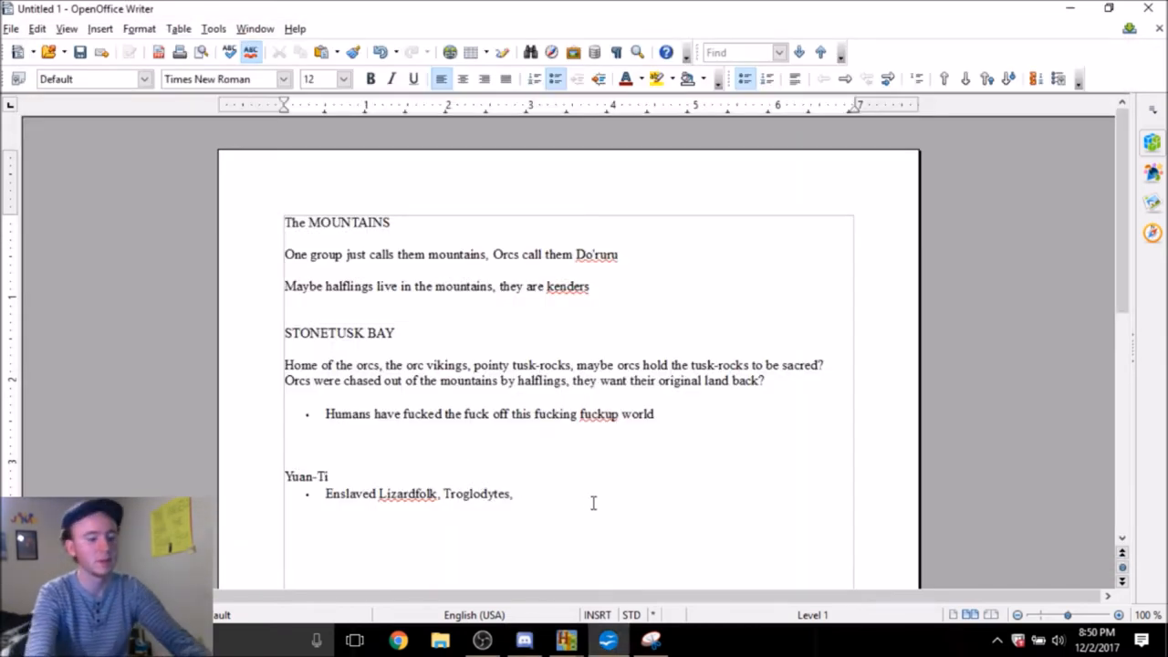
Append 'and halflings' to the Yuan-Ti enslaved-races bullet
type("and halflings")
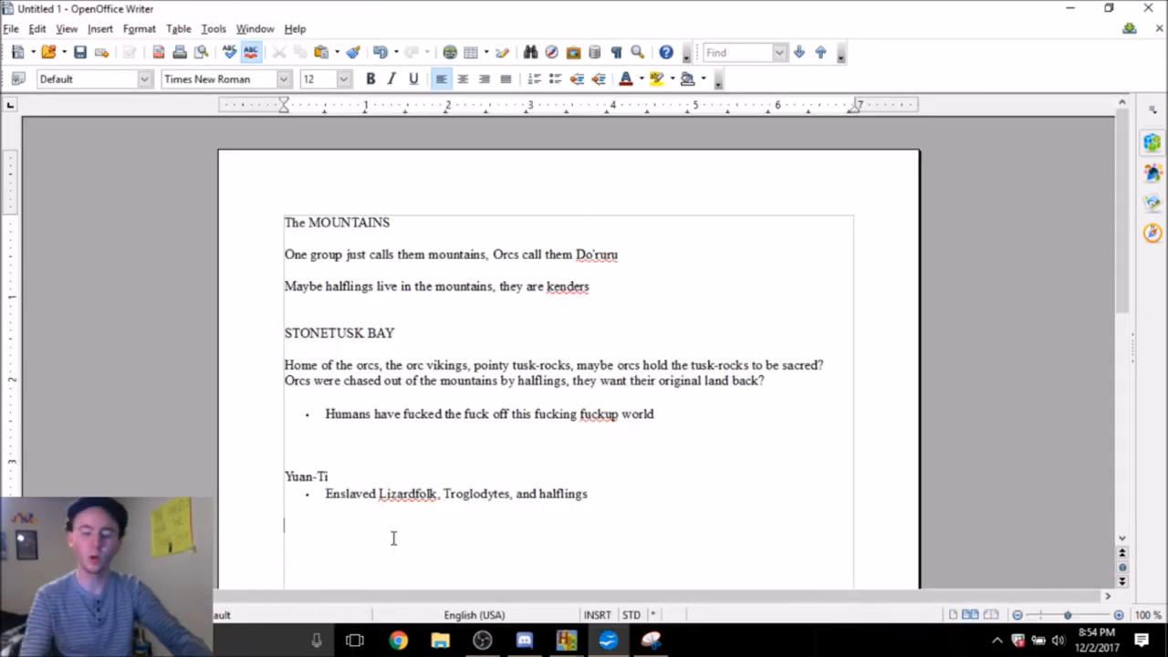
Write that Aasimar, Tieflings, Genasi and other half-races lack stigma and are instead considered full races
type("A")
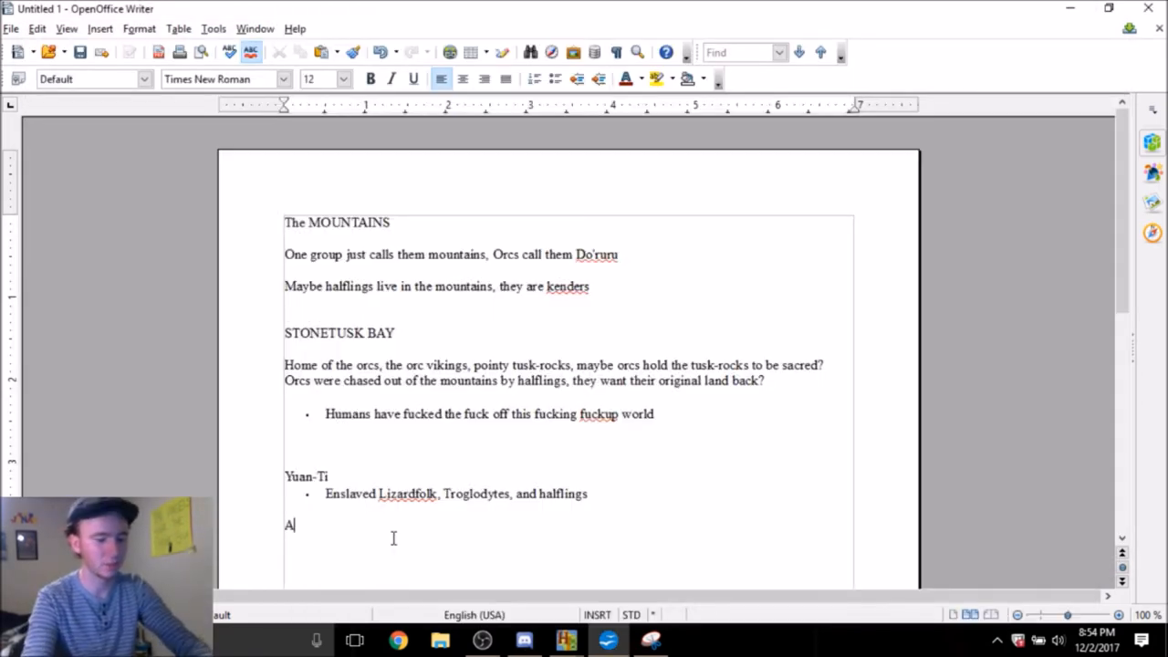
type("asimar")
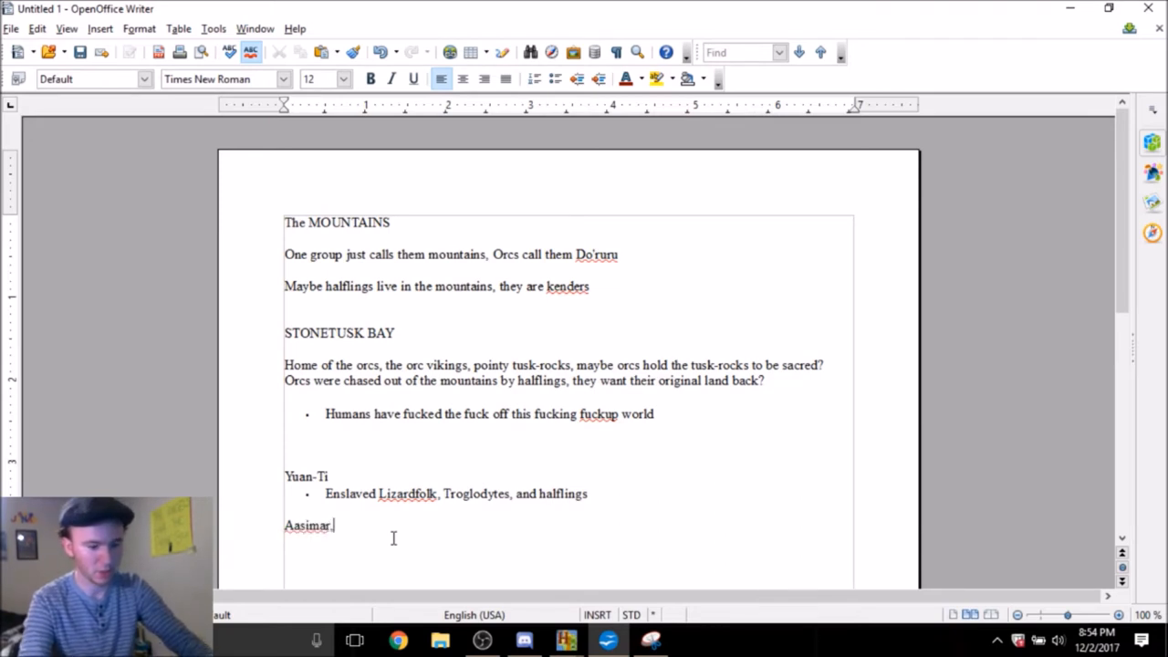
type("Tieflings, Gena")
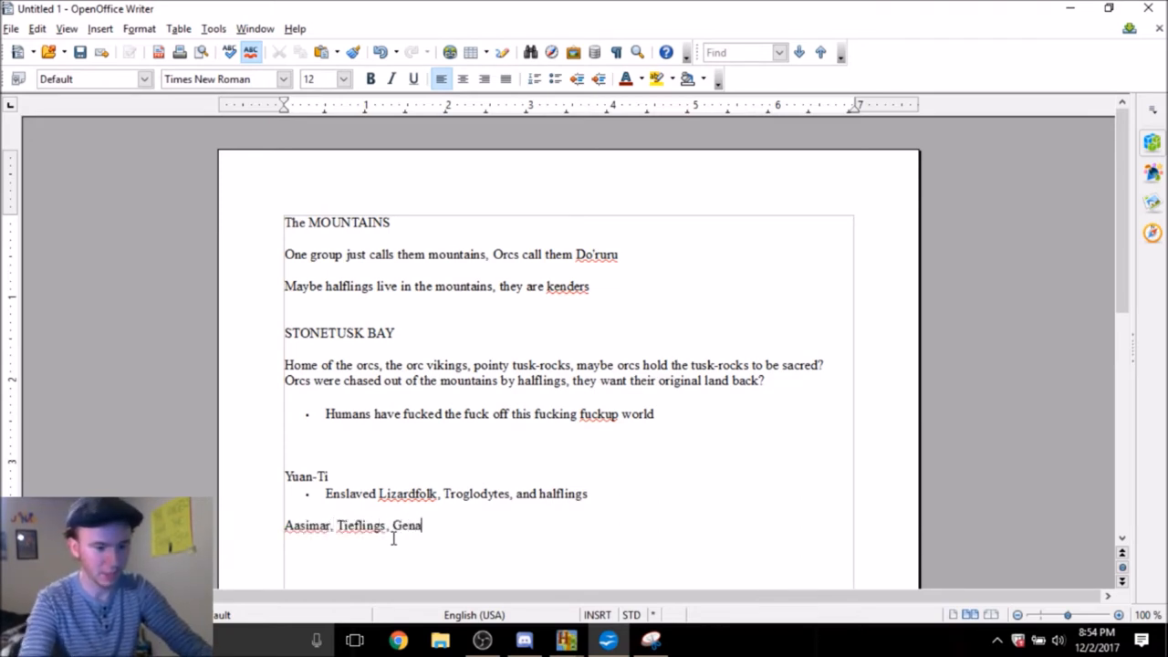
type("si,")
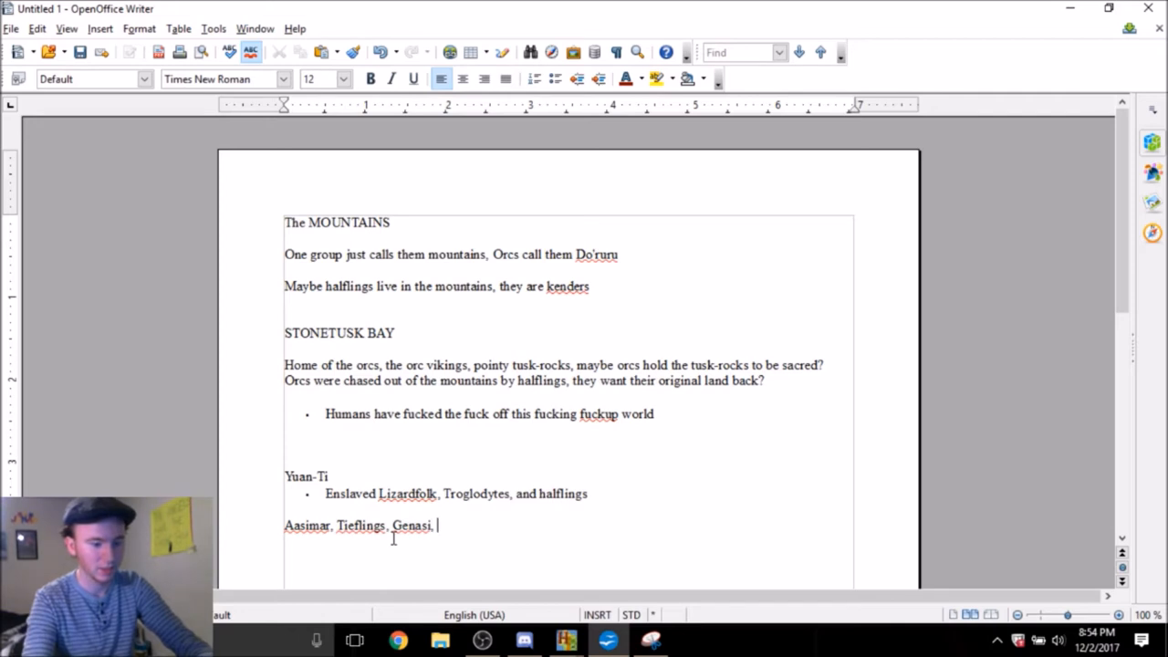
type("and other half-races no longer have any")
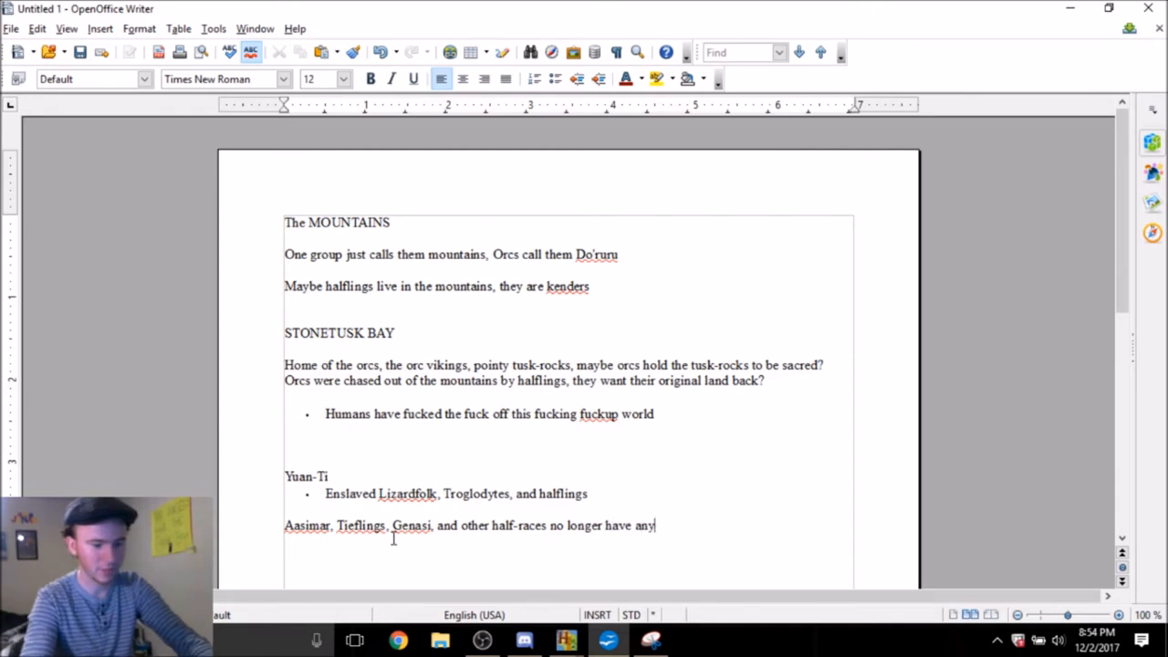
type("stigma of being half-")
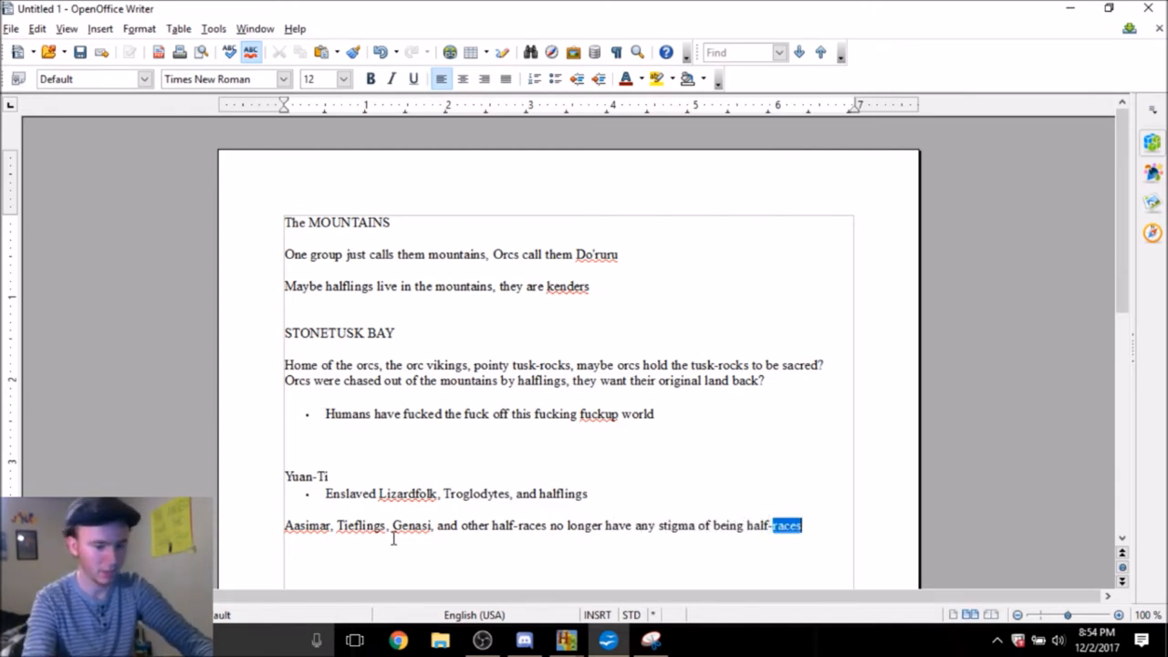
type("blooded but are i")
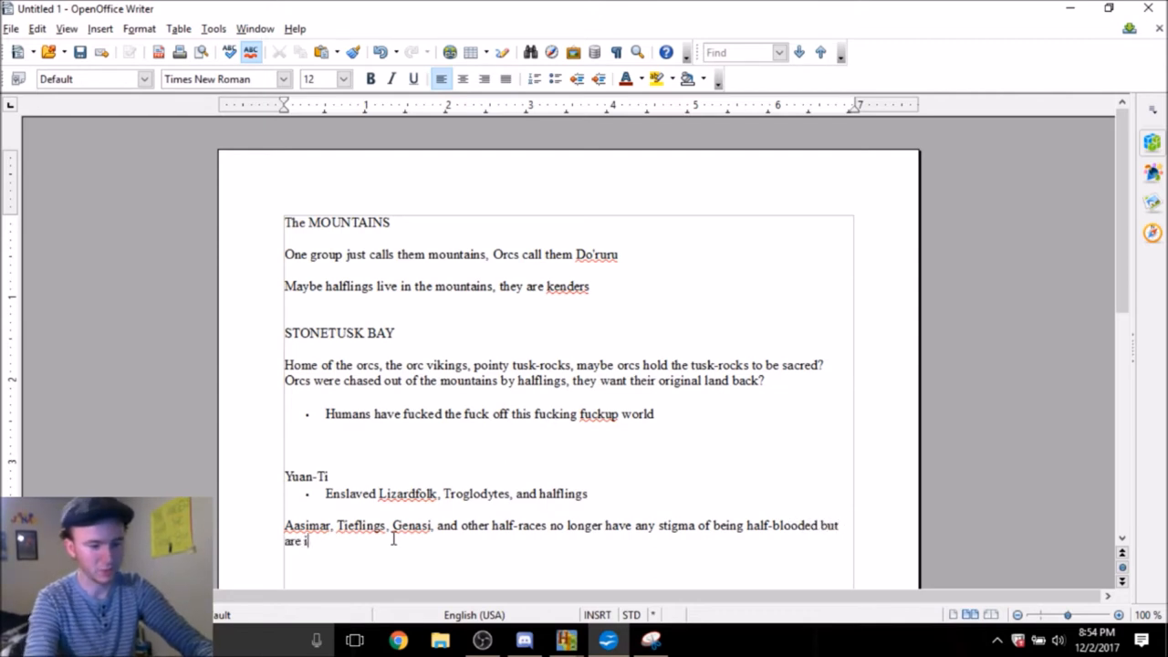
type("nstead consid")
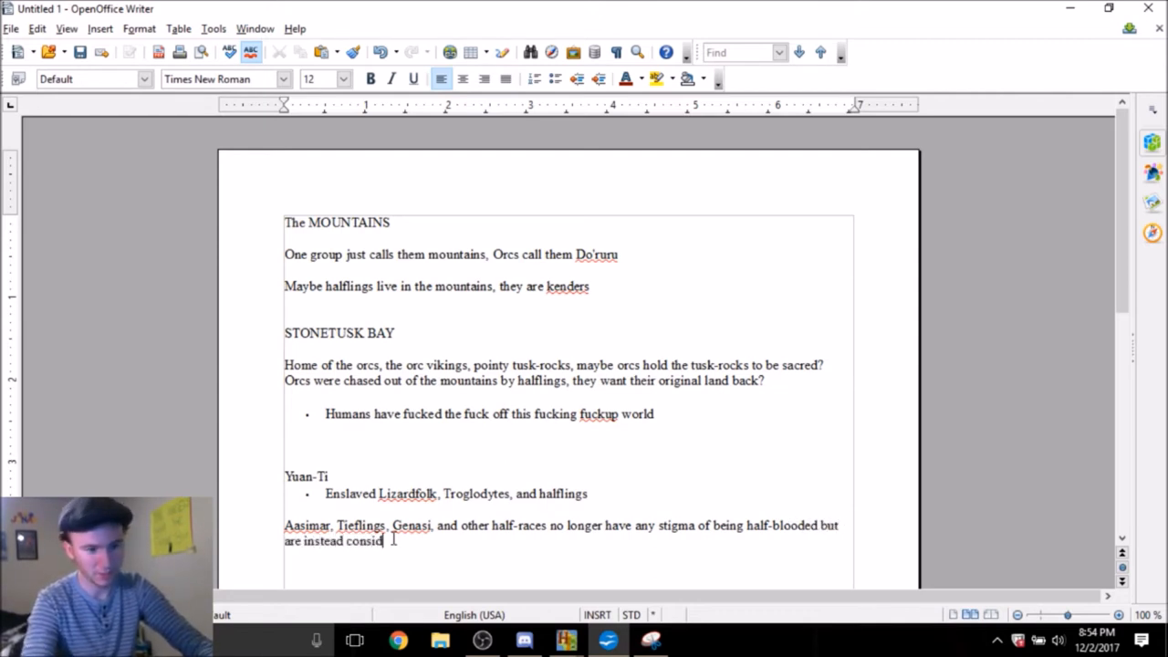
type("ered to be")
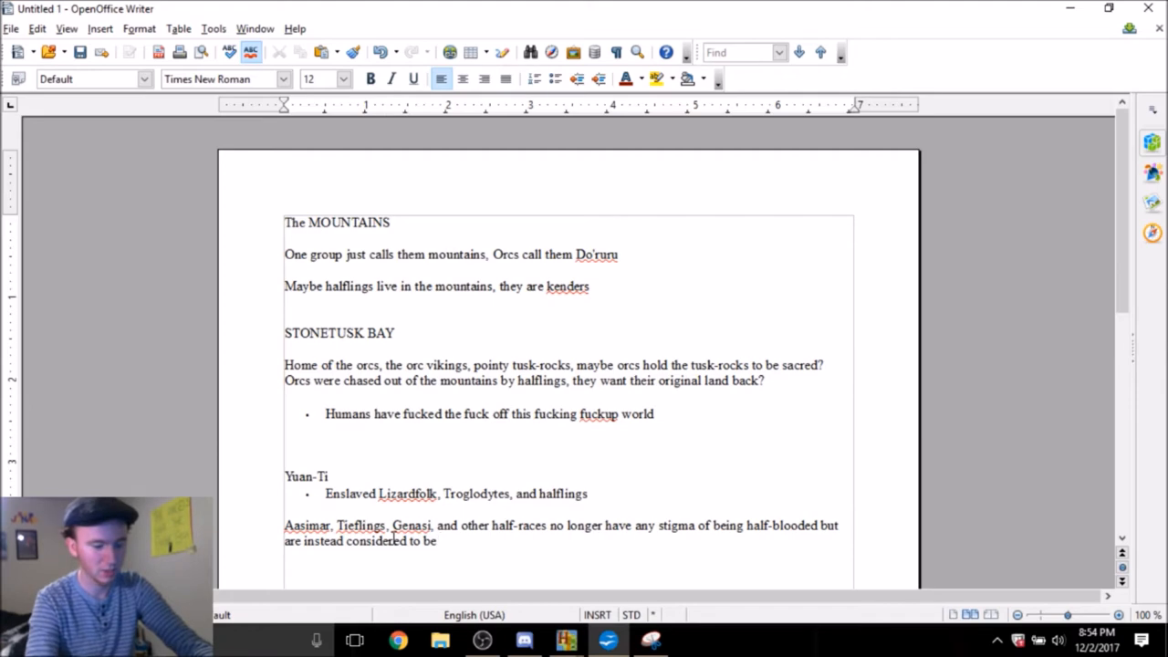
Finish the sentence with 'a full race of their own.', check Discord, then return to the hex map
type("a full race of t")
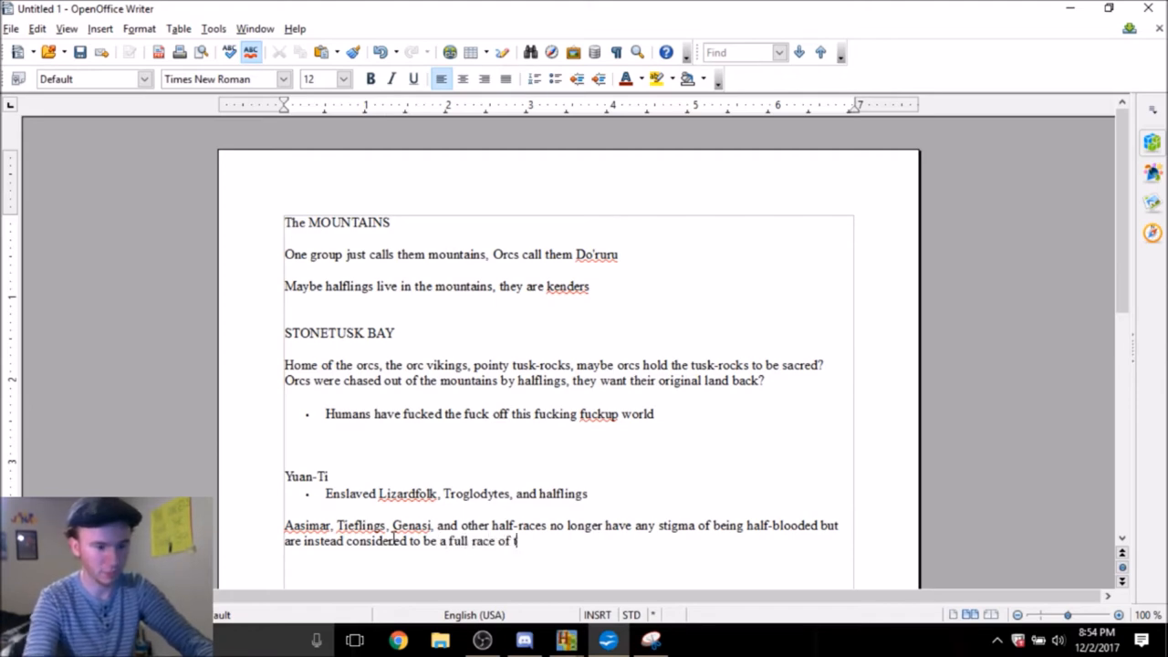
type("their own.")
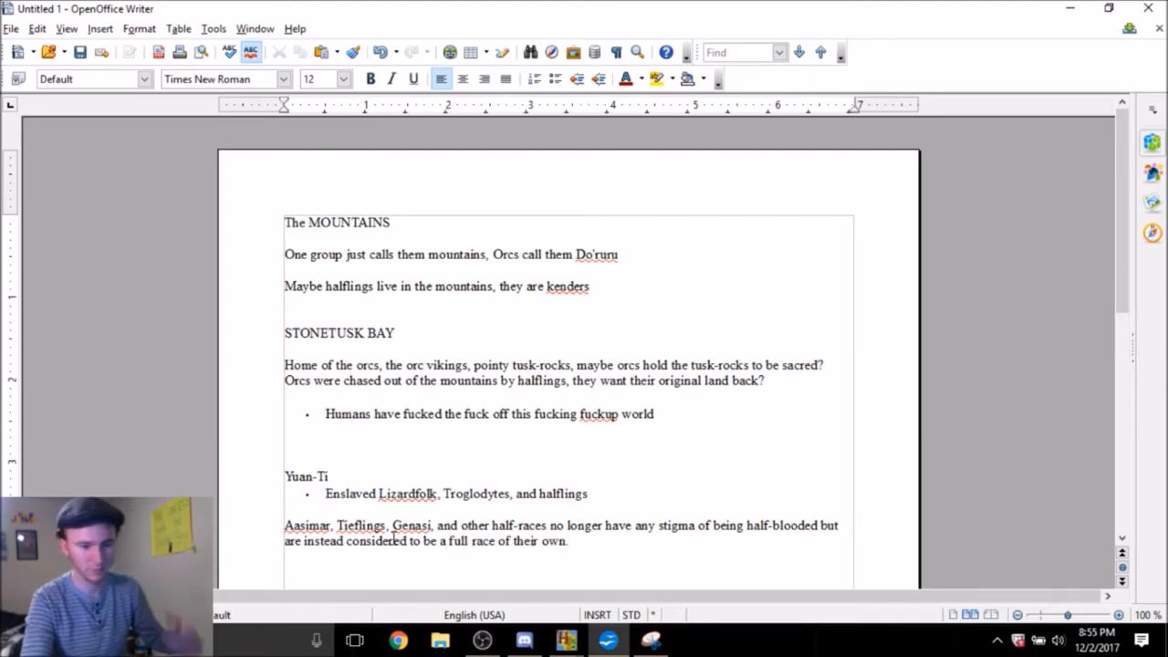
left_click(522, 639)
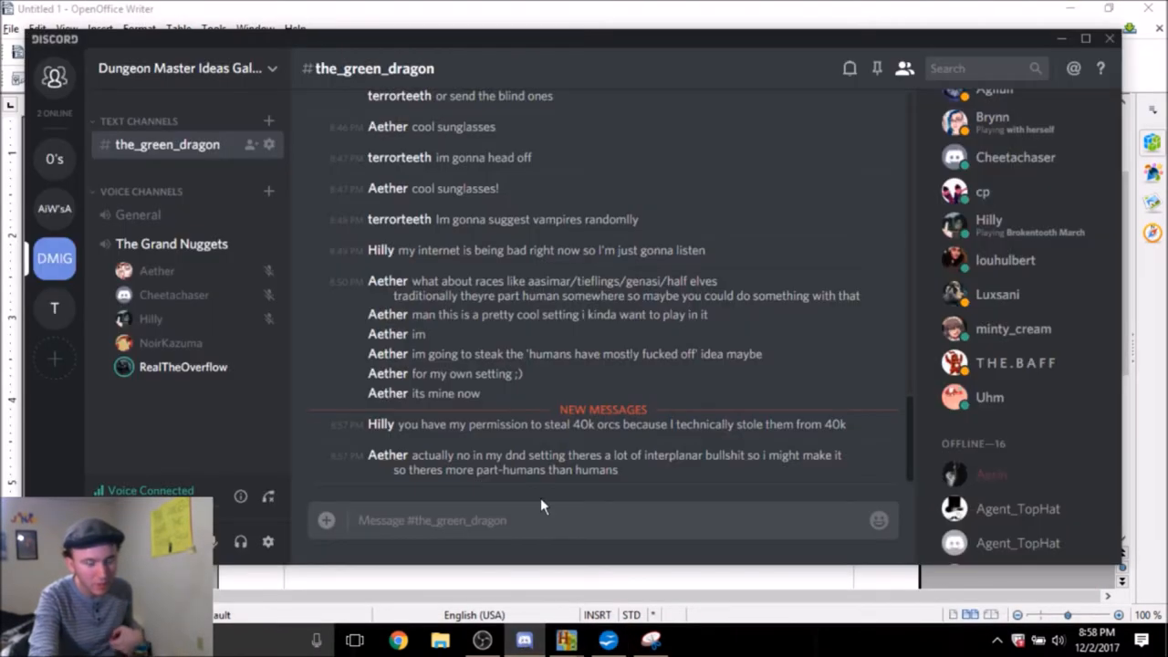
left_click(566, 638)
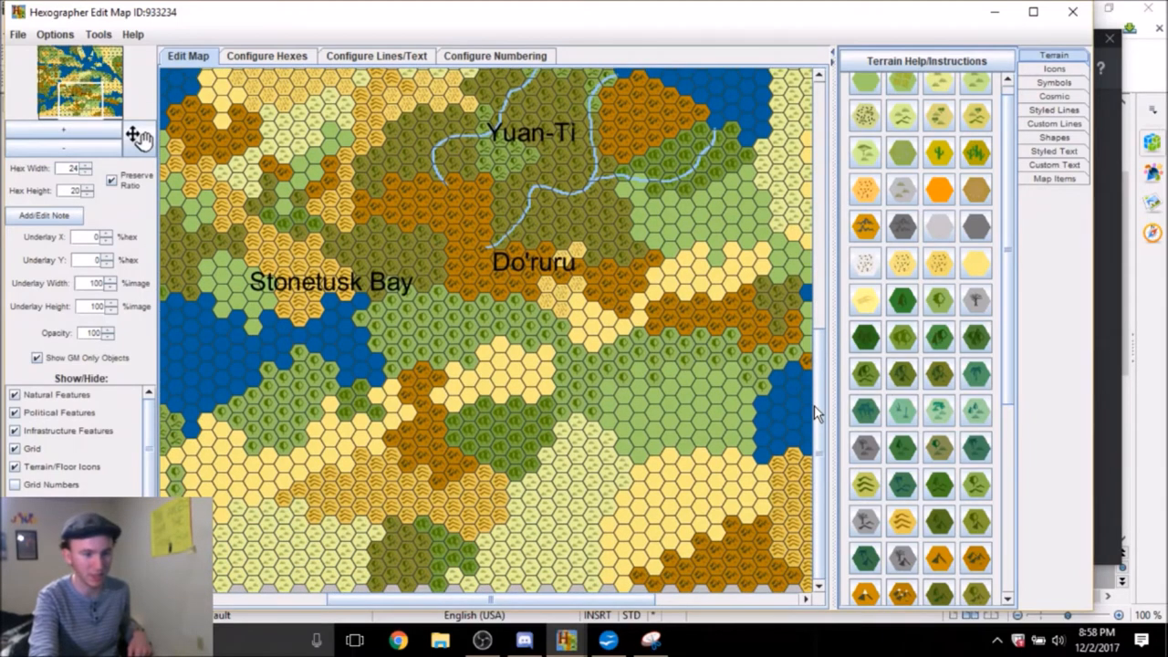
mouse_move(513, 385)
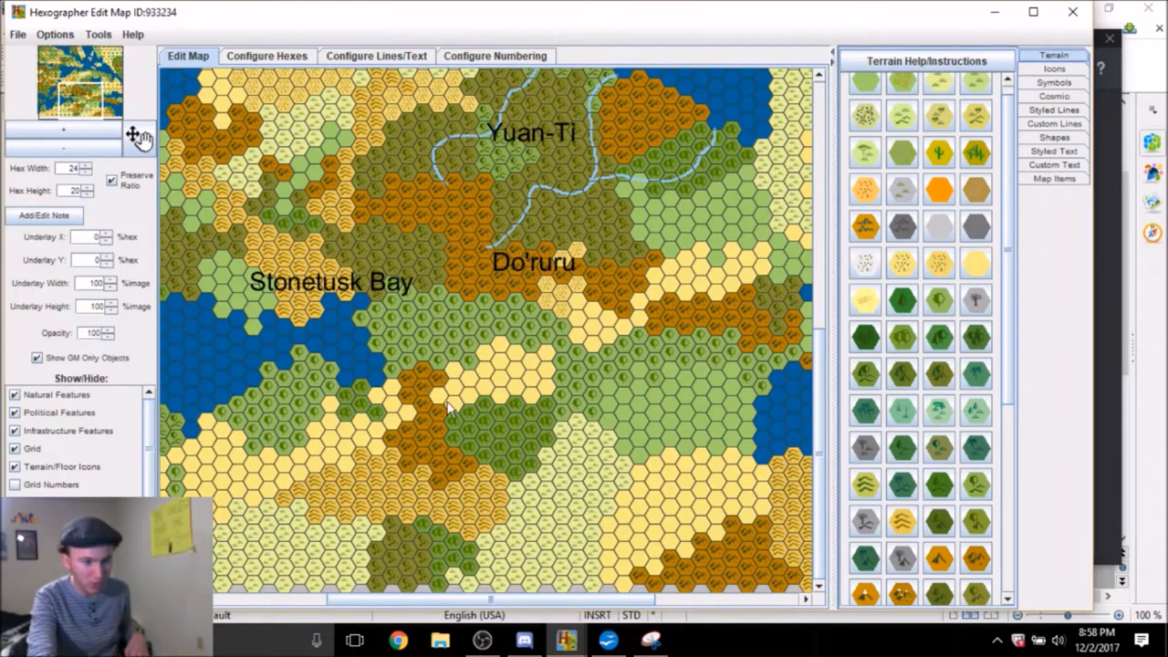
mouse_move(441, 309)
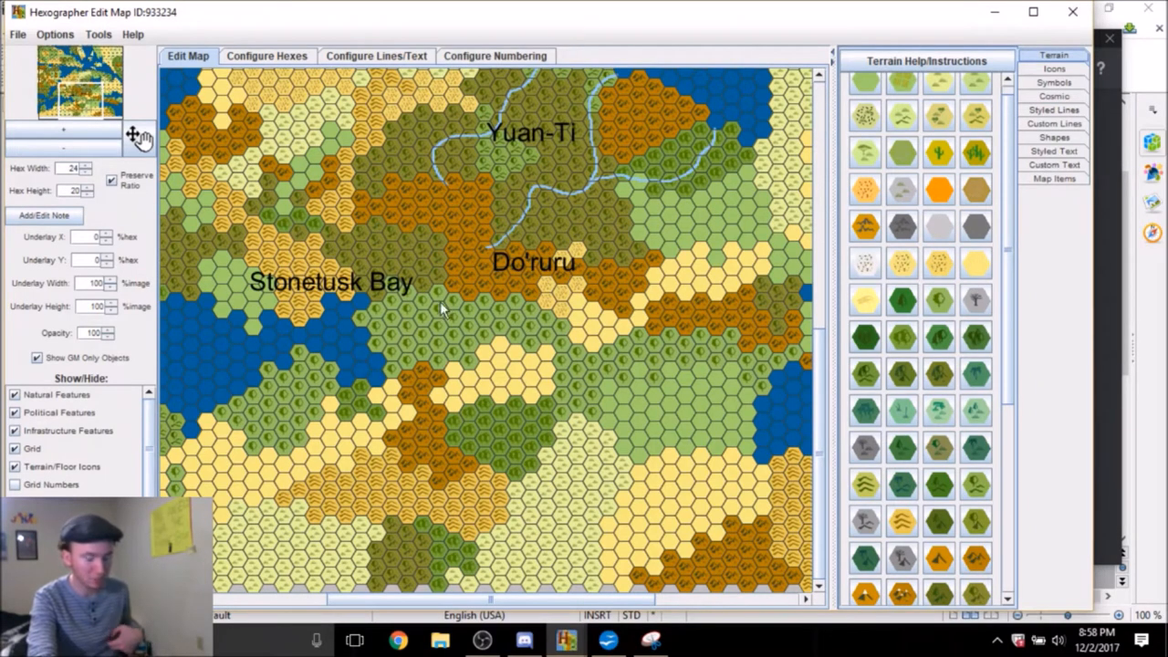
mouse_move(475, 411)
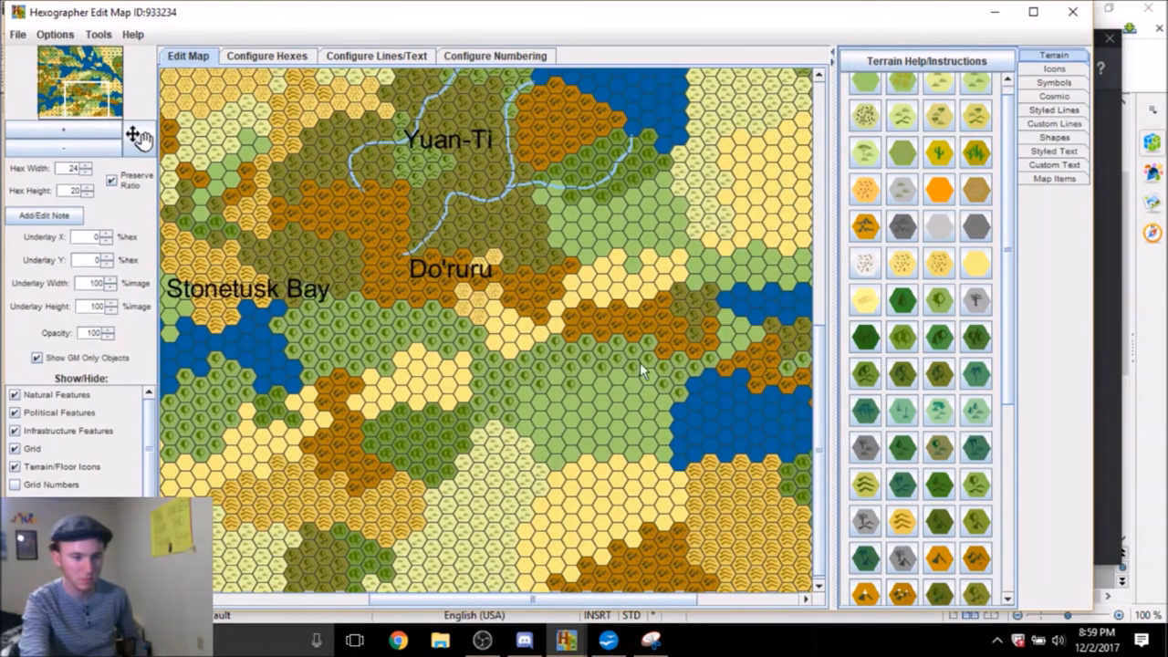
mouse_move(387, 378)
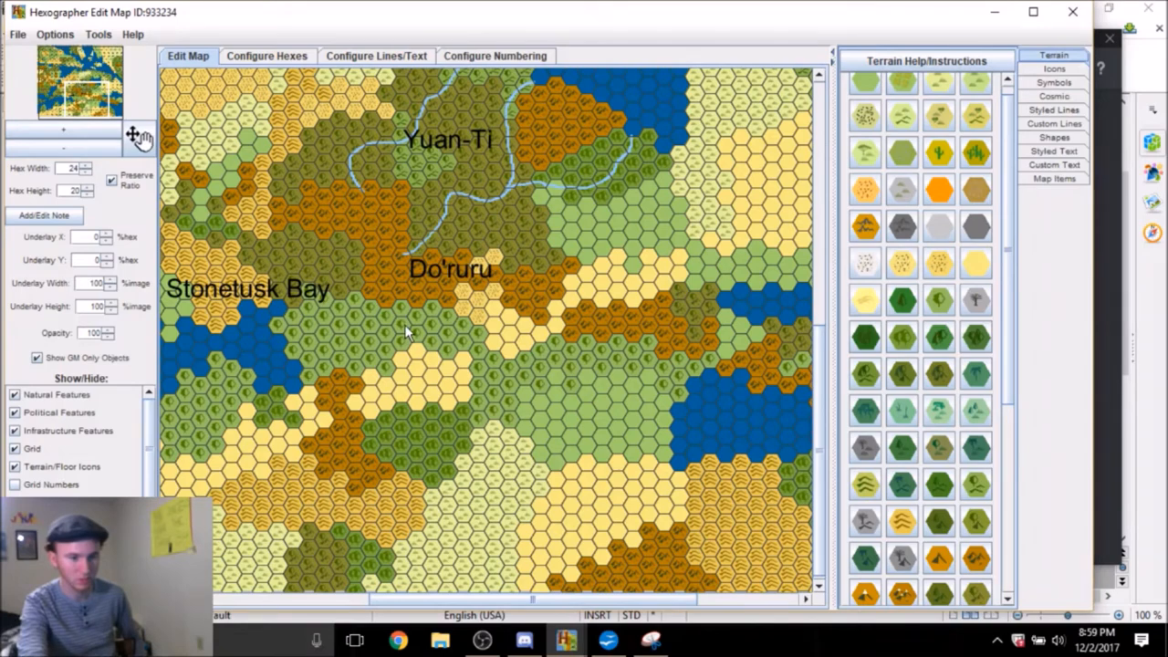
mouse_move(475, 378)
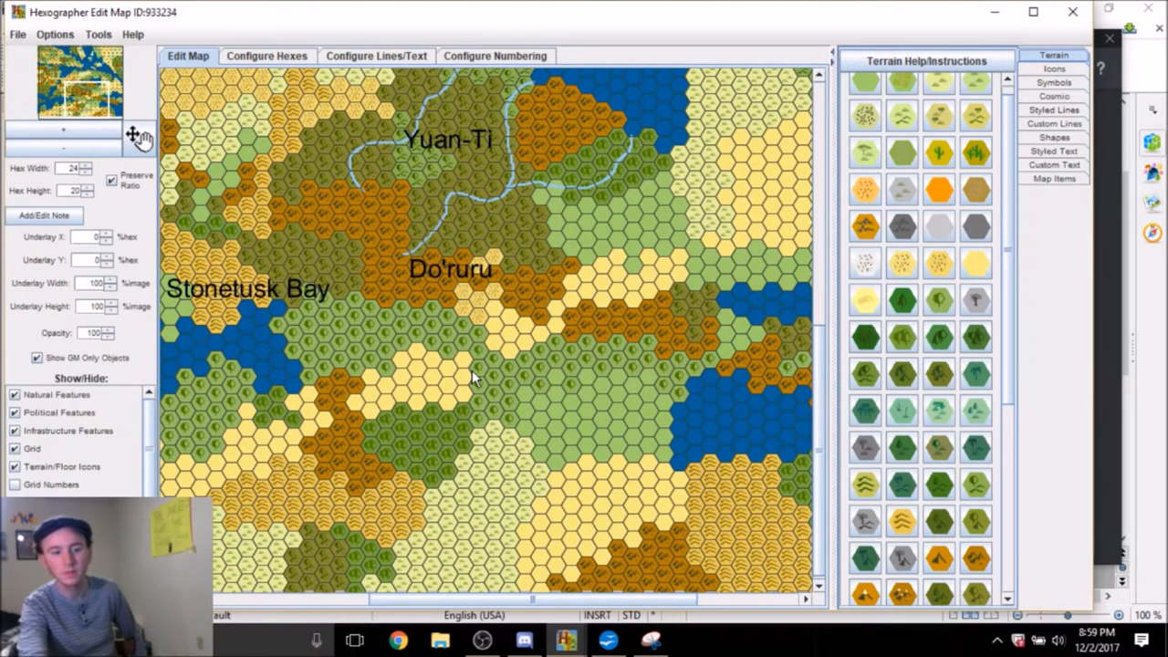
mouse_move(978, 272)
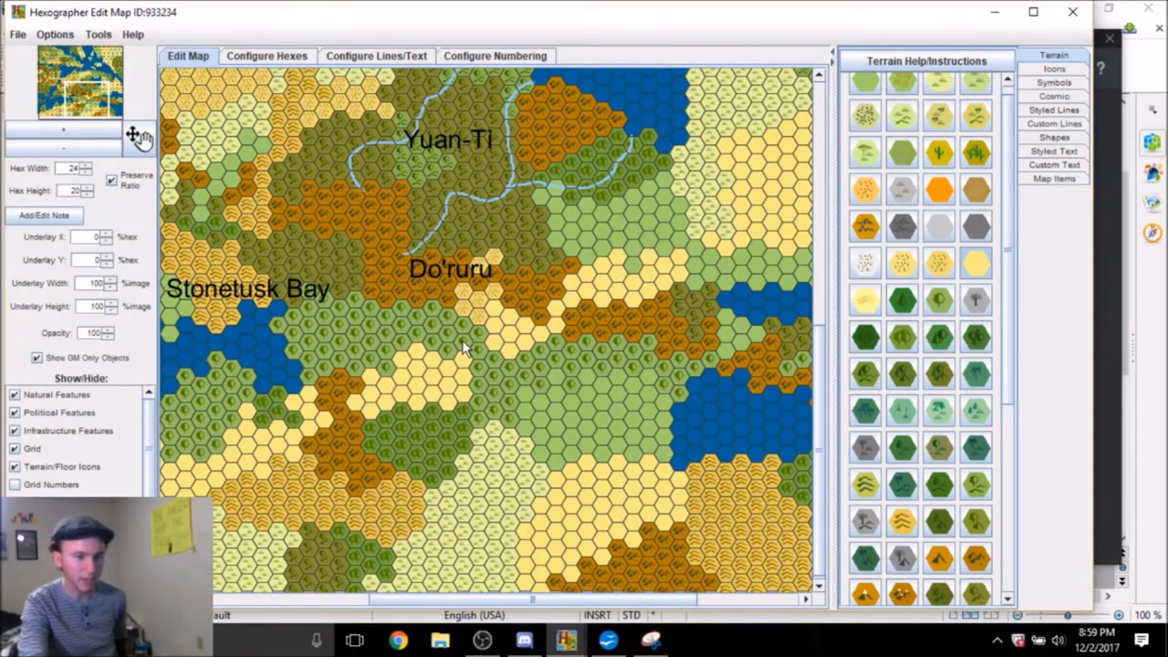
mouse_move(489, 347)
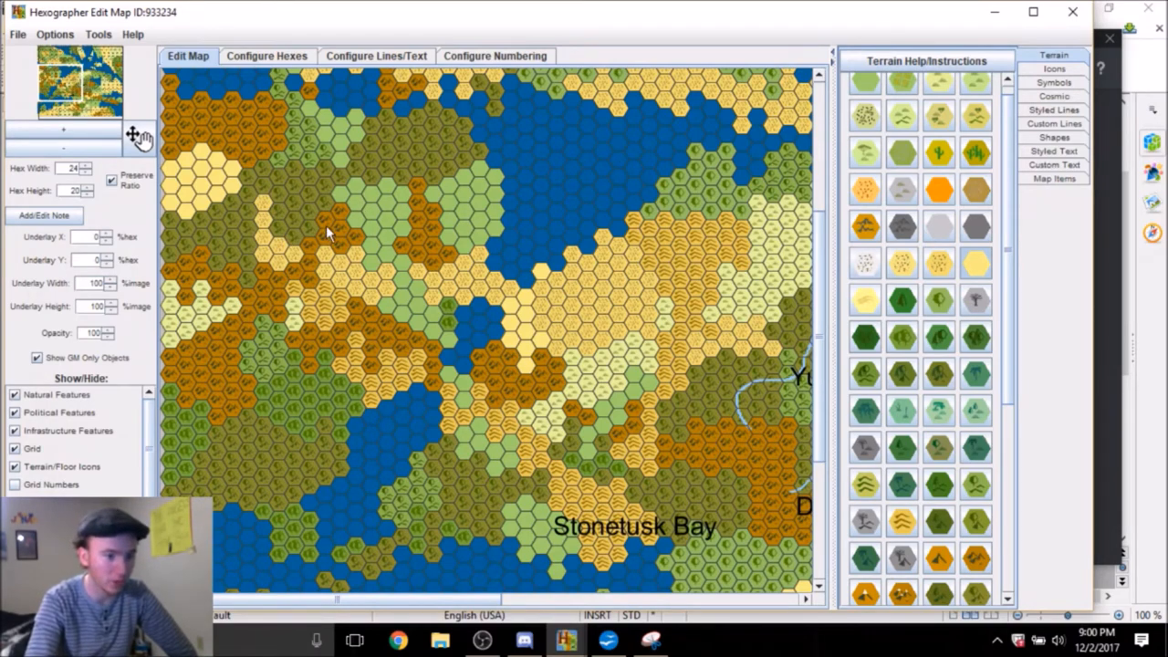
mouse_move(436, 277)
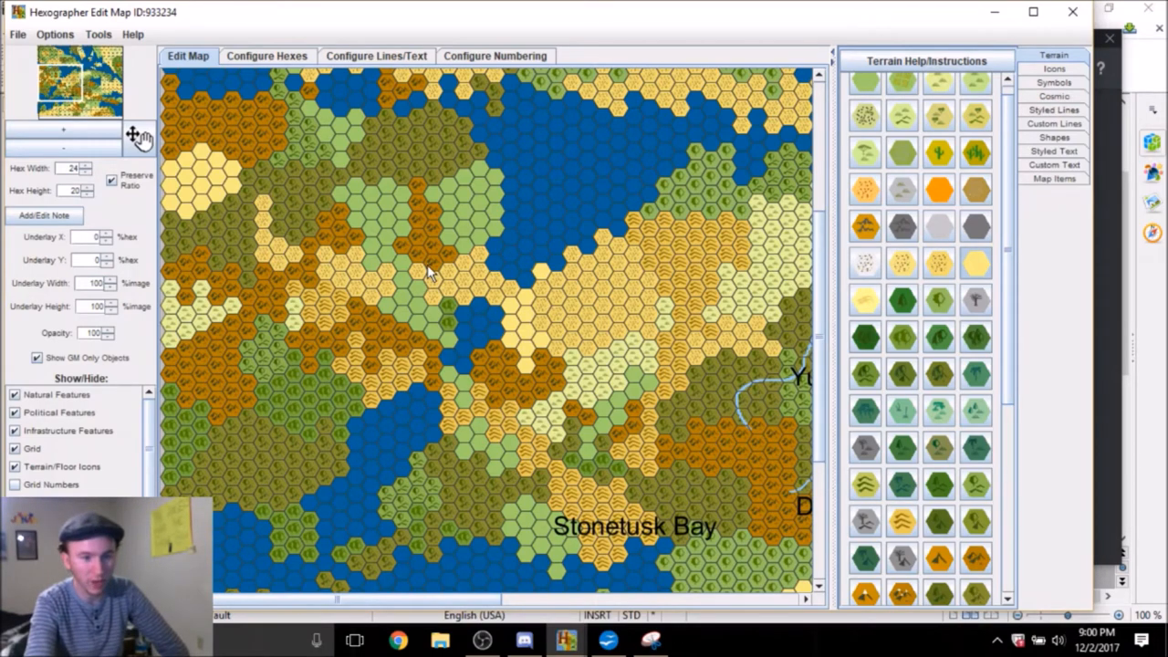
Start a new Custom Text label and enter 'Thri' for Thri-Kreen
left_click(1054, 164)
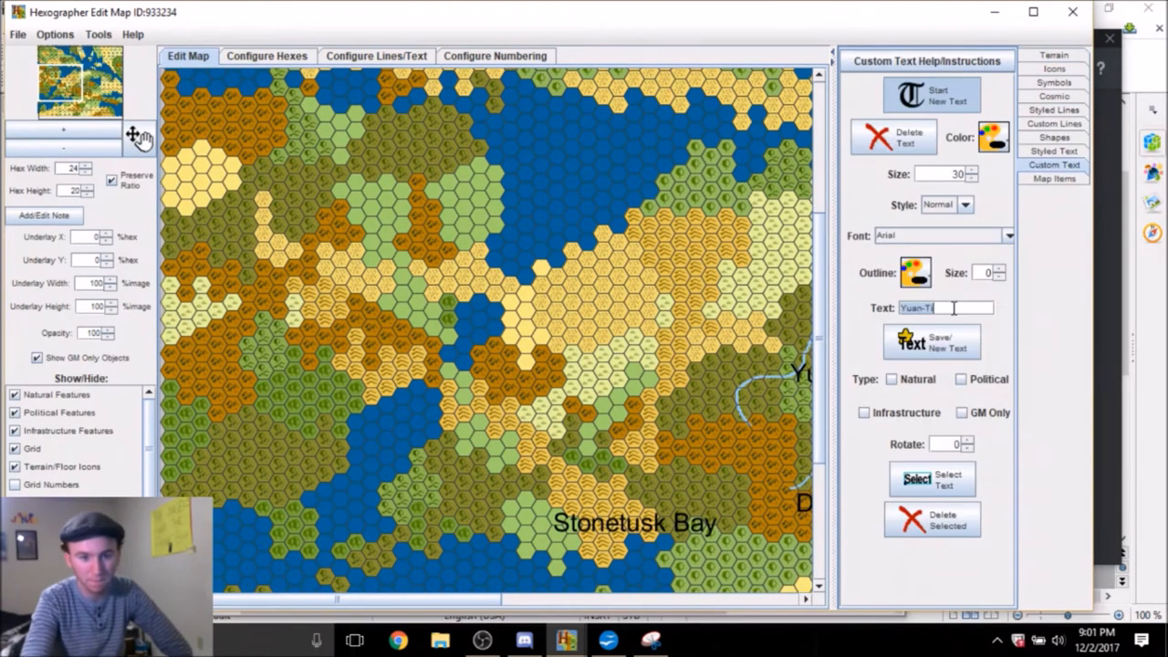
type("Thri-Kreen")
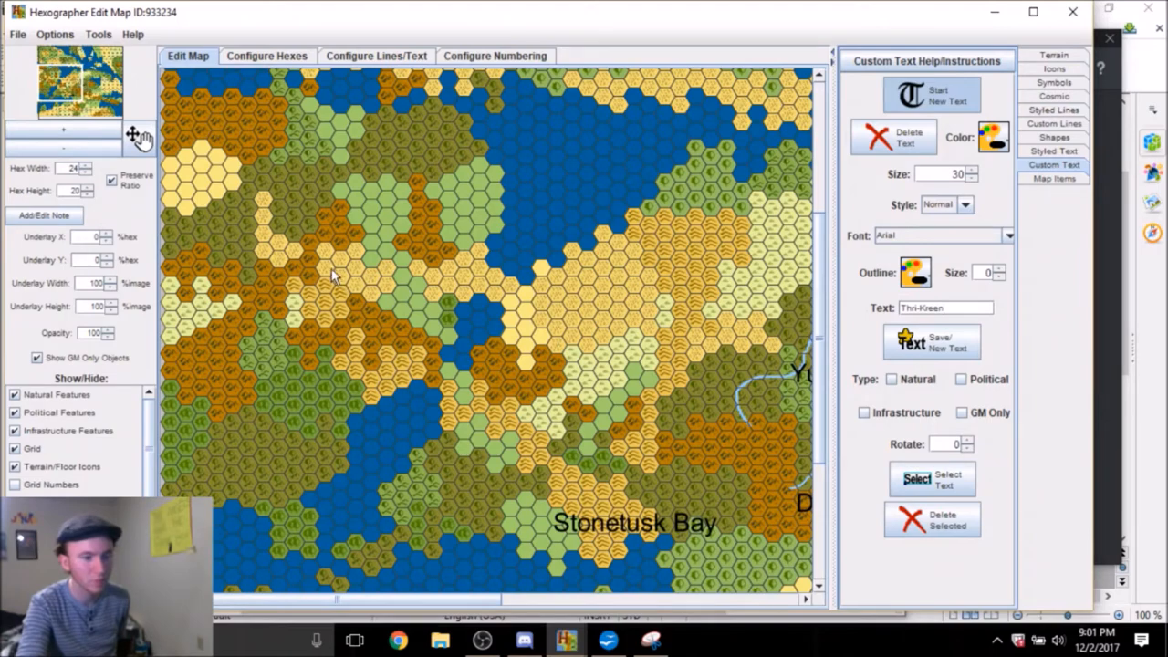
mouse_move(354, 281)
type("Chatkcha")
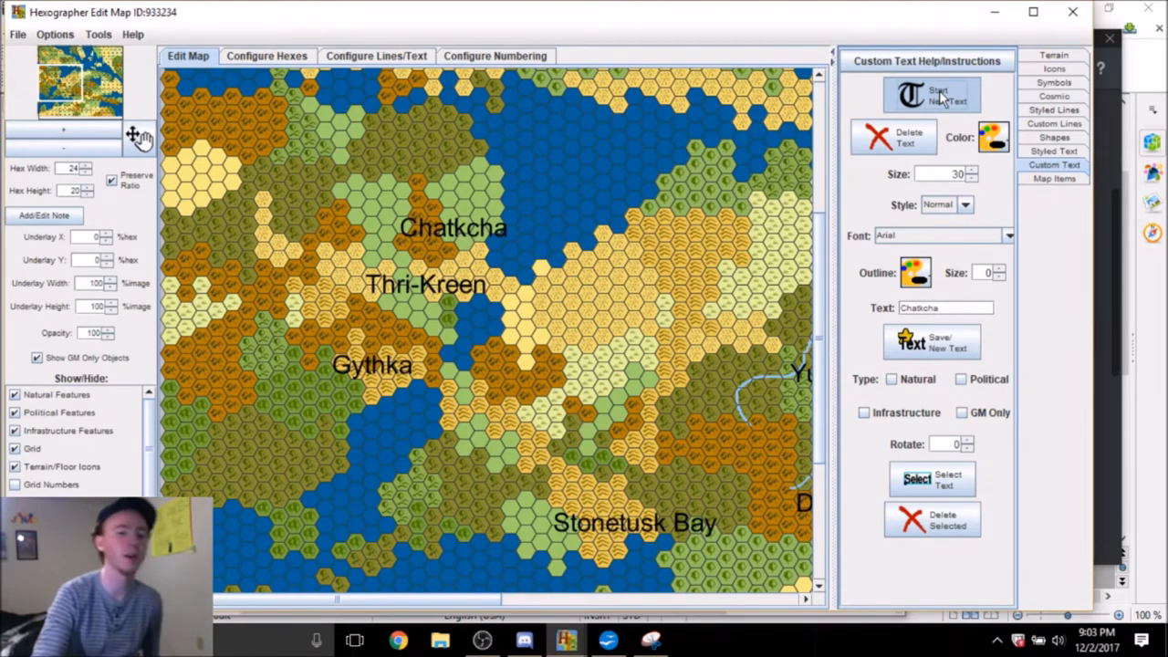
mouse_move(986, 306)
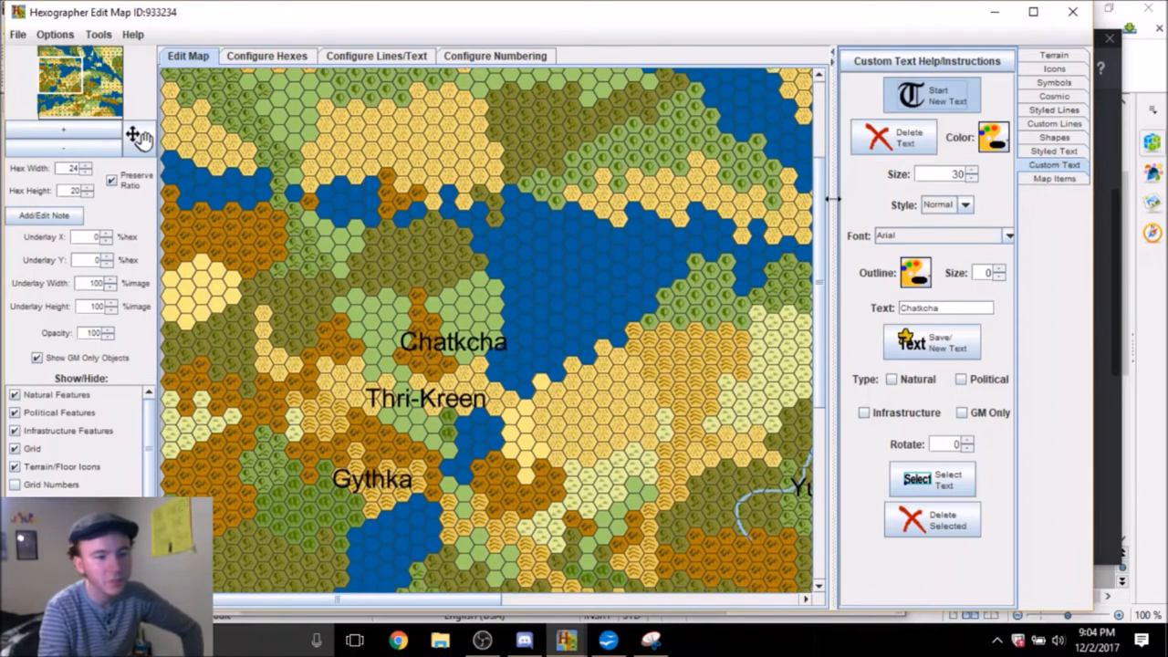
scroll("down", 3)
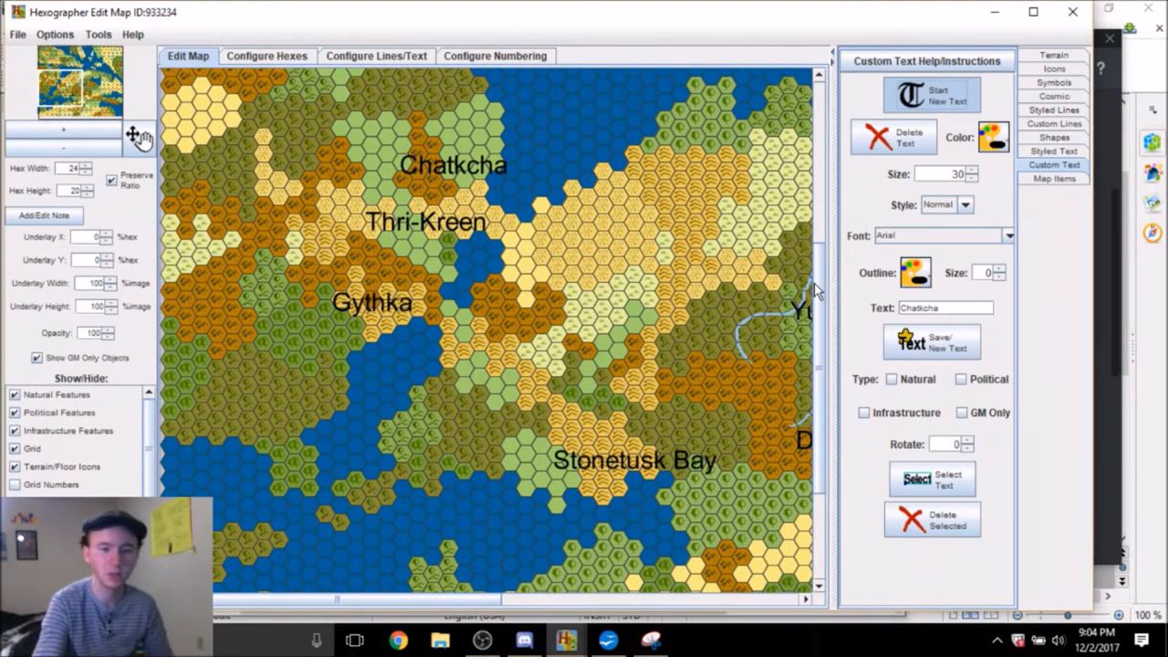
scroll("down", 3)
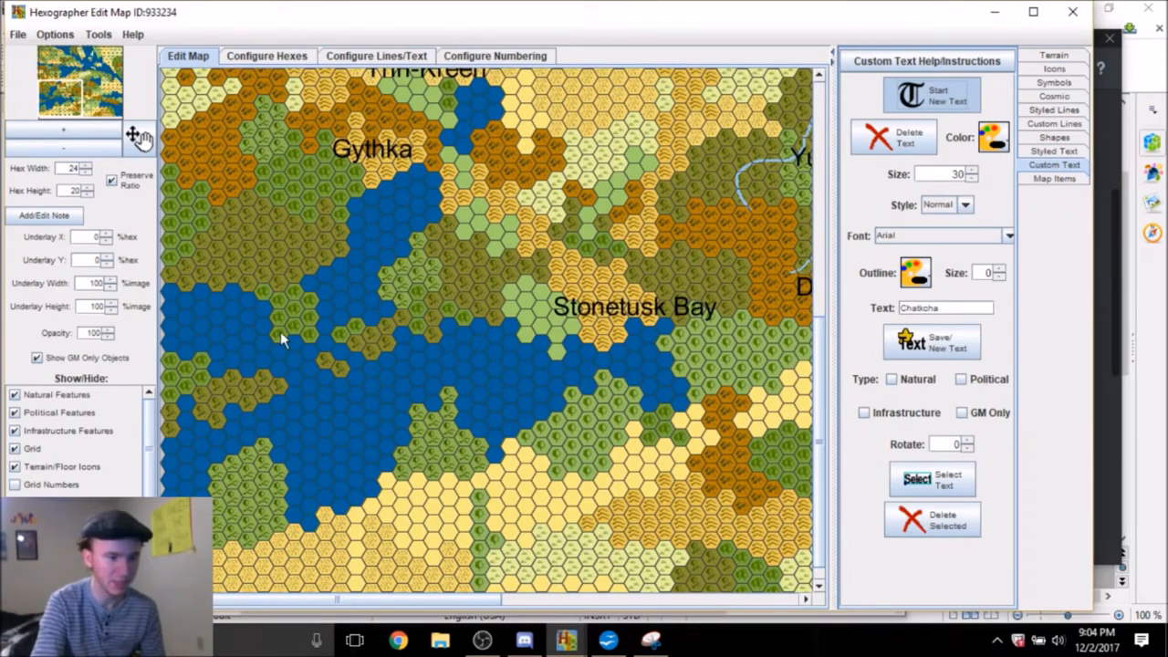
mouse_move(307, 317)
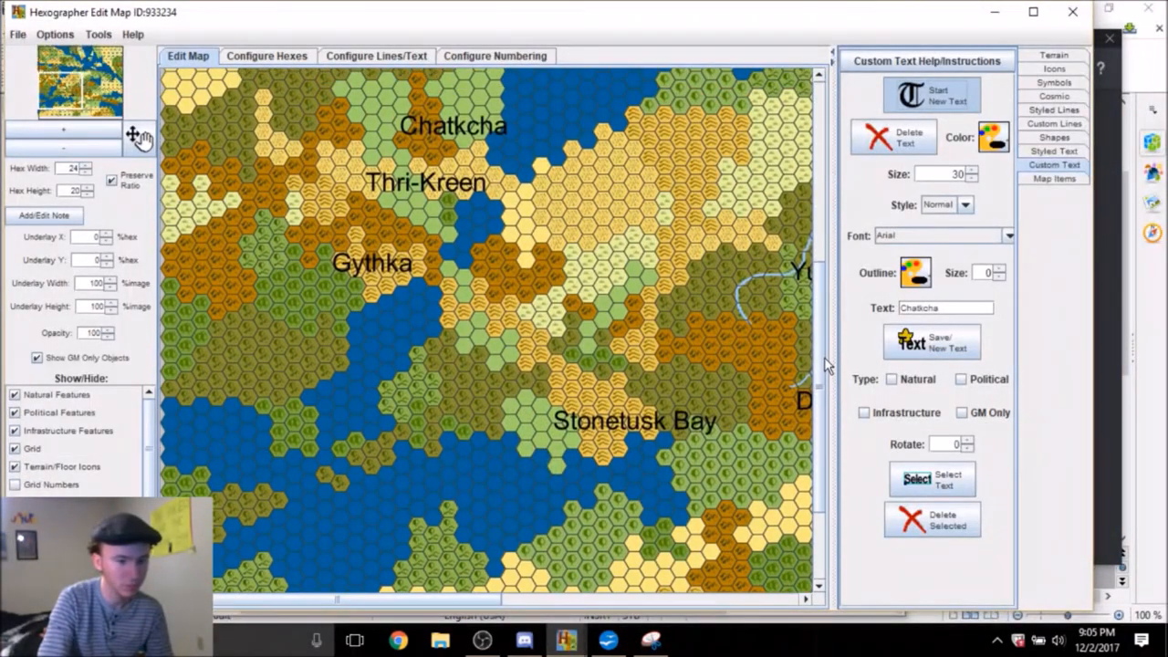
left_click(524, 639)
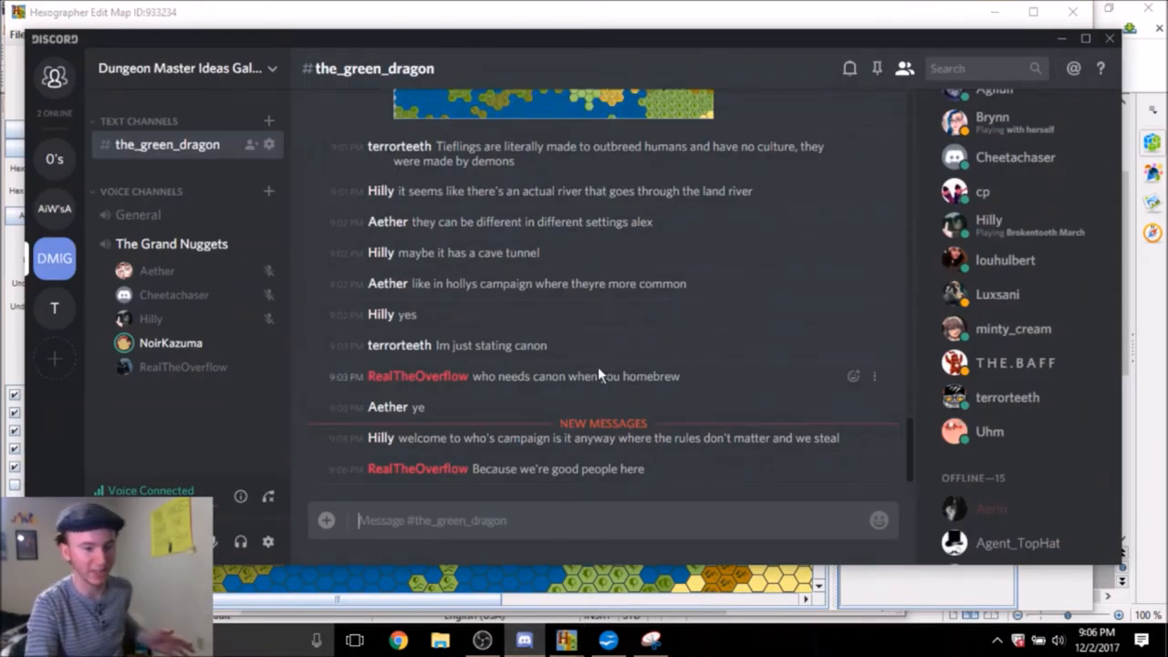
mouse_move(551, 347)
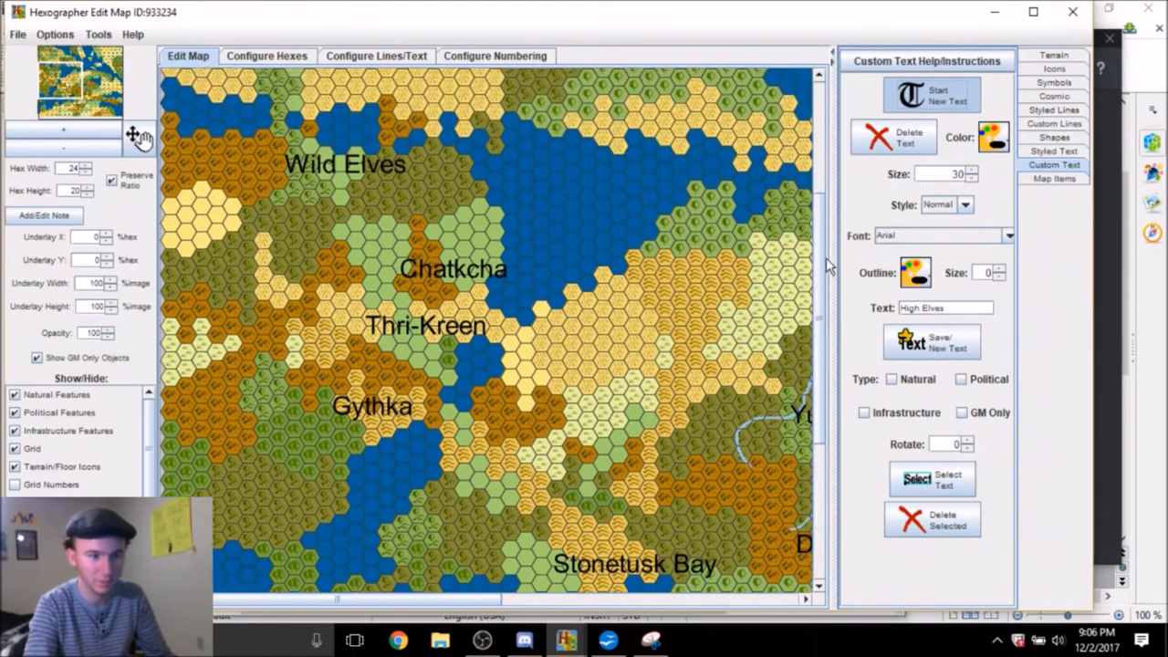
Scroll across the map to view the land around the new labels
scroll("down", 3)
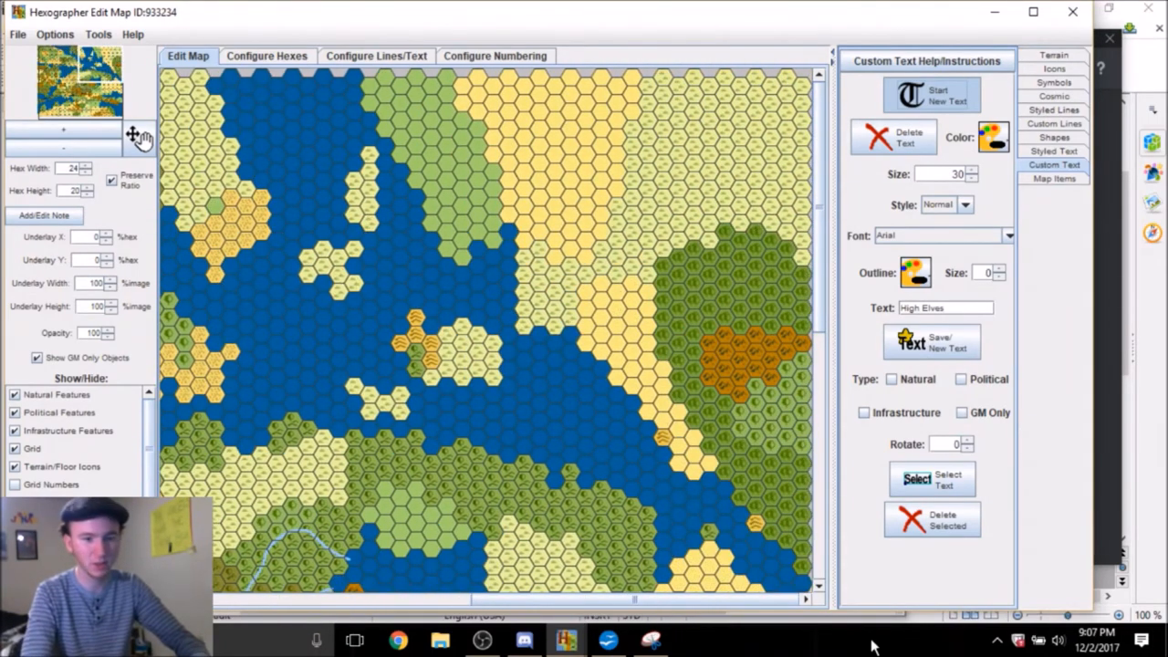
scroll("down", 3)
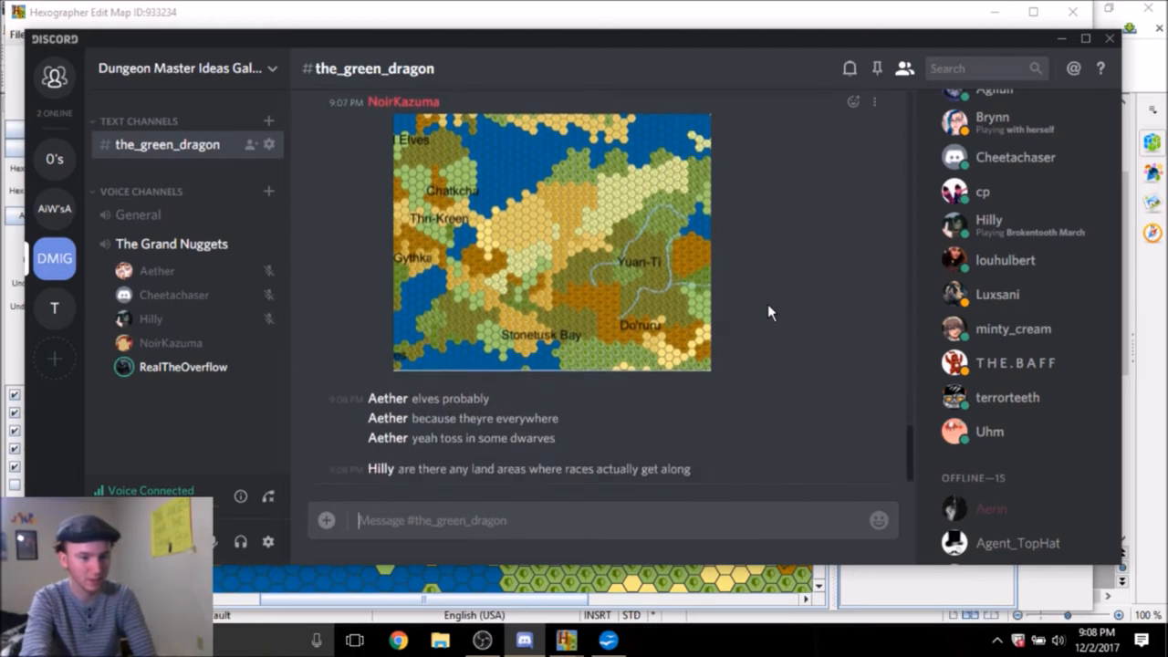
mouse_move(763, 325)
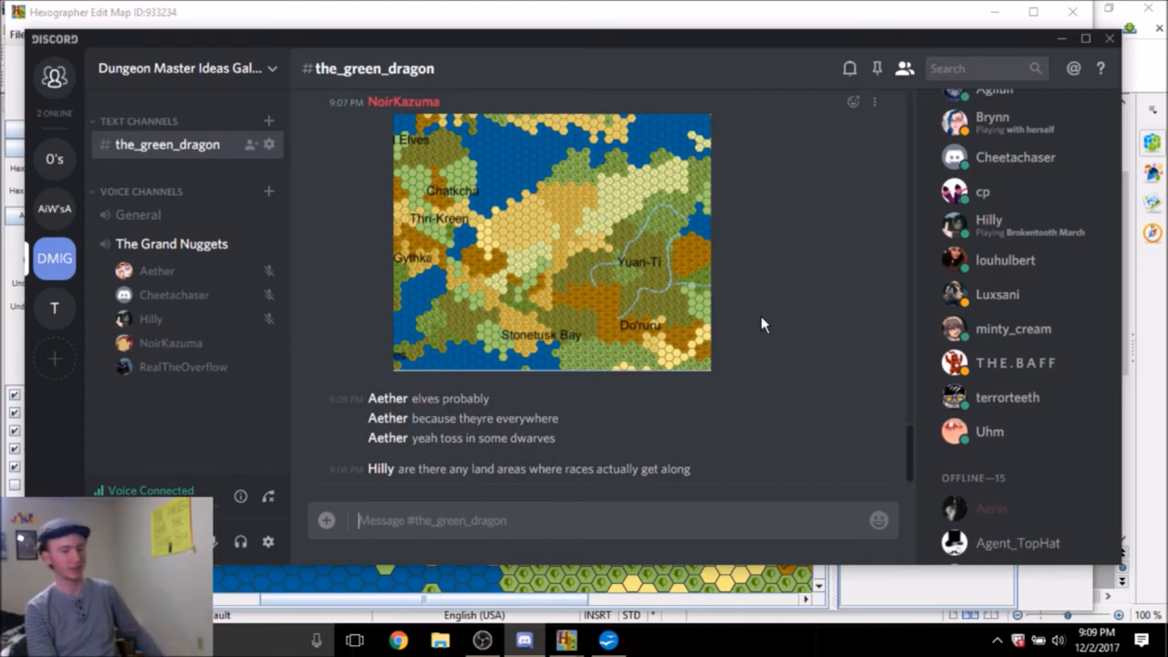
Scroll down the_green_dragon chat to read replies under the posted map
scroll("down", 3)
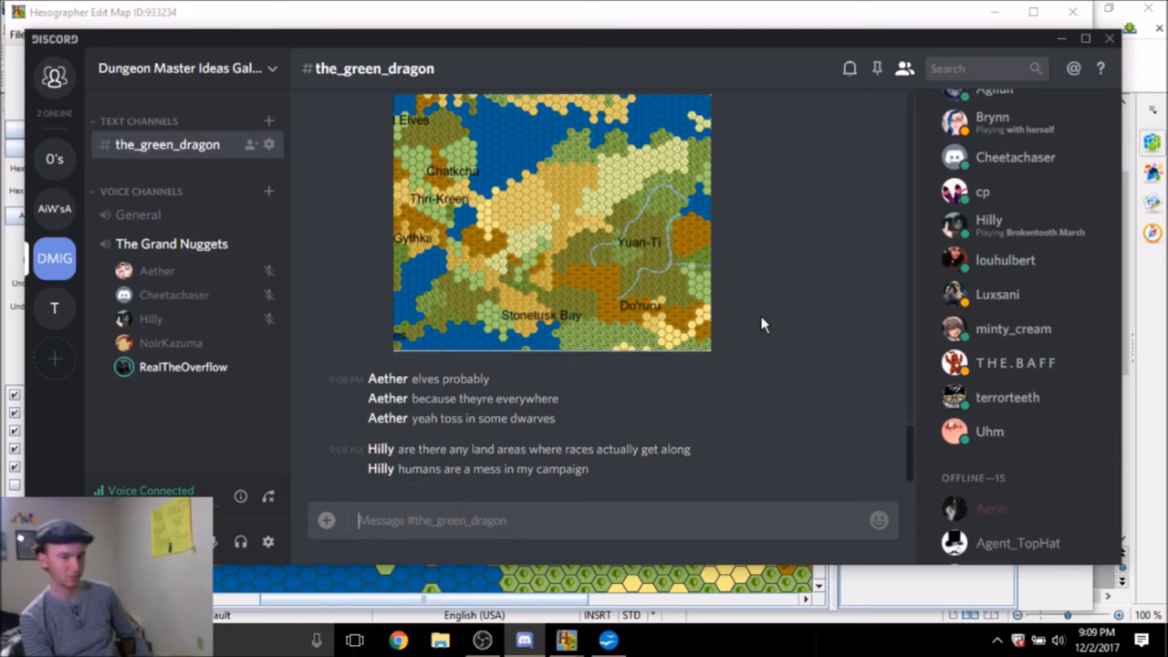
scroll("down", 3)
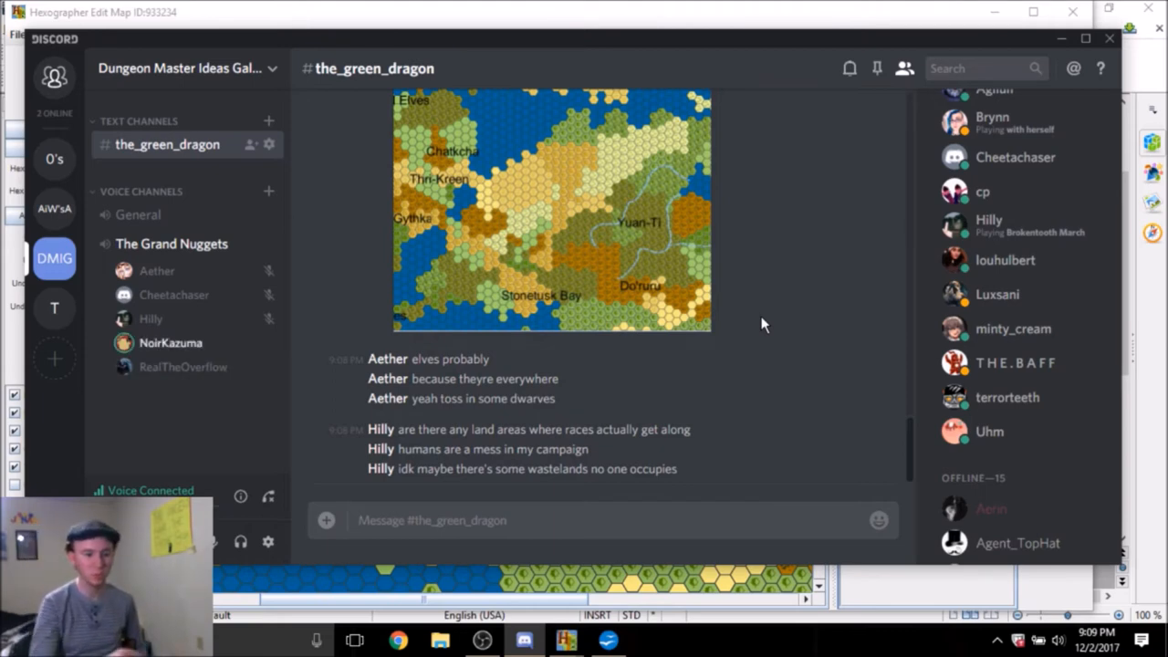
mouse_move(723, 245)
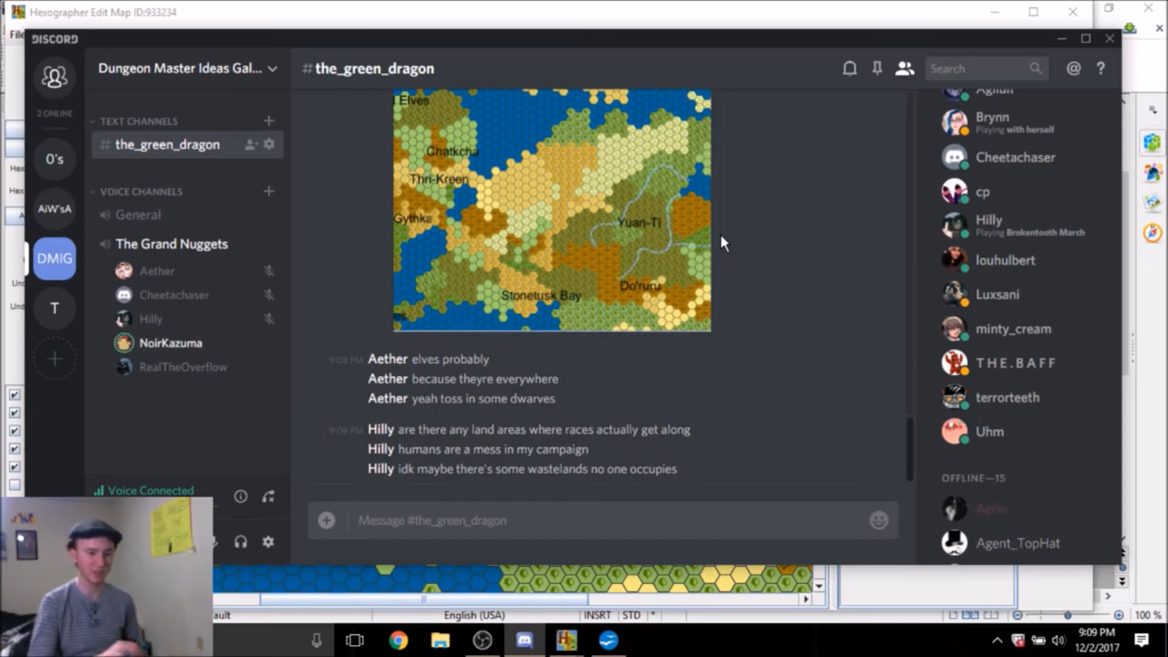
mouse_move(837, 245)
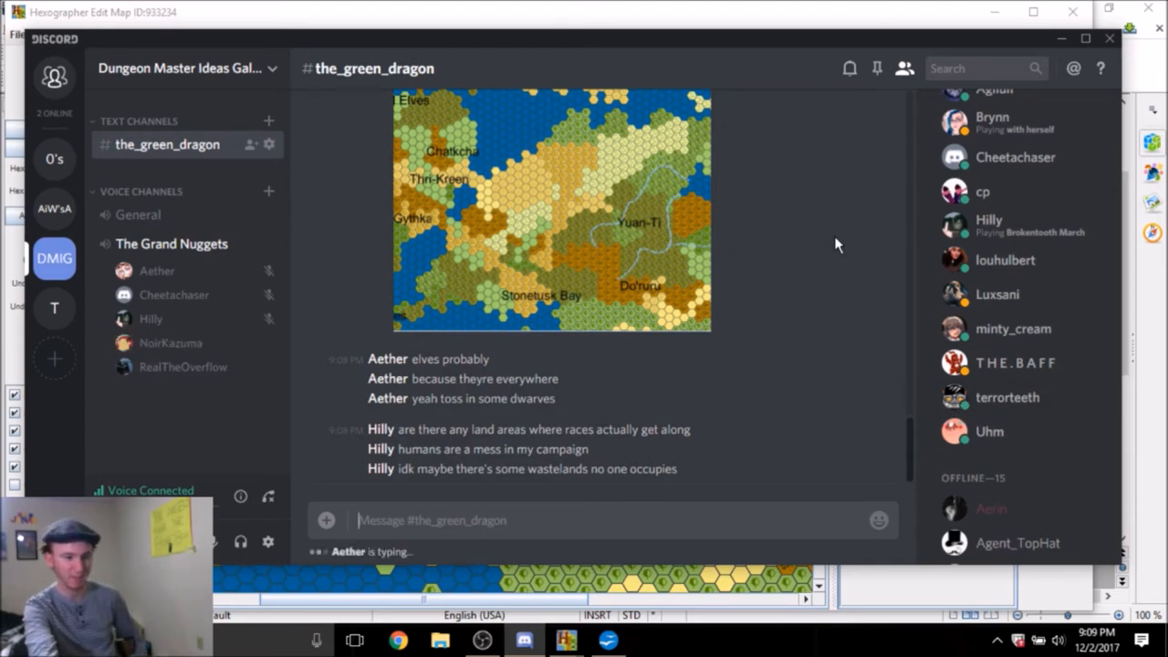
mouse_move(794, 271)
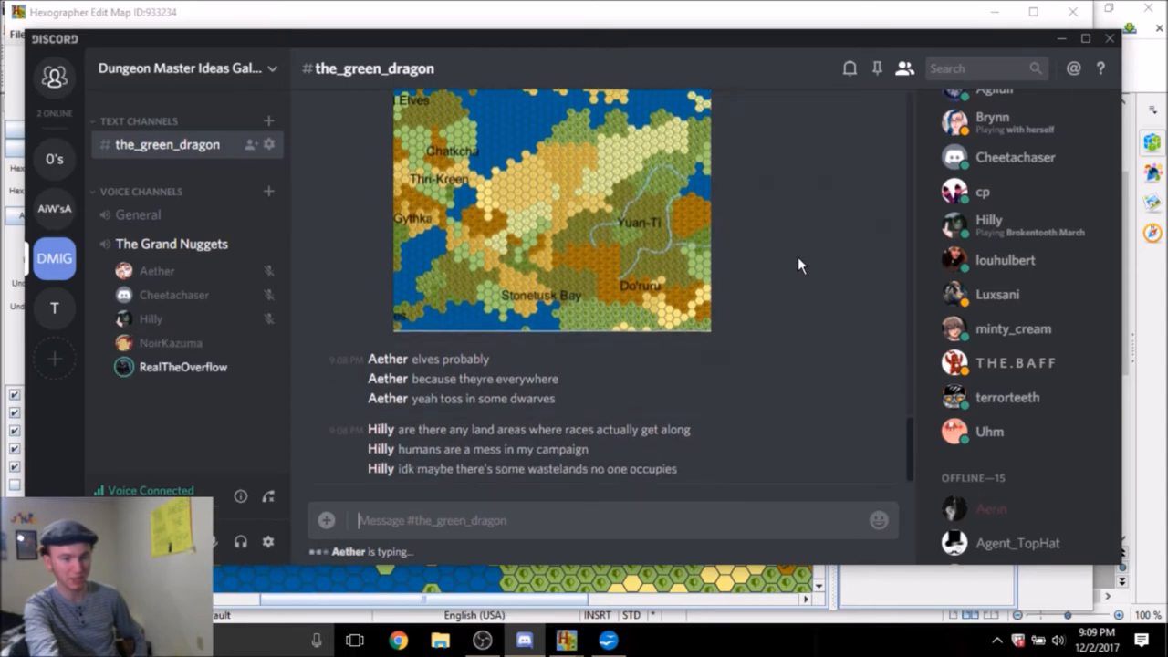
mouse_move(642, 368)
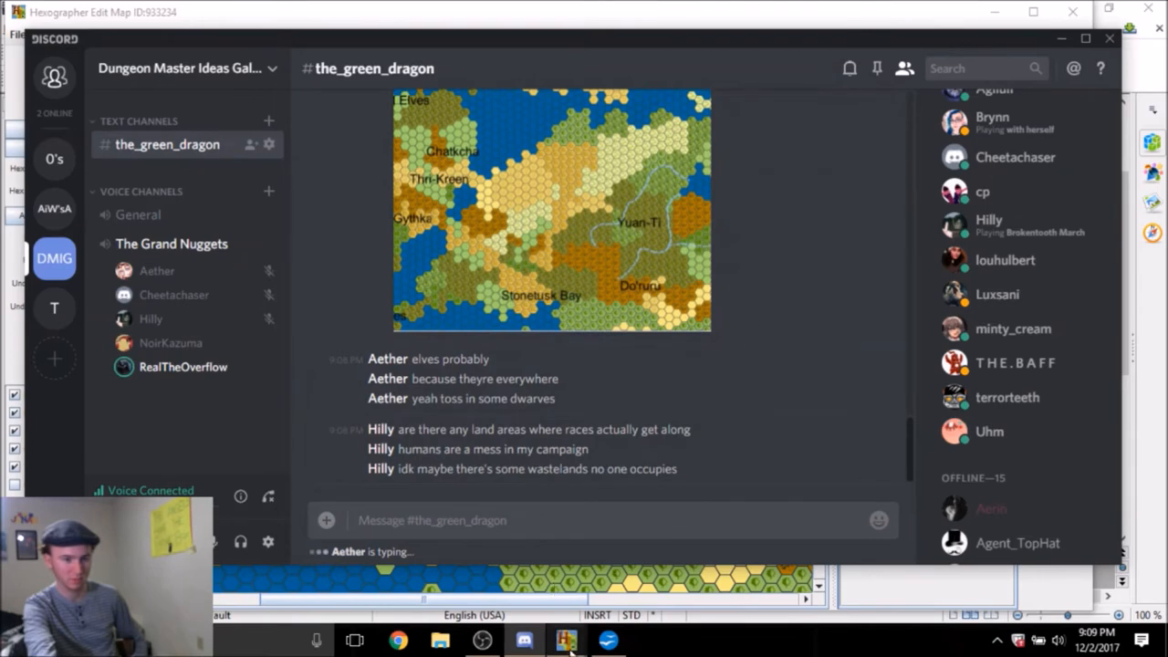
mouse_move(566, 638)
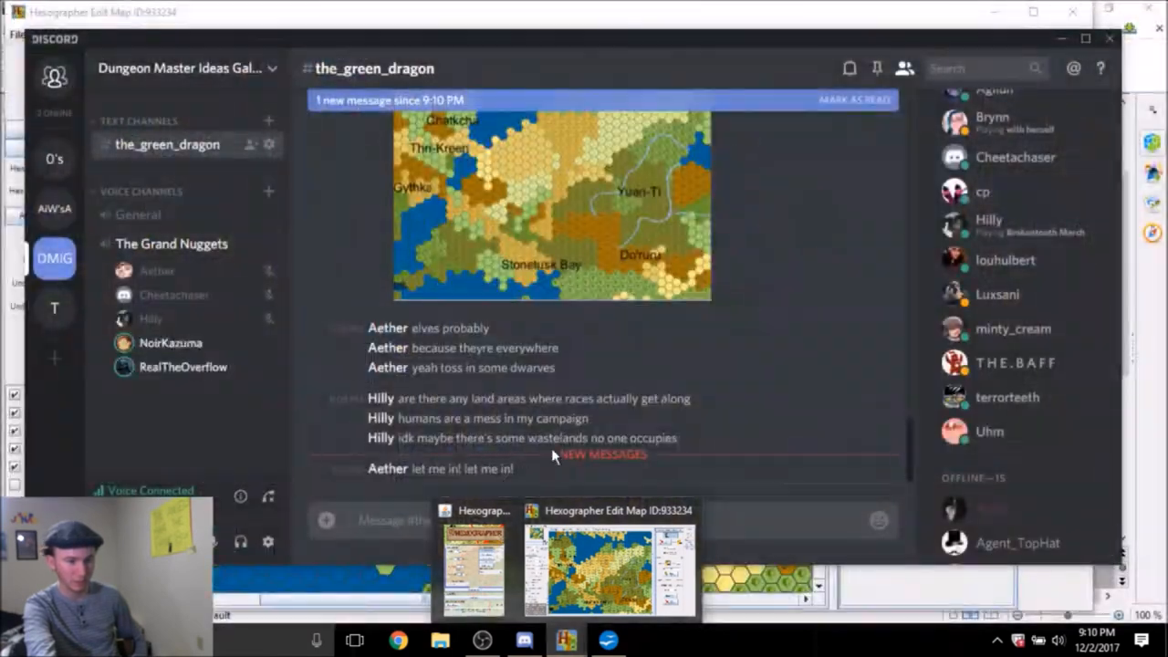
Check the OBS recording is running, then bring Hexographer back and zoom toward the northern coastline
left_click(523, 639)
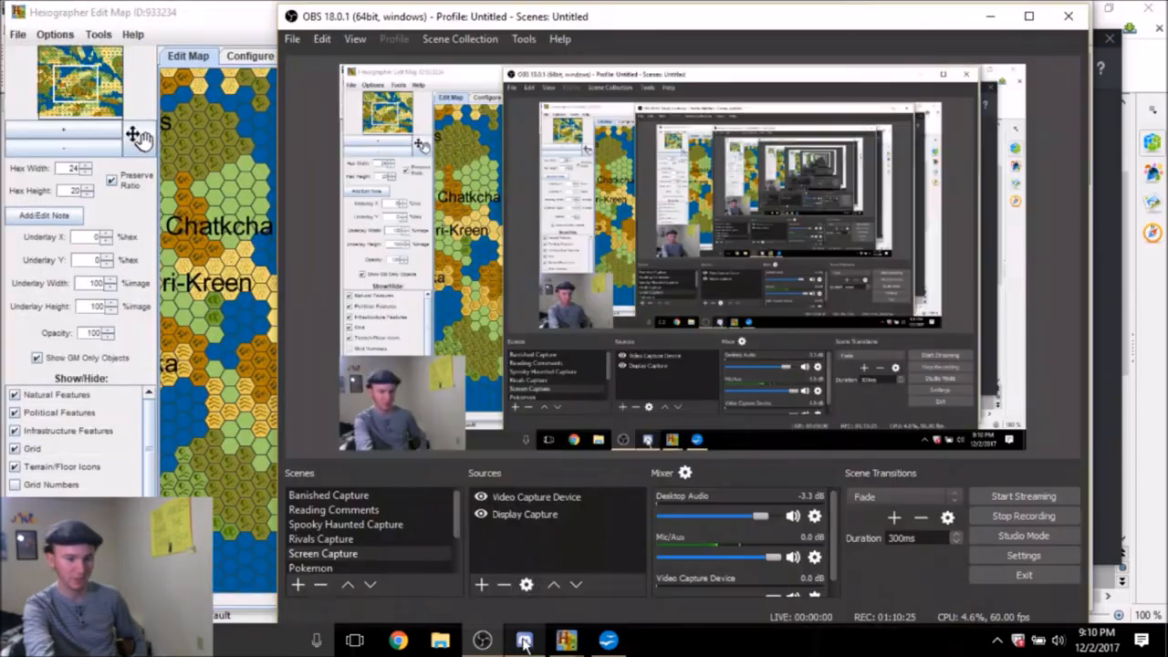
left_click(525, 638)
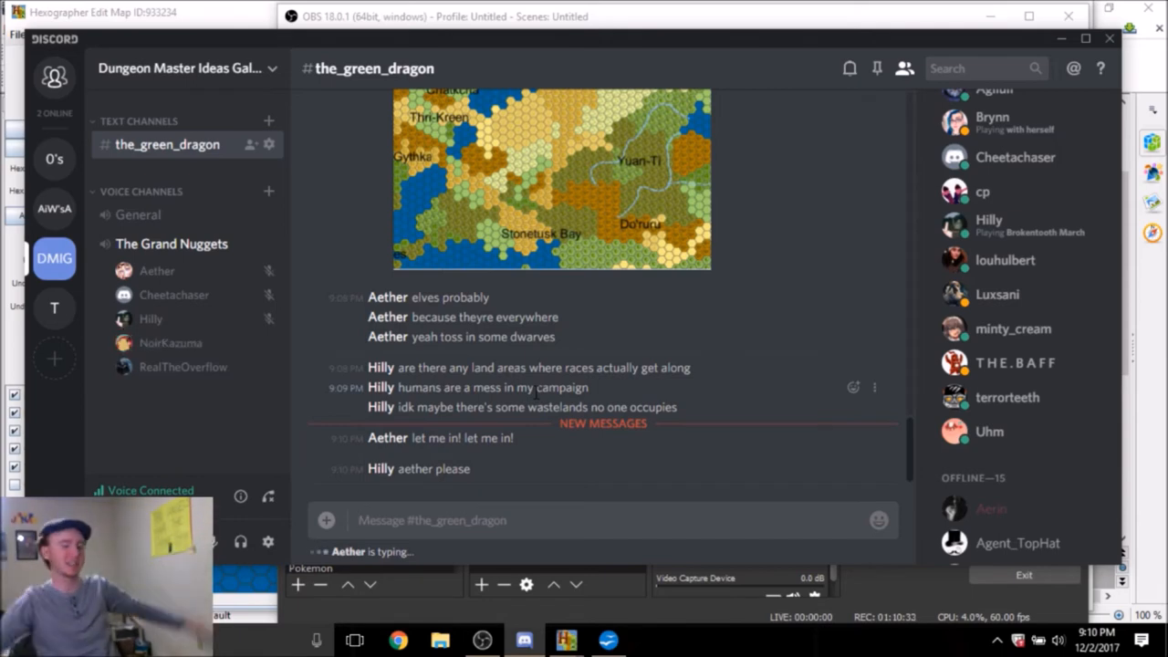
scroll("down", 3)
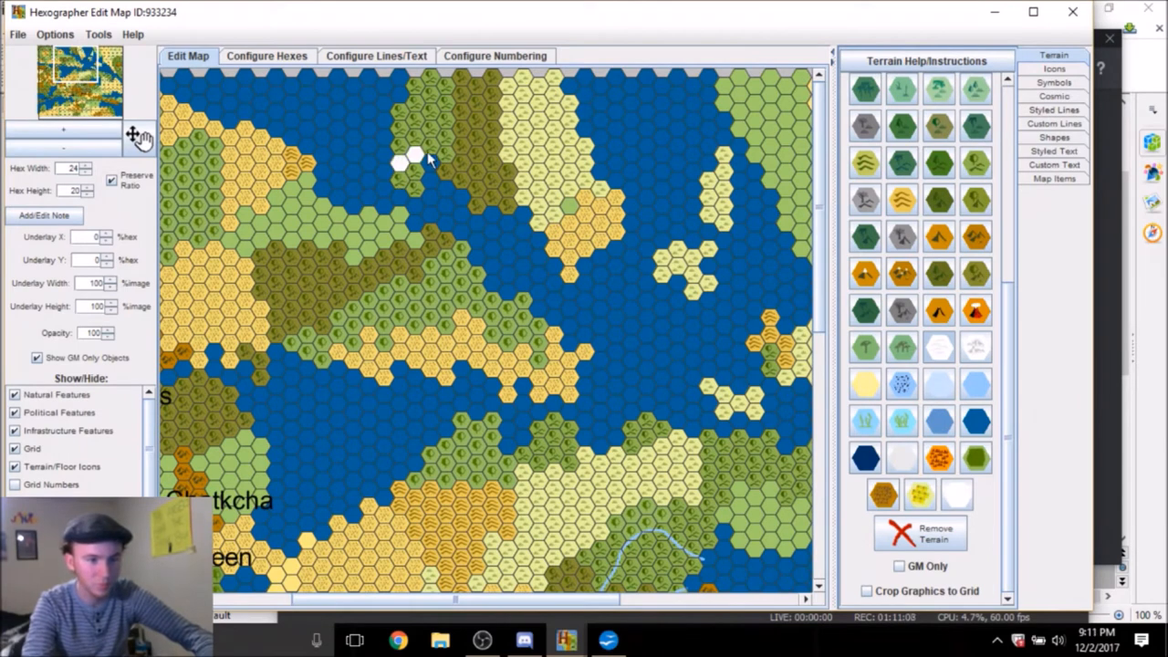
Paint white snow hexes across the island's northern tip and one more on the north coast
left_click_drag(416, 155, 580, 168)
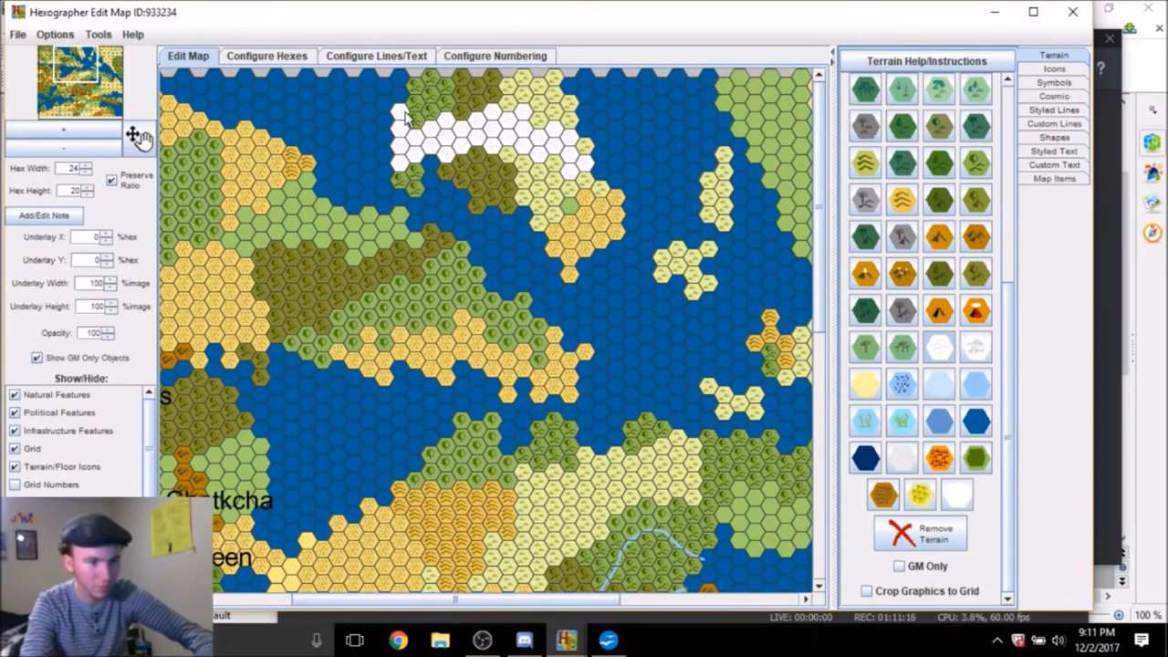
left_click(429, 95)
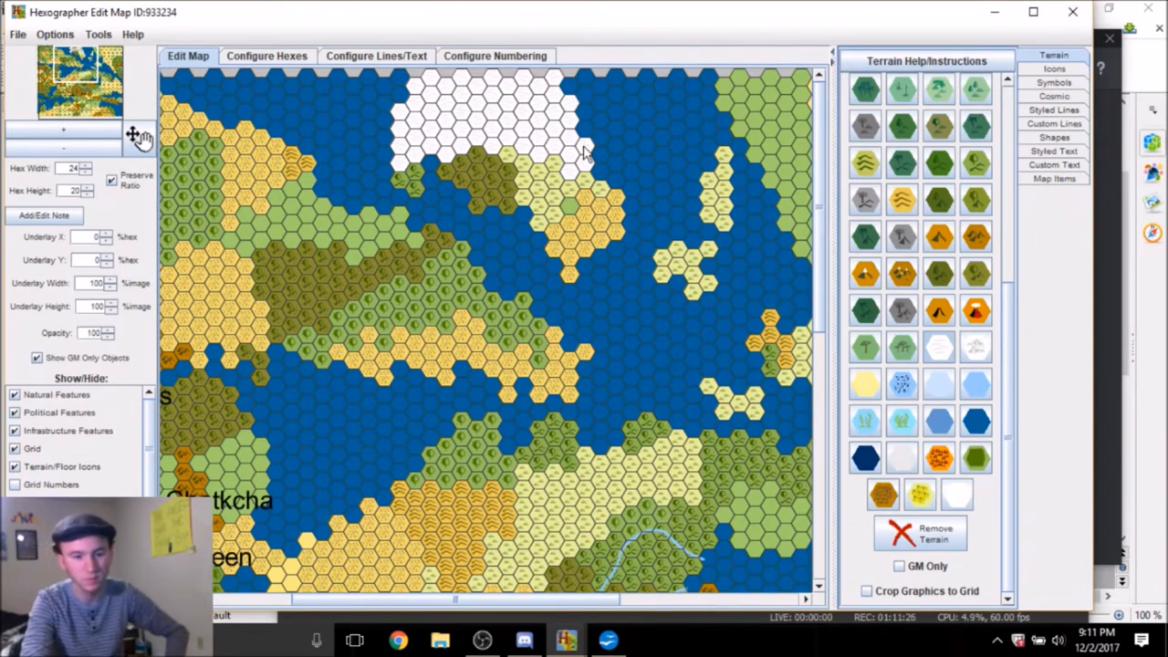
mouse_move(817, 243)
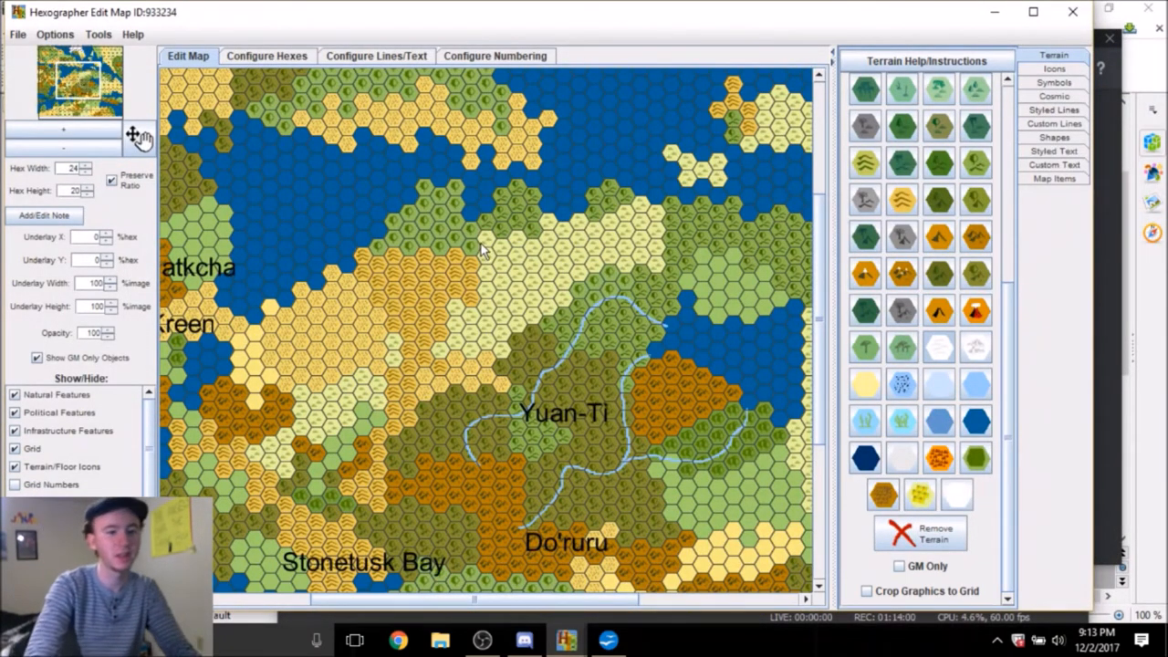
mouse_move(778, 398)
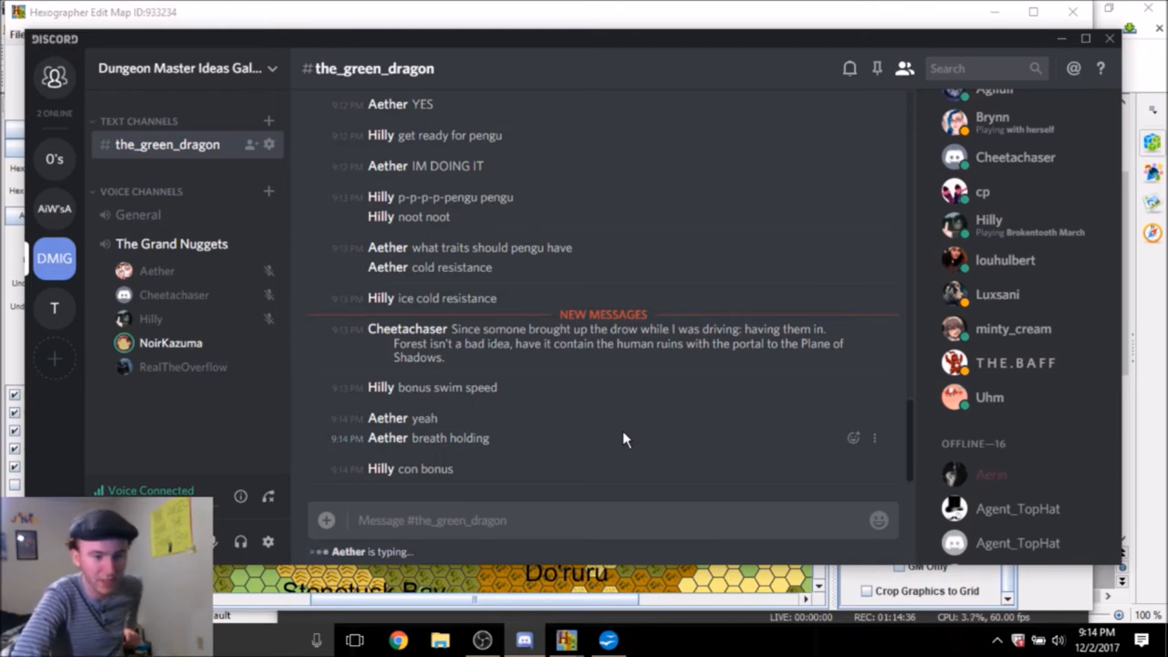
Scroll through the_green_dragon chat's new messages about penguin race traits
scroll("down", 3)
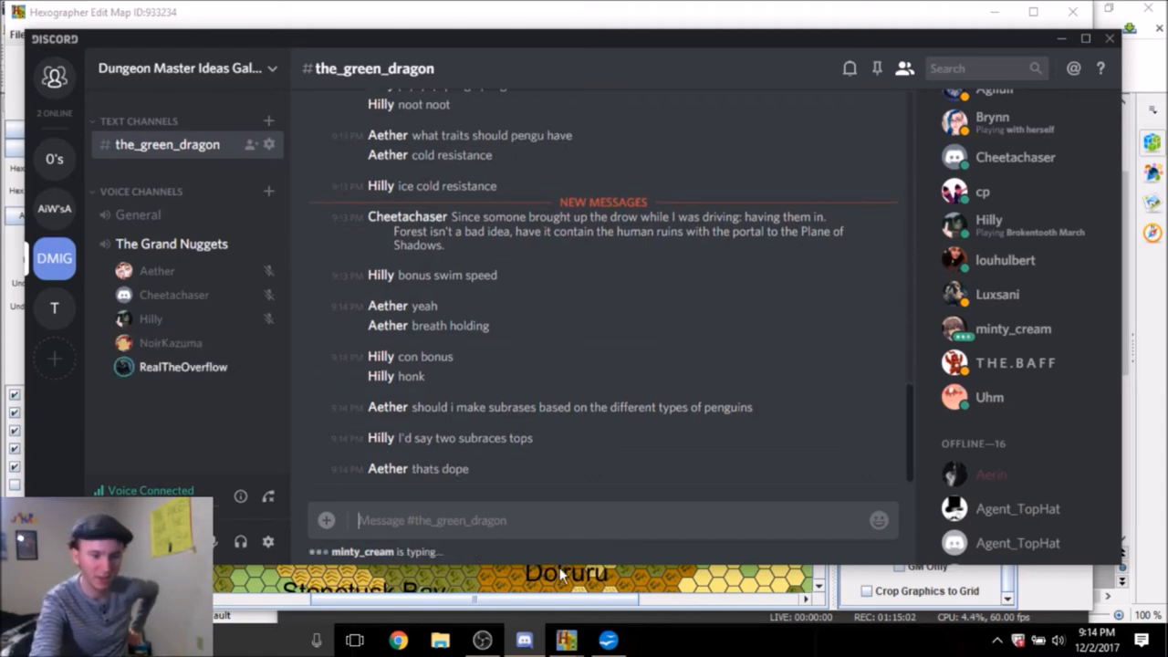
mouse_move(602, 399)
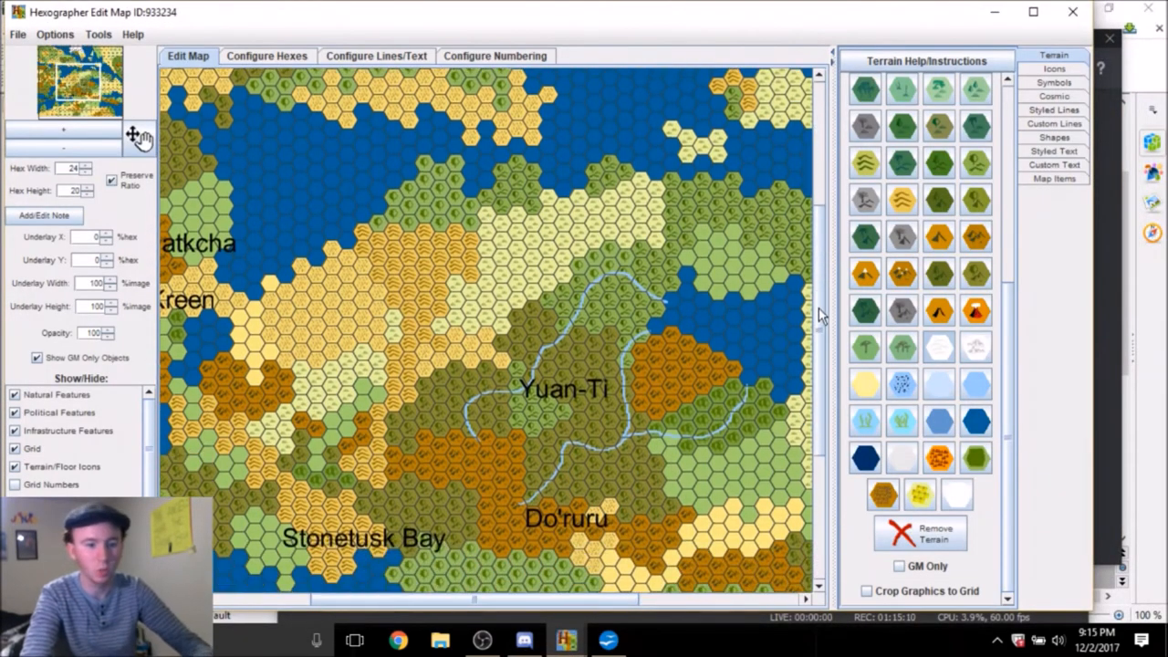
scroll("down", 3)
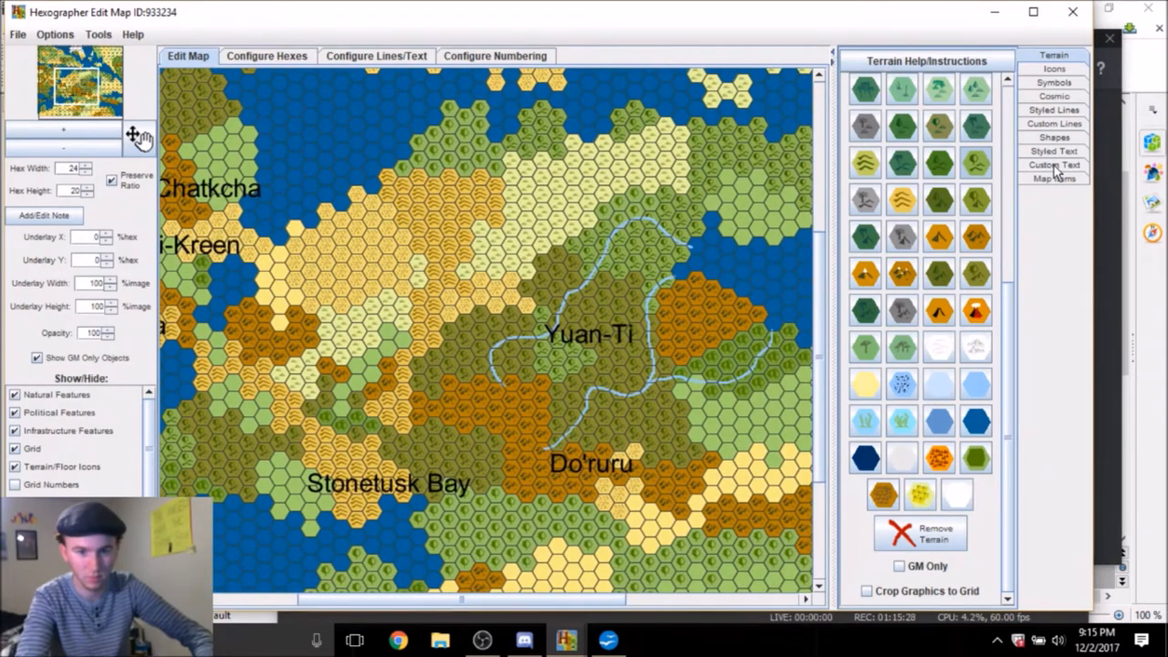
Bring up the Custom Text settings and nudge the Yuan-Ti label slightly down and right
left_click(1055, 164)
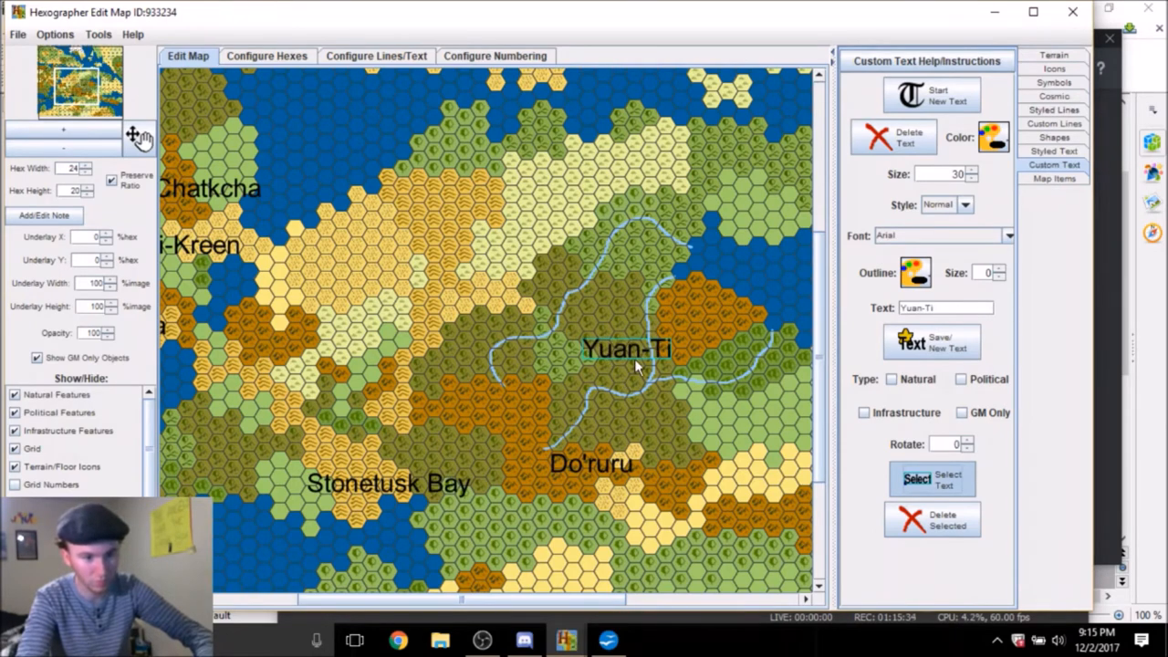
left_click_drag(624, 349, 649, 387)
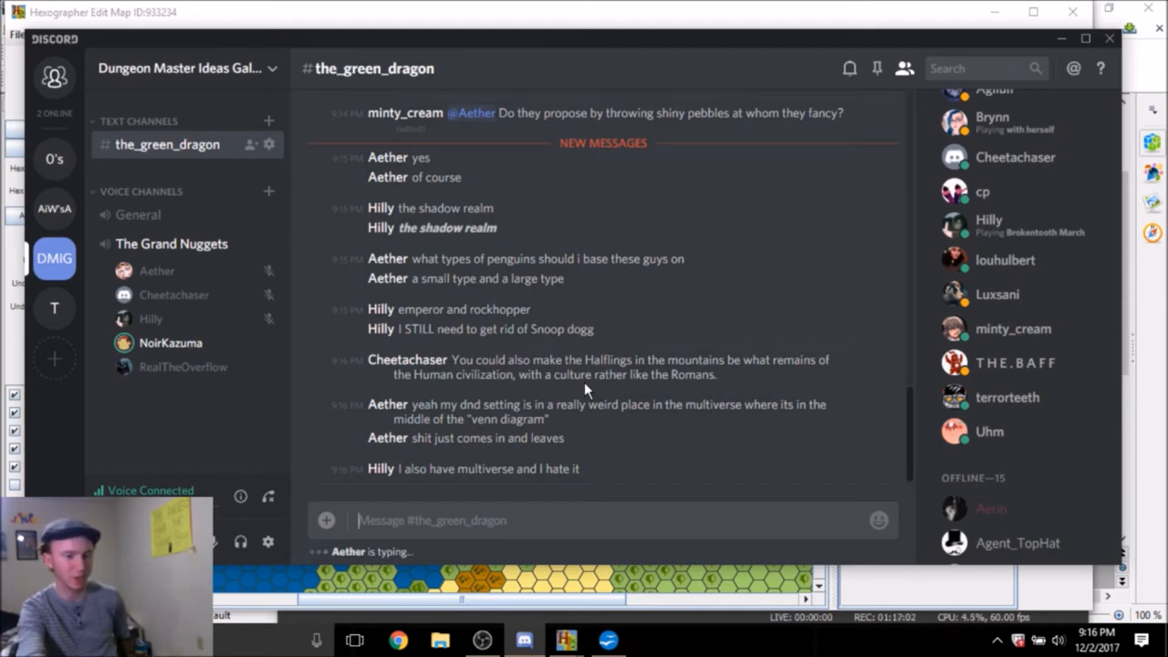
Scroll through the_green_dragon chat to follow the penguin subrace and halfling replies
scroll("down", 3)
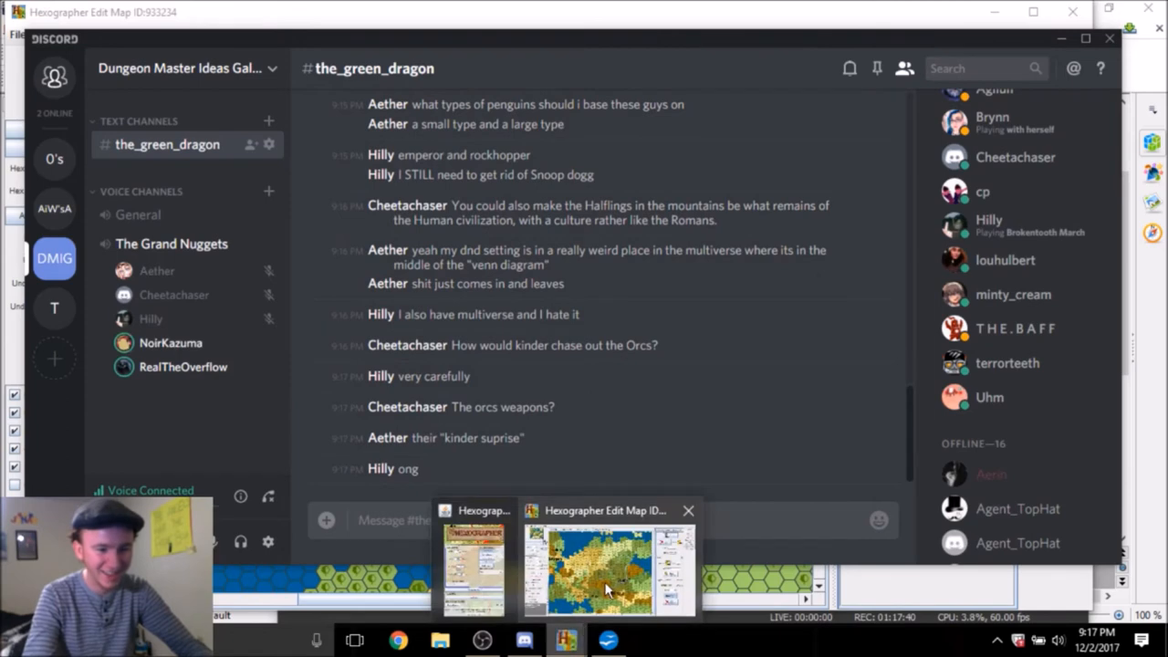
Return to the Hexographer map and enter 'Drow' as the text for a new label
left_click(599, 565)
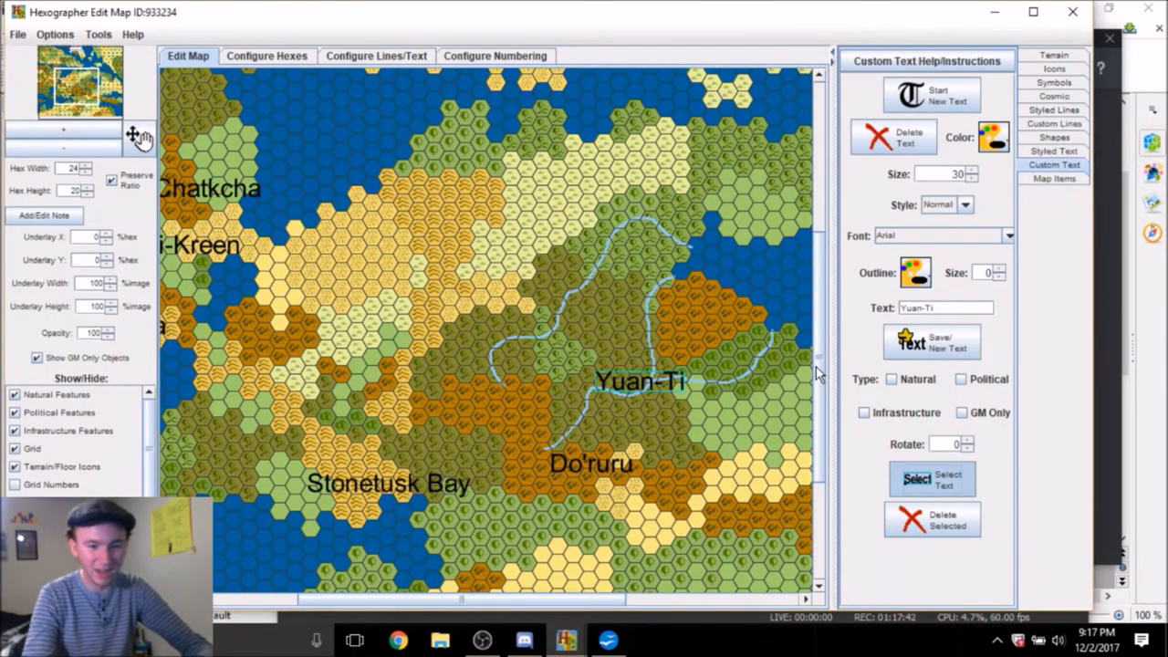
mouse_move(916, 408)
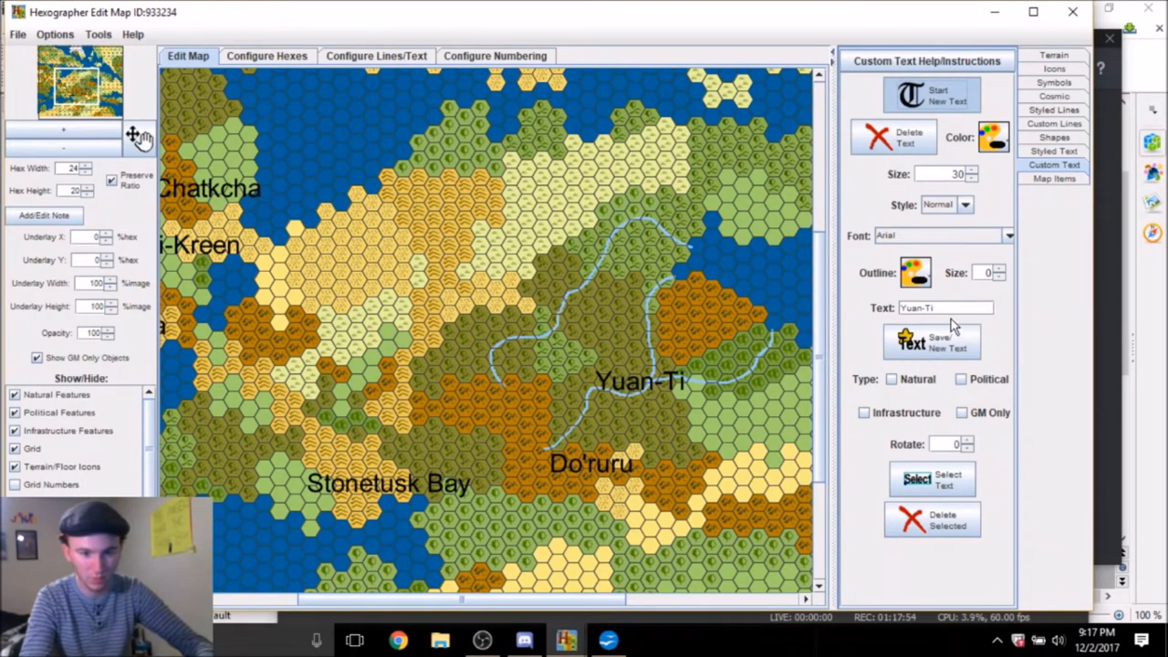
type("Drow")
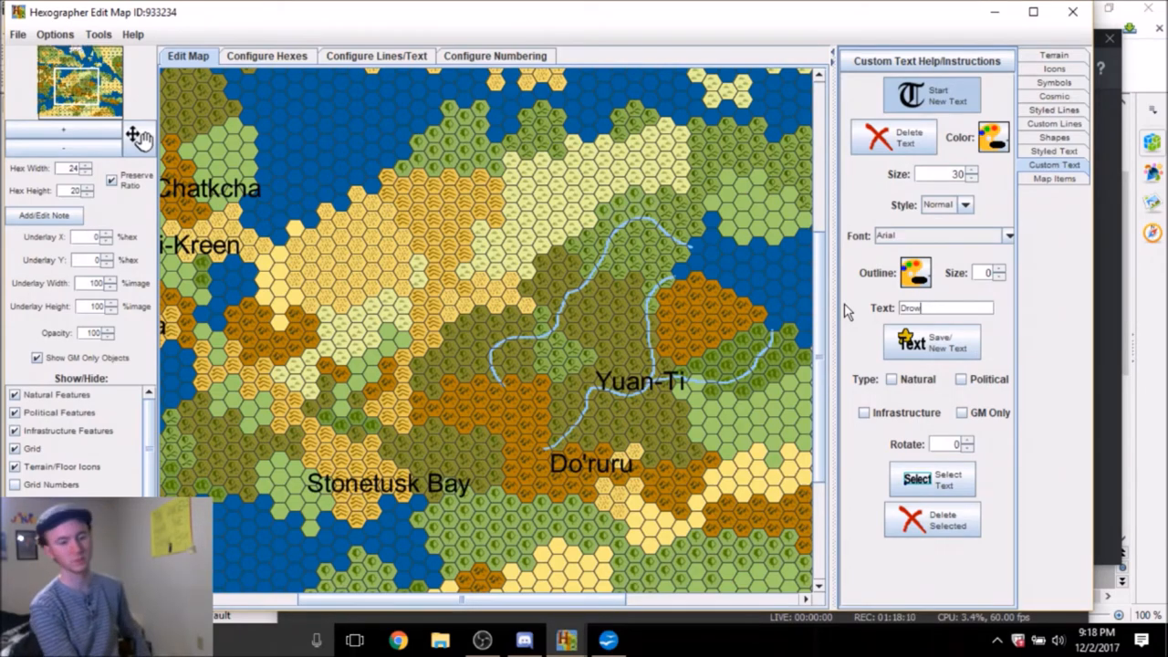
mouse_move(465, 362)
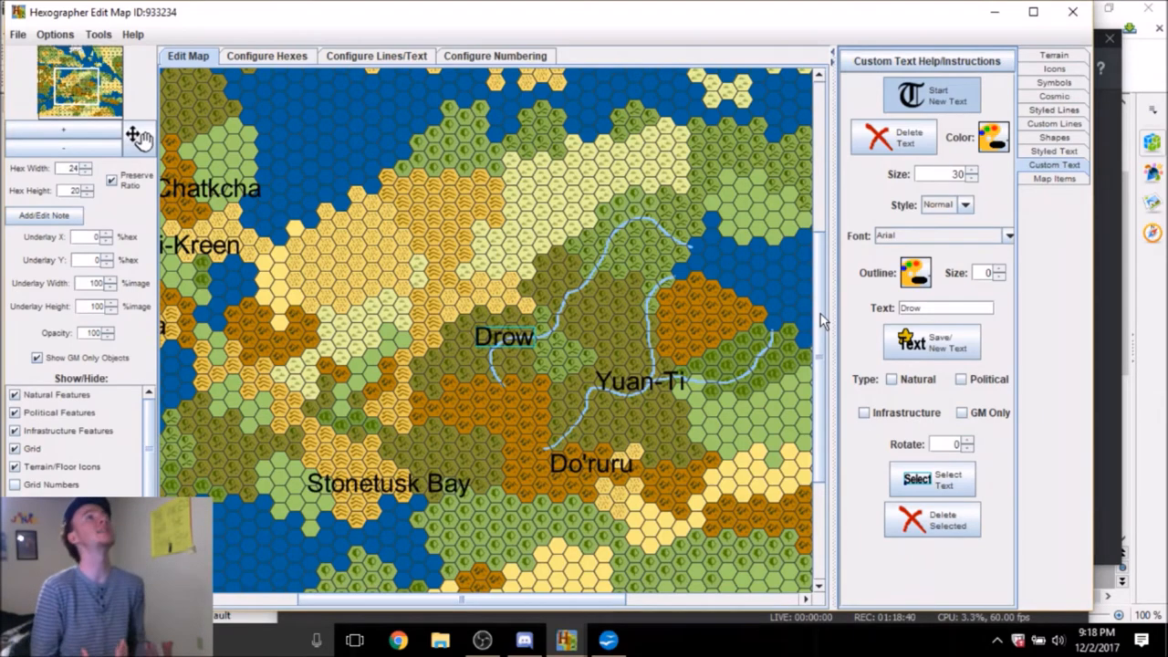
mouse_move(661, 447)
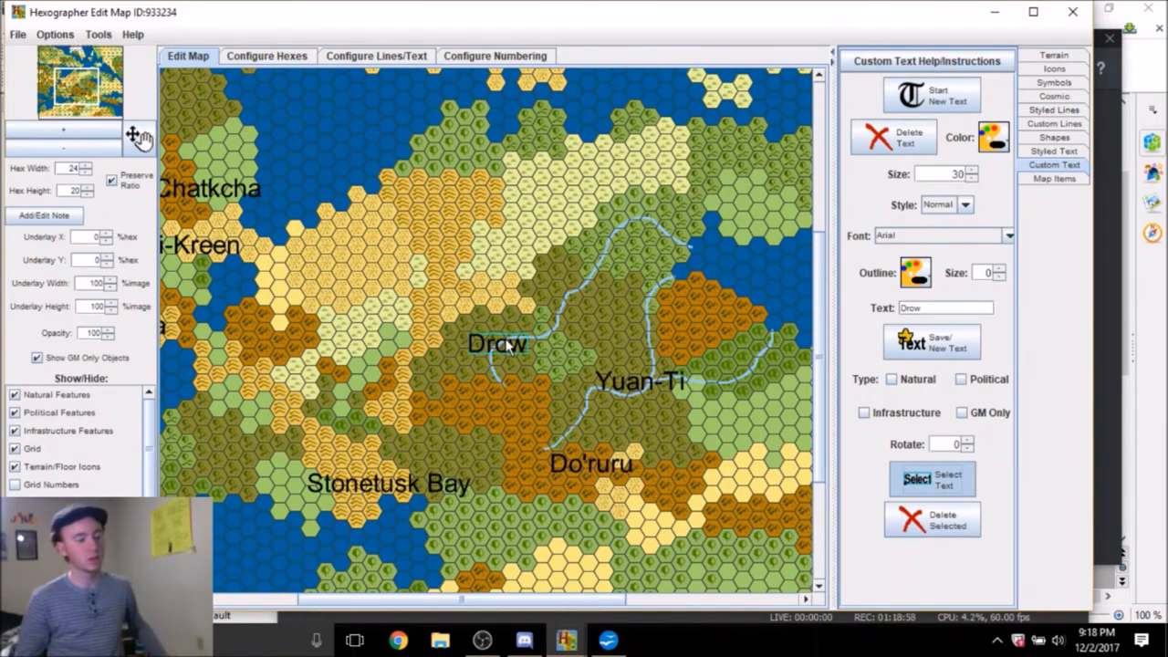
mouse_move(792, 277)
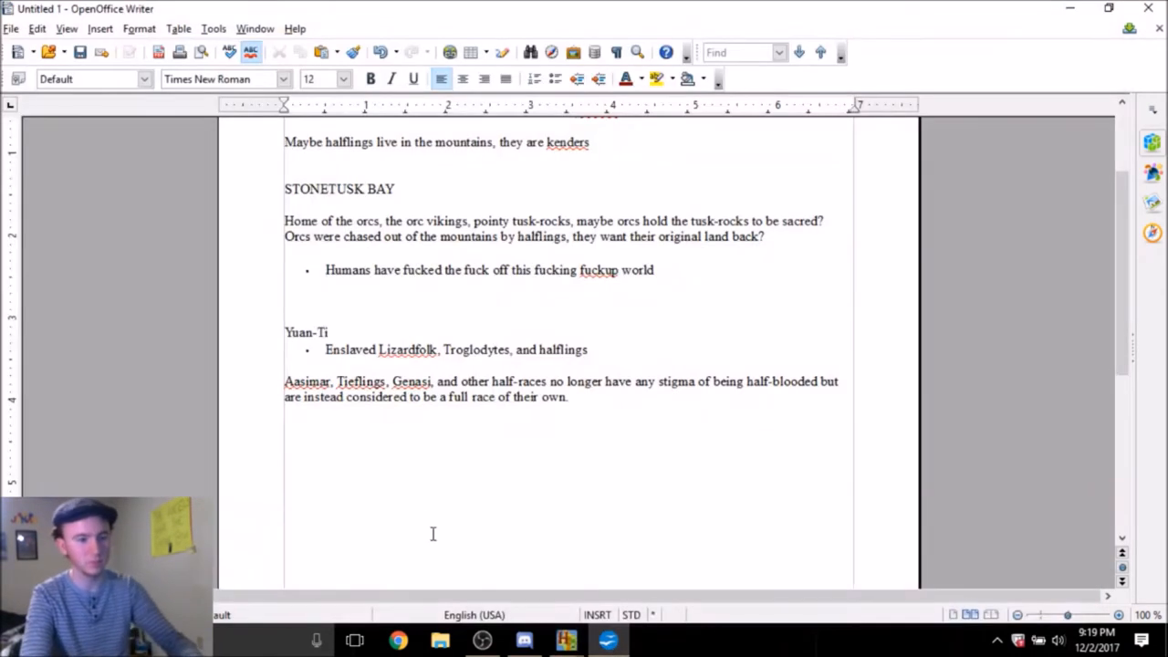
Write the note that Drow are elves from the shadow plane, then switch over to Discord
type("Drow are s")
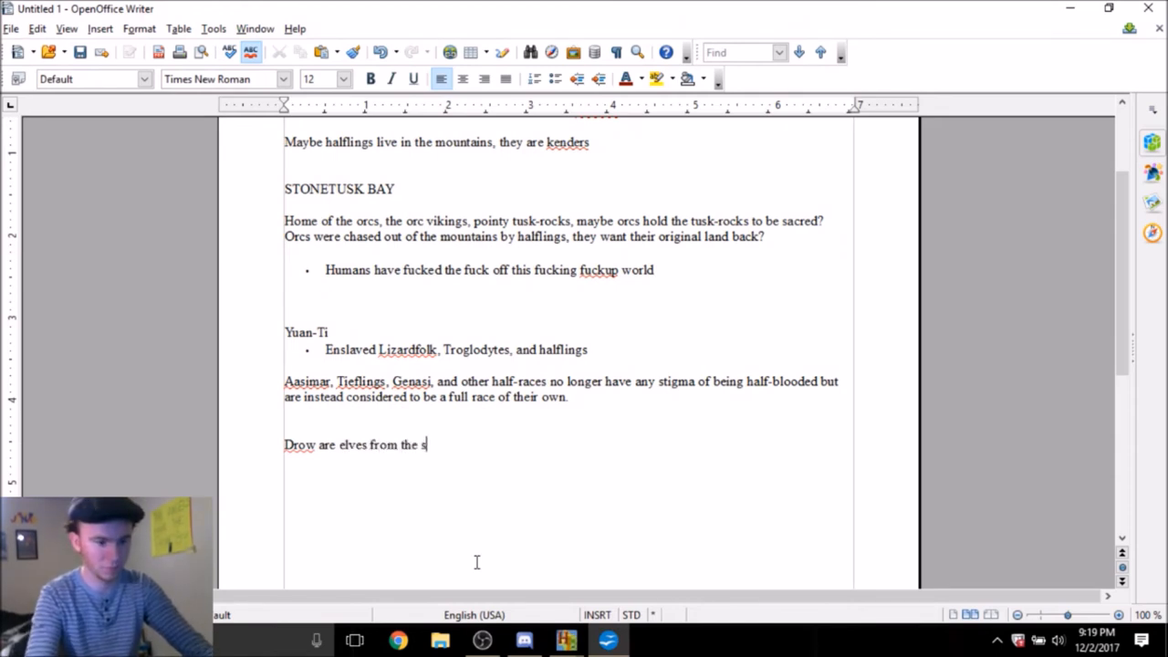
type("hadow plane")
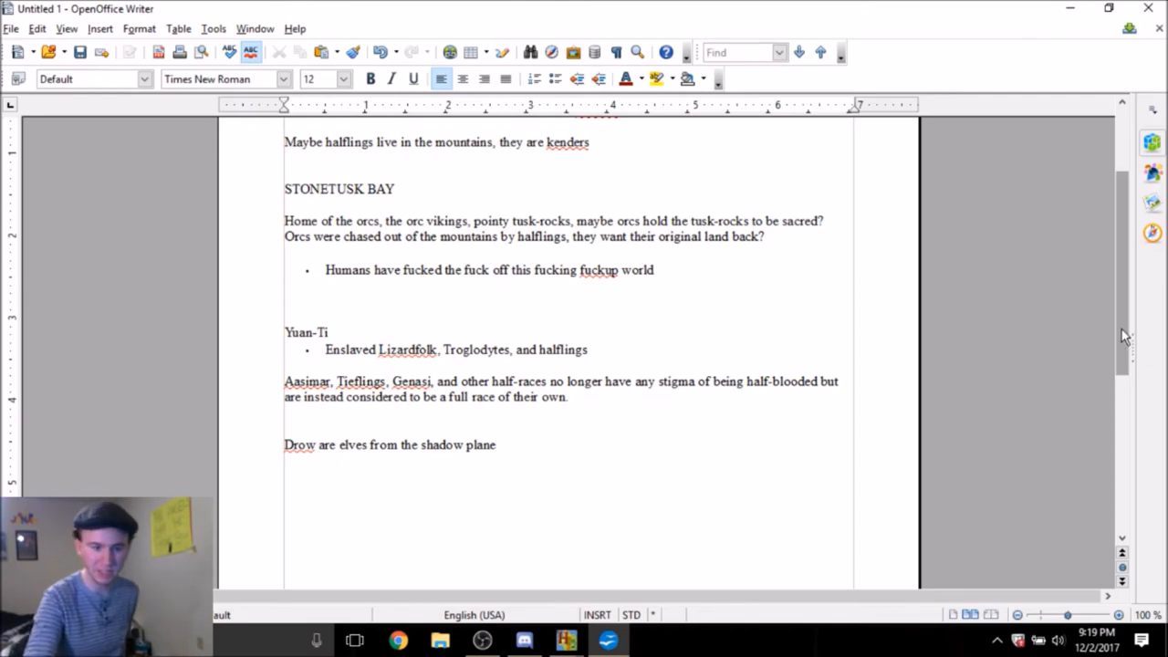
scroll("down", 3)
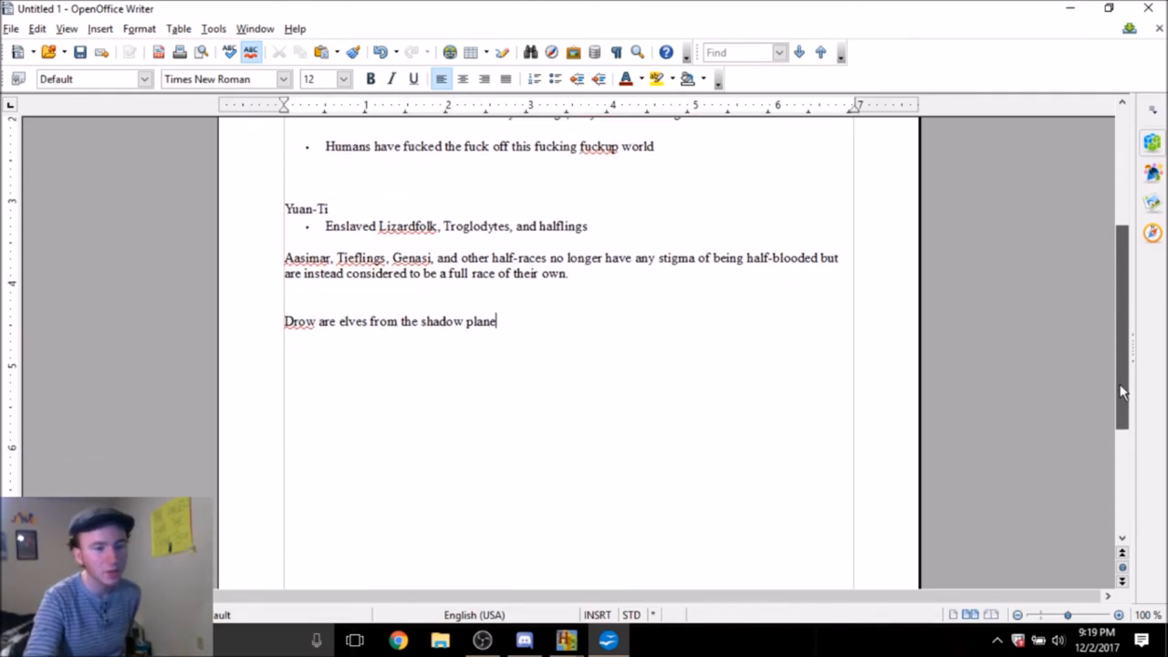
left_click(523, 639)
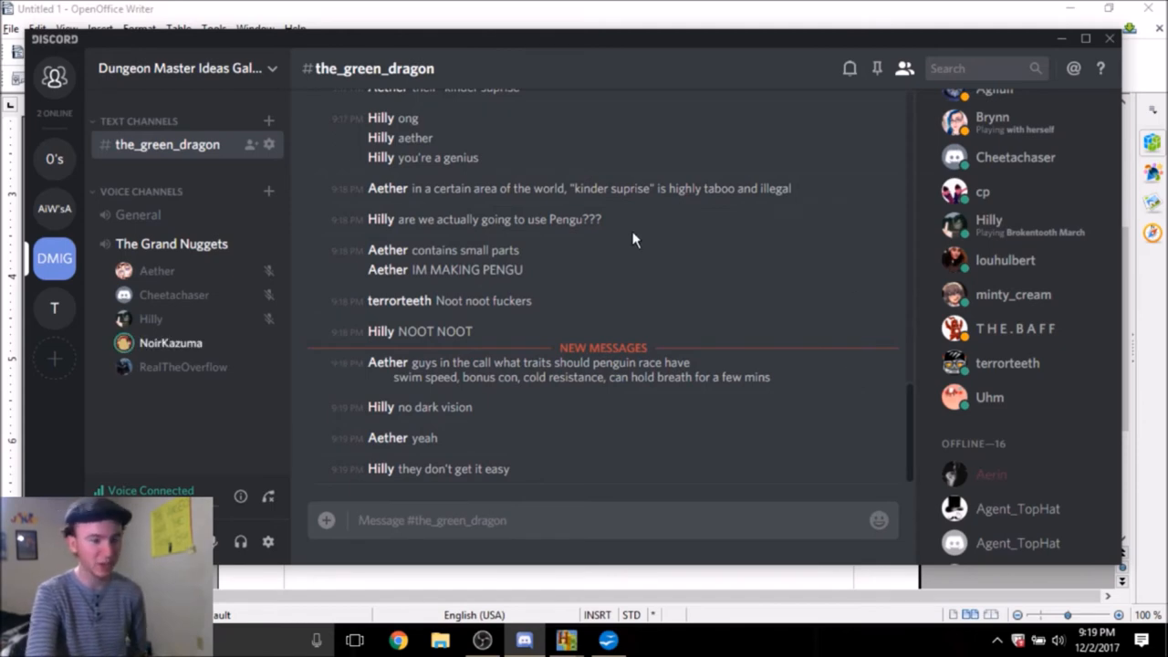
mouse_move(551, 343)
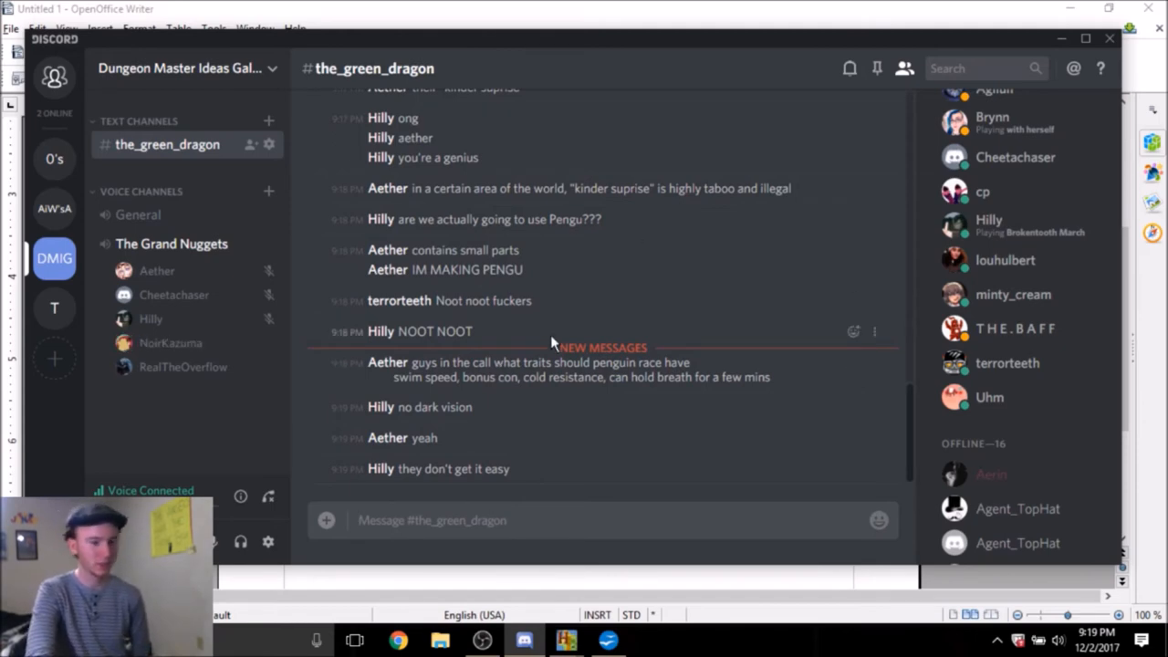
Scroll down the_green_dragon chat through the messages on penguin traits and portal areas
scroll("down", 3)
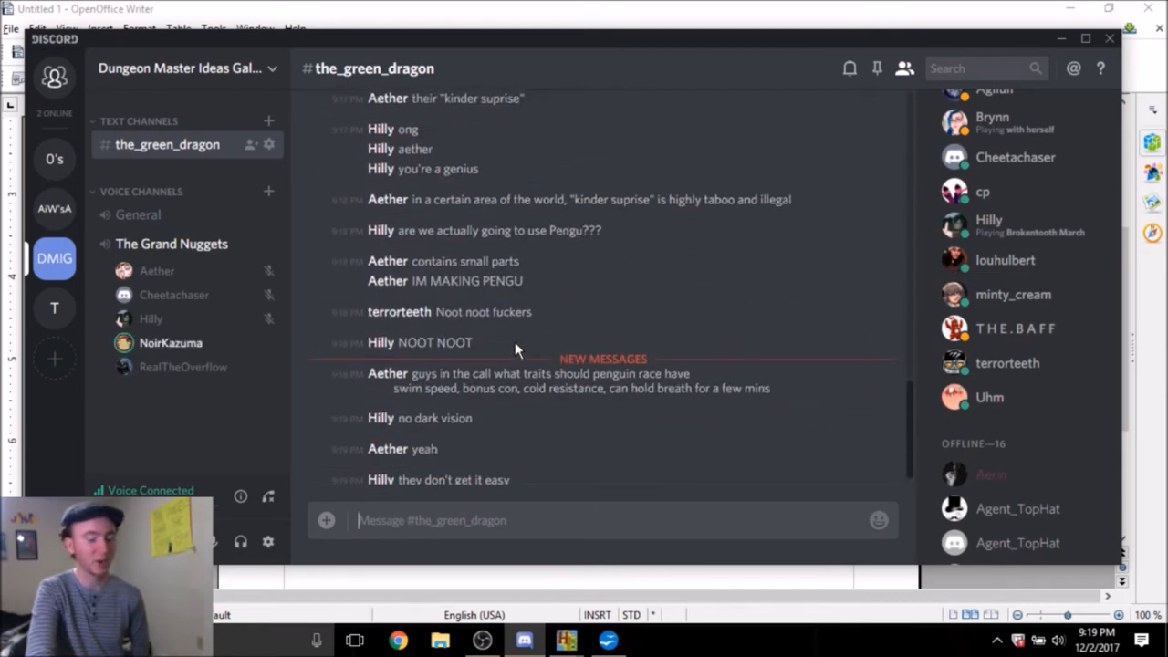
scroll("down", 3)
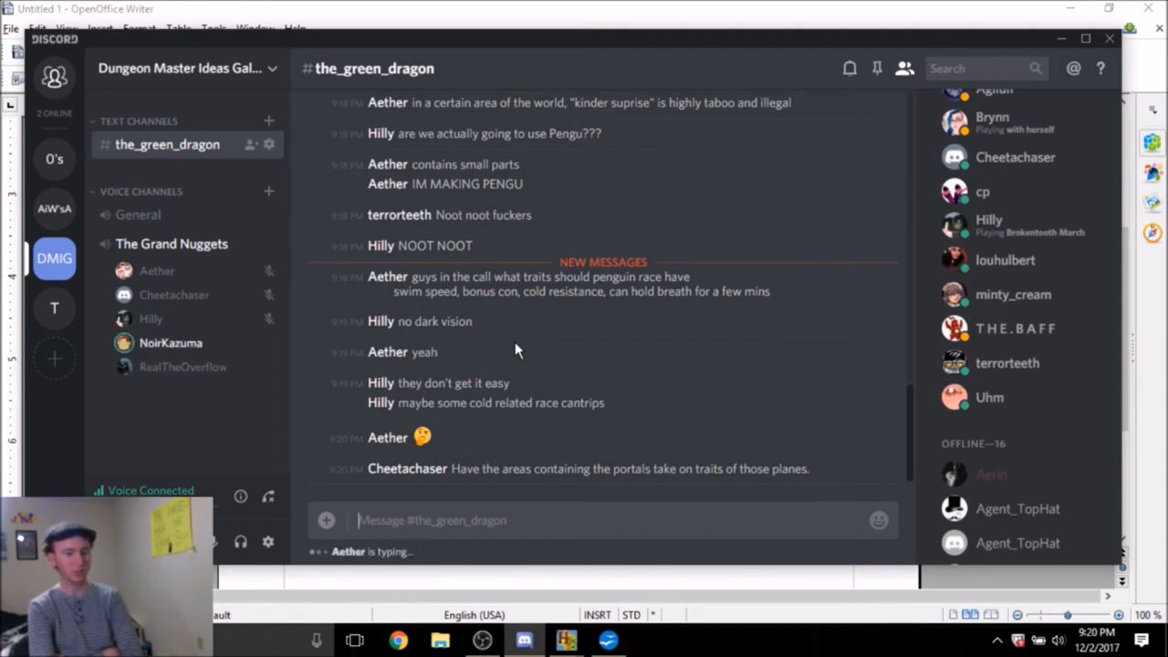
scroll("down", 3)
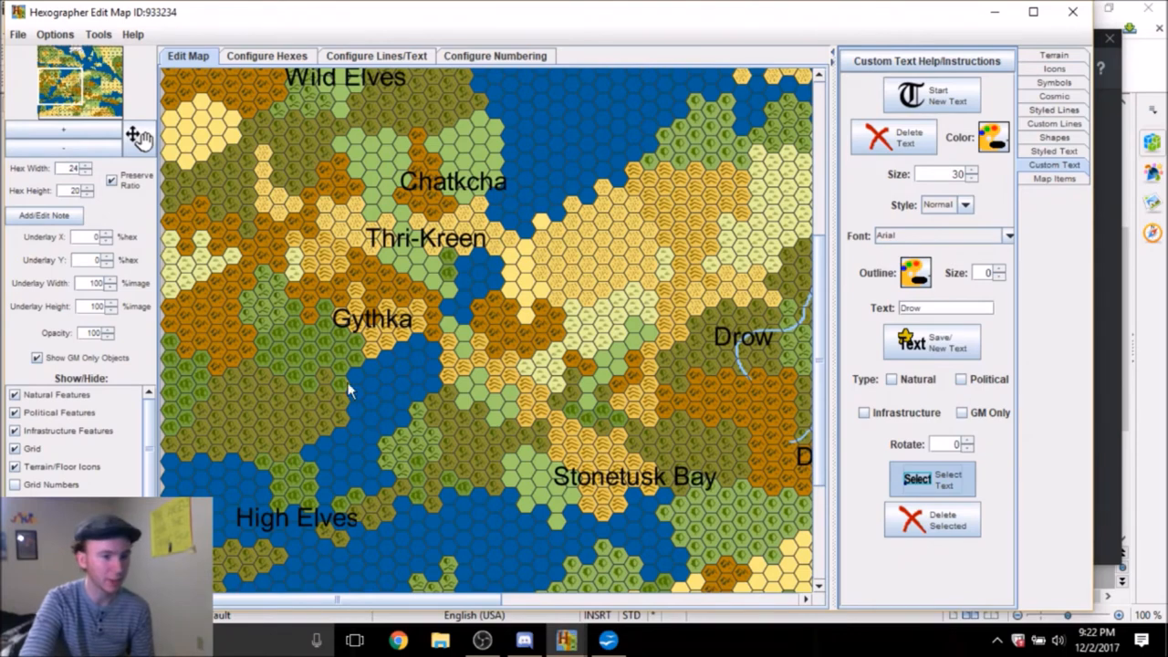
mouse_move(312, 555)
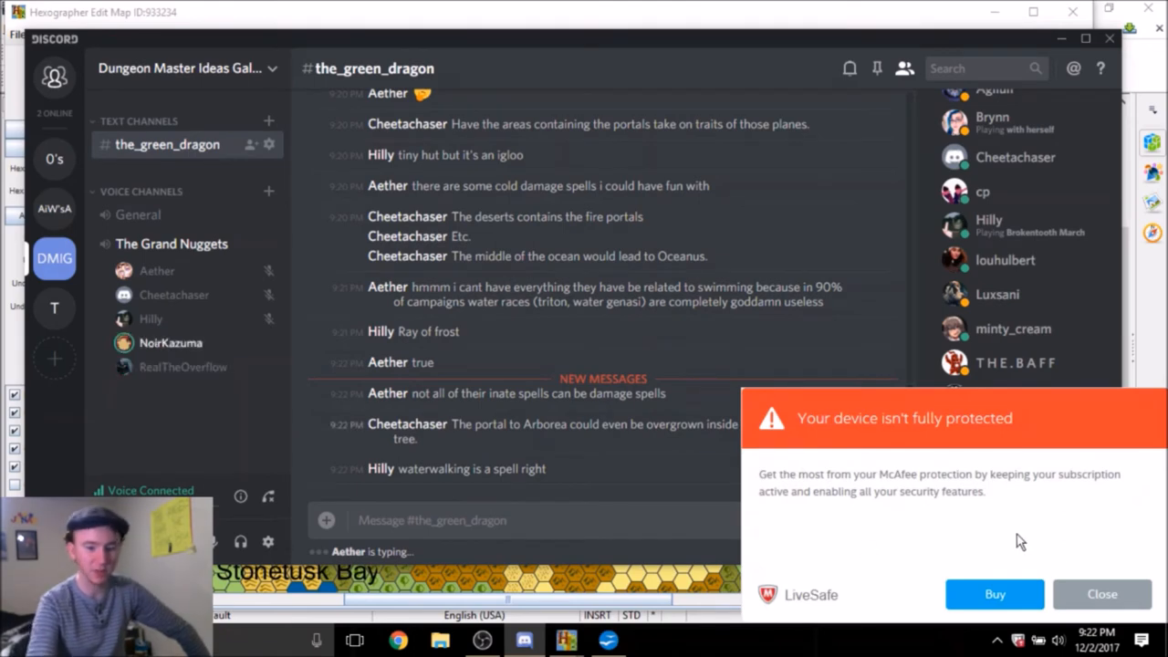
Bring the Hexographer map editor back to the front over Discord
left_click(1102, 595)
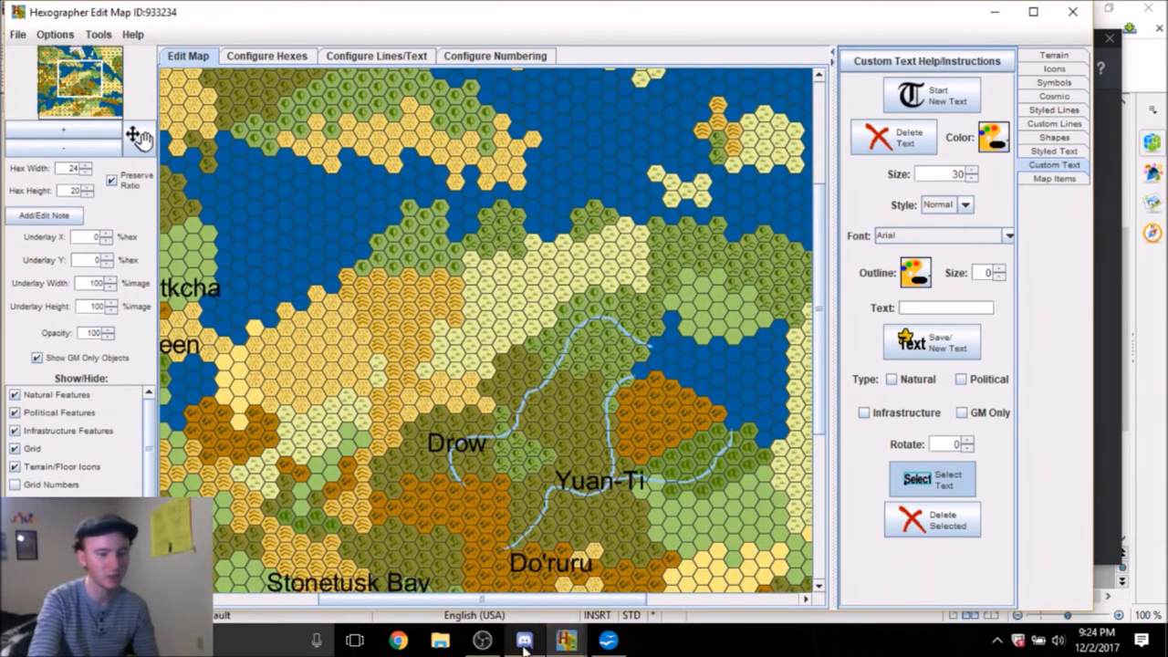
Place a 'The Running Grounds' label on the central grasslands north of Drow and Yuan-Ti
left_click(945, 306)
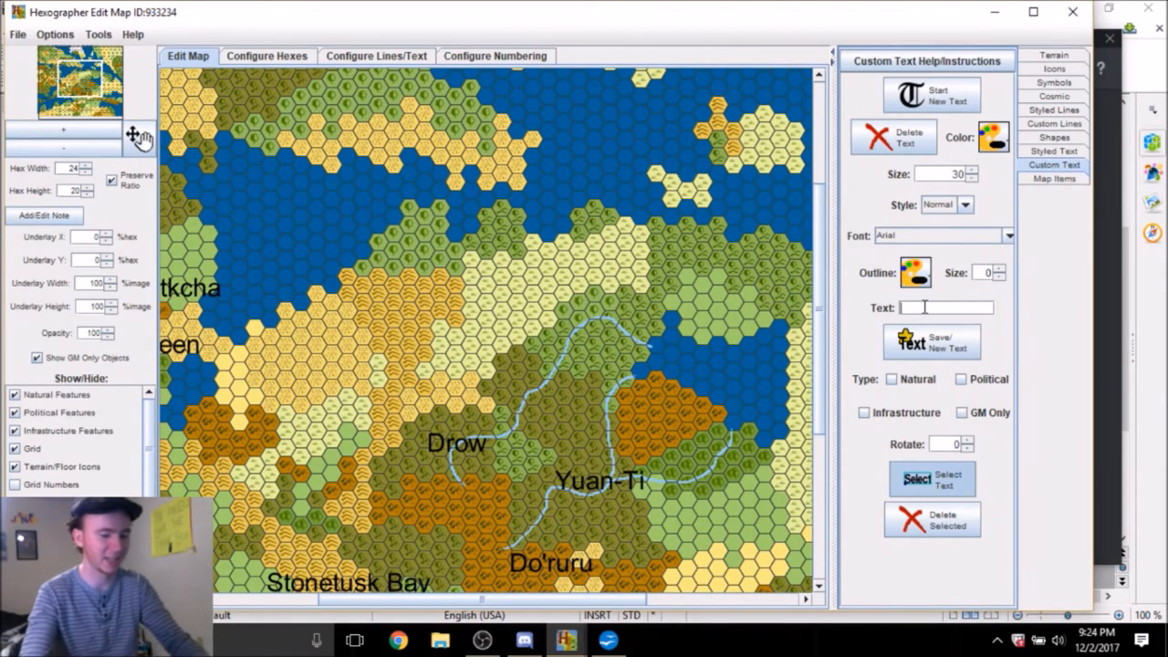
type("The Running Grounds")
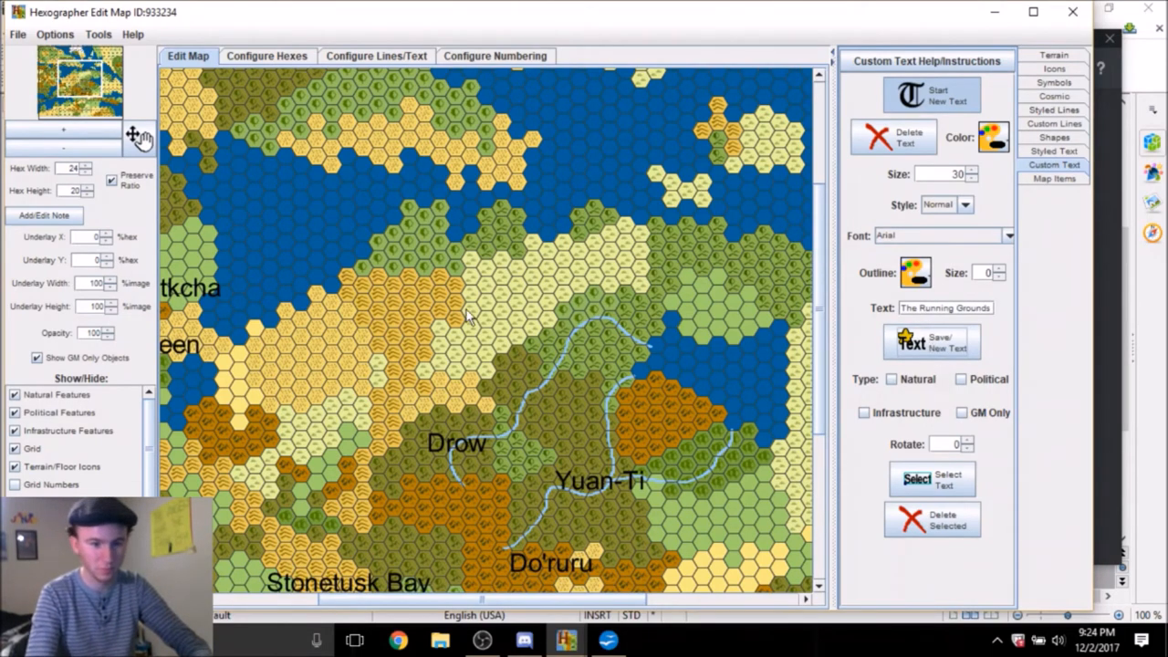
left_click(930, 341)
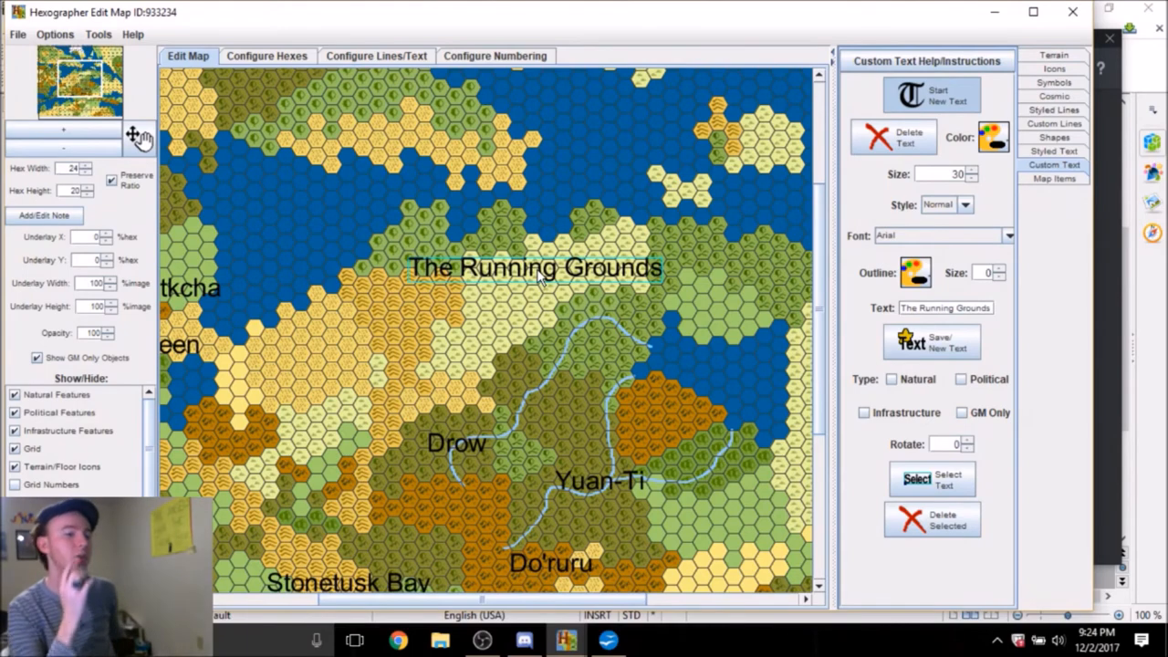
mouse_move(781, 356)
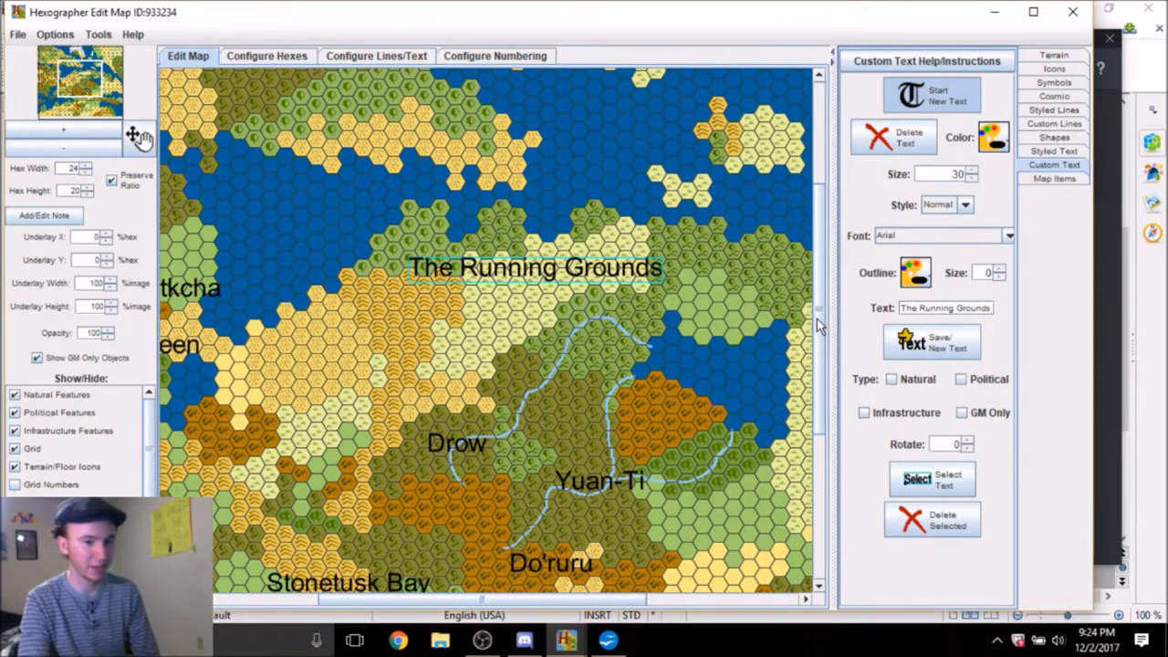
mouse_move(858, 330)
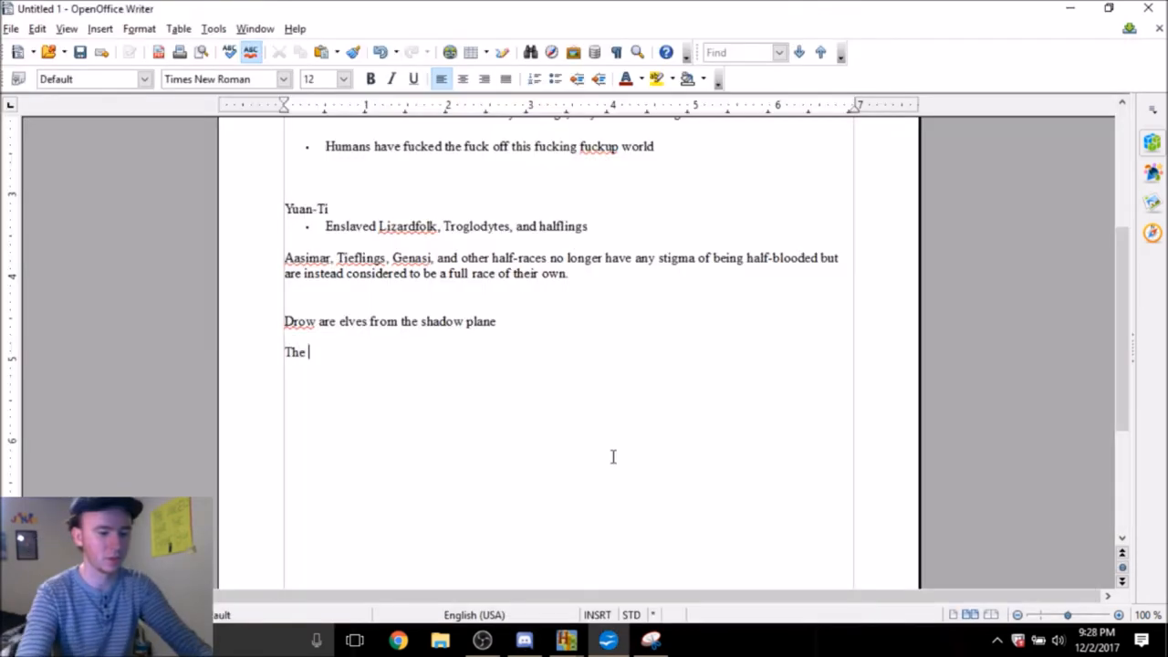
Add the notes line 'The Running Grounds, Minotaurs, Centaurs, satyrs?, kelpies,'
type("Running Ground")
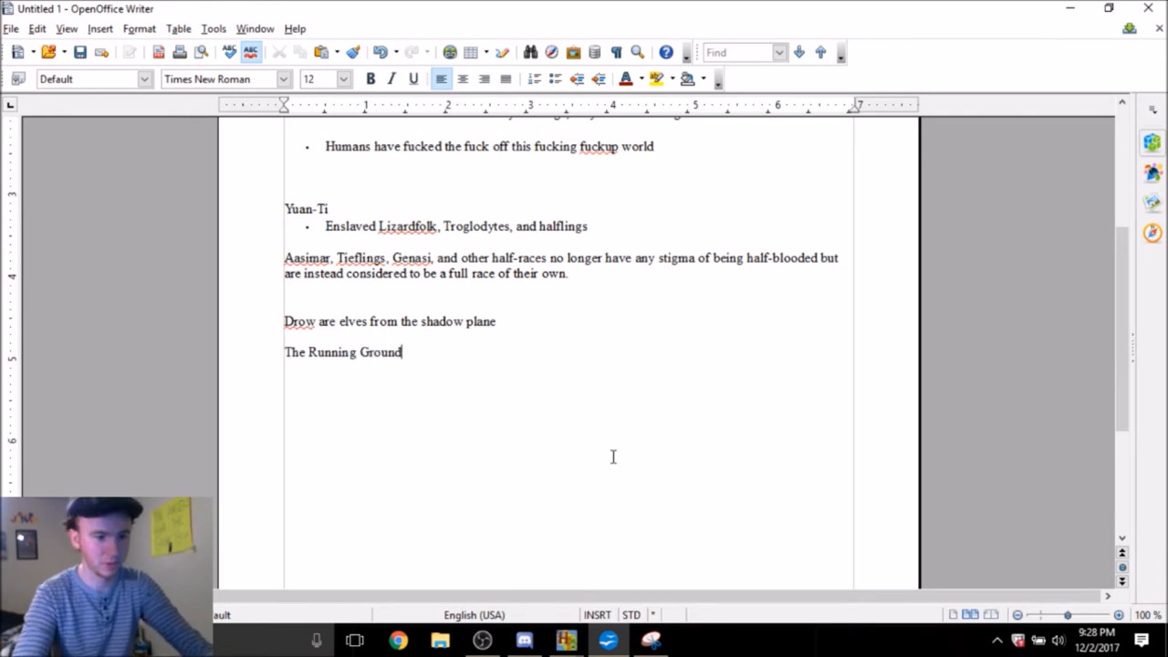
type("s, Minotaurs, C")
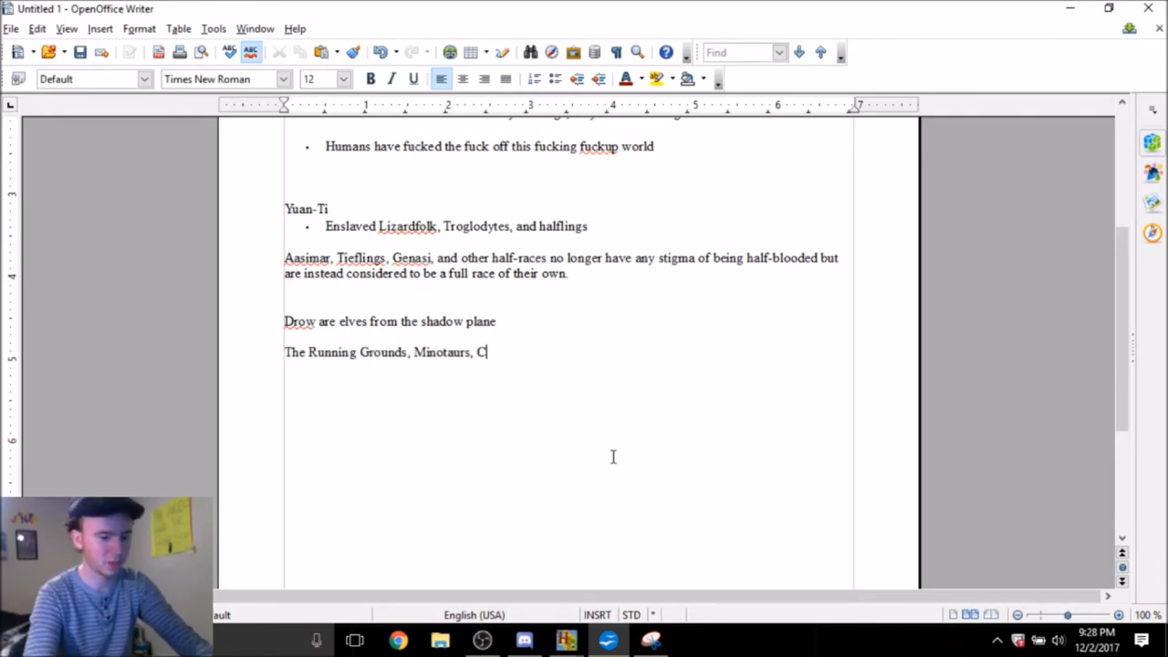
type("entaurs,")
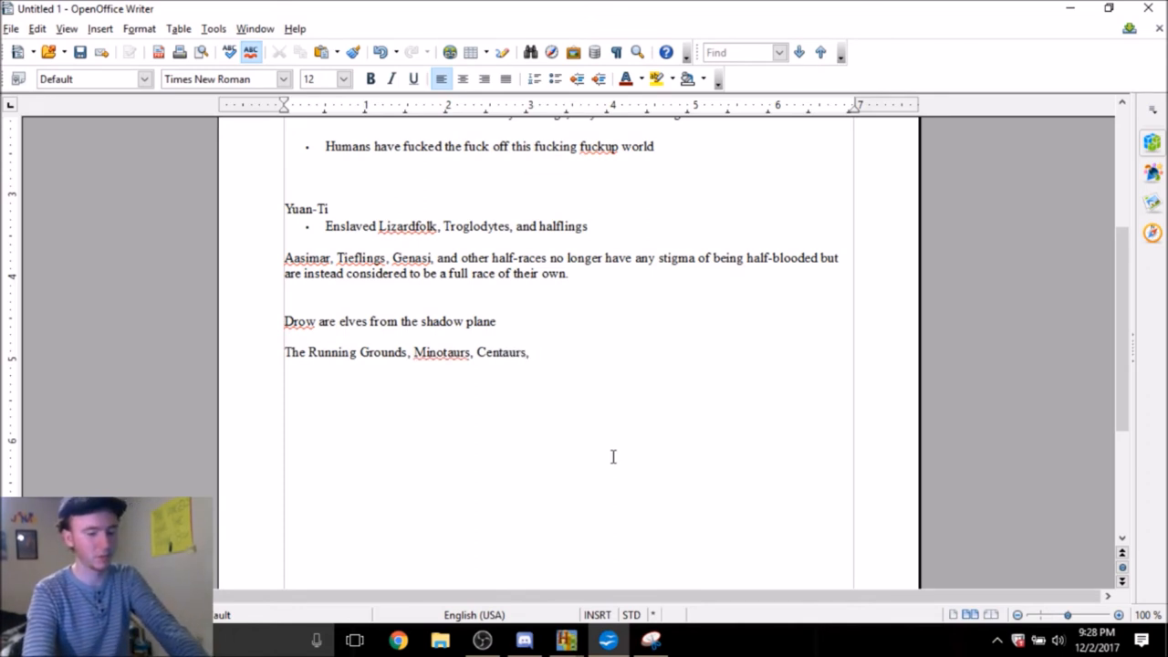
type("satyrs")
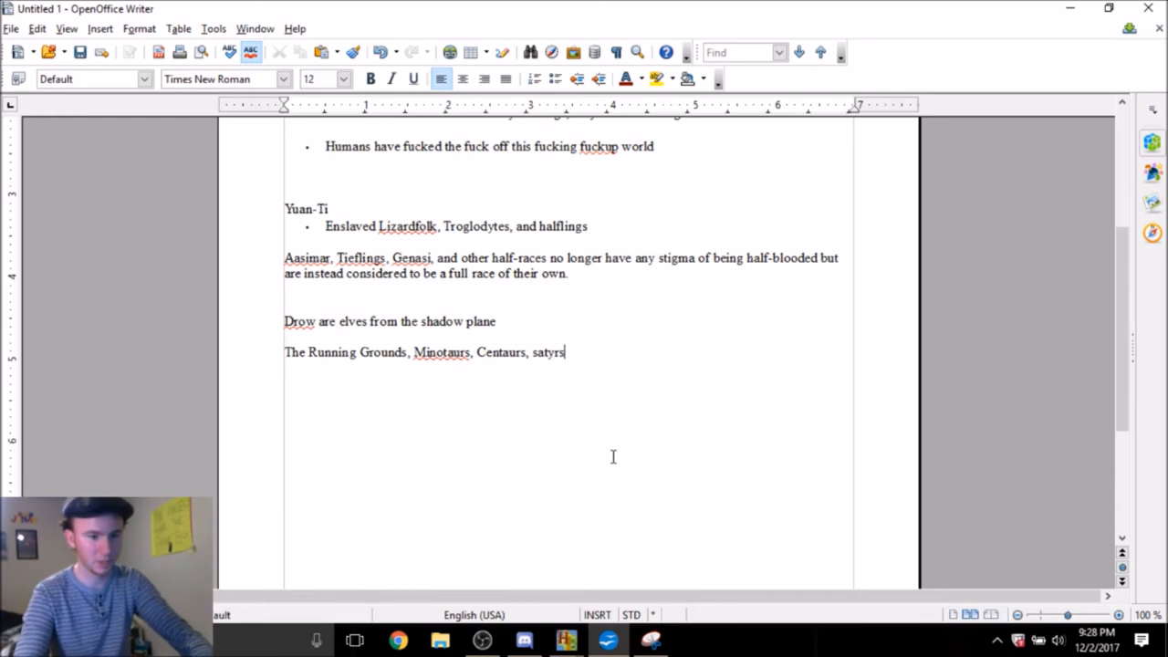
type("?,")
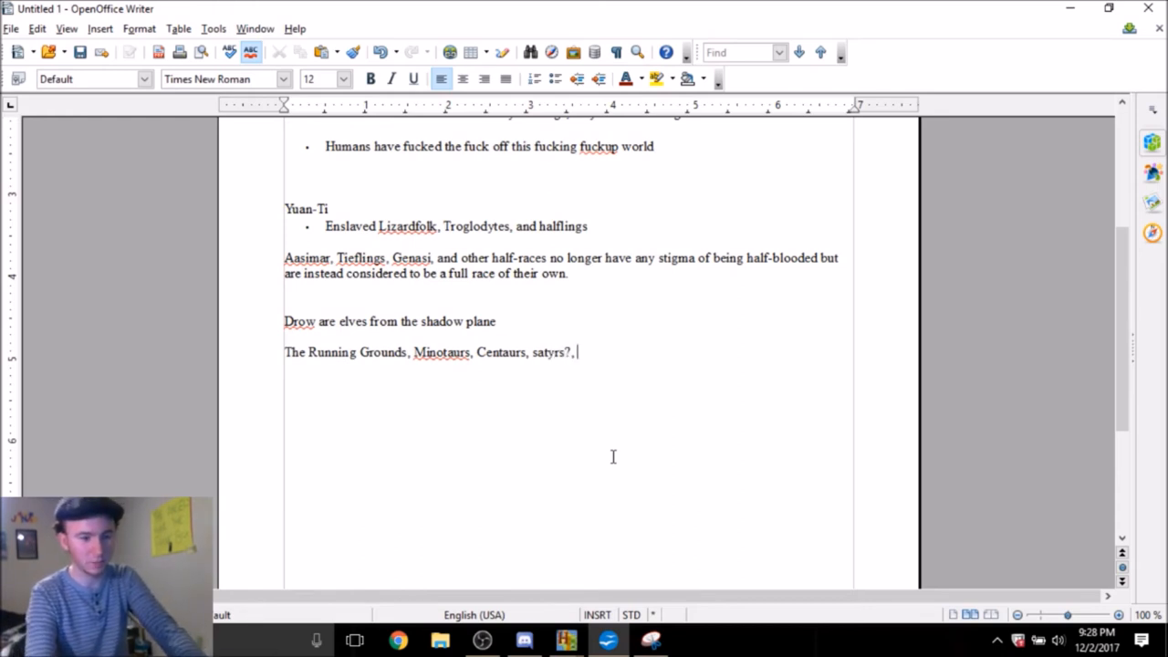
type("kelpi")
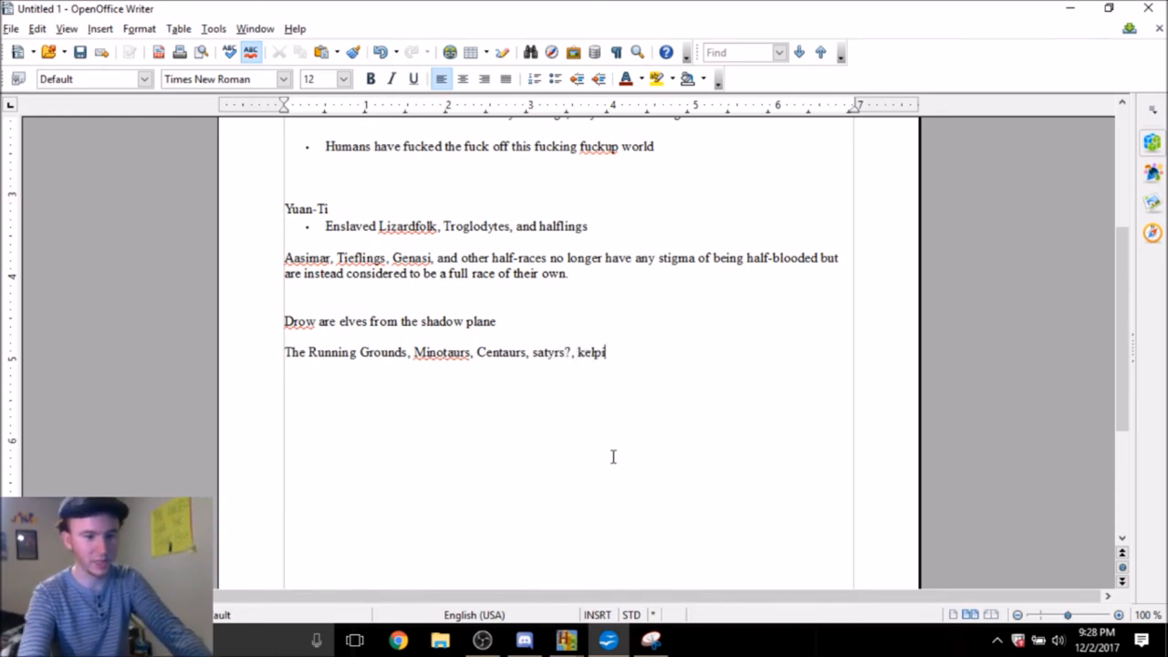
type("es,")
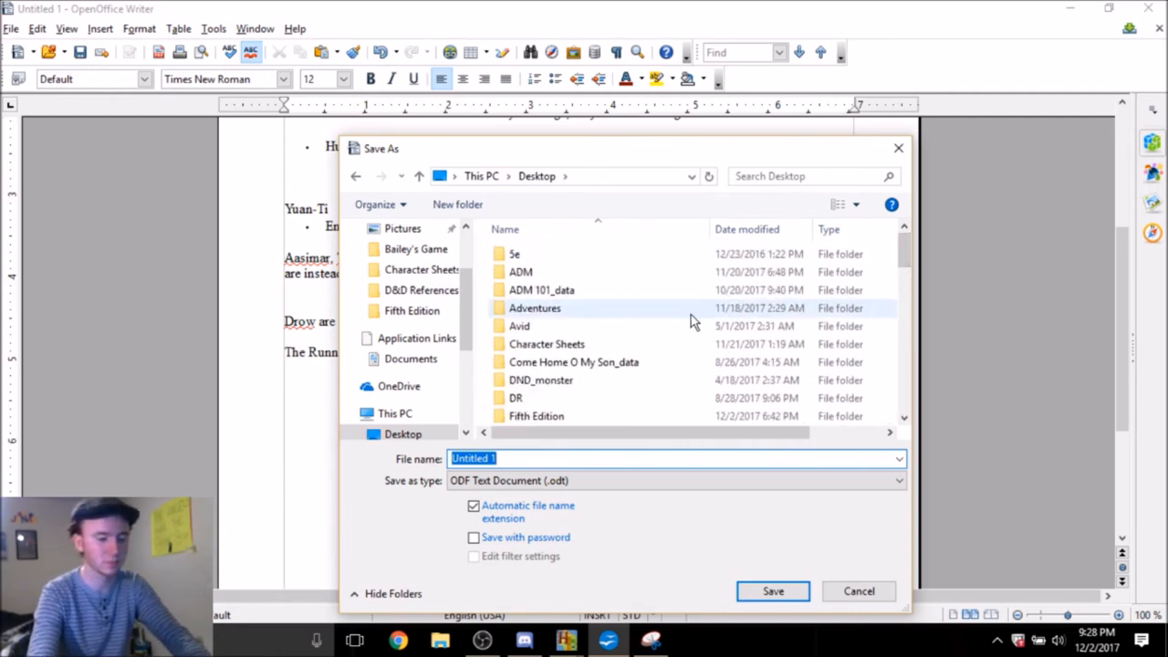
Save the notes document as 'Worldbuilding Event'
type("Worldbuilding E")
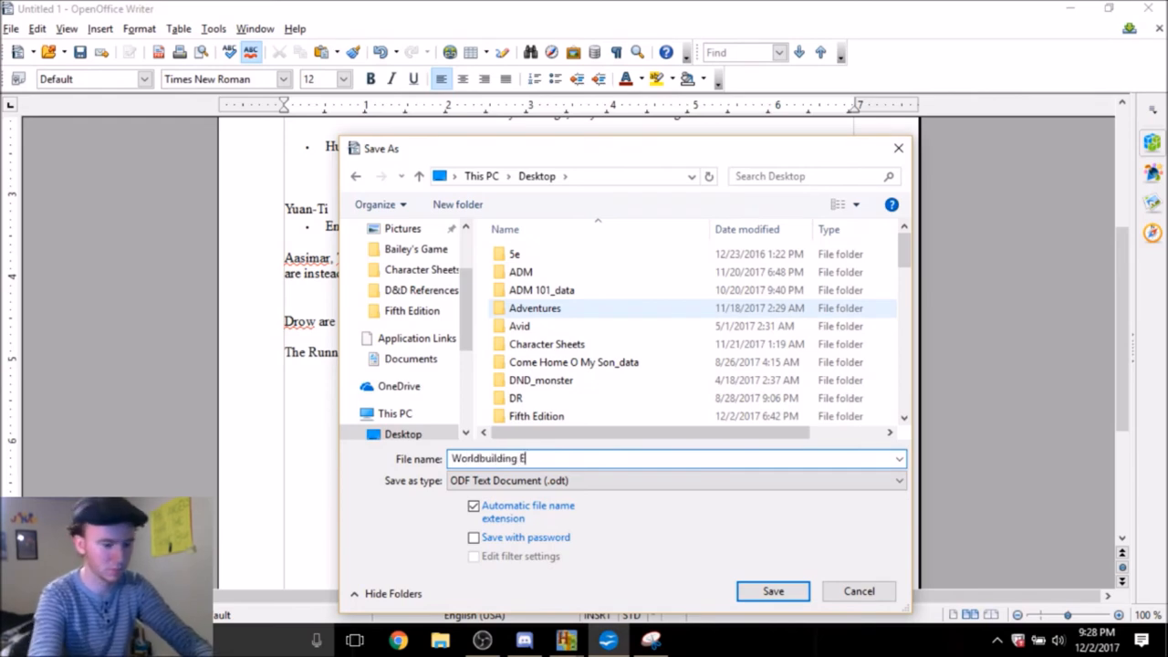
left_click(772, 592)
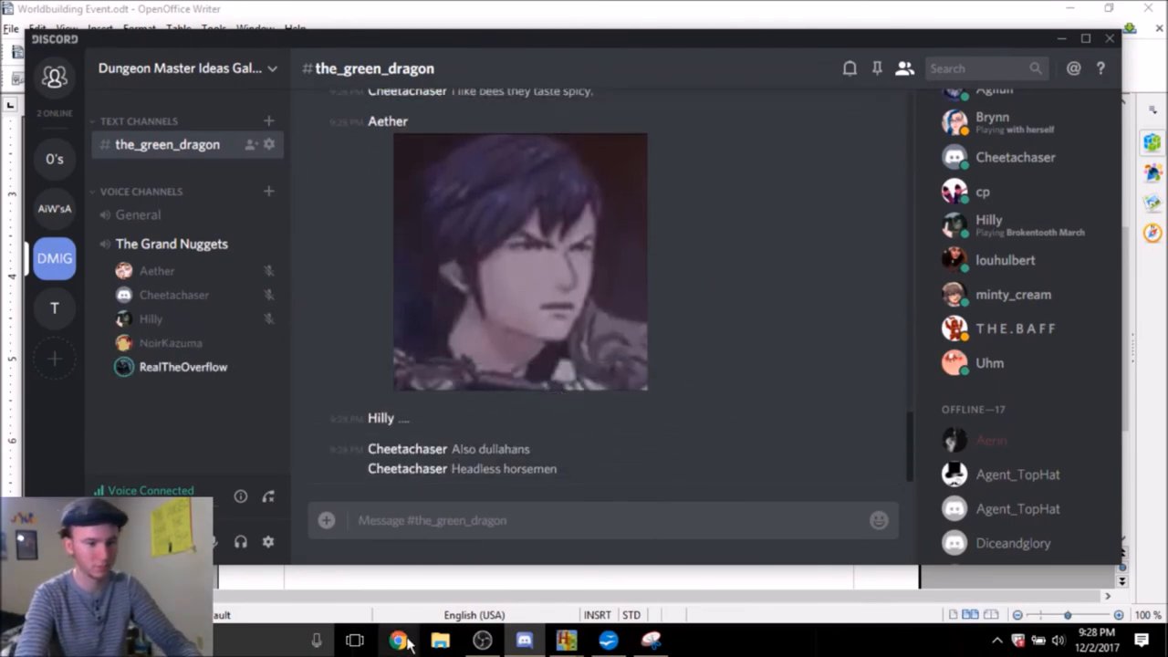
Switch to the web browser to look up dullahan
left_click(398, 639)
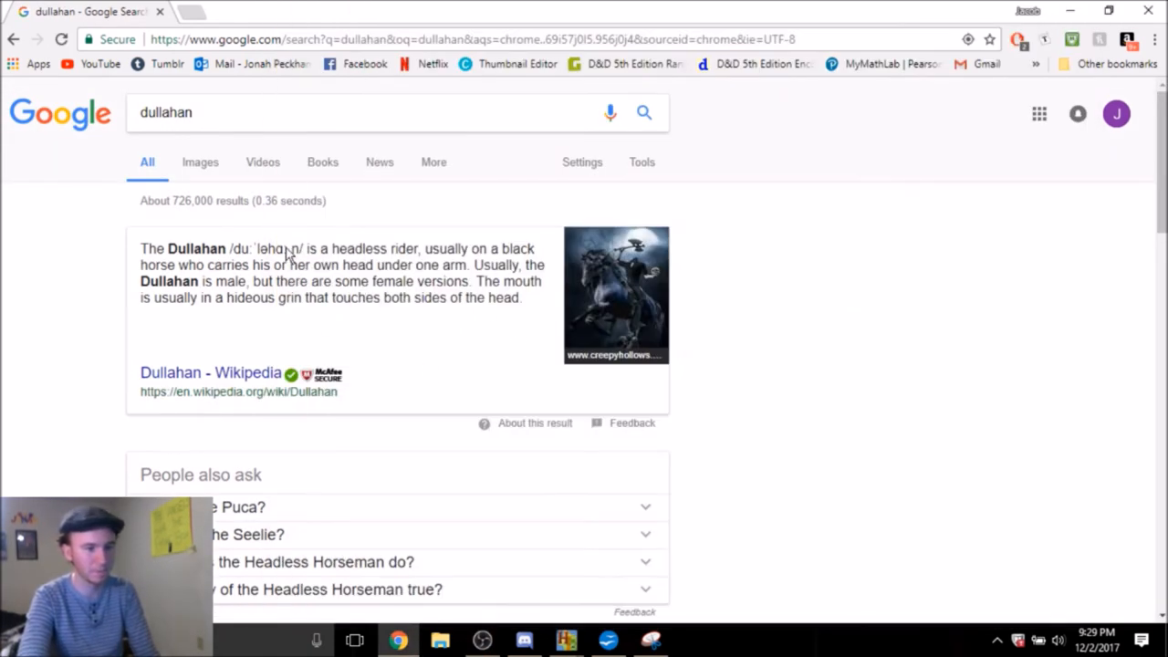
Browse Google image results for dullahan, then search for 'durarara'
left_click(200, 161)
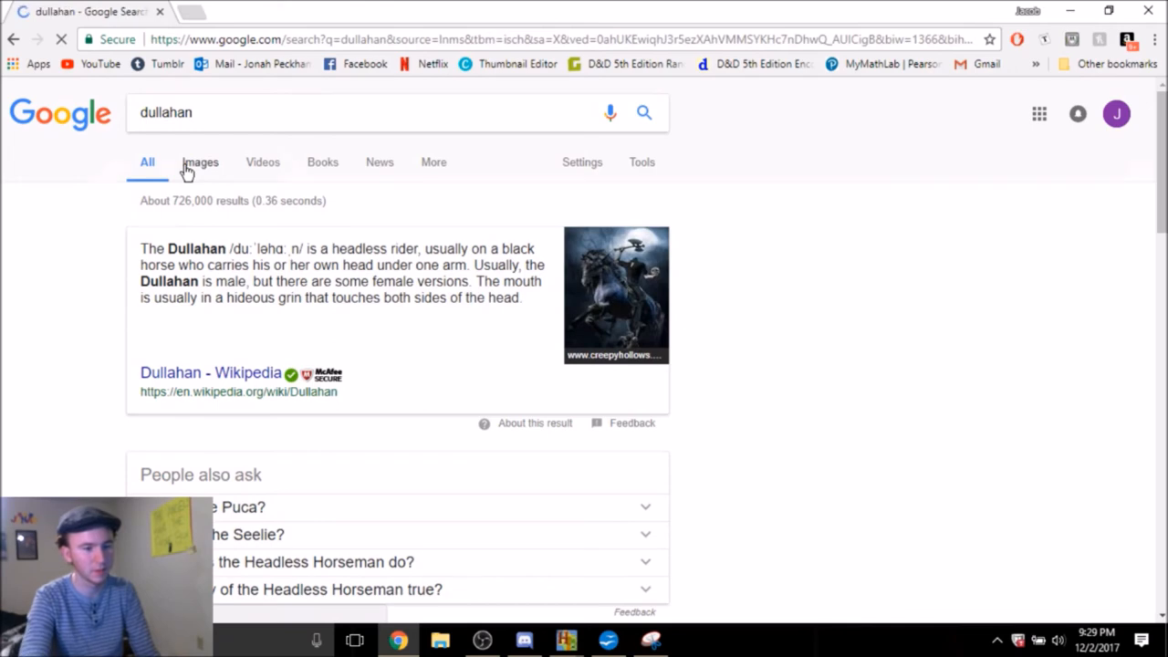
left_click(199, 160)
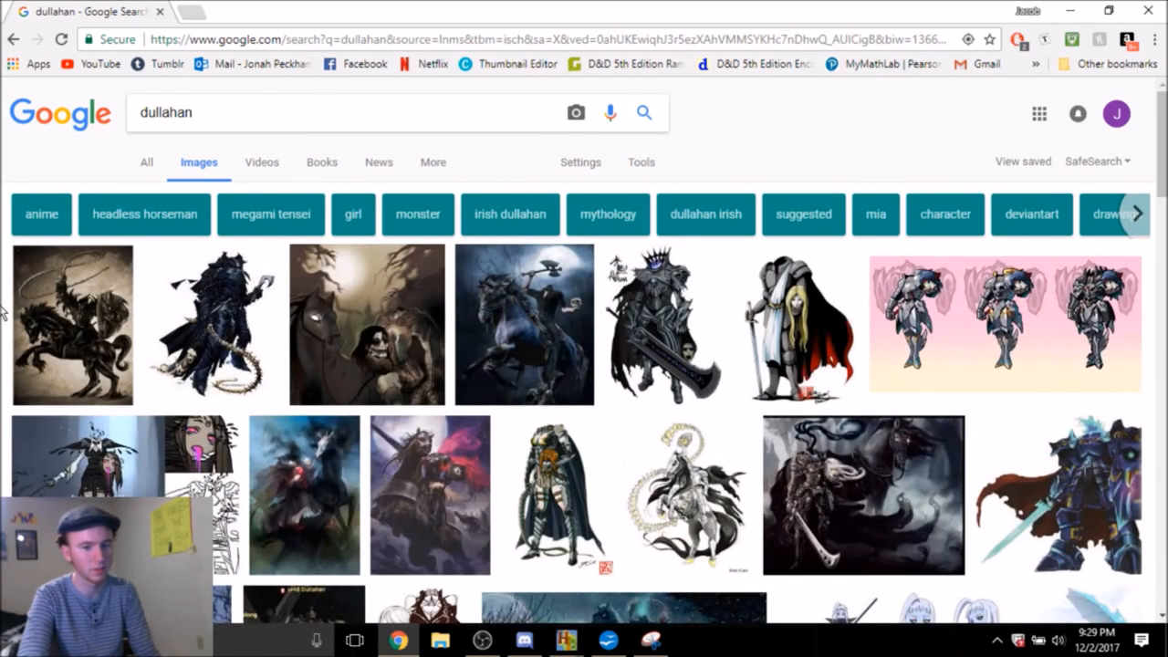
scroll("down", 3)
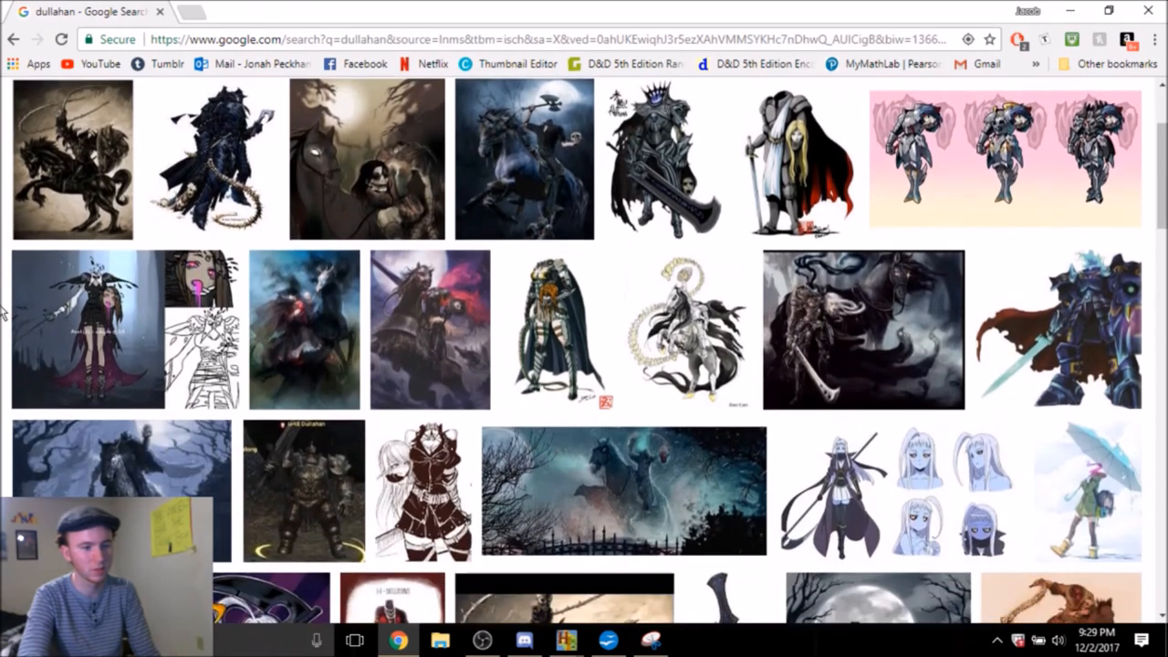
scroll("down", 3)
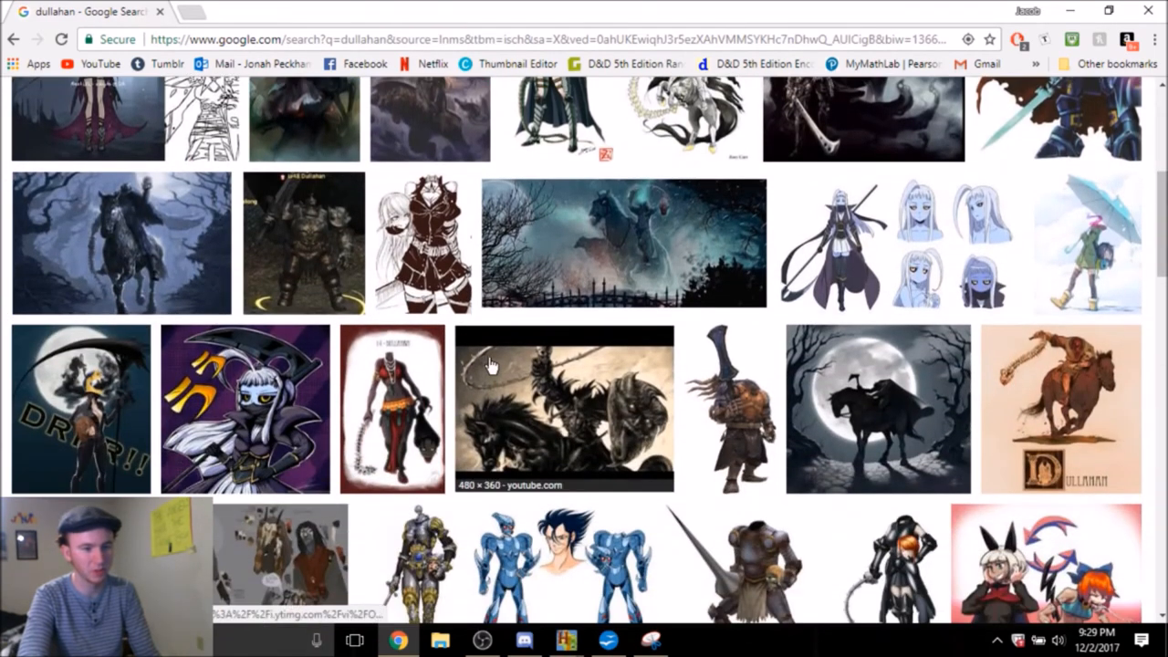
scroll("down", 3)
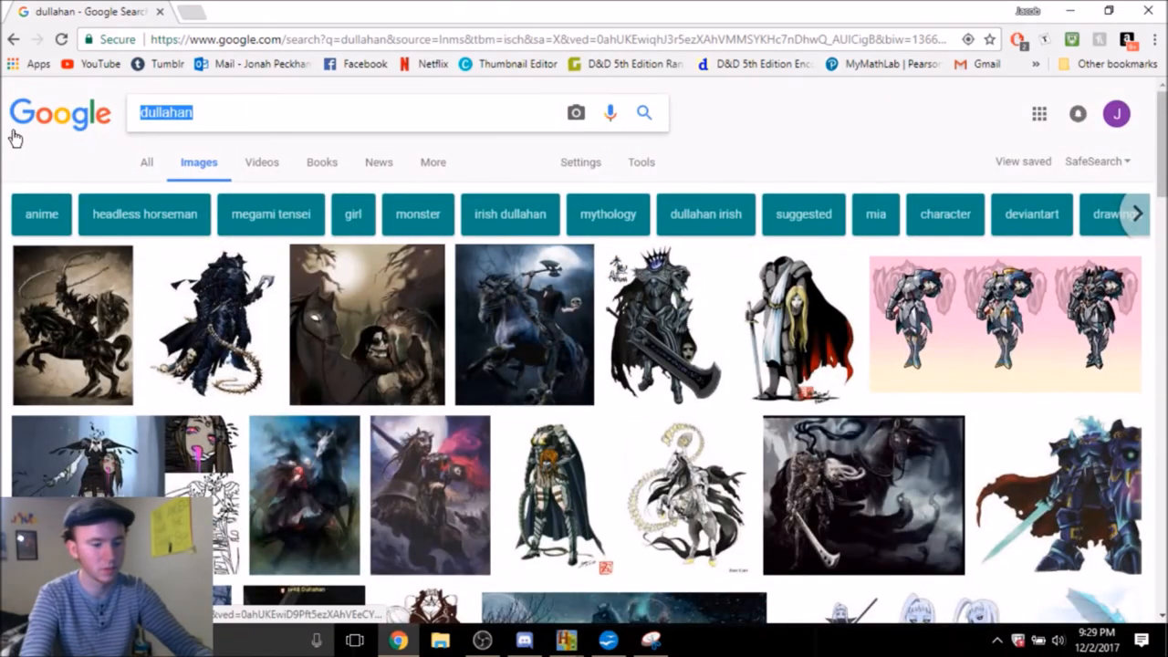
type("durarara")
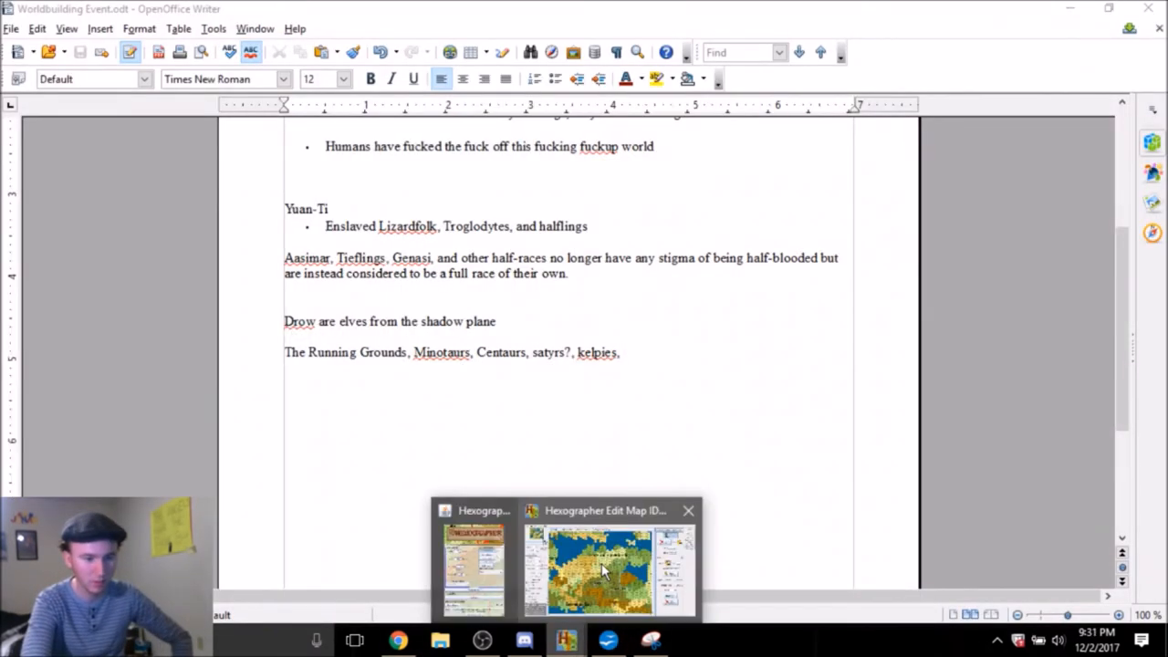
Bring the Hexographer map editor window back to the front
left_click(602, 566)
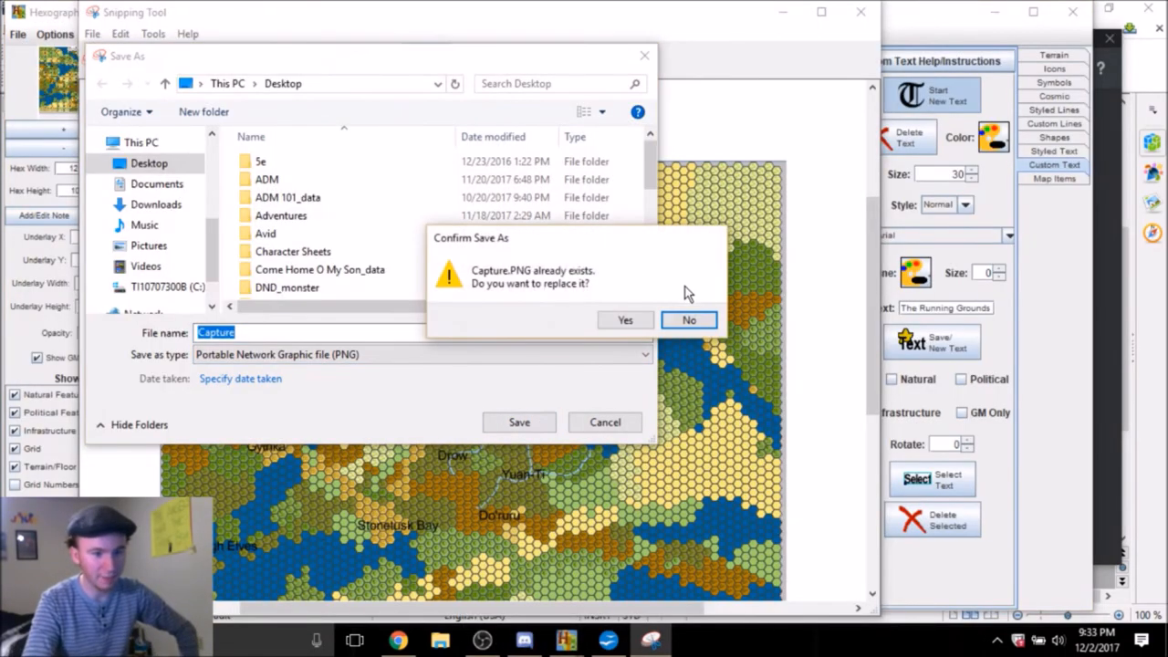
Overwrite Capture.PNG, post it to the_green_dragon channel and view it full size
left_click(624, 319)
type("cap")
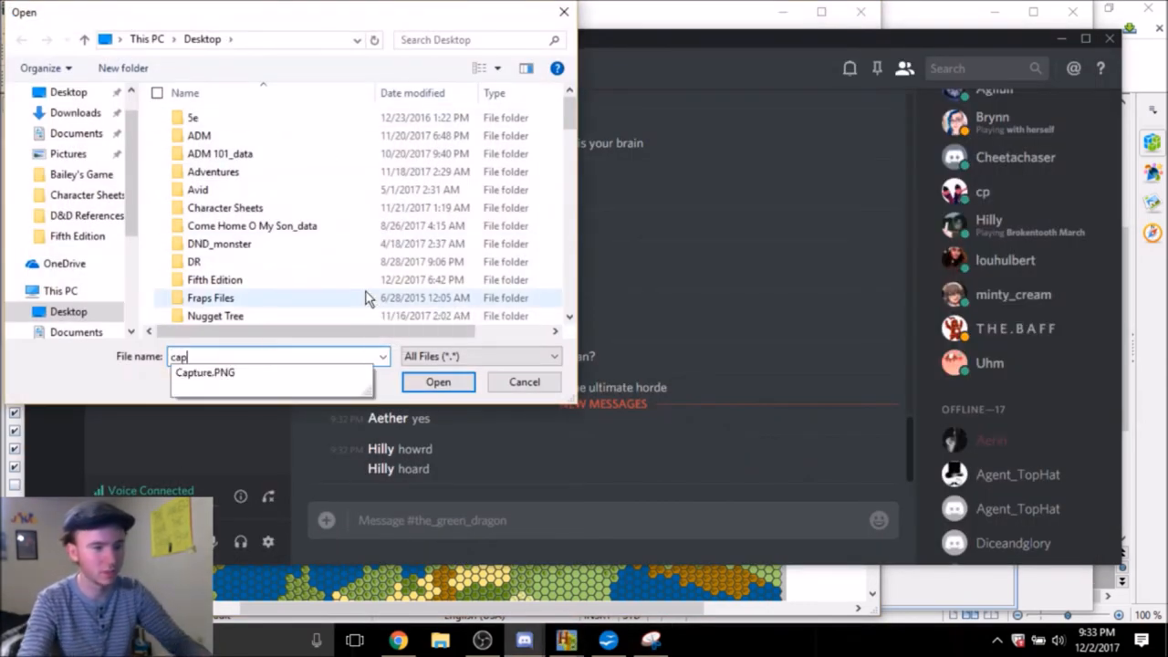
left_click(438, 381)
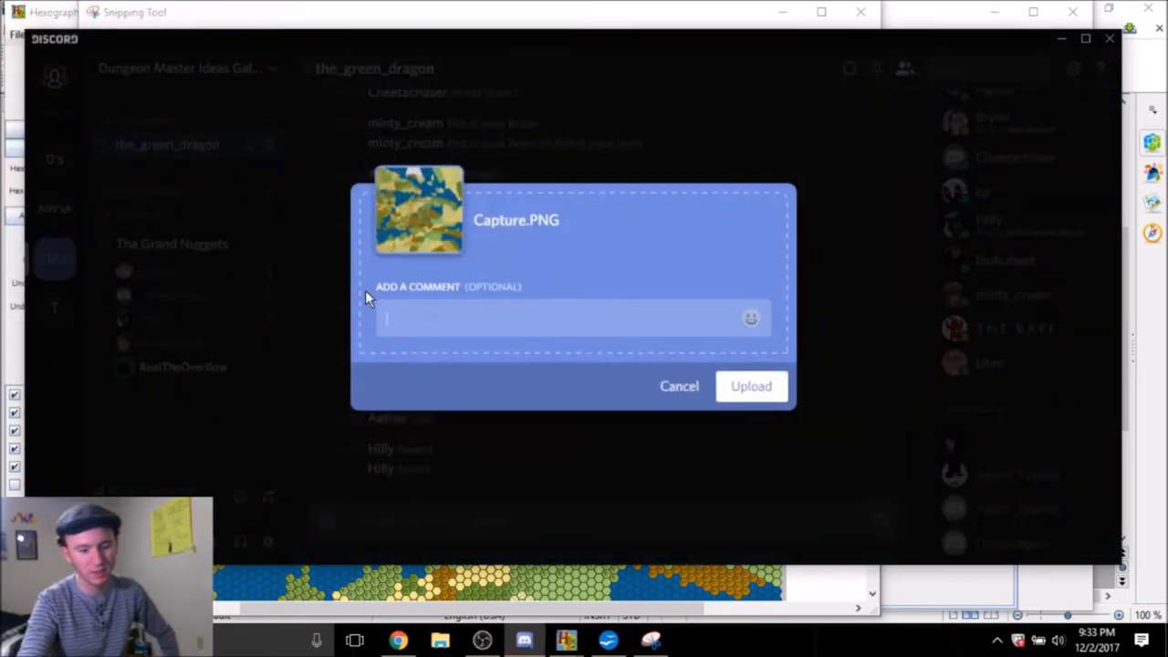
left_click(750, 387)
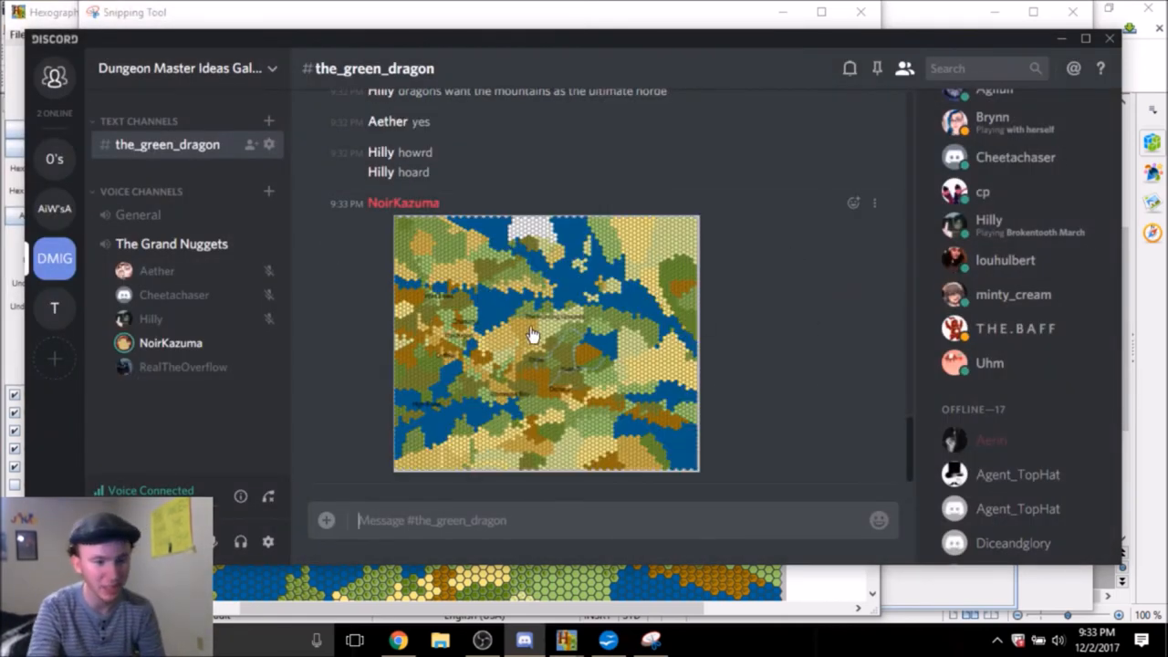
left_click(546, 343)
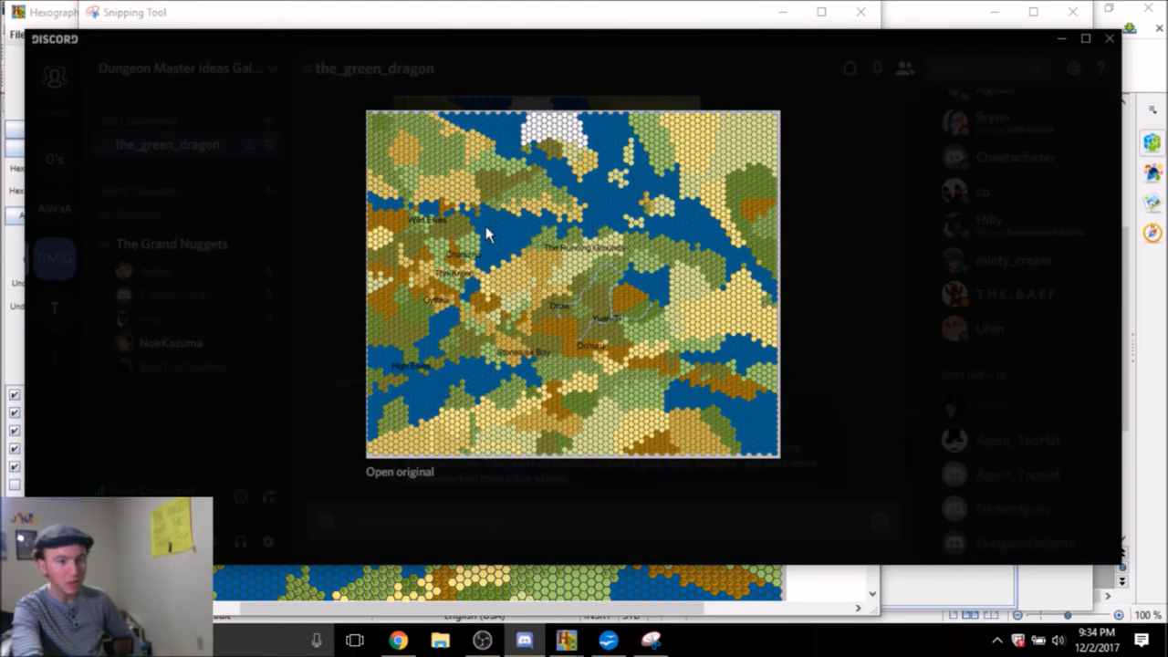
mouse_move(830, 301)
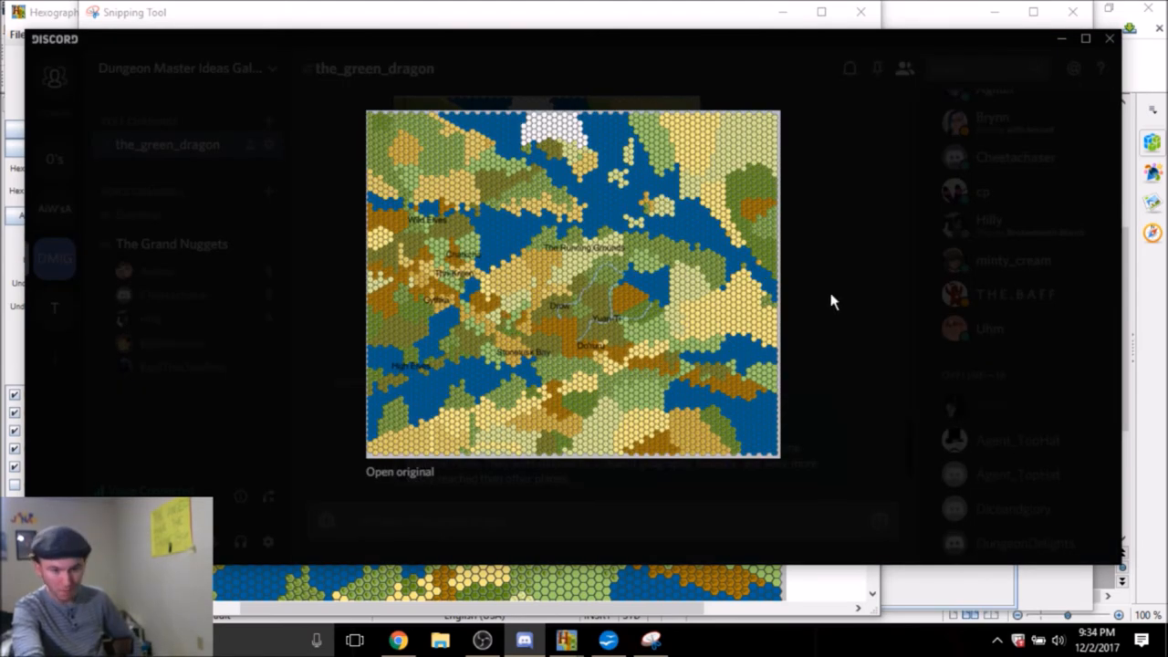
mouse_move(866, 337)
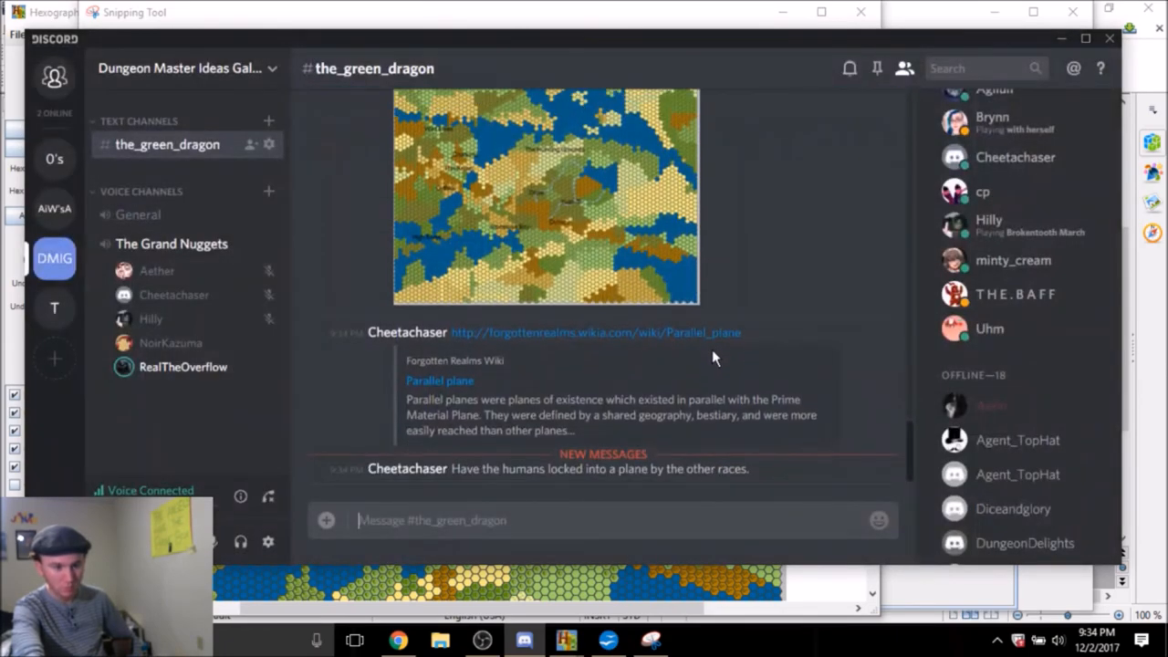
mouse_move(738, 387)
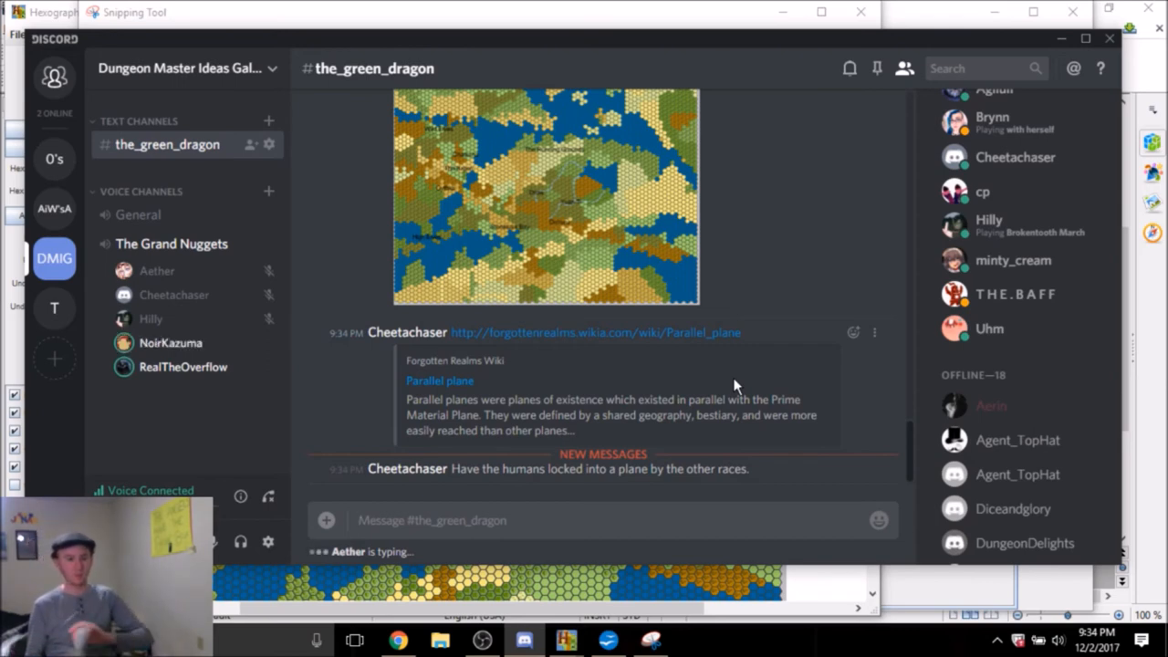
mouse_move(593, 262)
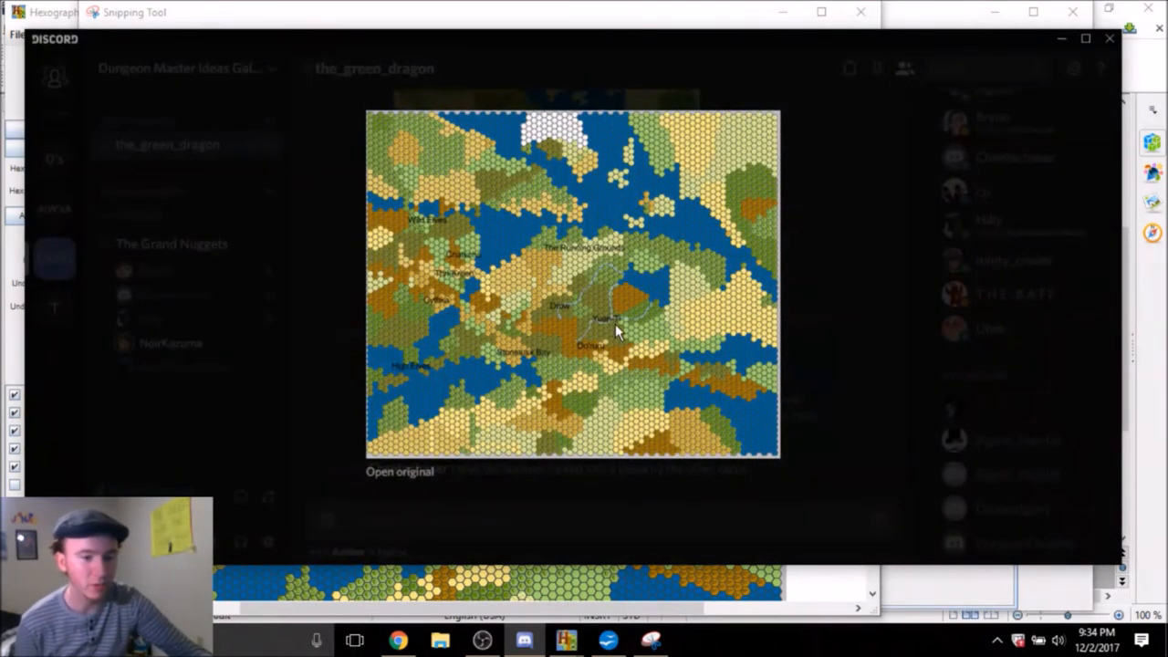
mouse_move(660, 308)
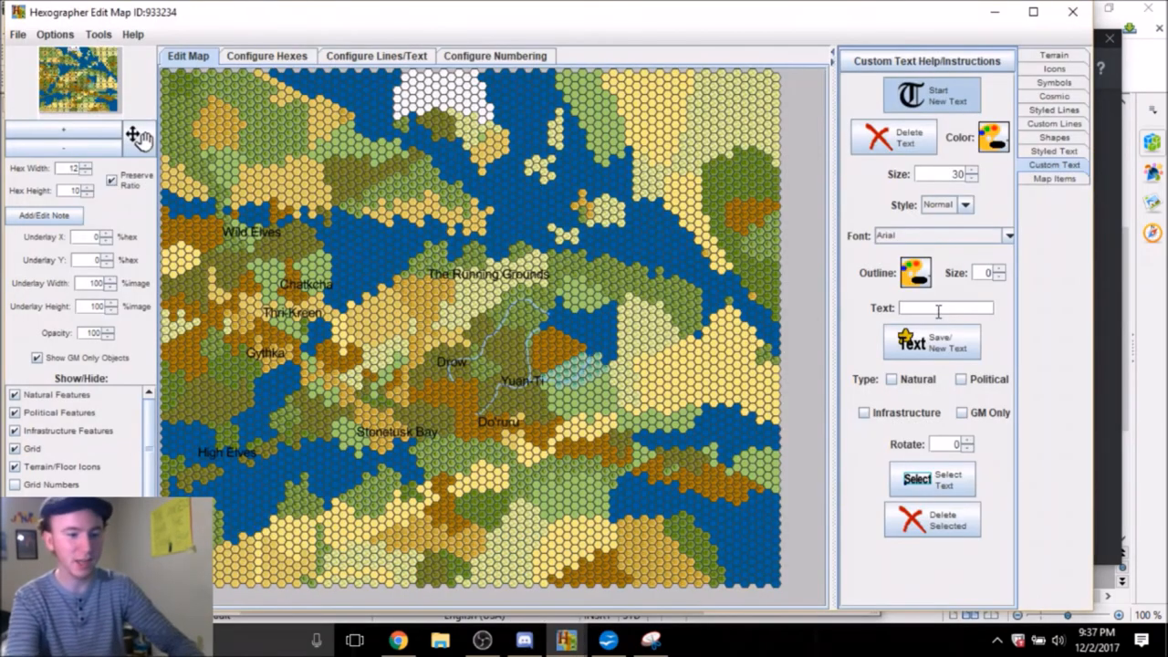
mouse_move(544, 391)
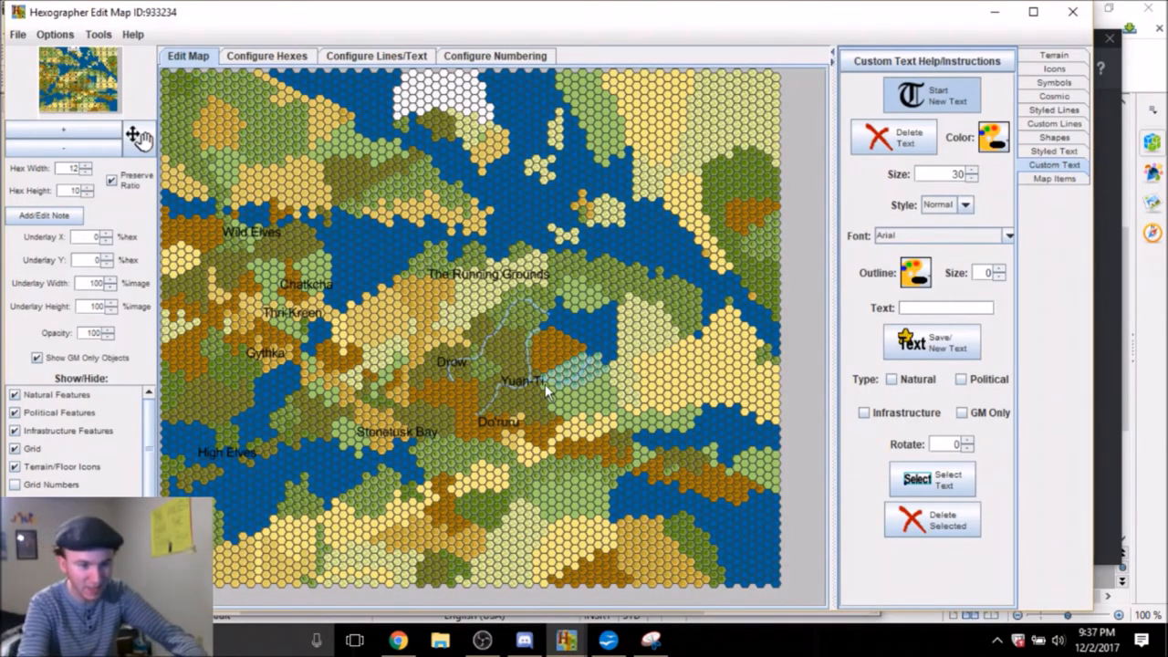
mouse_move(533, 447)
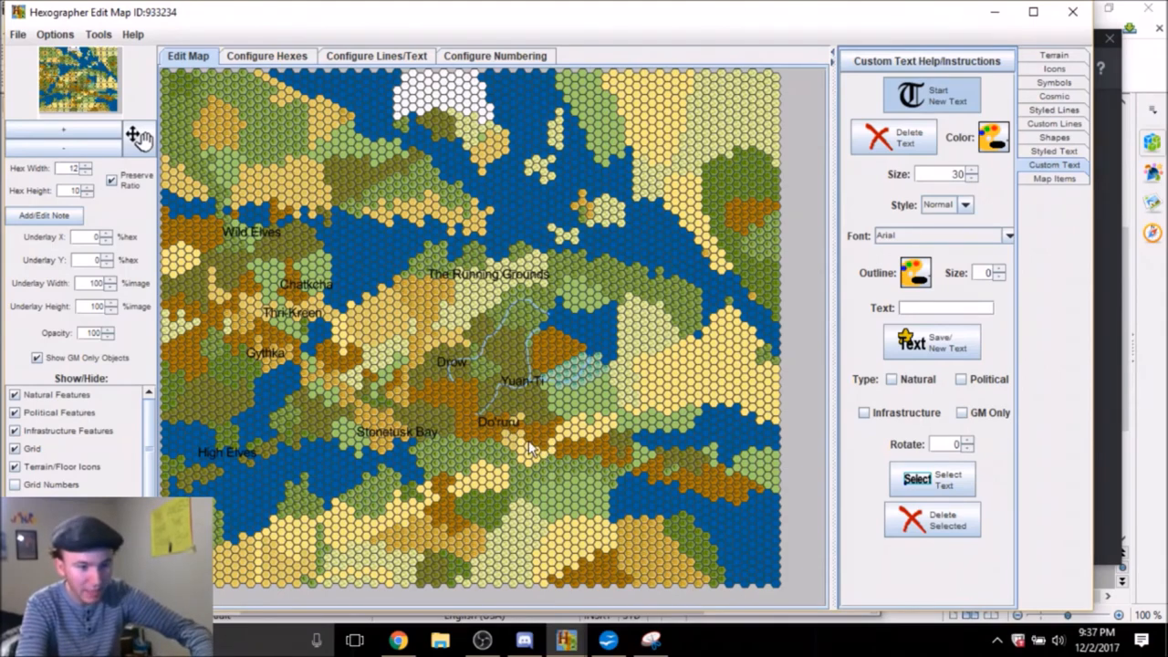
mouse_move(565, 456)
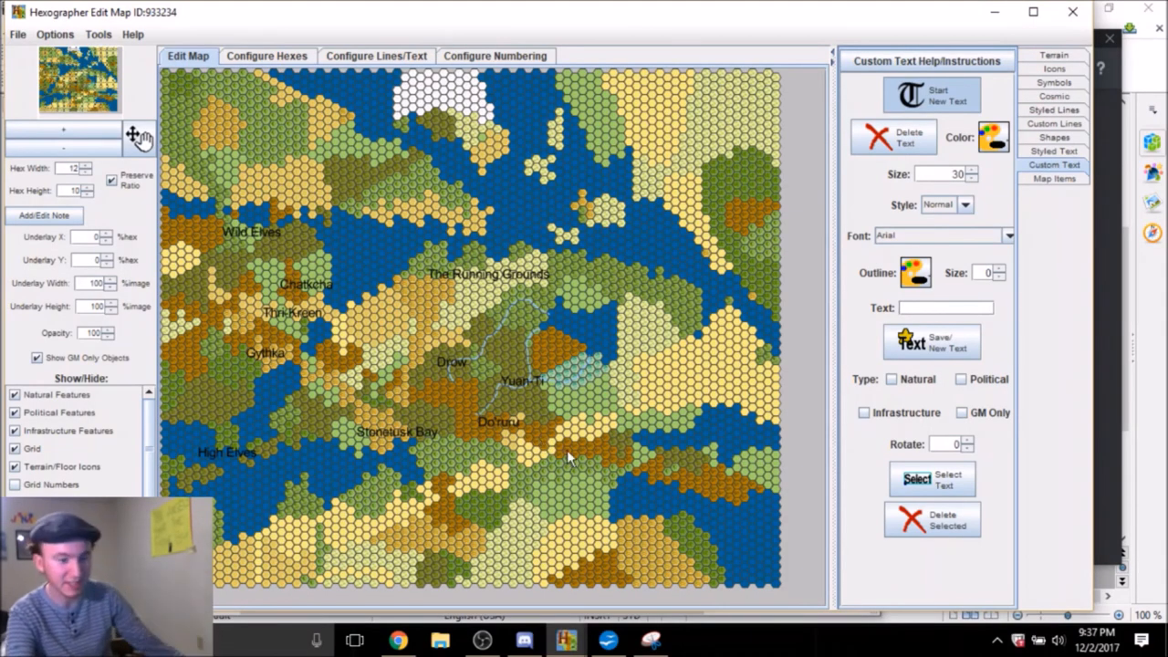
mouse_move(562, 444)
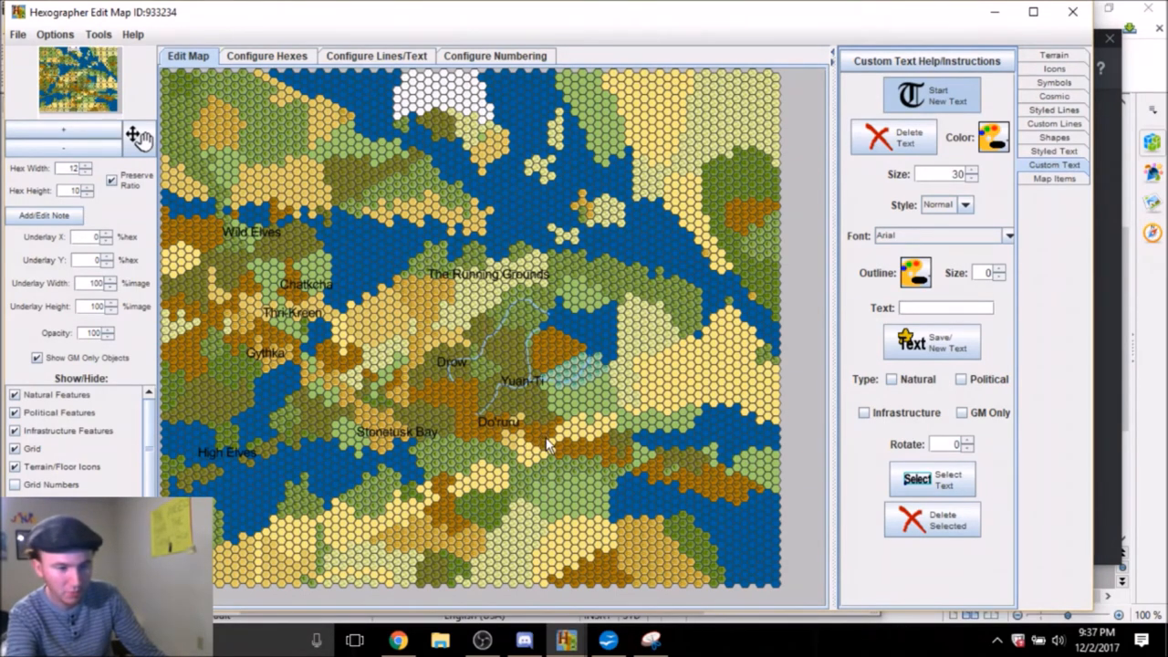
mouse_move(470, 444)
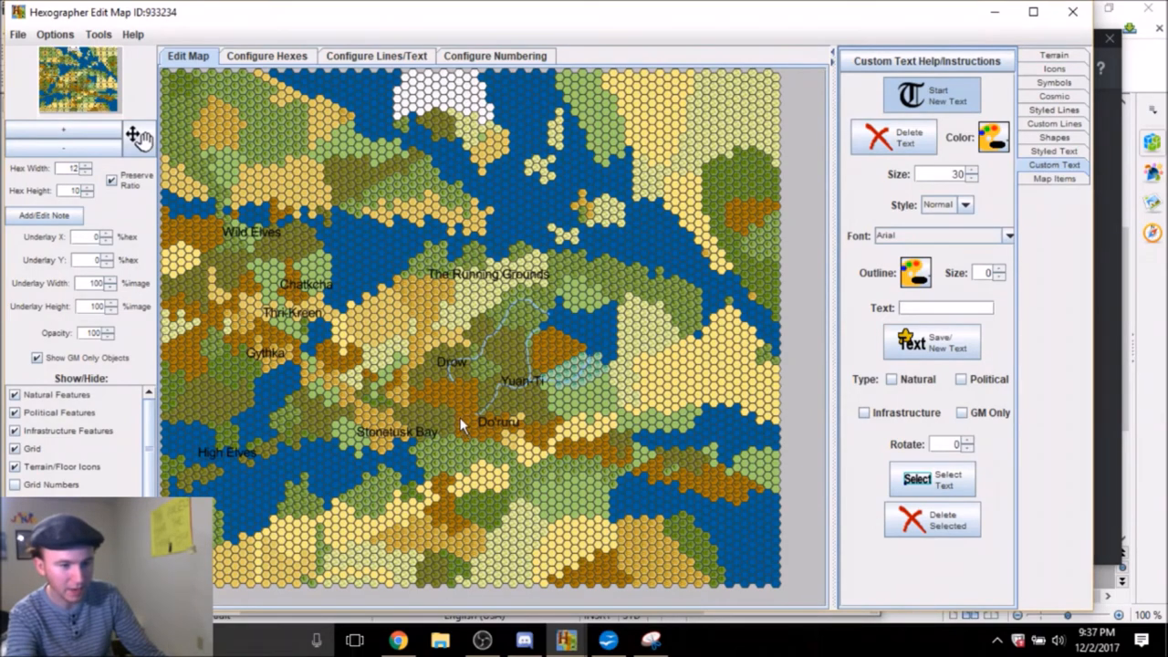
mouse_move(484, 416)
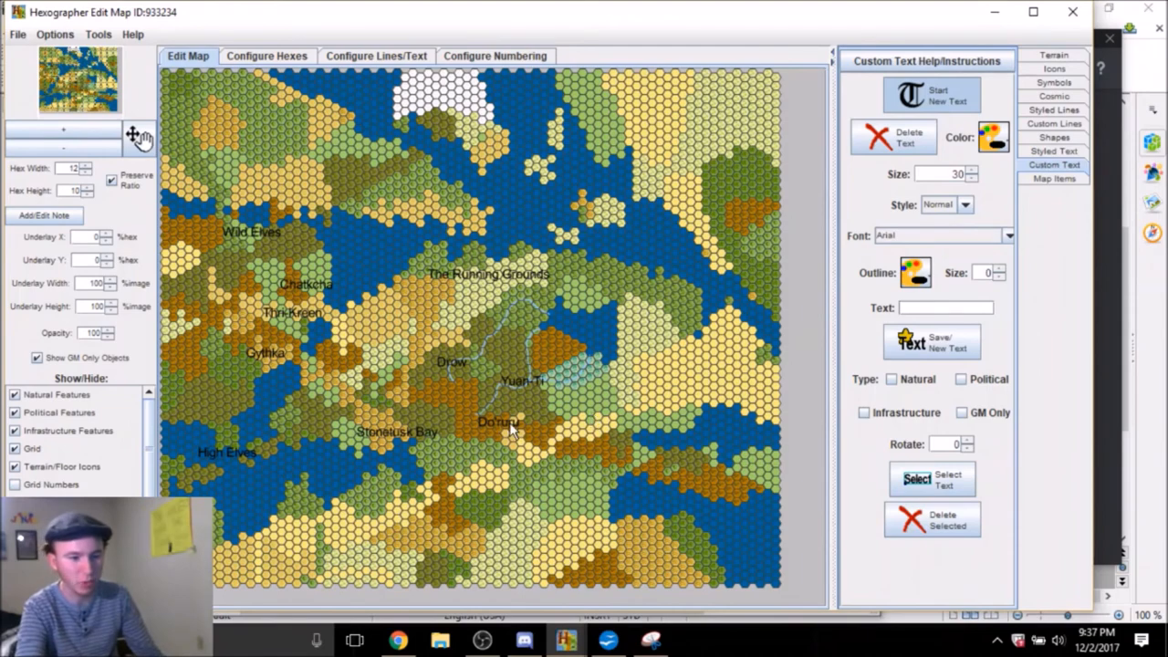
mouse_move(540, 440)
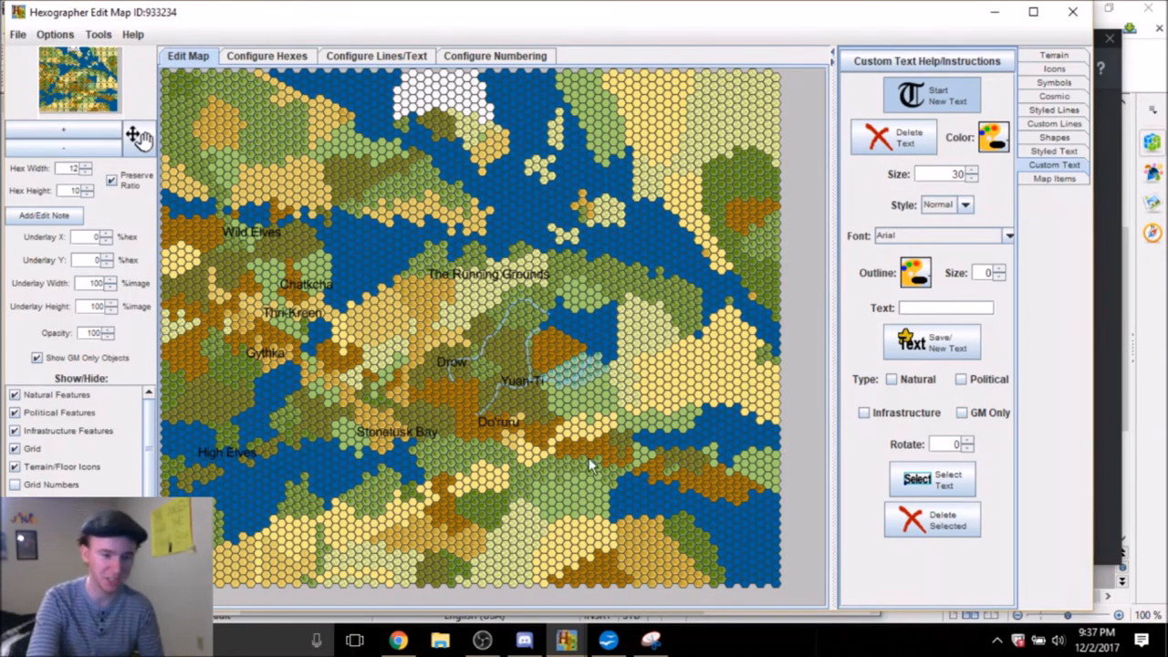
mouse_move(592, 449)
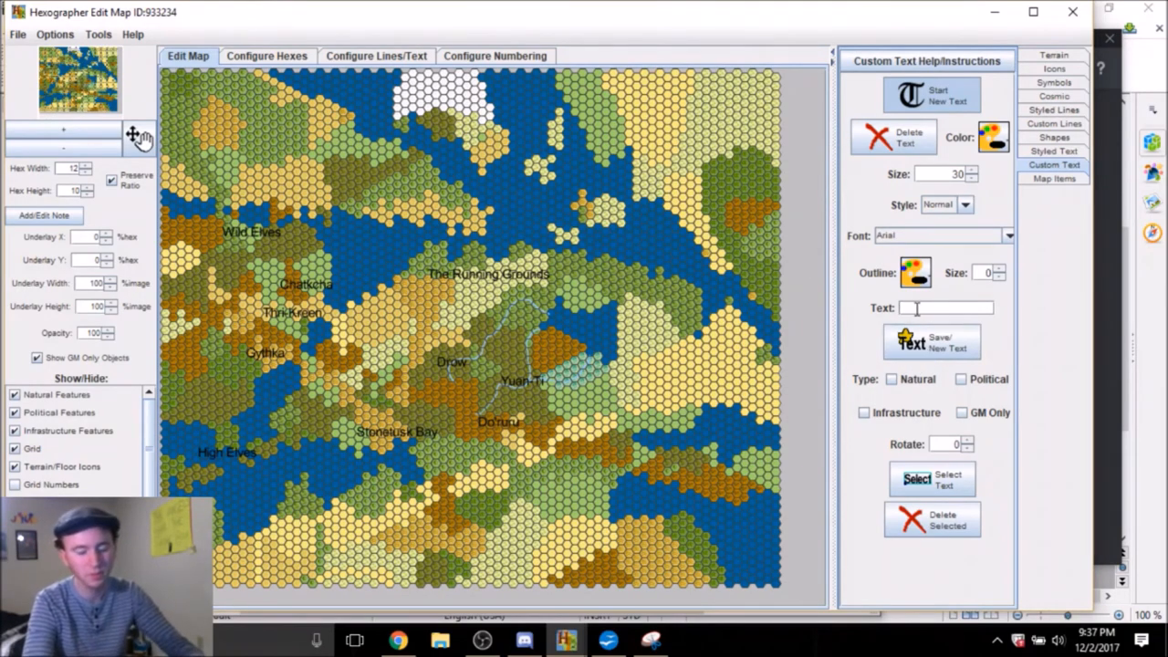
Enter 'Goliath' as the new custom text label
type("Goliath")
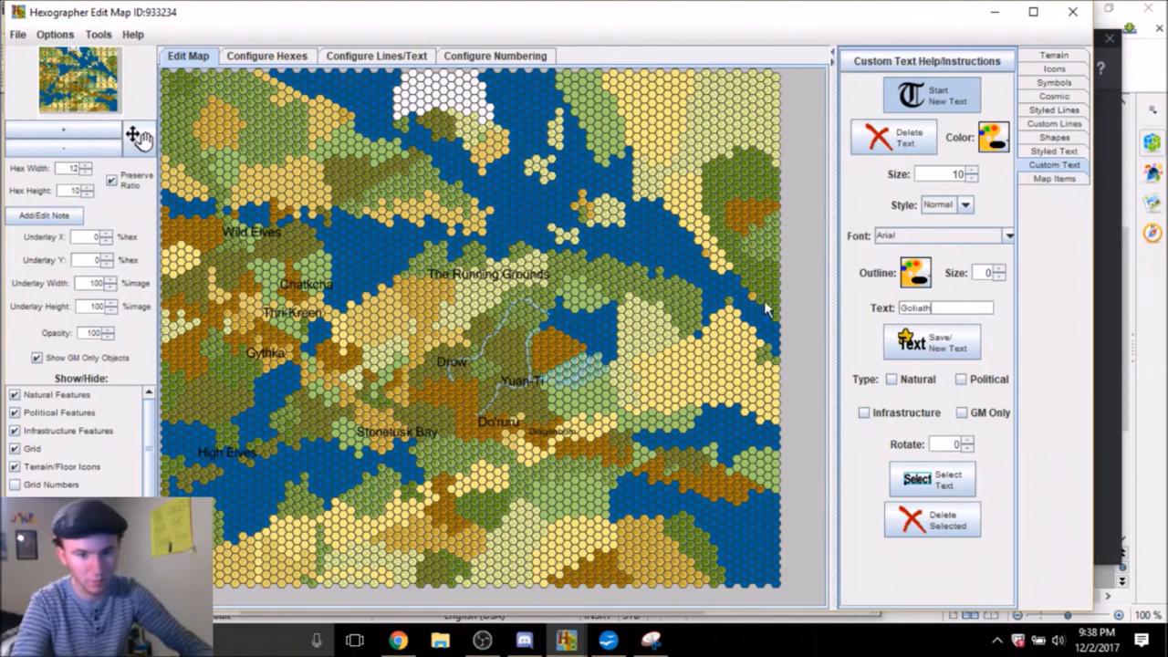
mouse_move(562, 457)
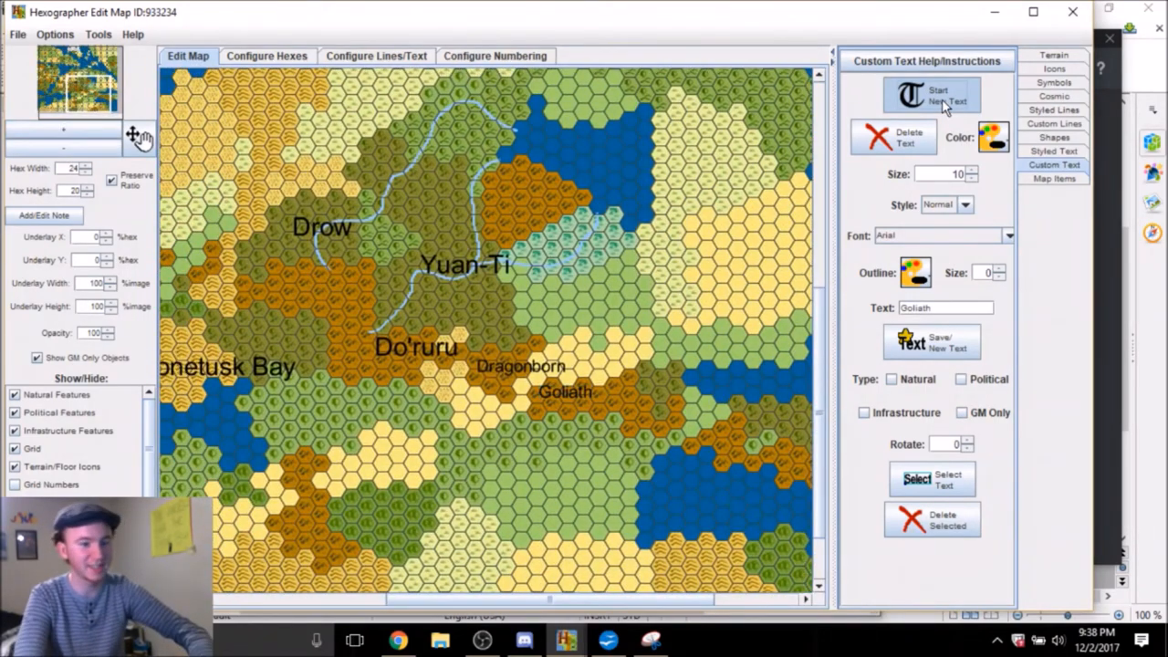
Start a fresh text label after placing Goliath beside Dragonborn
left_click(525, 639)
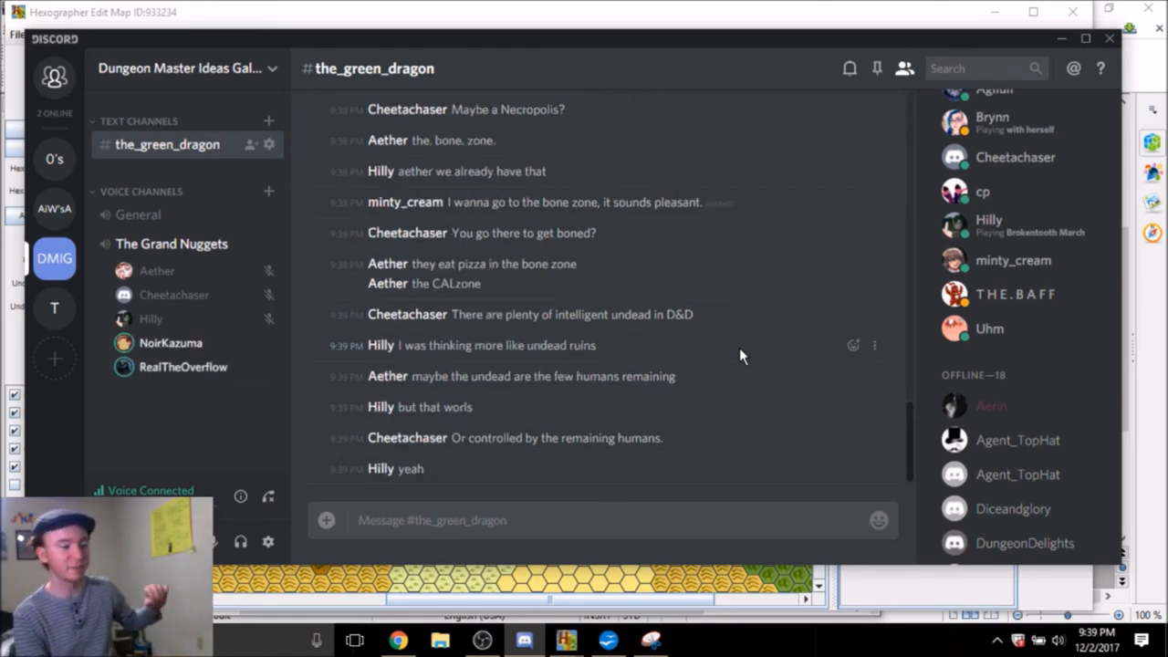
scroll("down", 3)
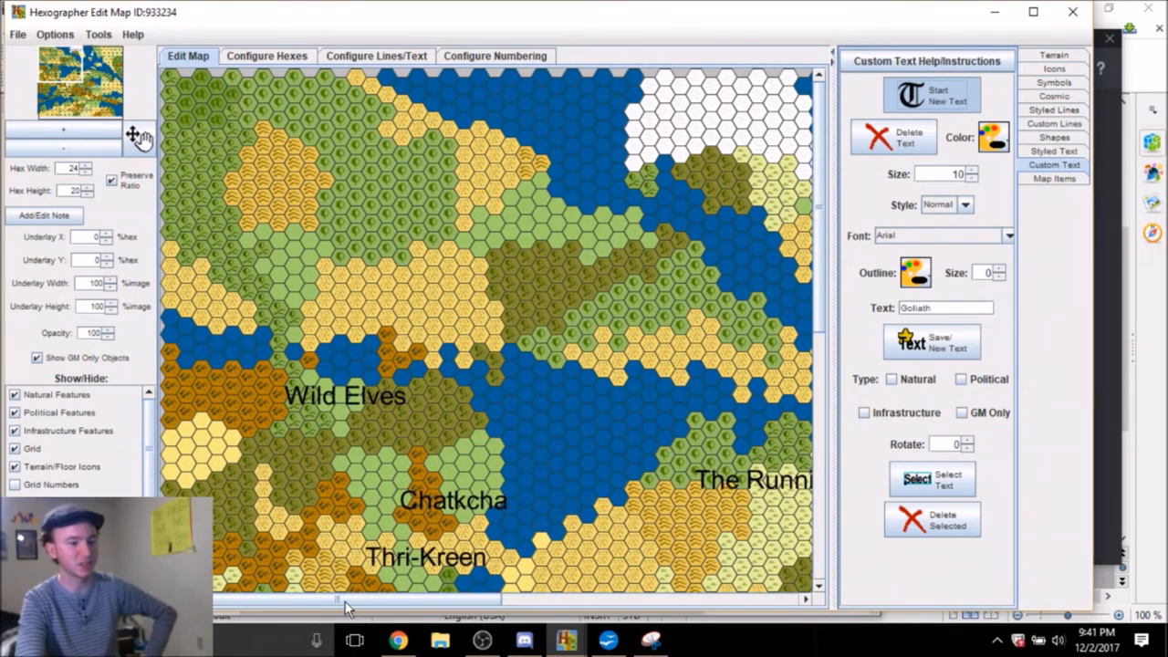
mouse_move(584, 537)
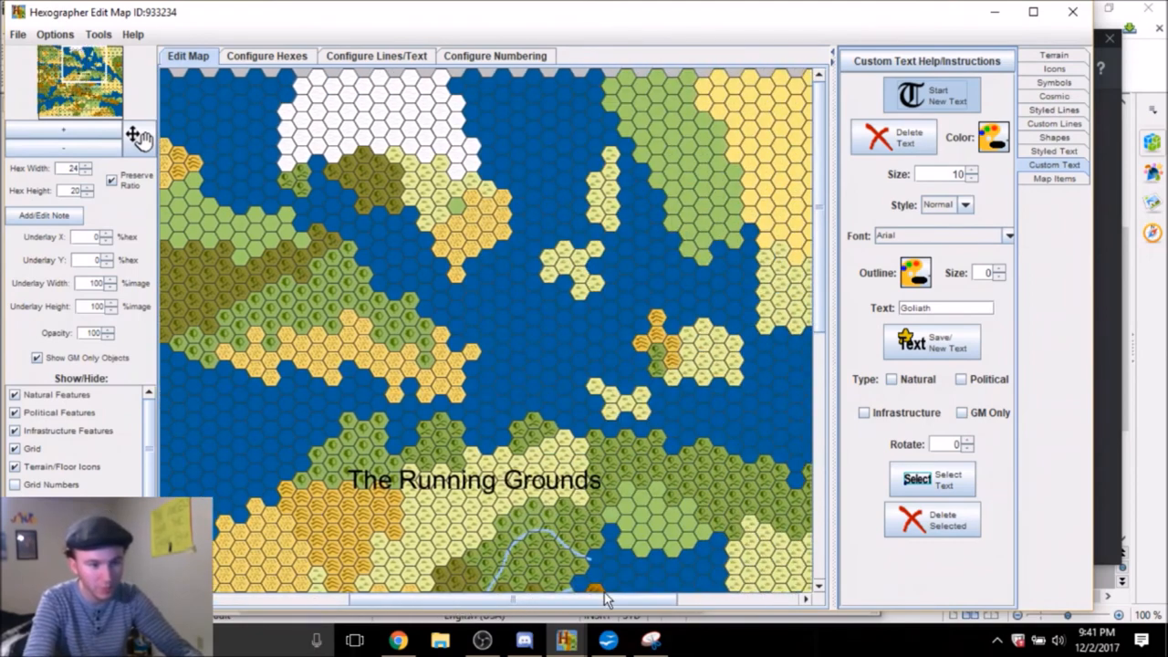
Scroll the map to show the northern seas and islands
scroll("down", 3)
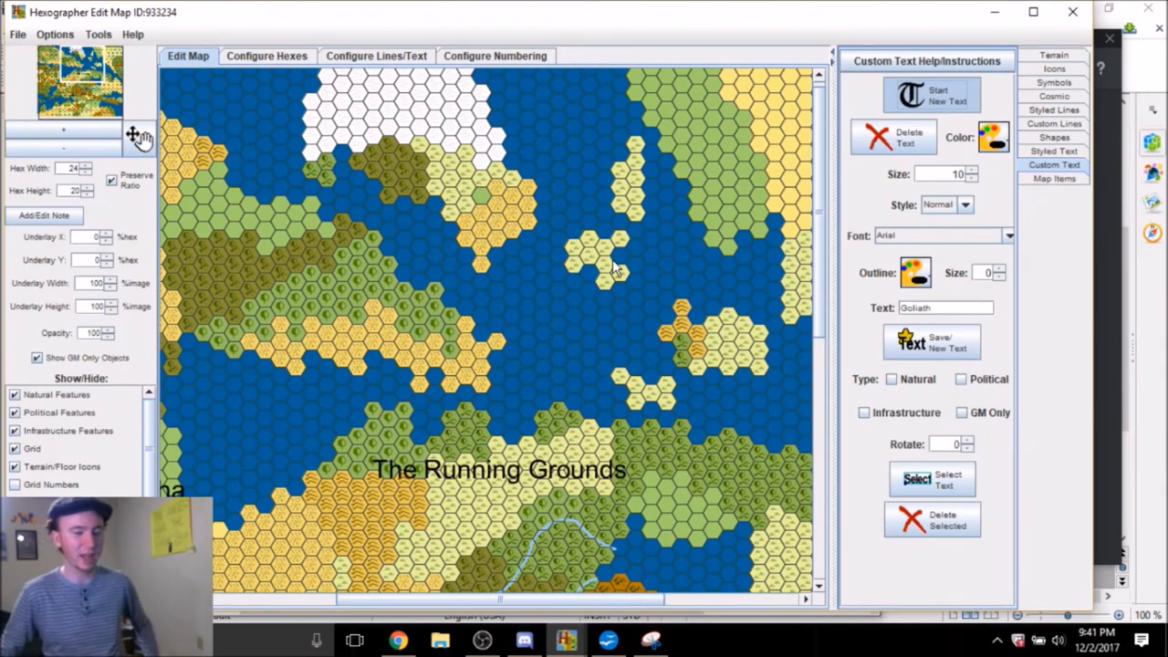
mouse_move(548, 606)
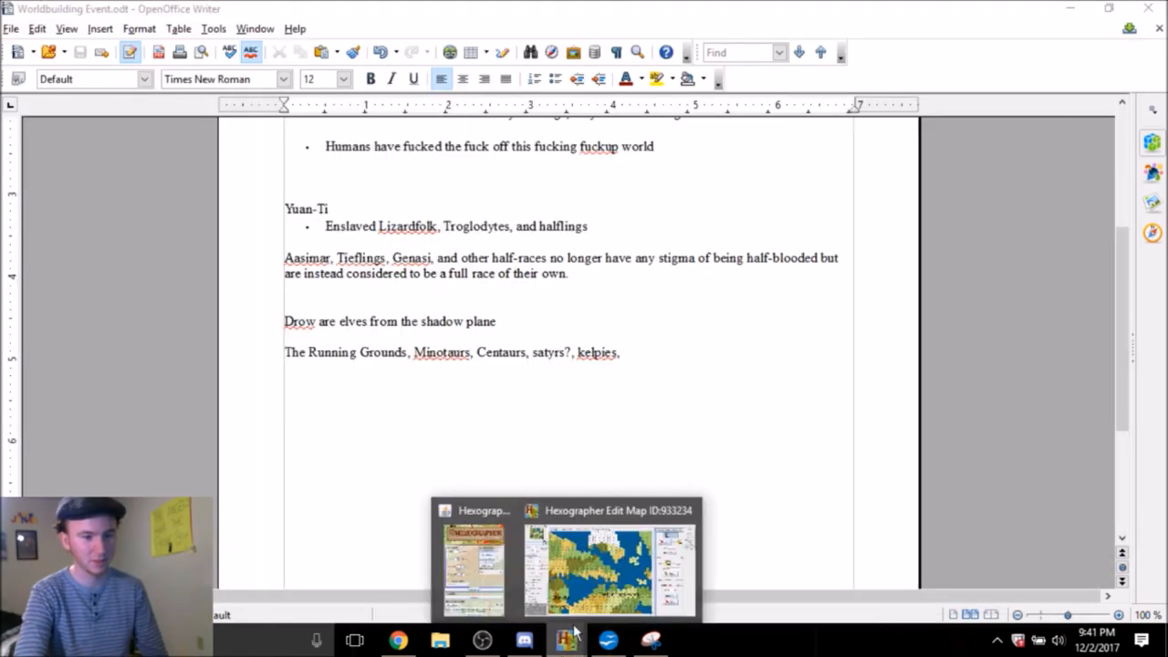
Return to Hexographer and bring up the terrain palette
left_click(609, 565)
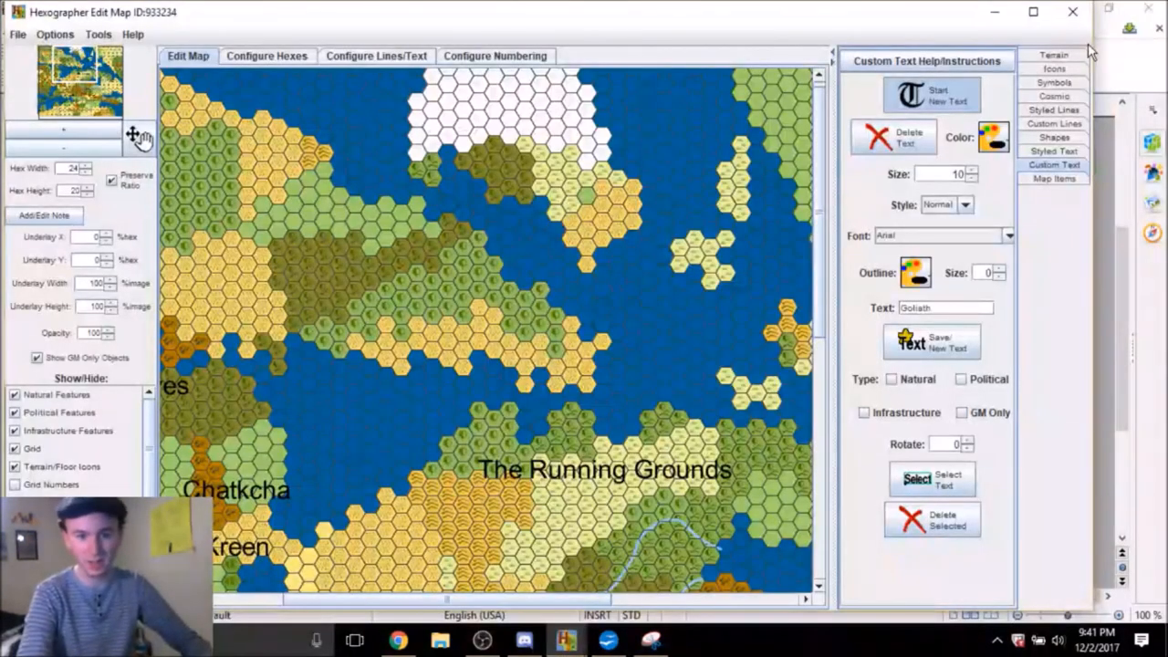
left_click(1055, 82)
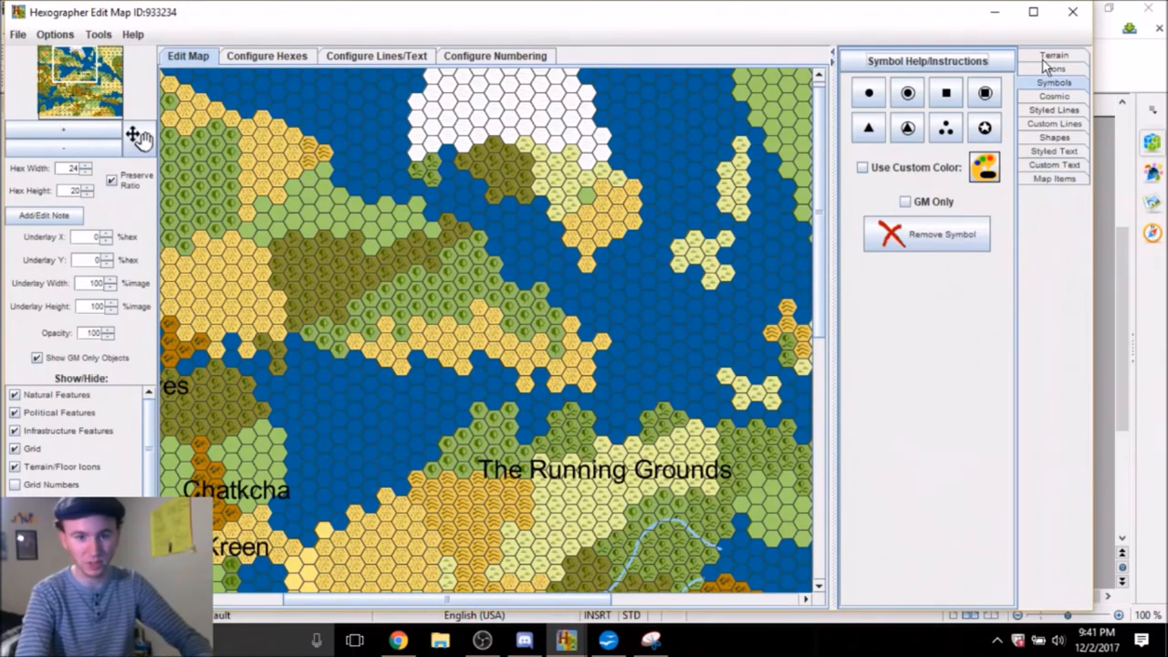
left_click(1055, 54)
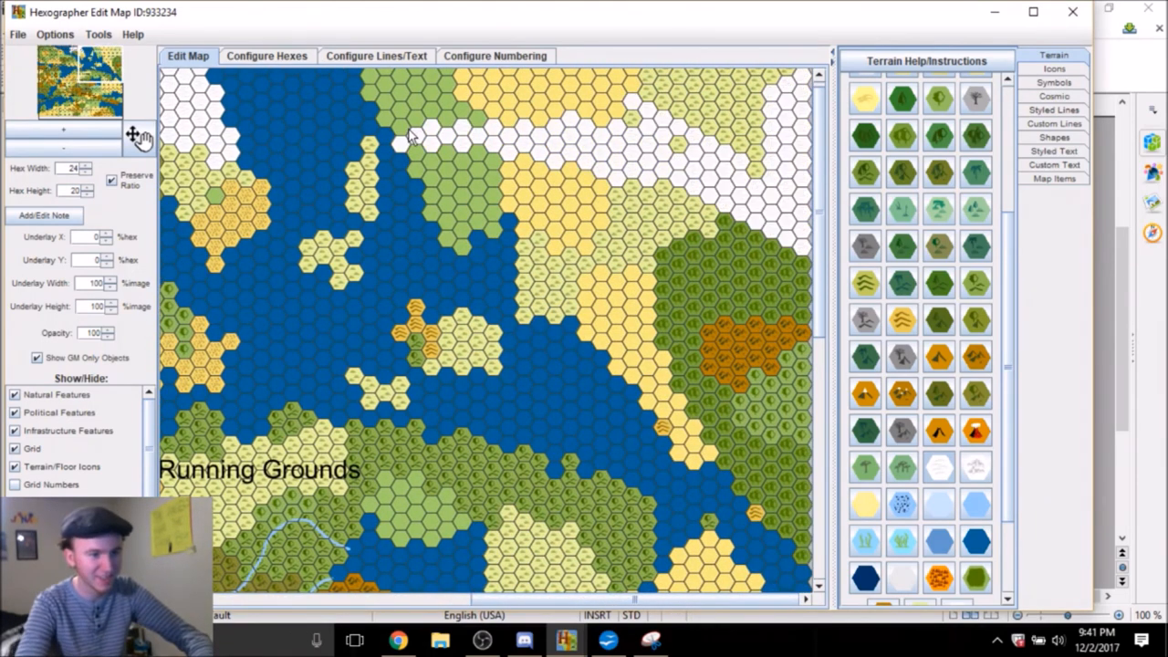
Paint snow hexes across the northern lands above the Wild Elves and Chatkcha
left_click(429, 127)
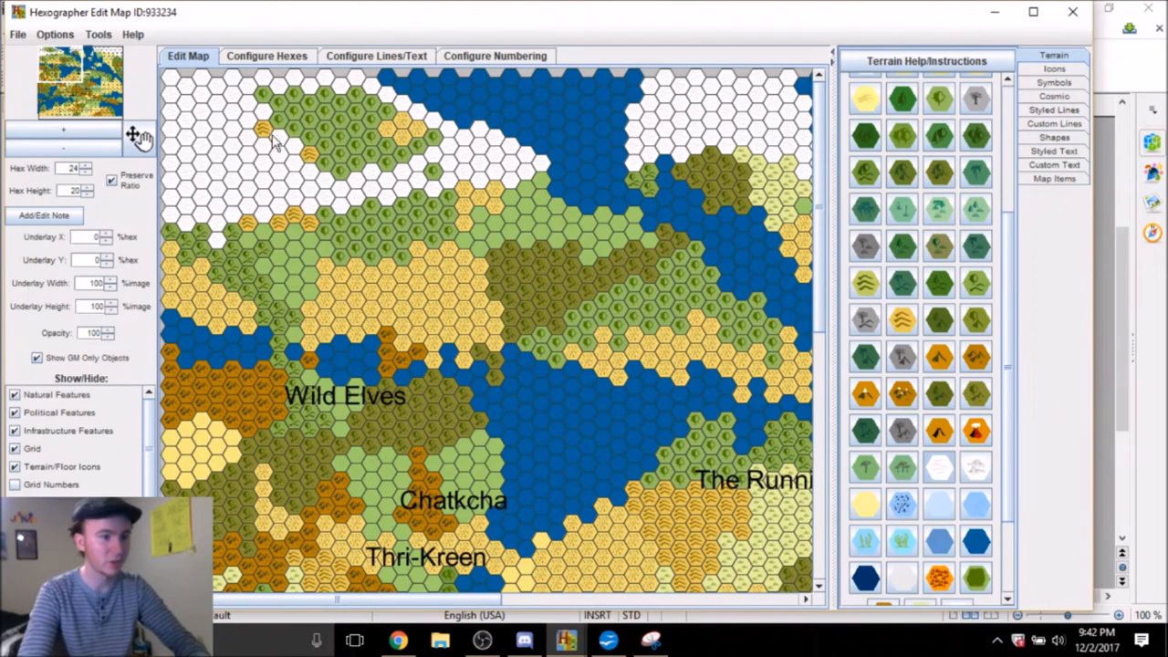
left_click(274, 137)
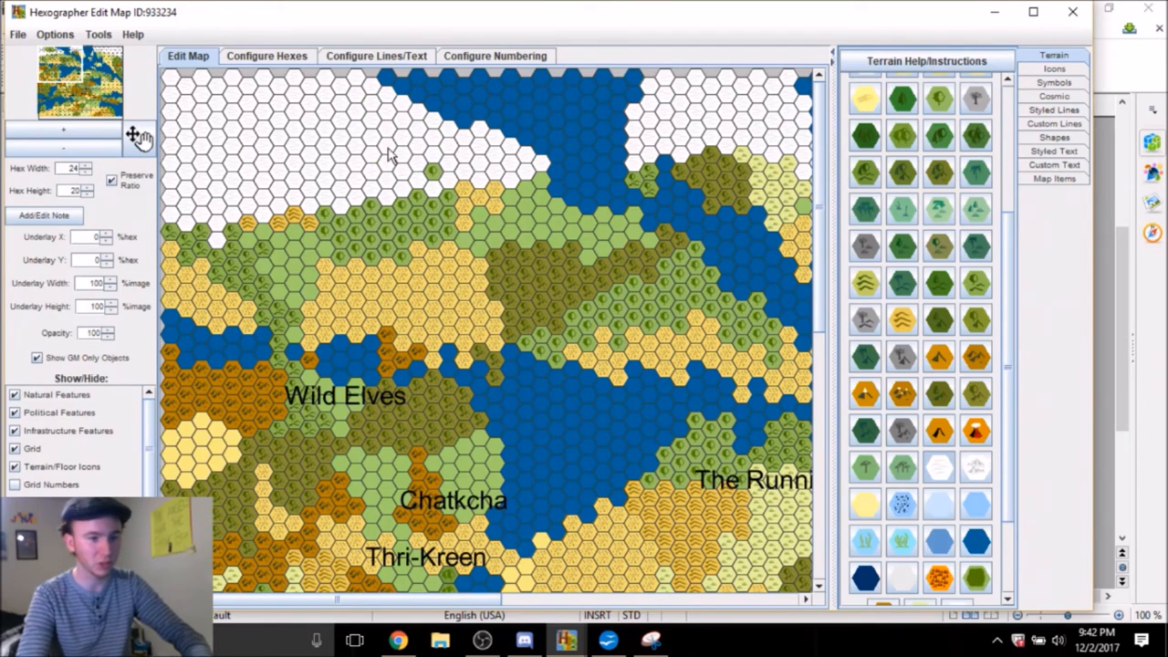
left_click(434, 175)
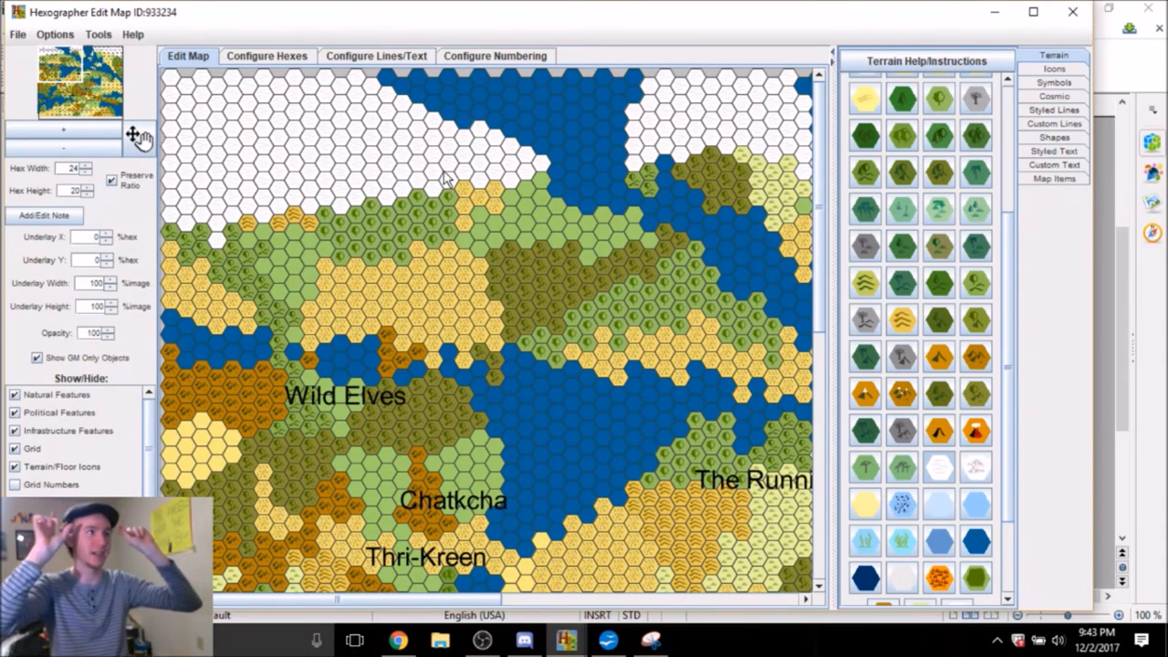
mouse_move(690, 374)
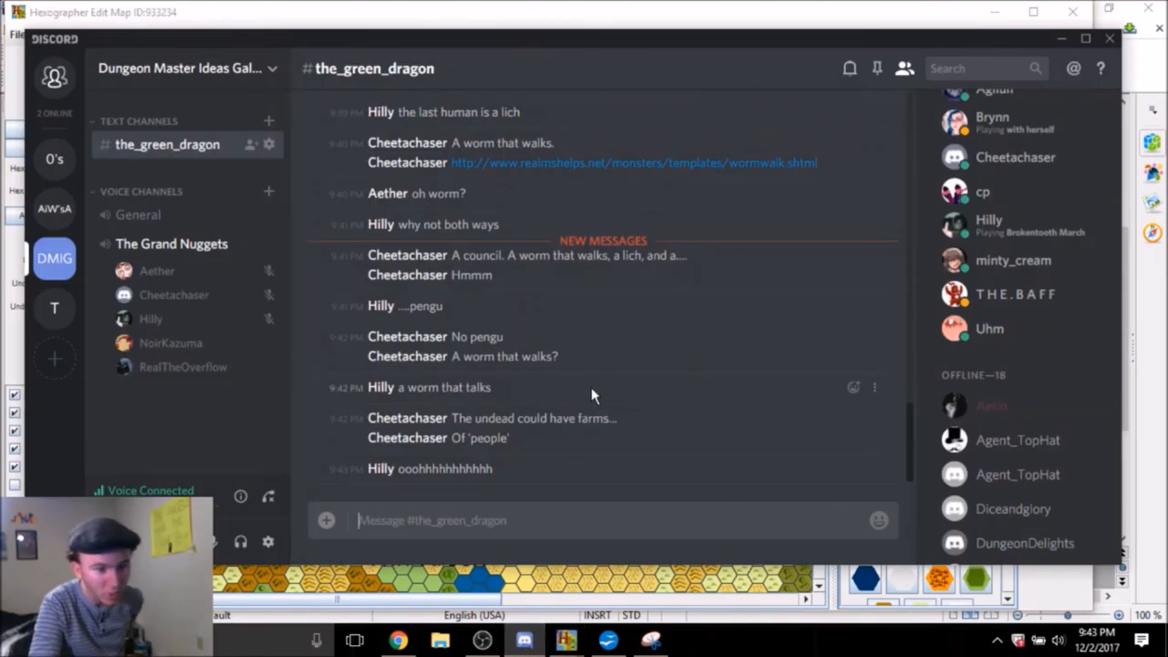
mouse_move(626, 369)
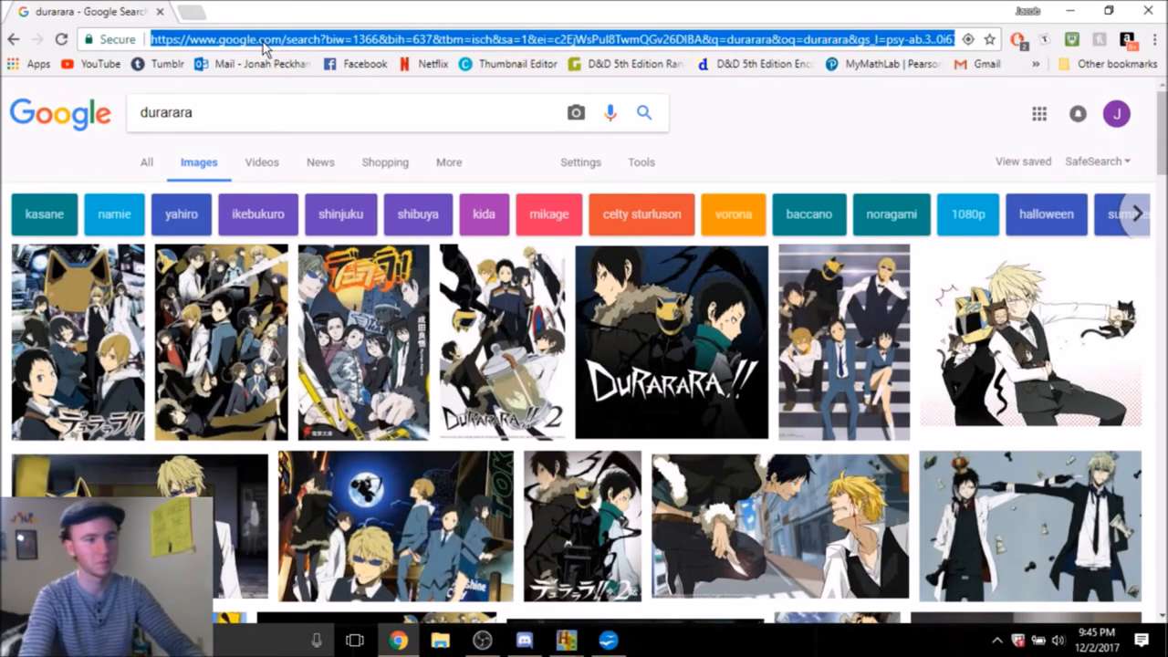
Type 'a wor that' before returning to the Hexographer map
type("a wor that")
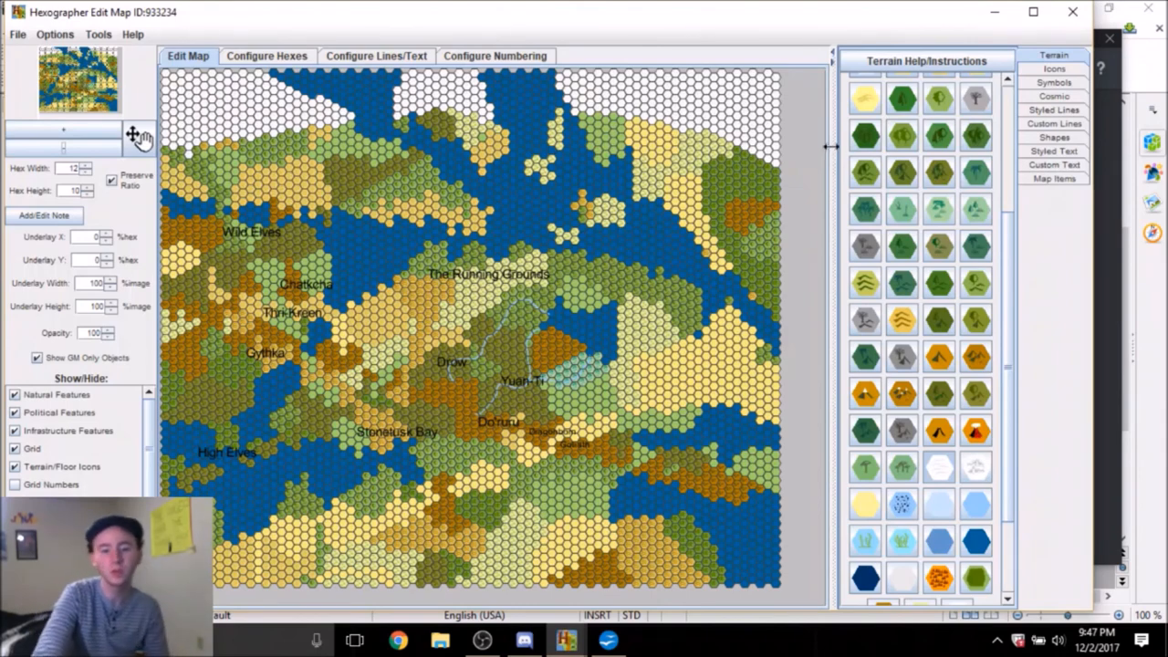
mouse_move(270, 150)
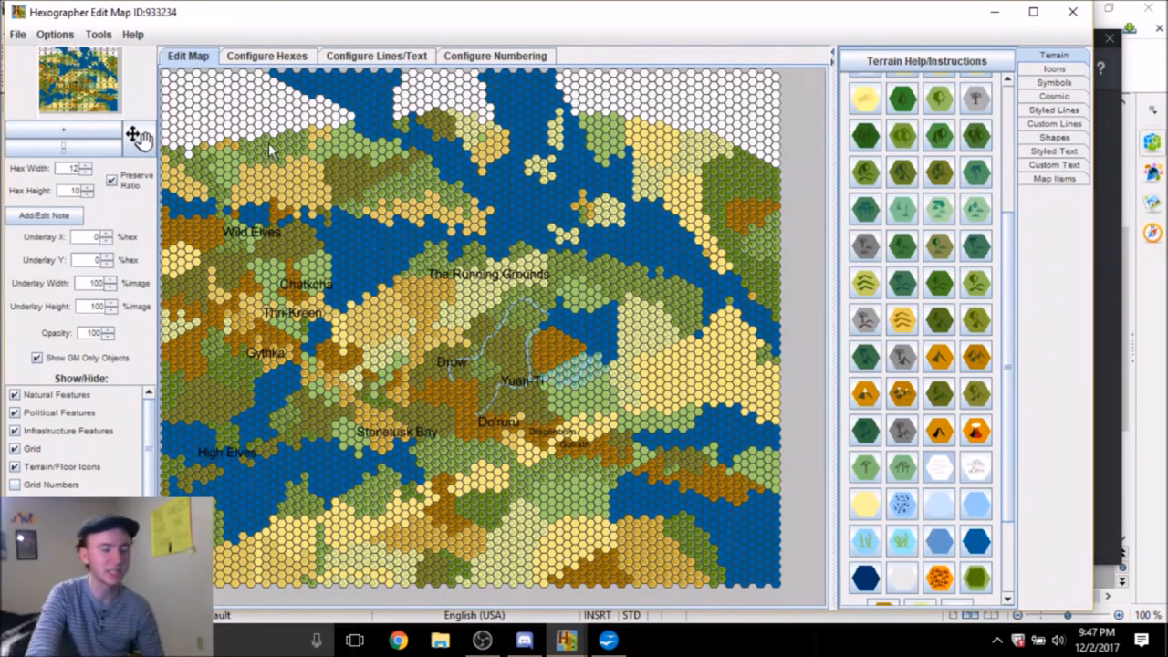
left_click(524, 639)
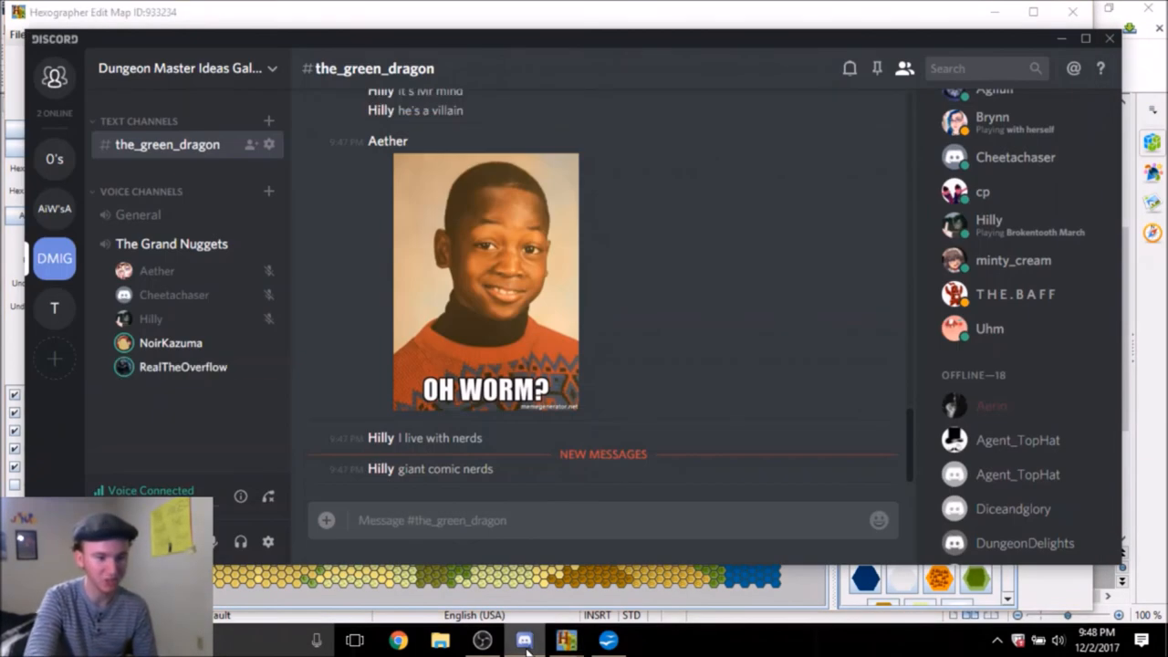
mouse_move(703, 332)
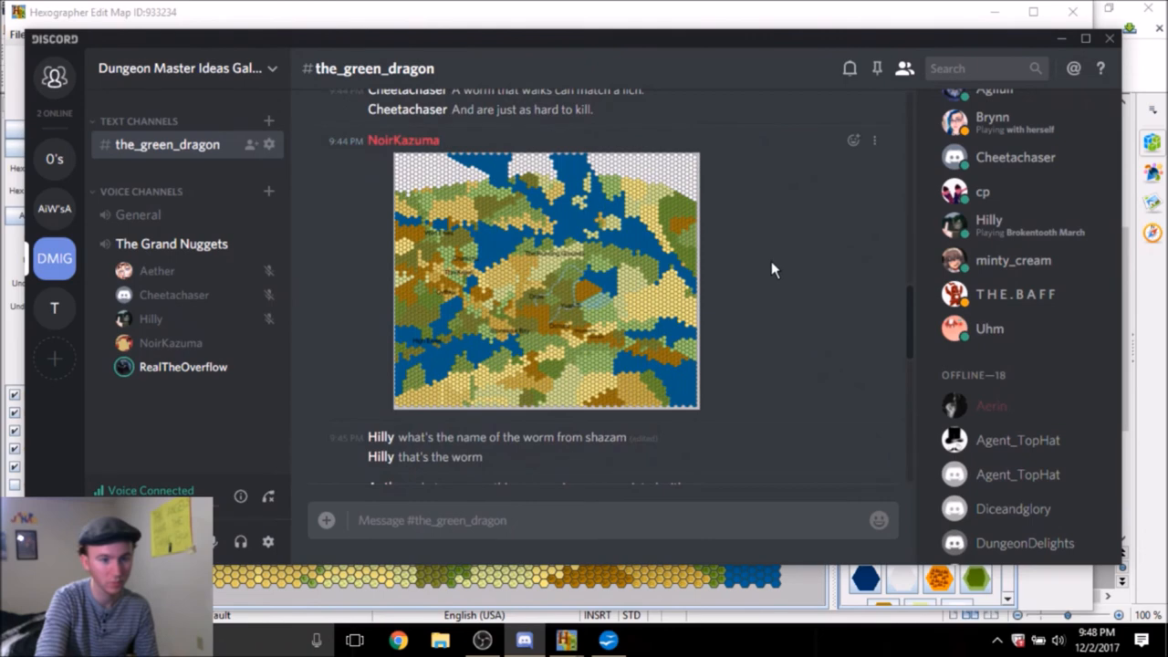
mouse_move(777, 270)
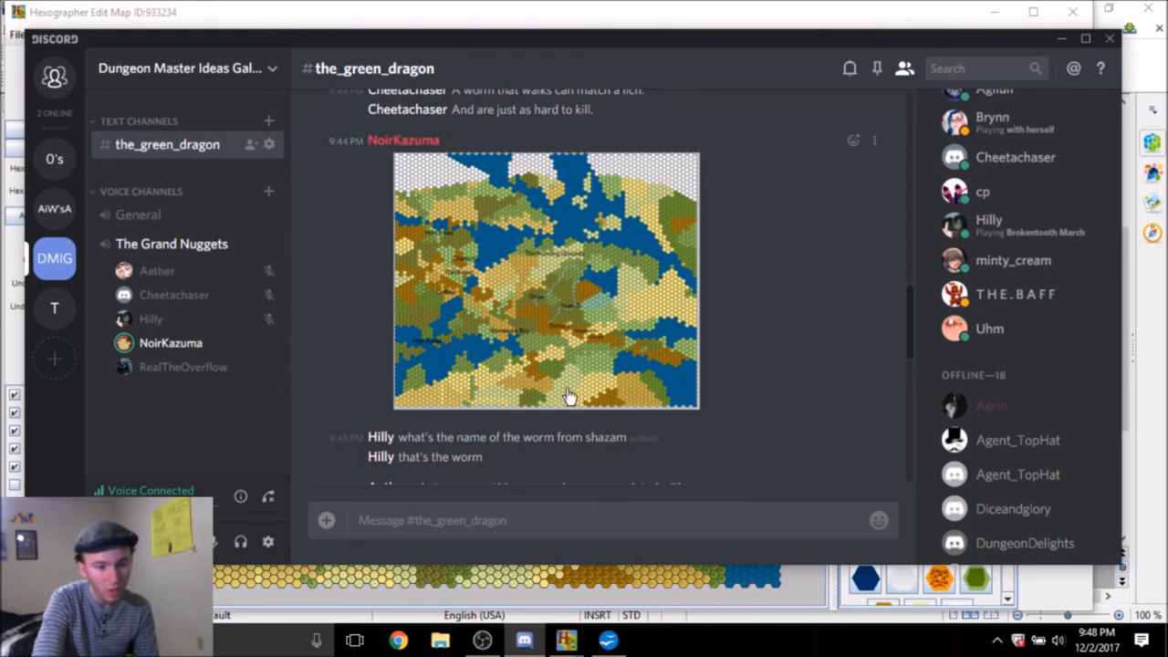
mouse_move(519, 251)
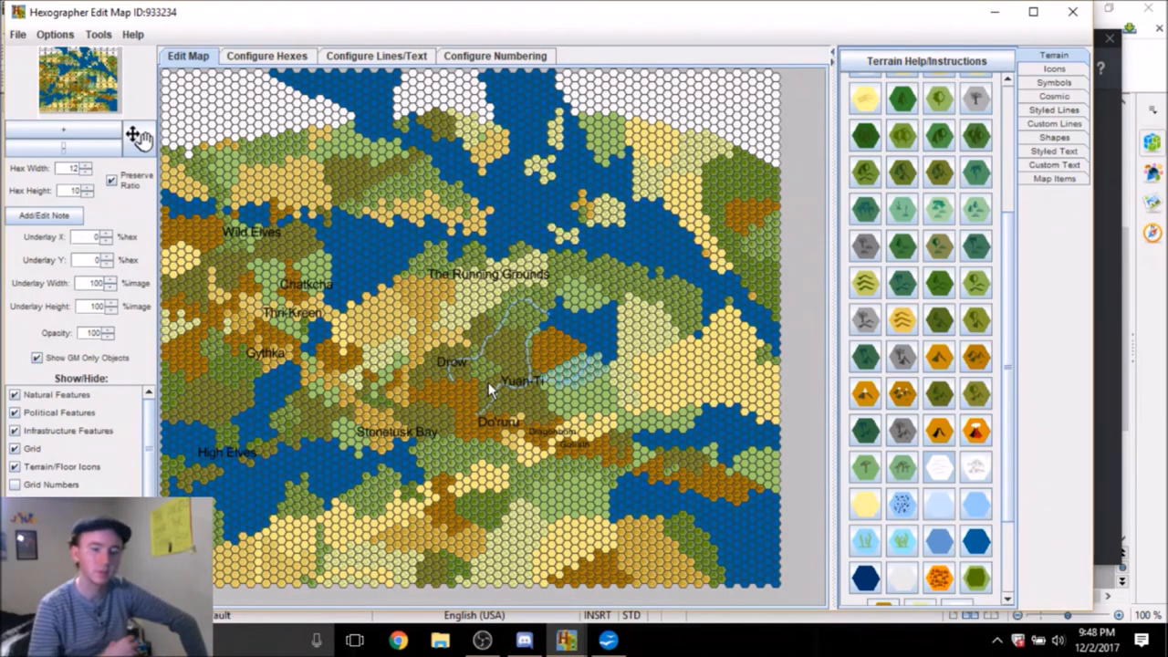
mouse_move(713, 197)
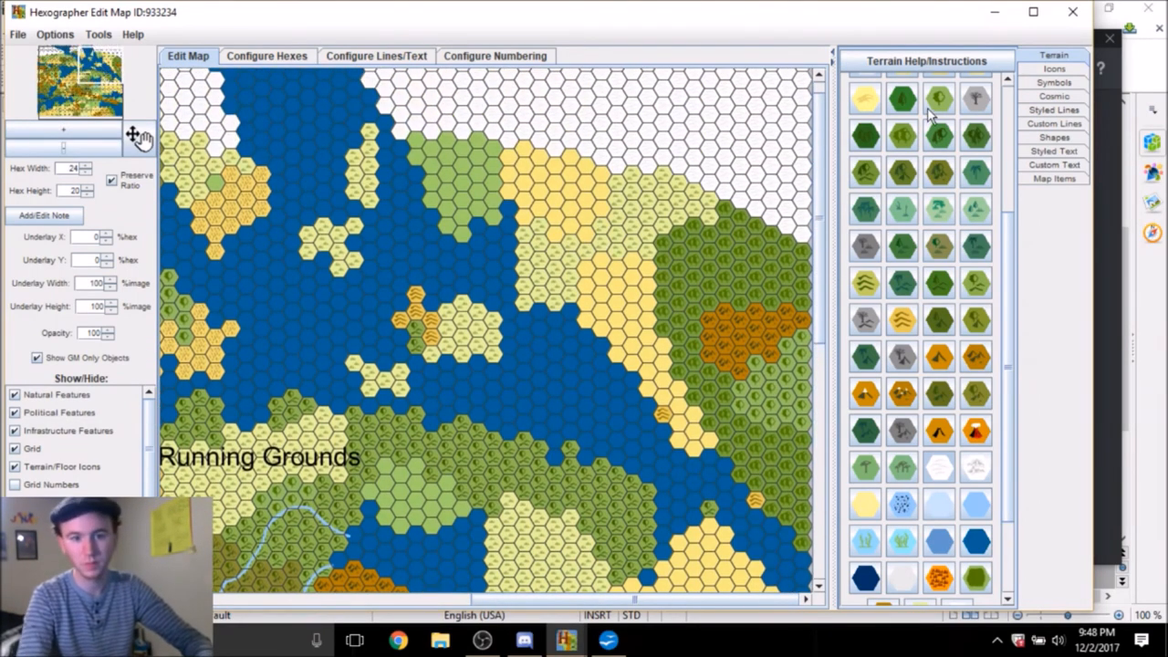
Bring up the Custom Text settings to prepare labelling the northern map
left_click(1054, 165)
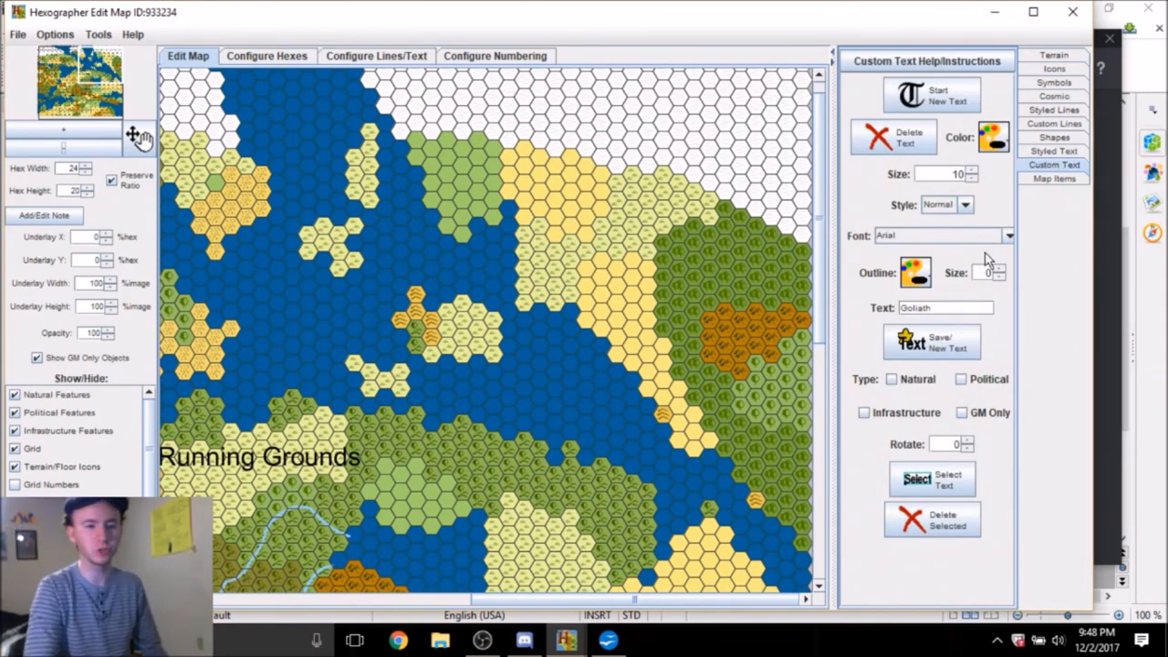
mouse_move(880, 392)
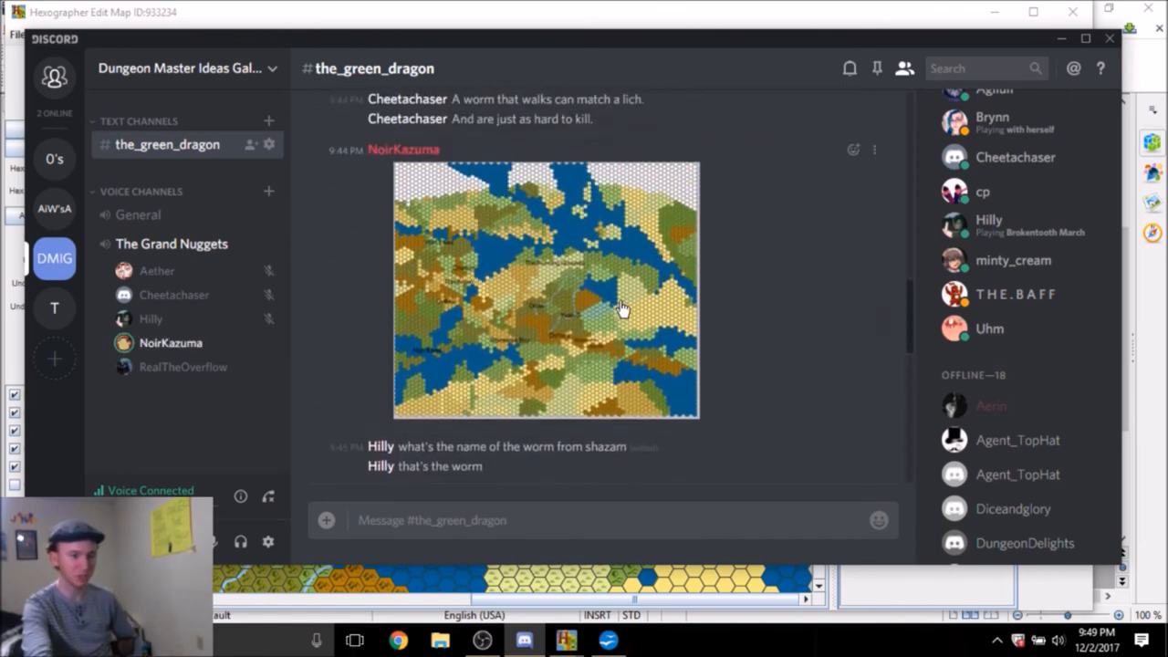
Scroll the the_green_dragon chat to read the snowy-region messages
scroll("down", 3)
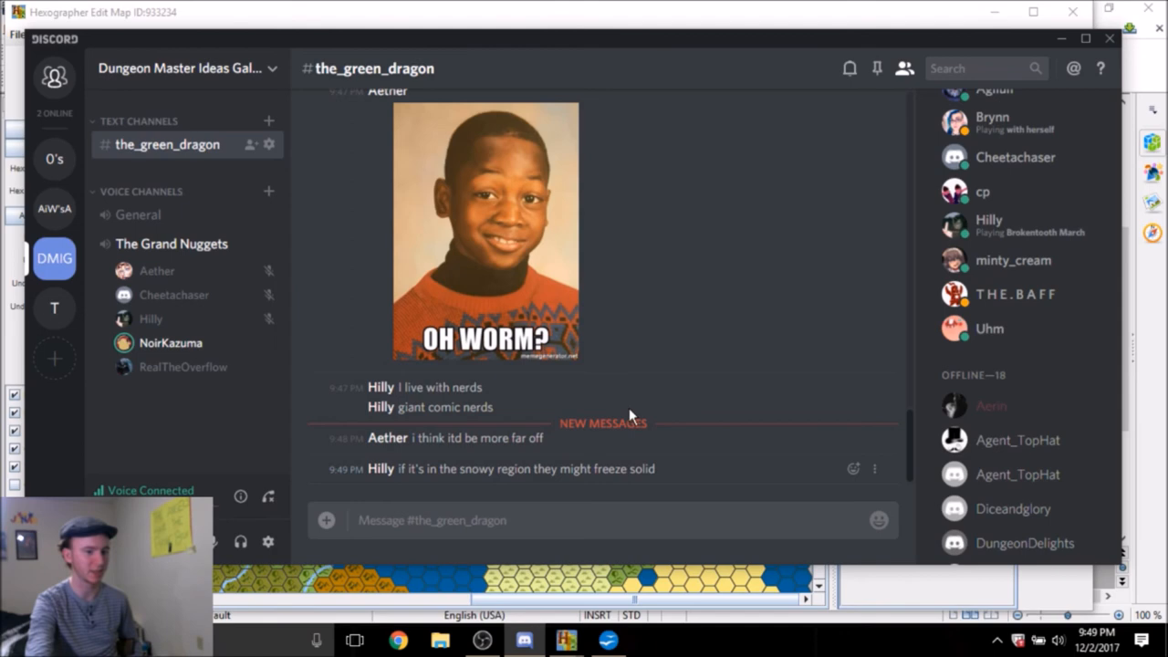
mouse_move(721, 307)
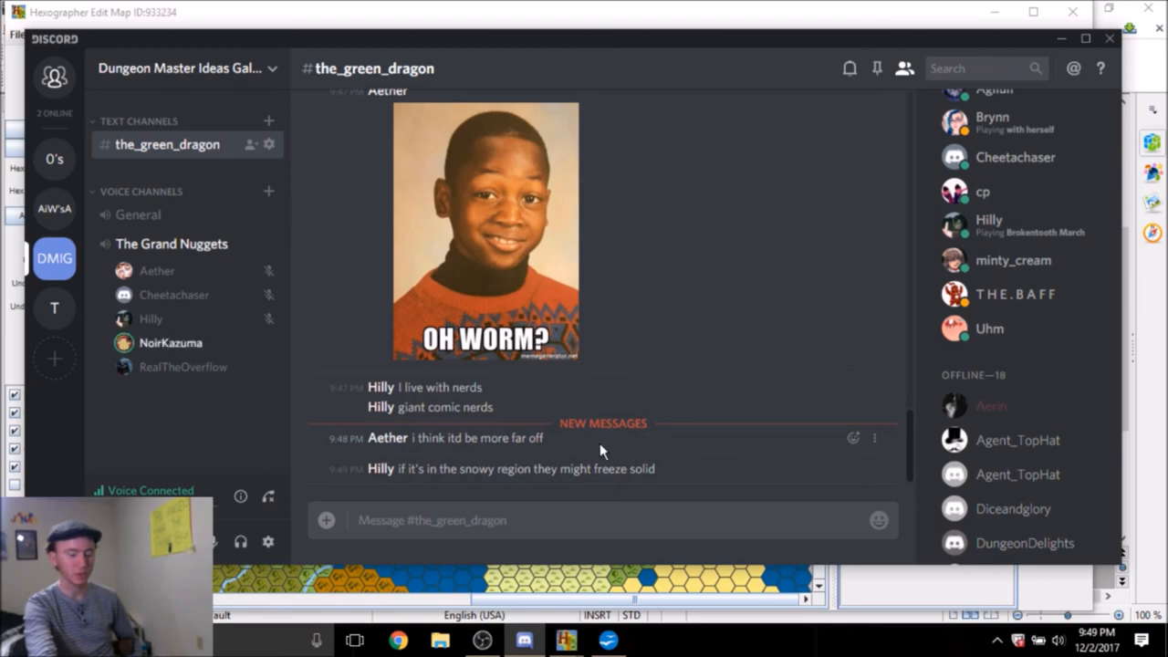
mouse_move(703, 325)
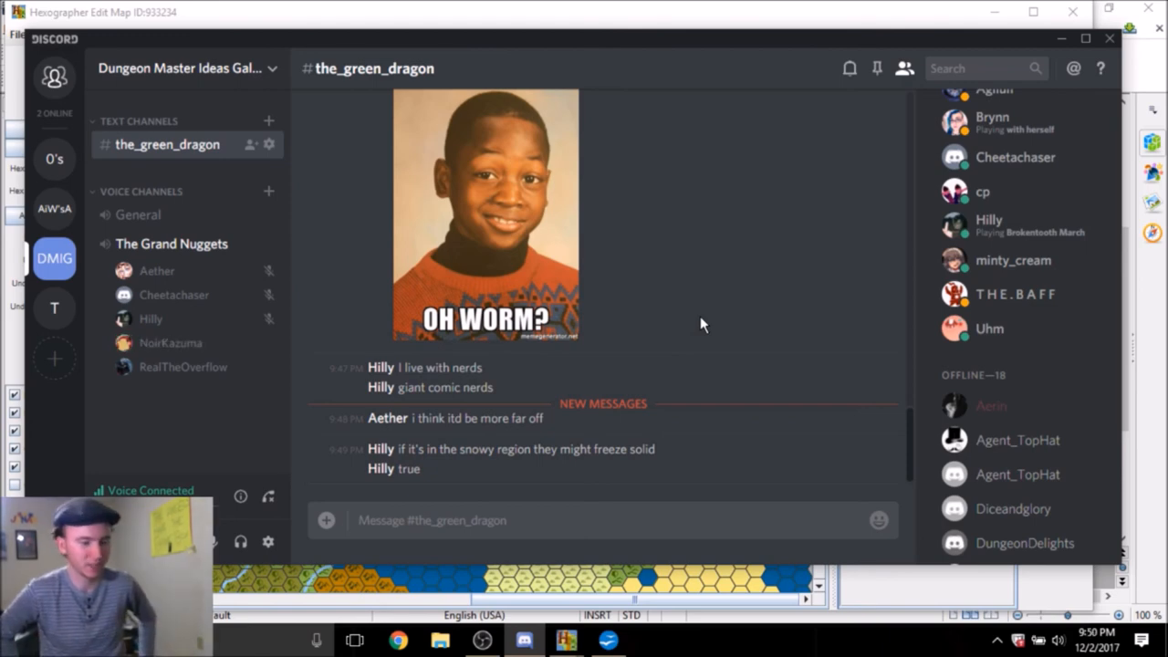
mouse_move(593, 600)
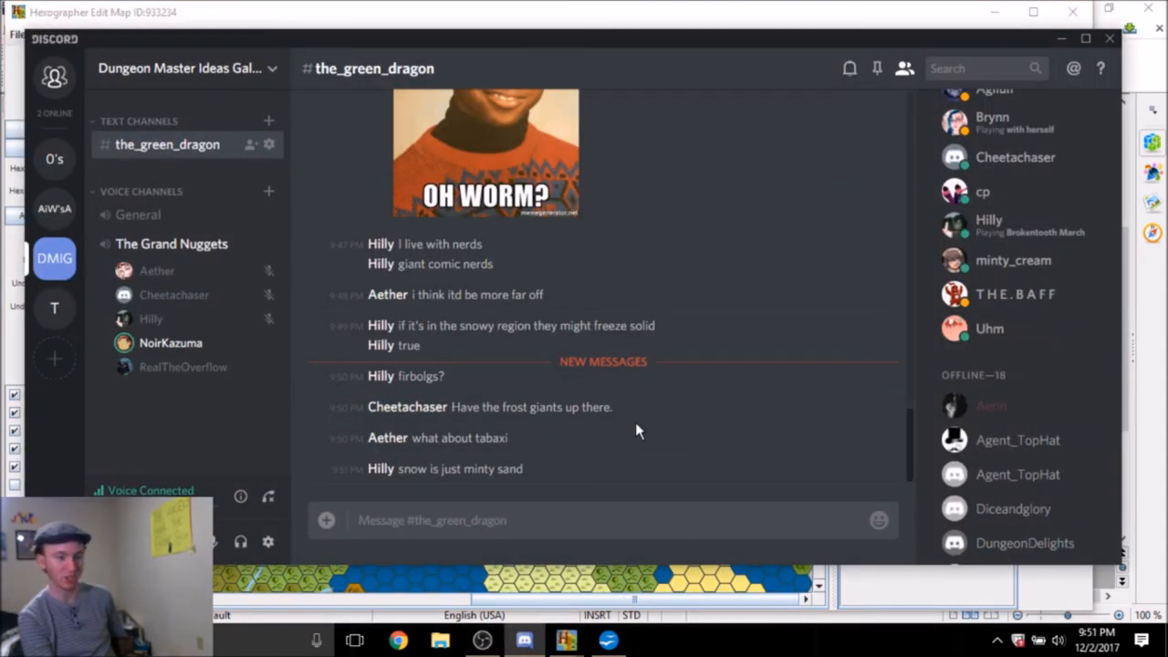
mouse_move(565, 638)
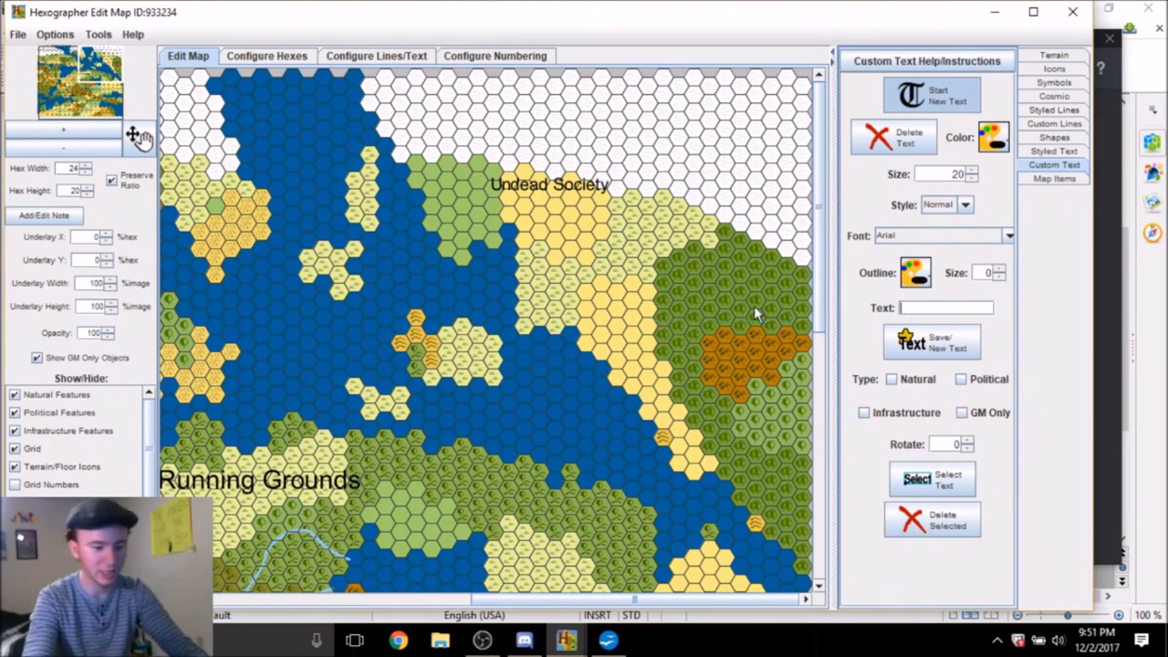
Place 'Dwarf-Elf Society' and 'Snow Leopard Tabaxi' labels on the map, then return to Discord
type("Dwarf-Elf")
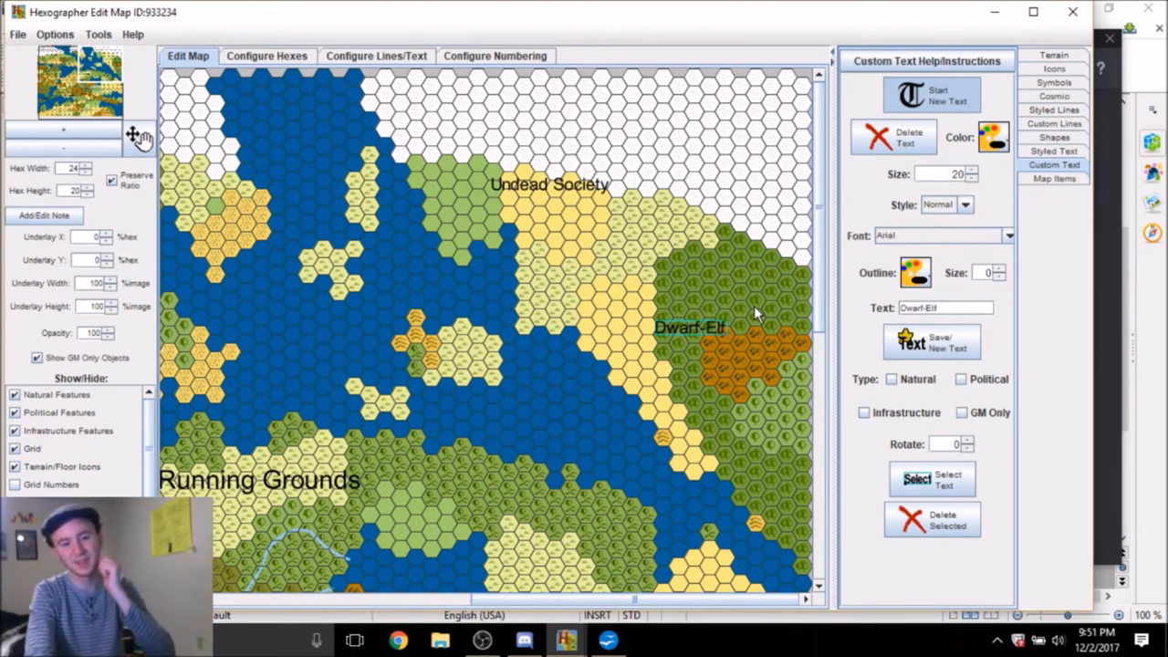
type("Society")
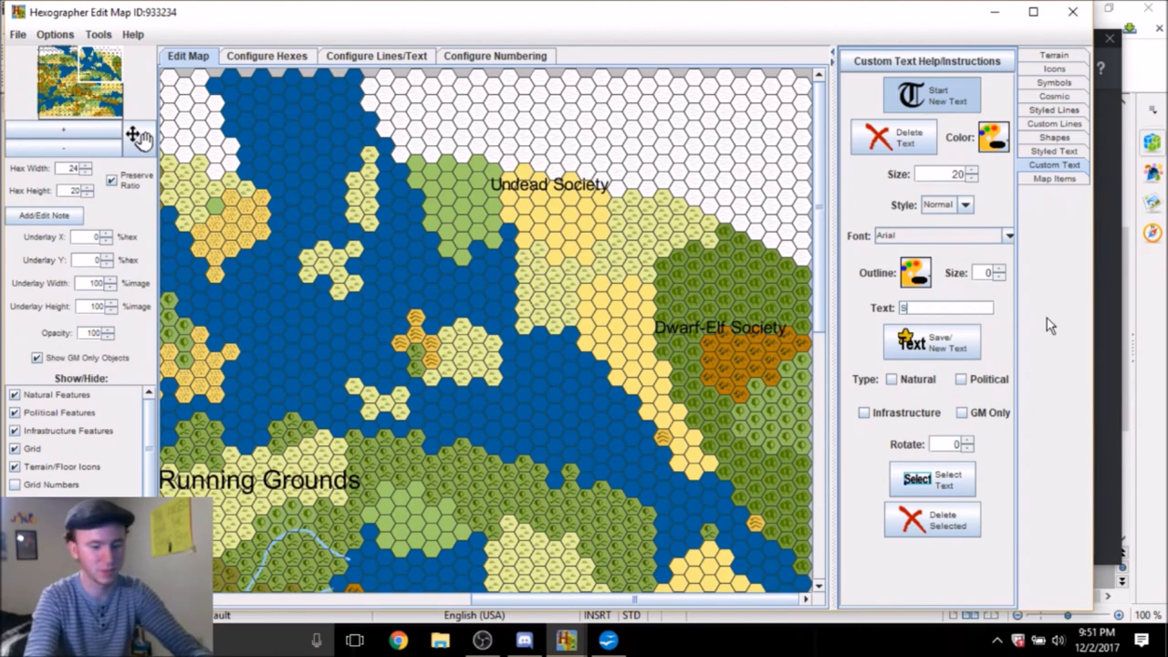
type("now Leopard Tabaxi")
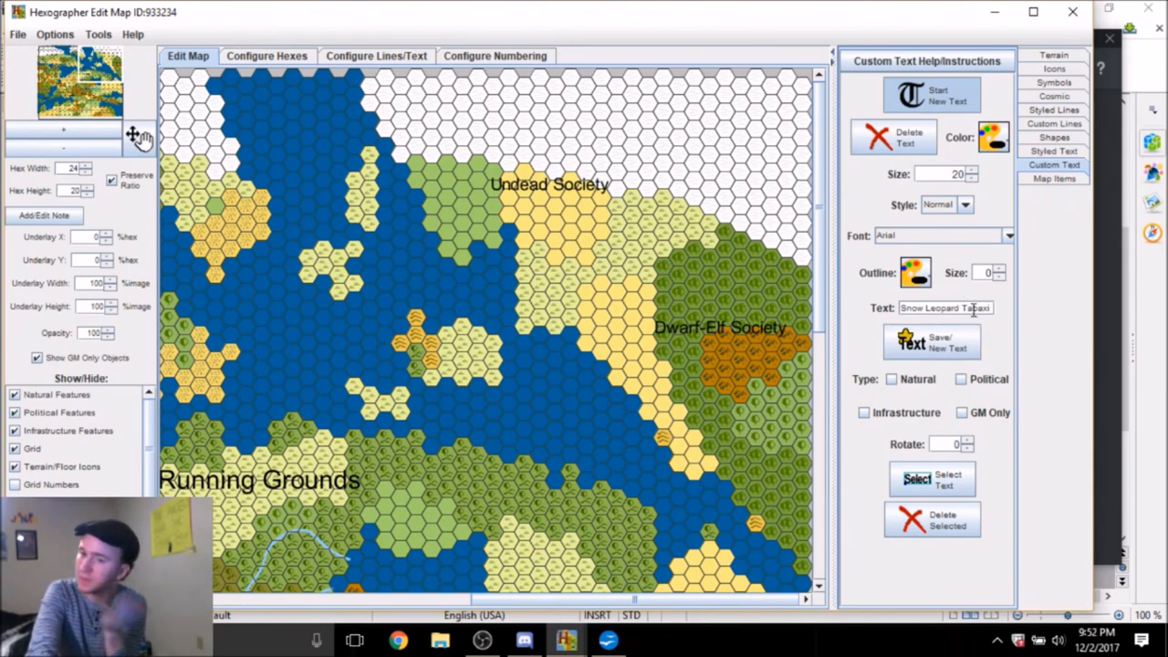
mouse_move(764, 303)
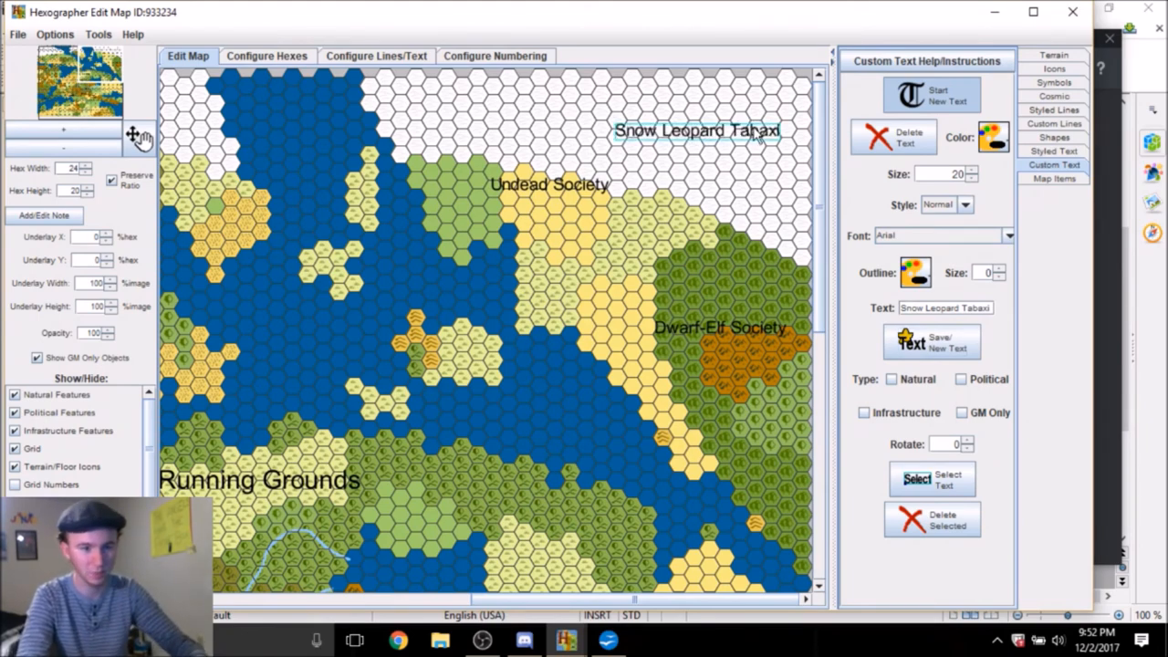
left_click(523, 639)
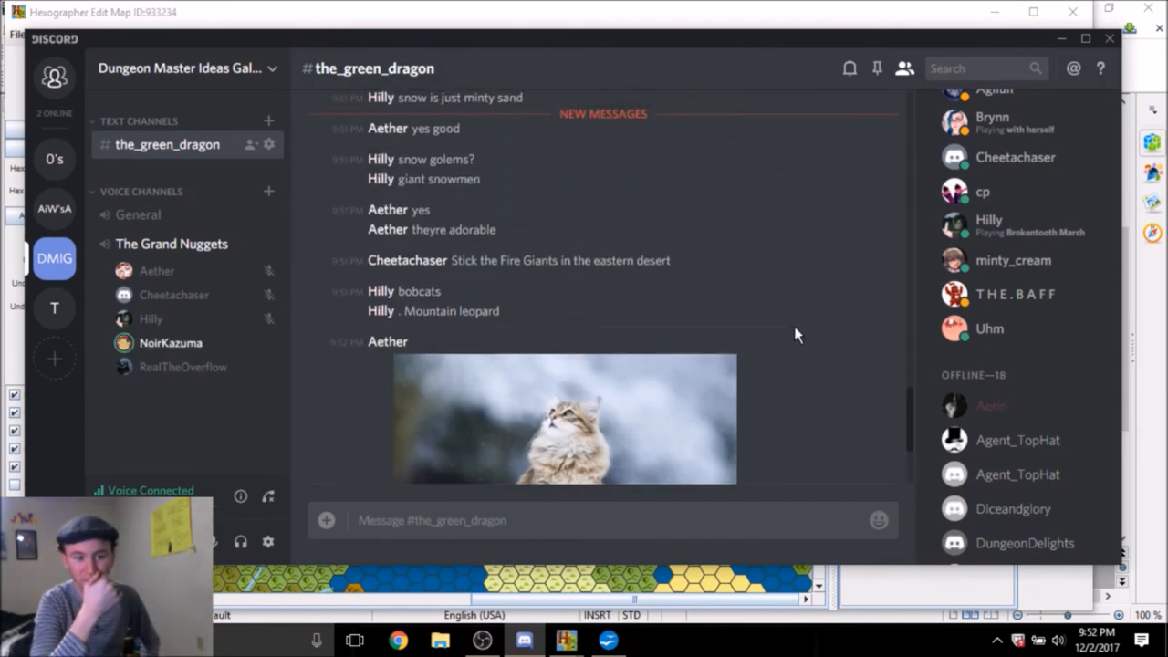
Read the snow leopard photos and tabaxi replies, then return to the hex map
scroll("down", 3)
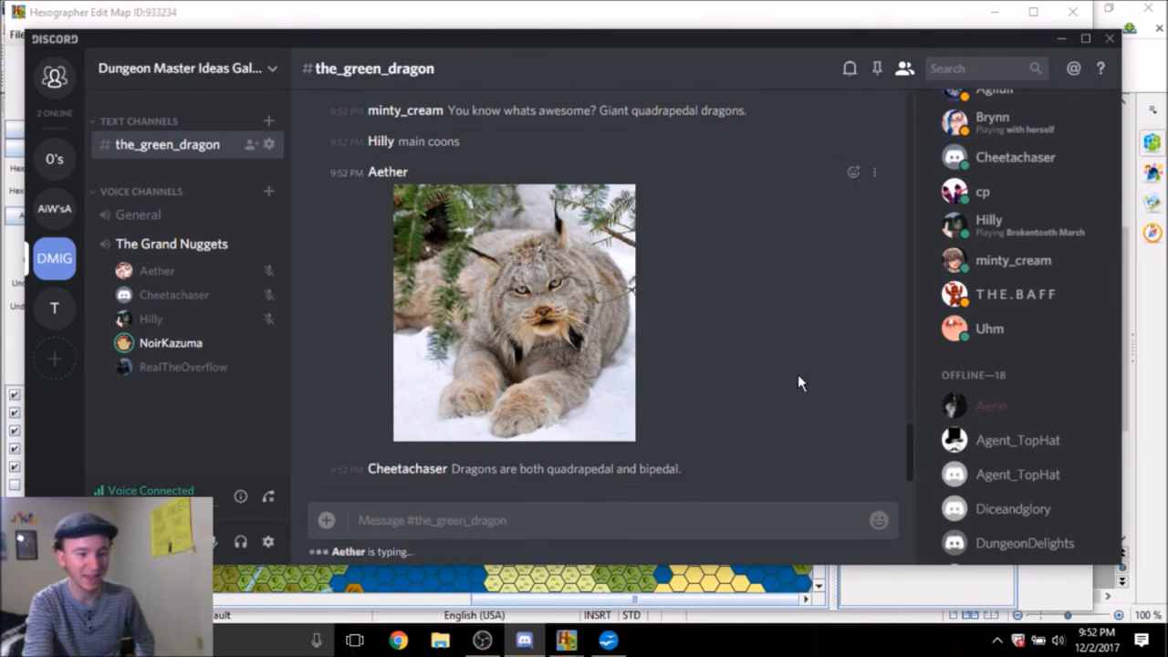
scroll("down", 3)
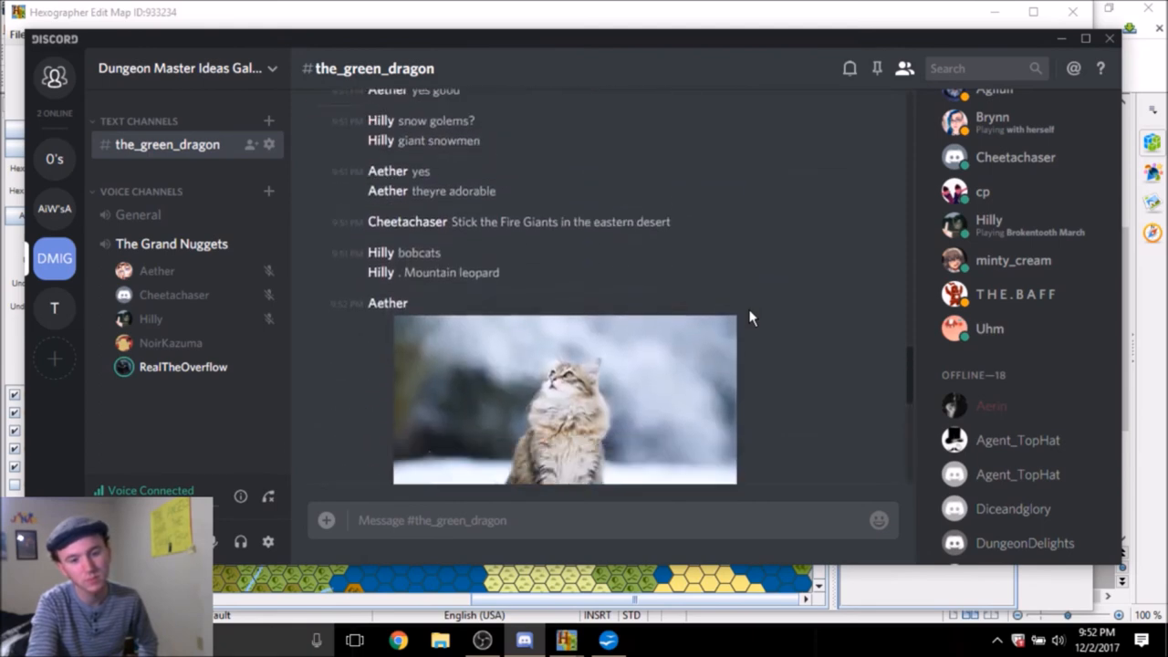
scroll("down", 3)
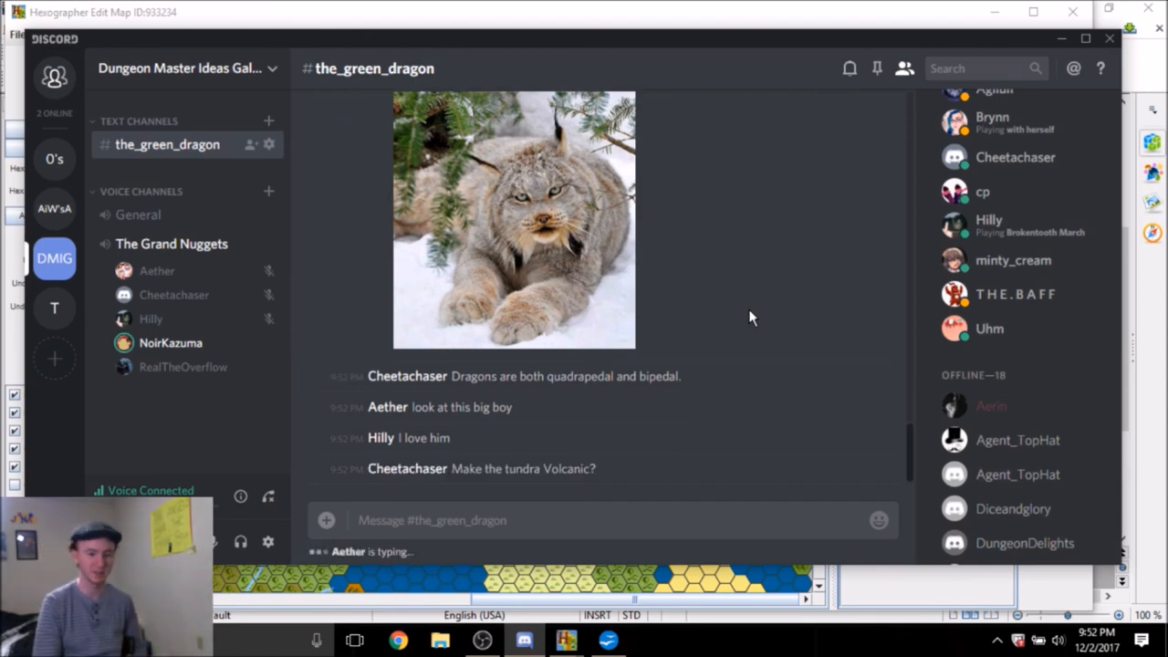
mouse_move(726, 223)
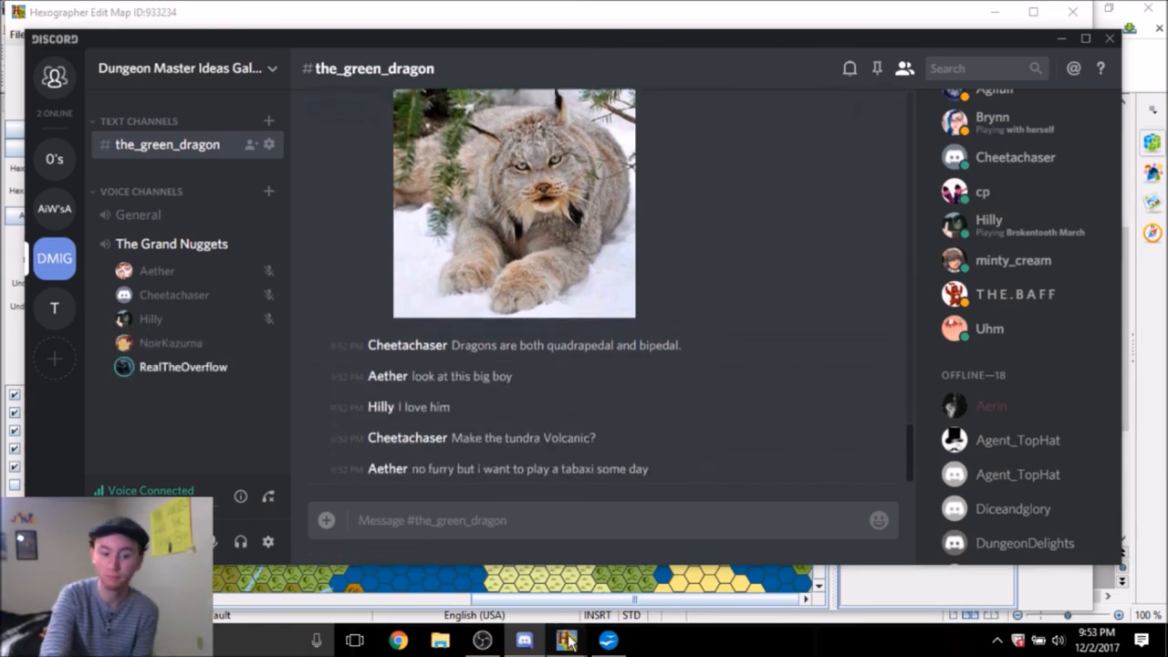
left_click(565, 638)
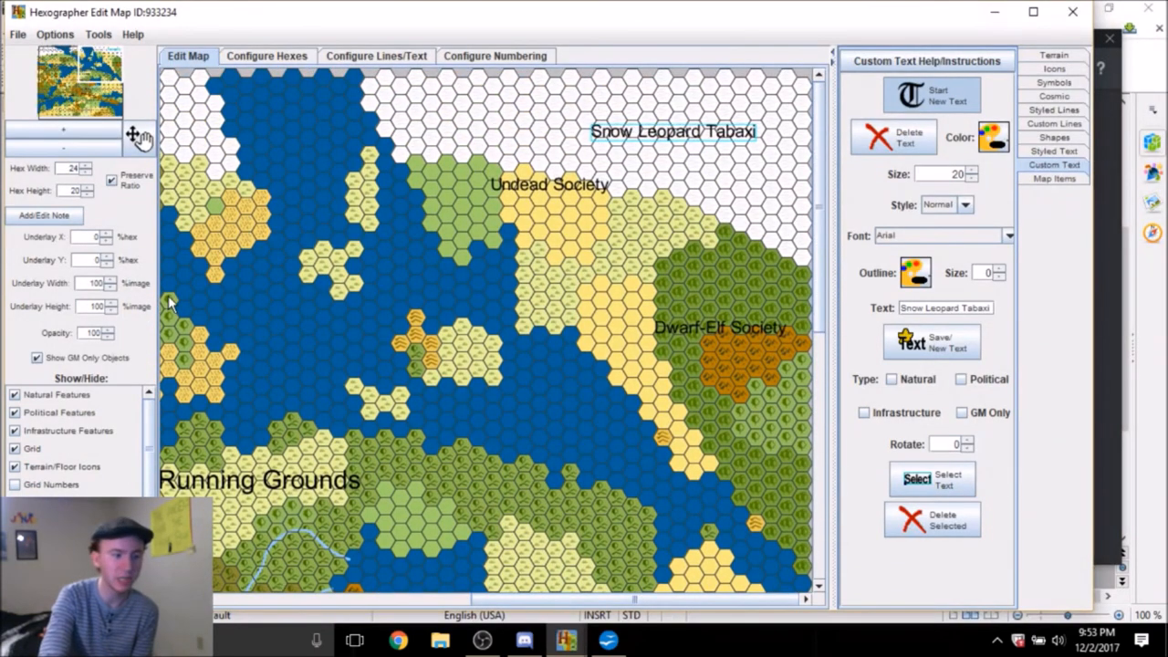
mouse_move(821, 245)
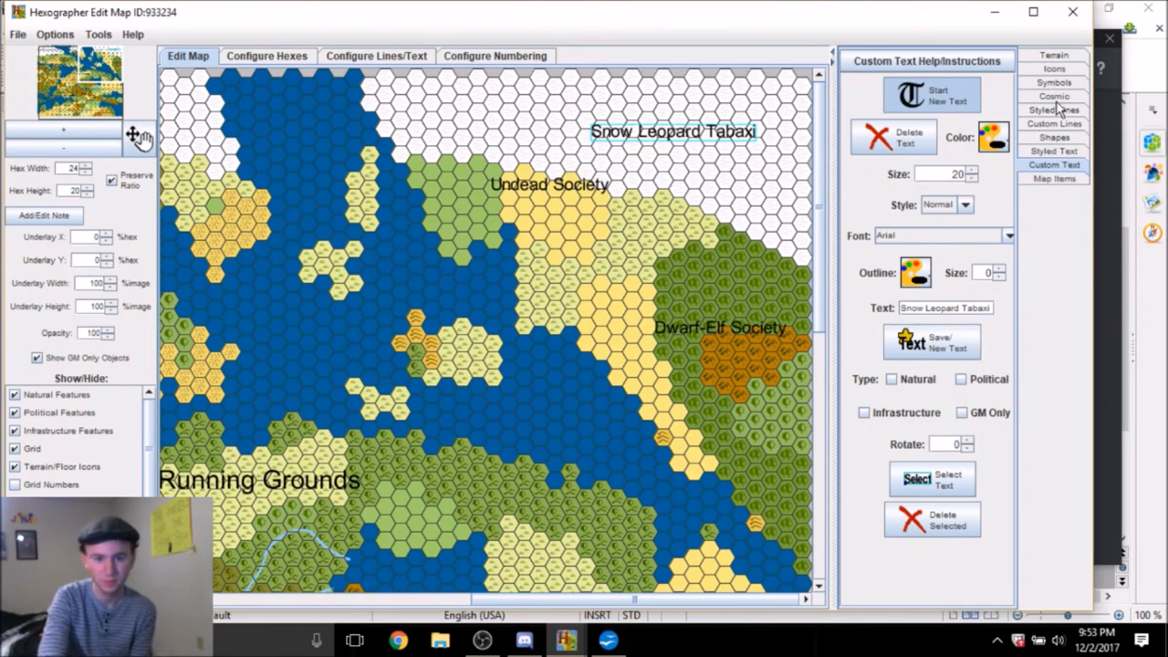
Switch from Custom Text to the Terrain palette and select a terrain tile
left_click(1055, 54)
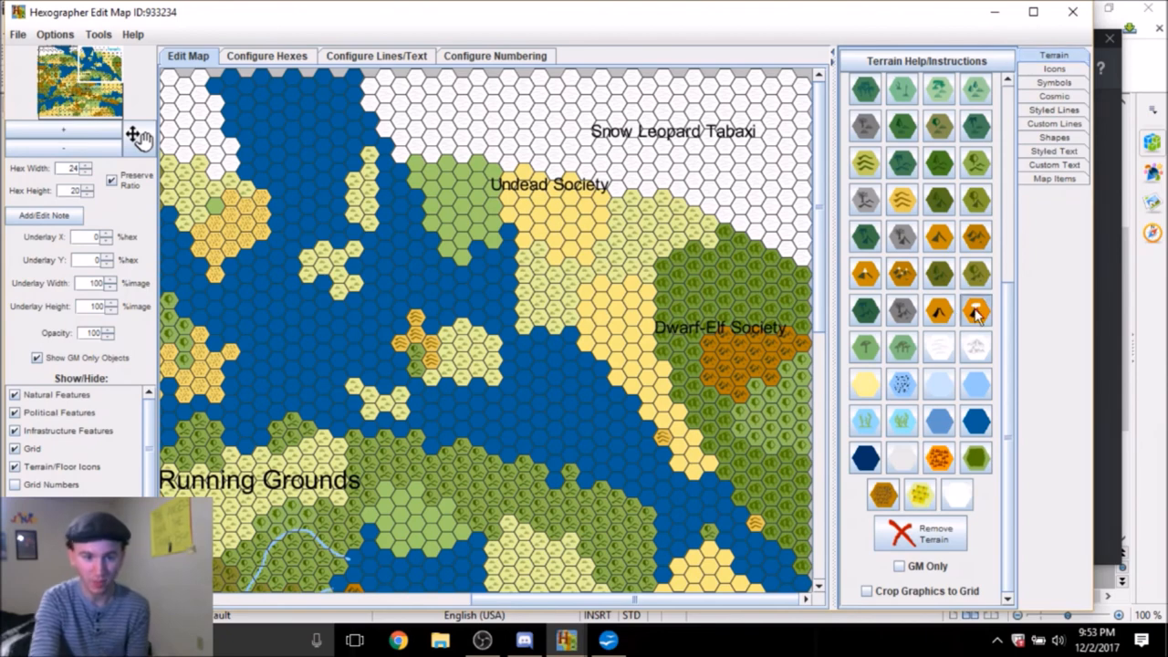
left_click(1053, 164)
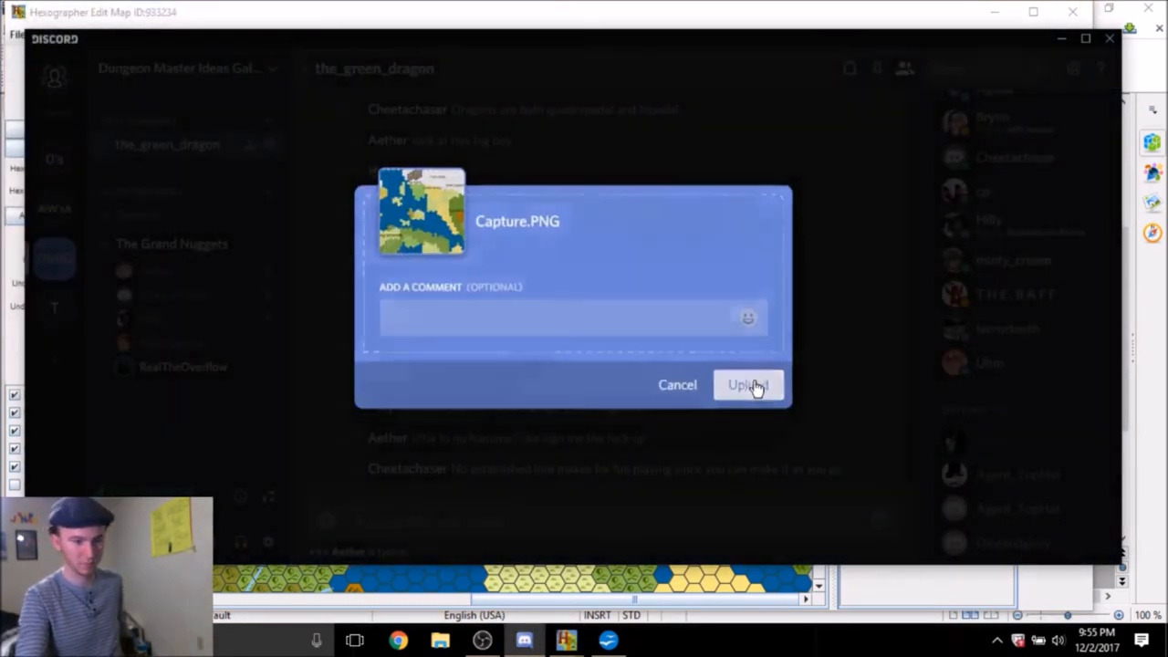
Upload Capture.PNG to #the_green_dragon and scroll to the lore and mages replies
left_click(748, 383)
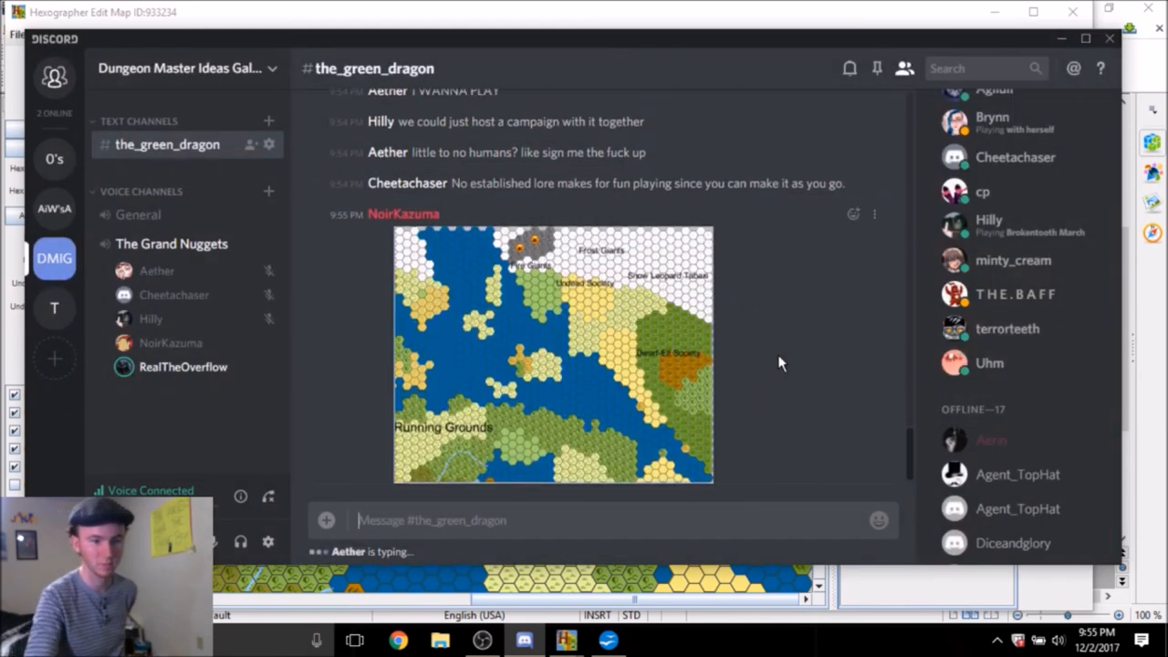
scroll("down", 3)
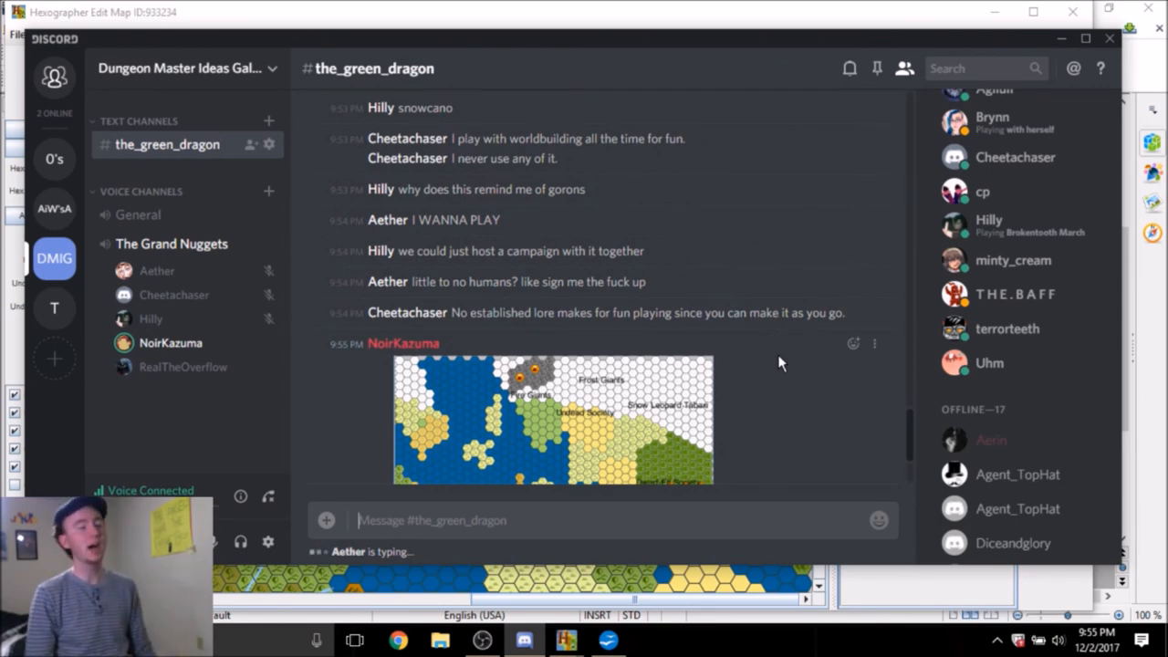
scroll("down", 3)
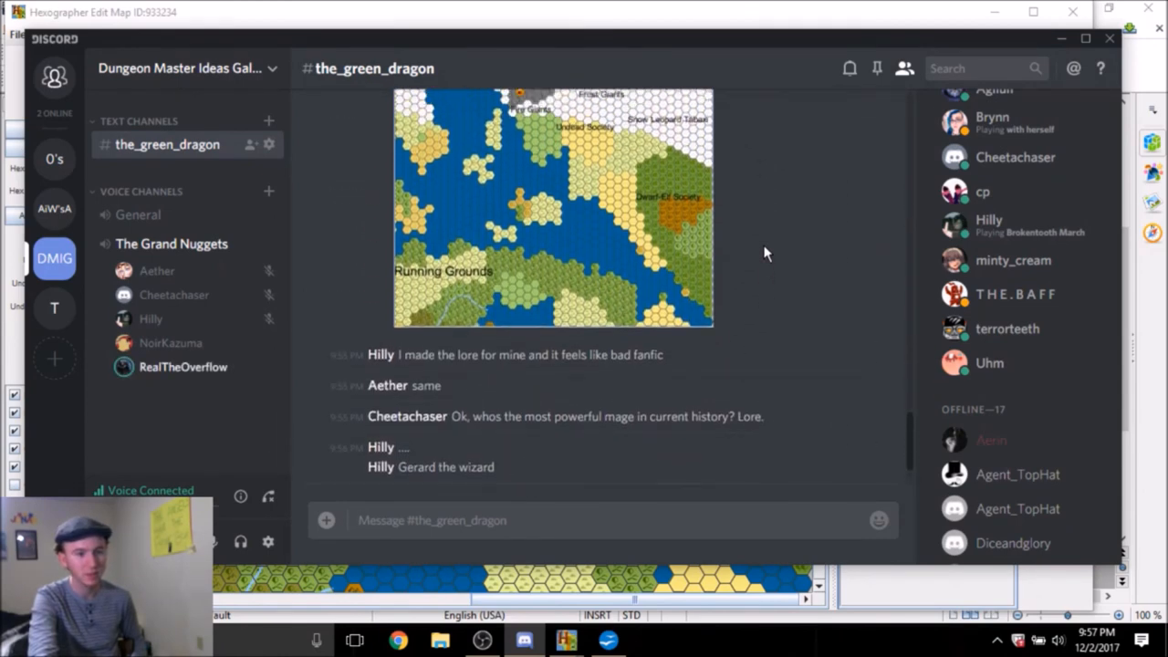
scroll("down", 3)
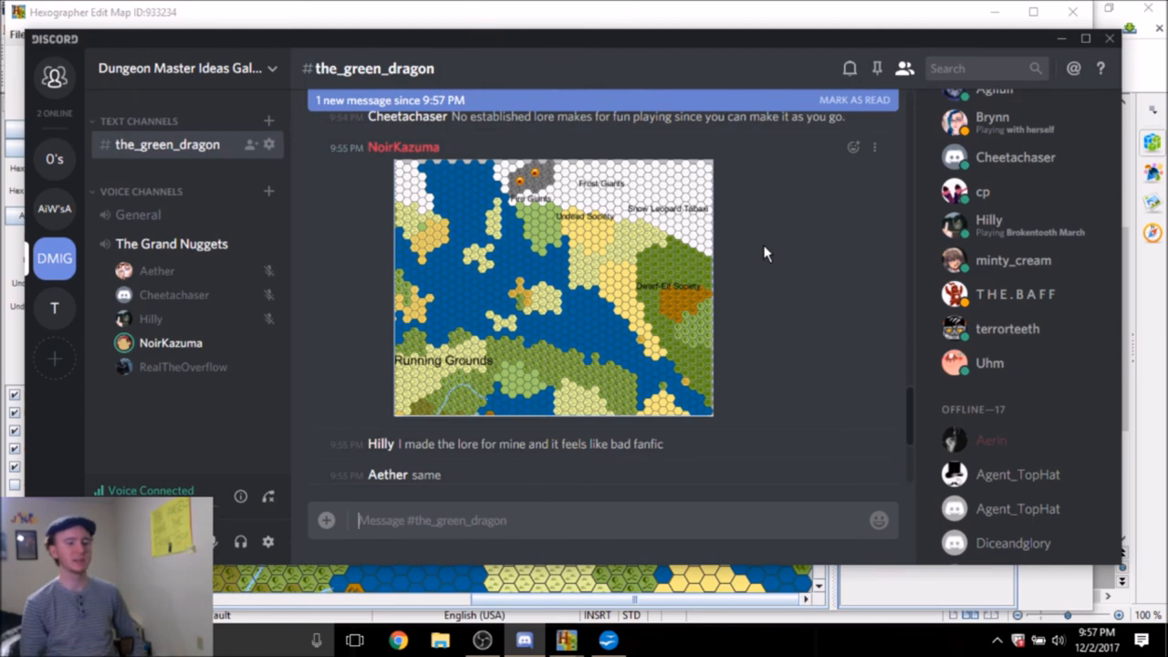
scroll("down", 3)
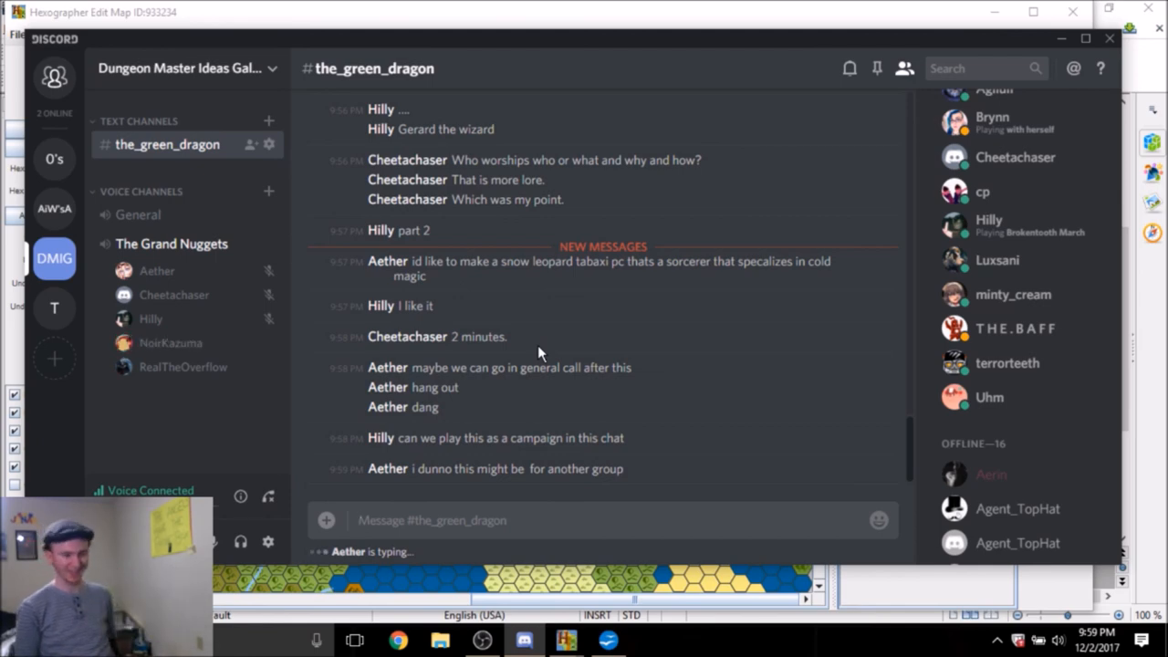
Read the replies about GMing and general call, then bring OBS Studio forward
scroll("down", 3)
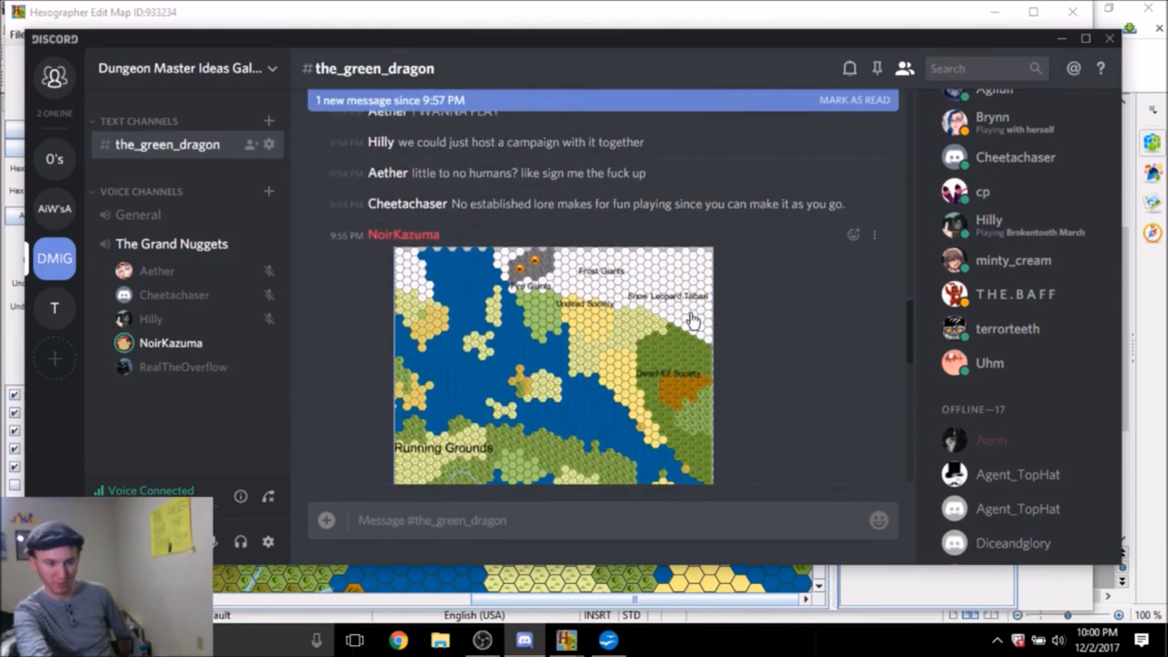
mouse_move(500, 292)
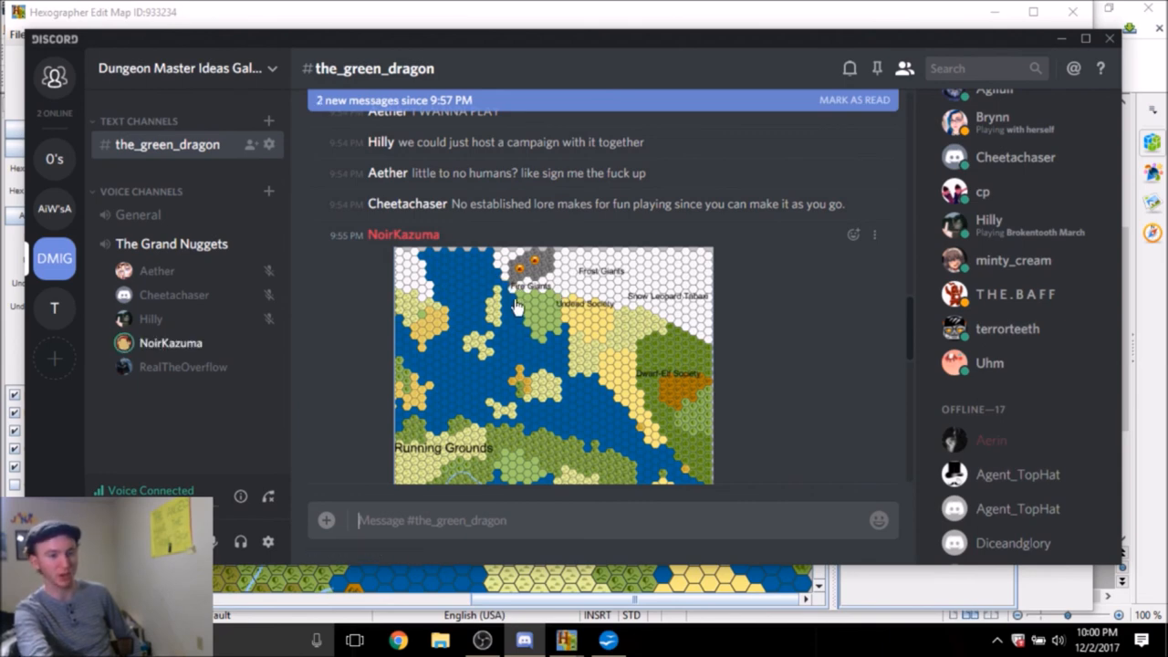
mouse_move(912, 343)
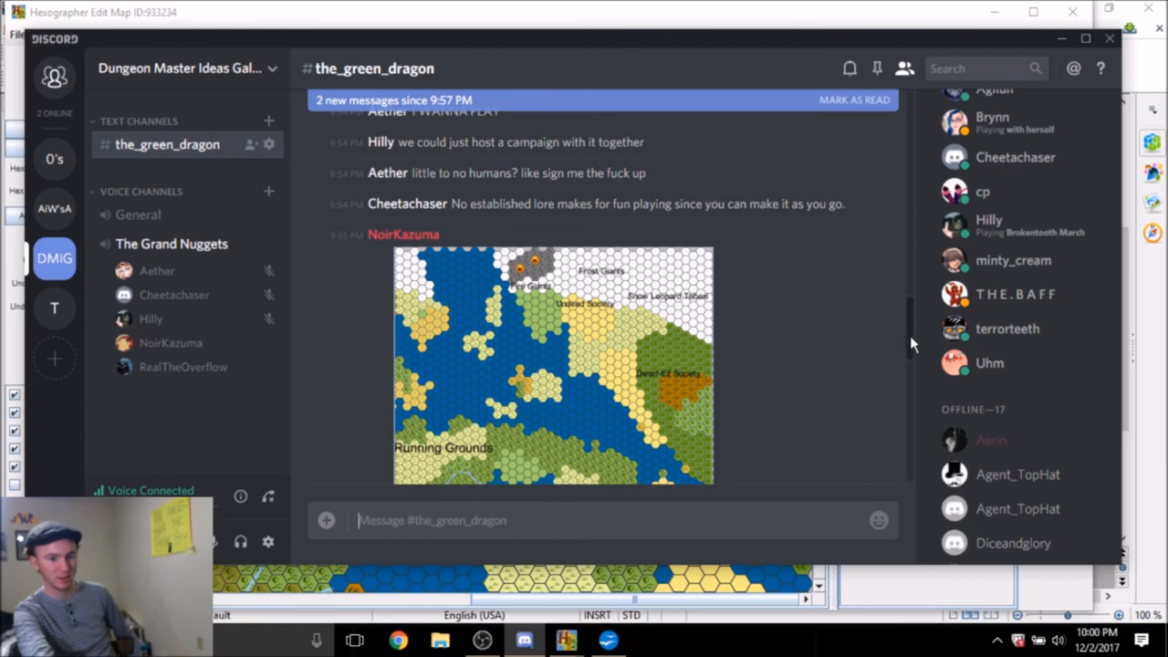
scroll("down", 3)
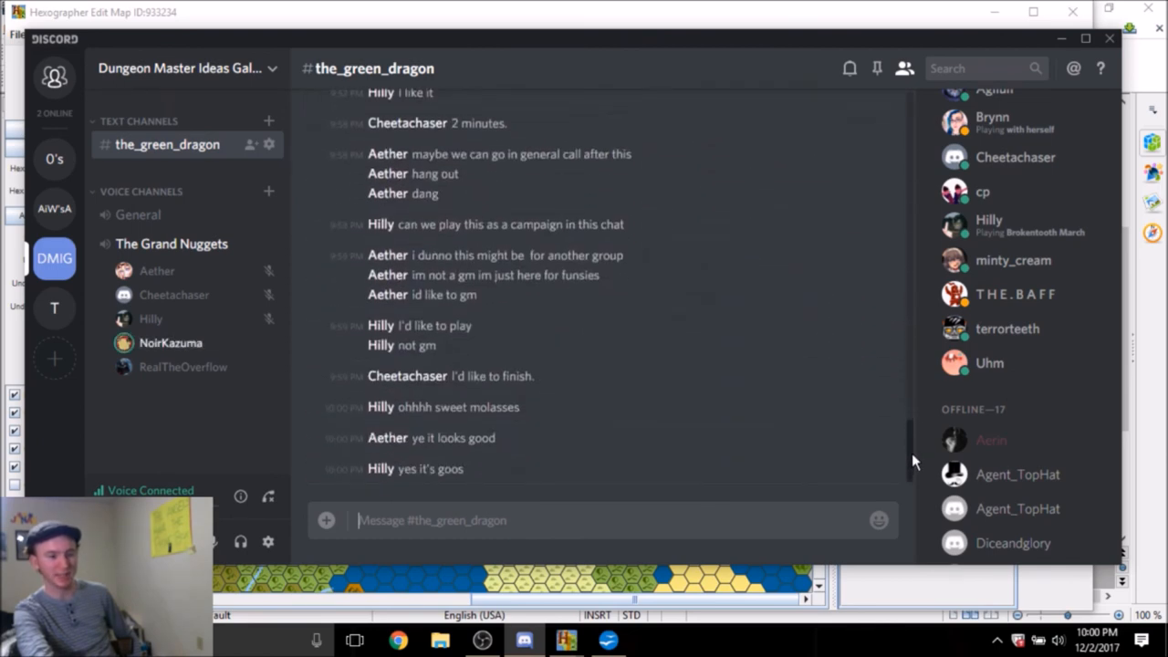
scroll("up", 3)
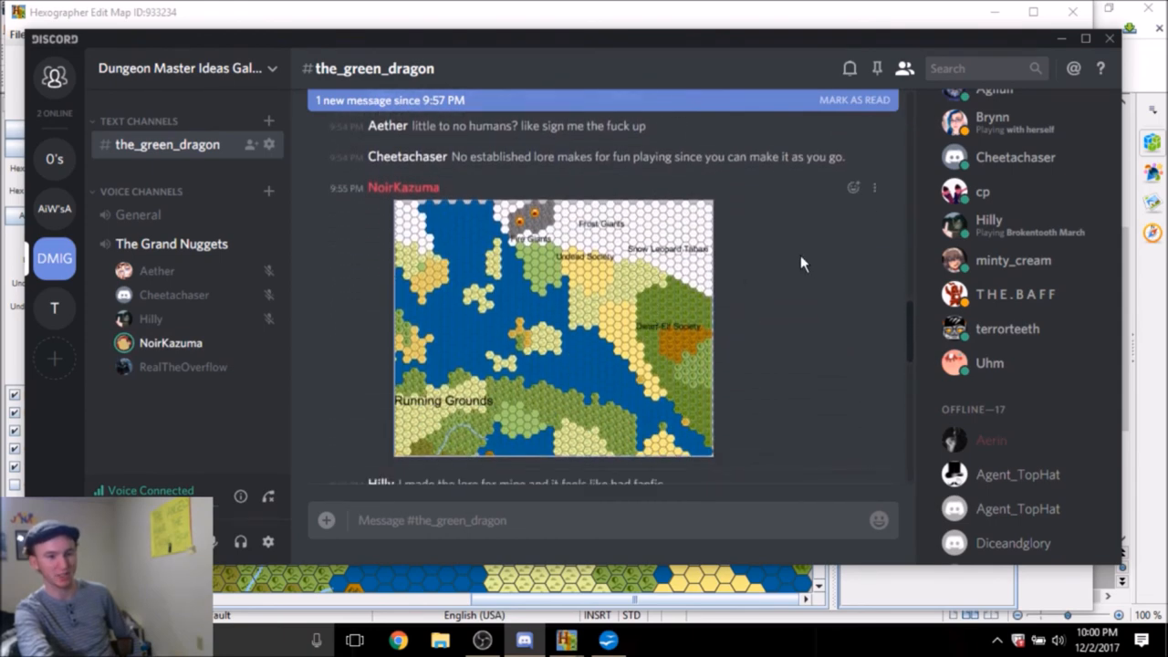
scroll("down", 3)
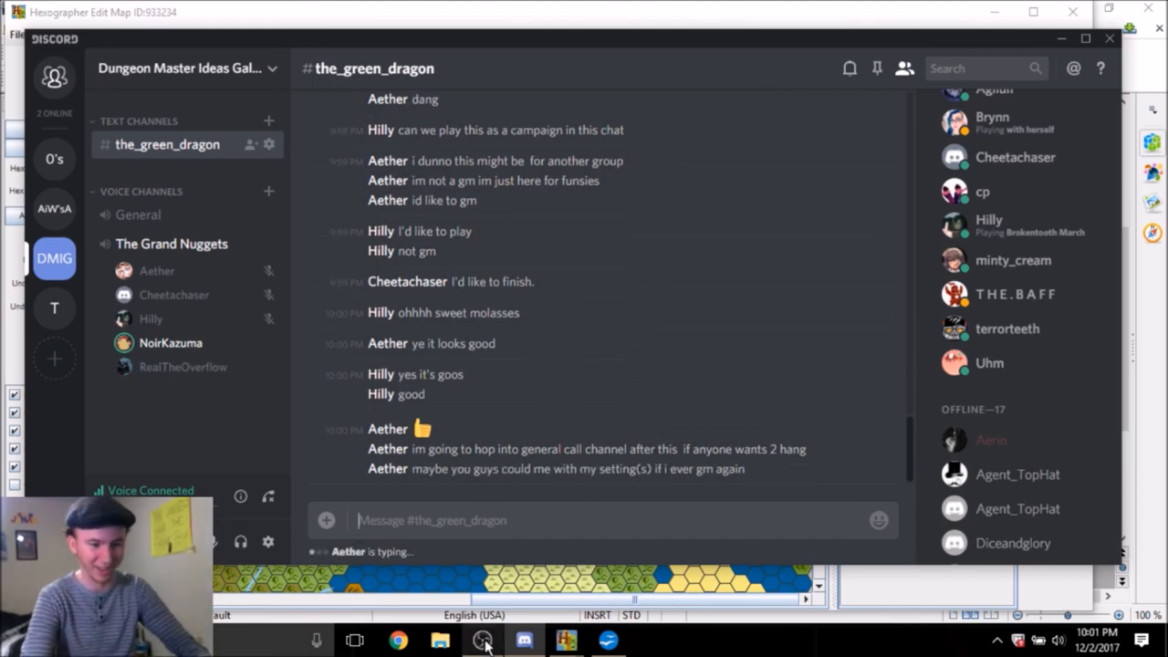
left_click(482, 638)
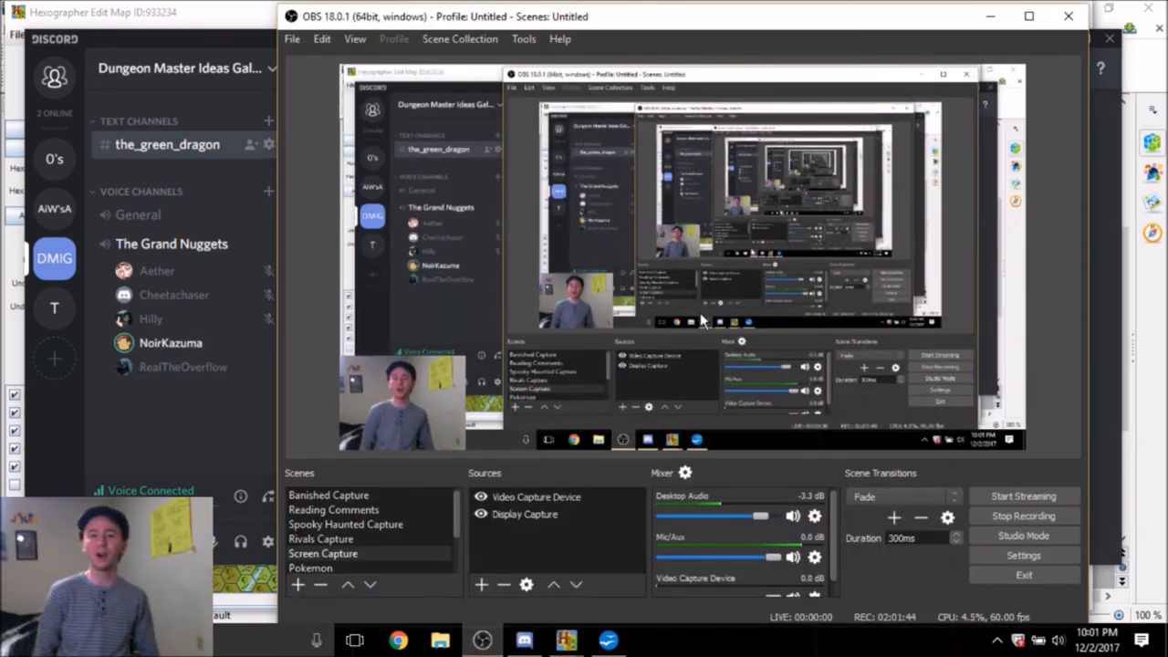